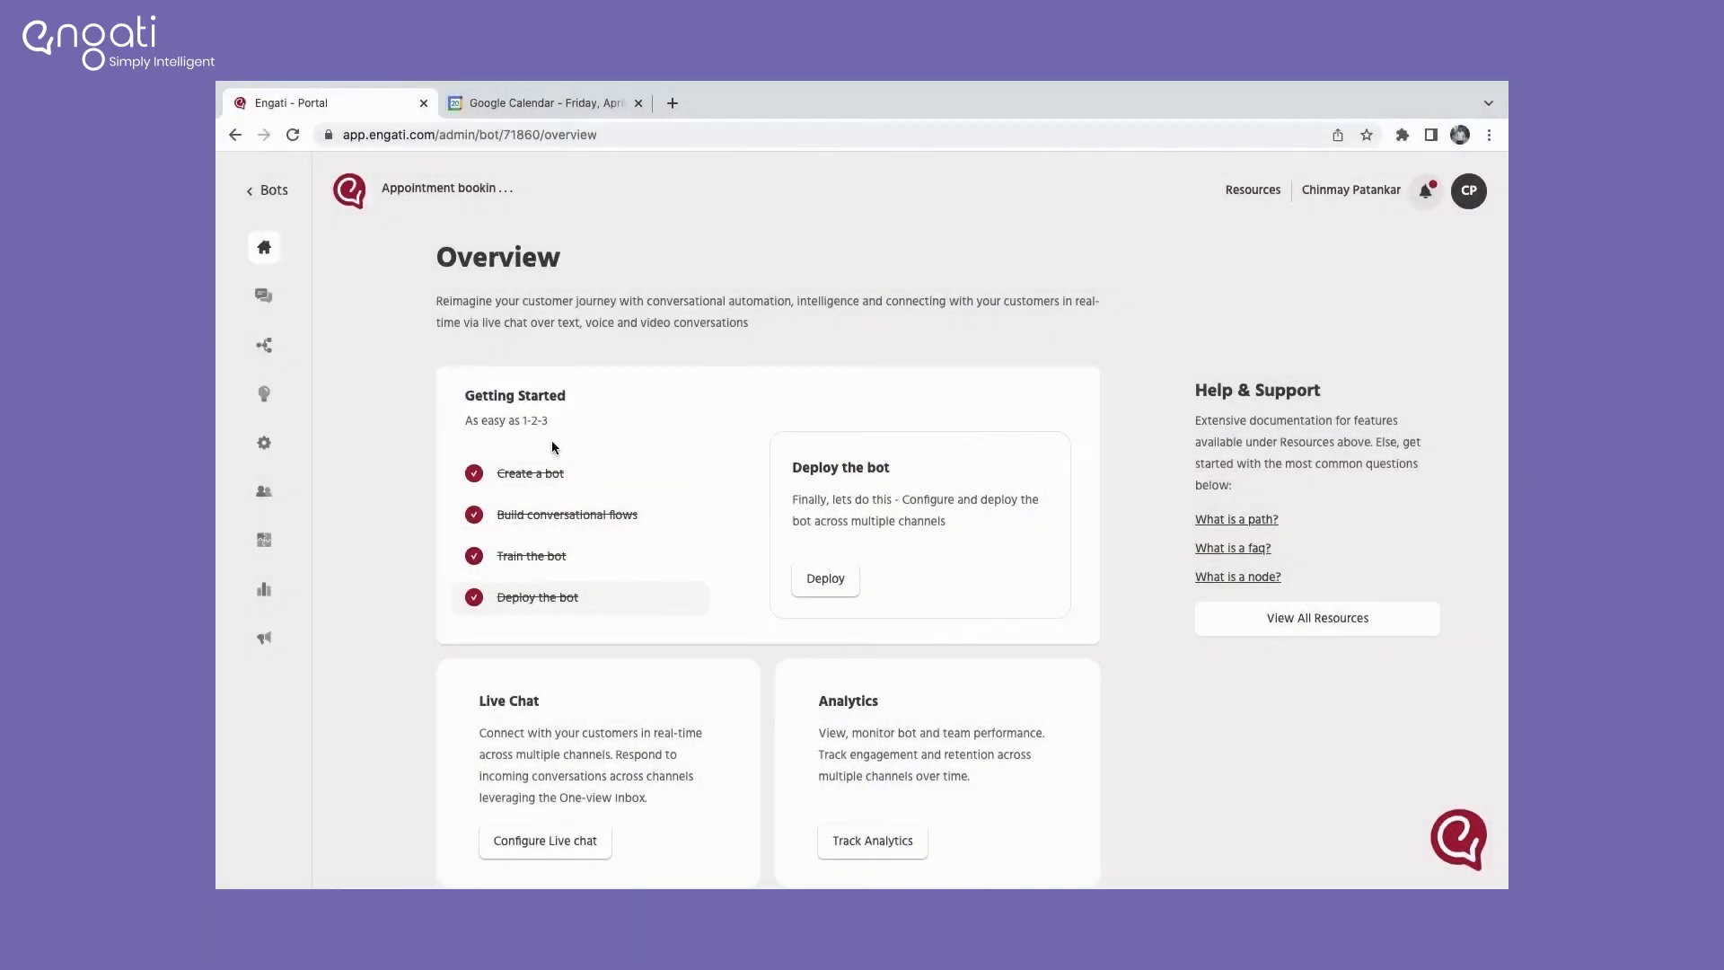
Open the bot's conversation builder on the Welcome new user path.
left_click(264, 345)
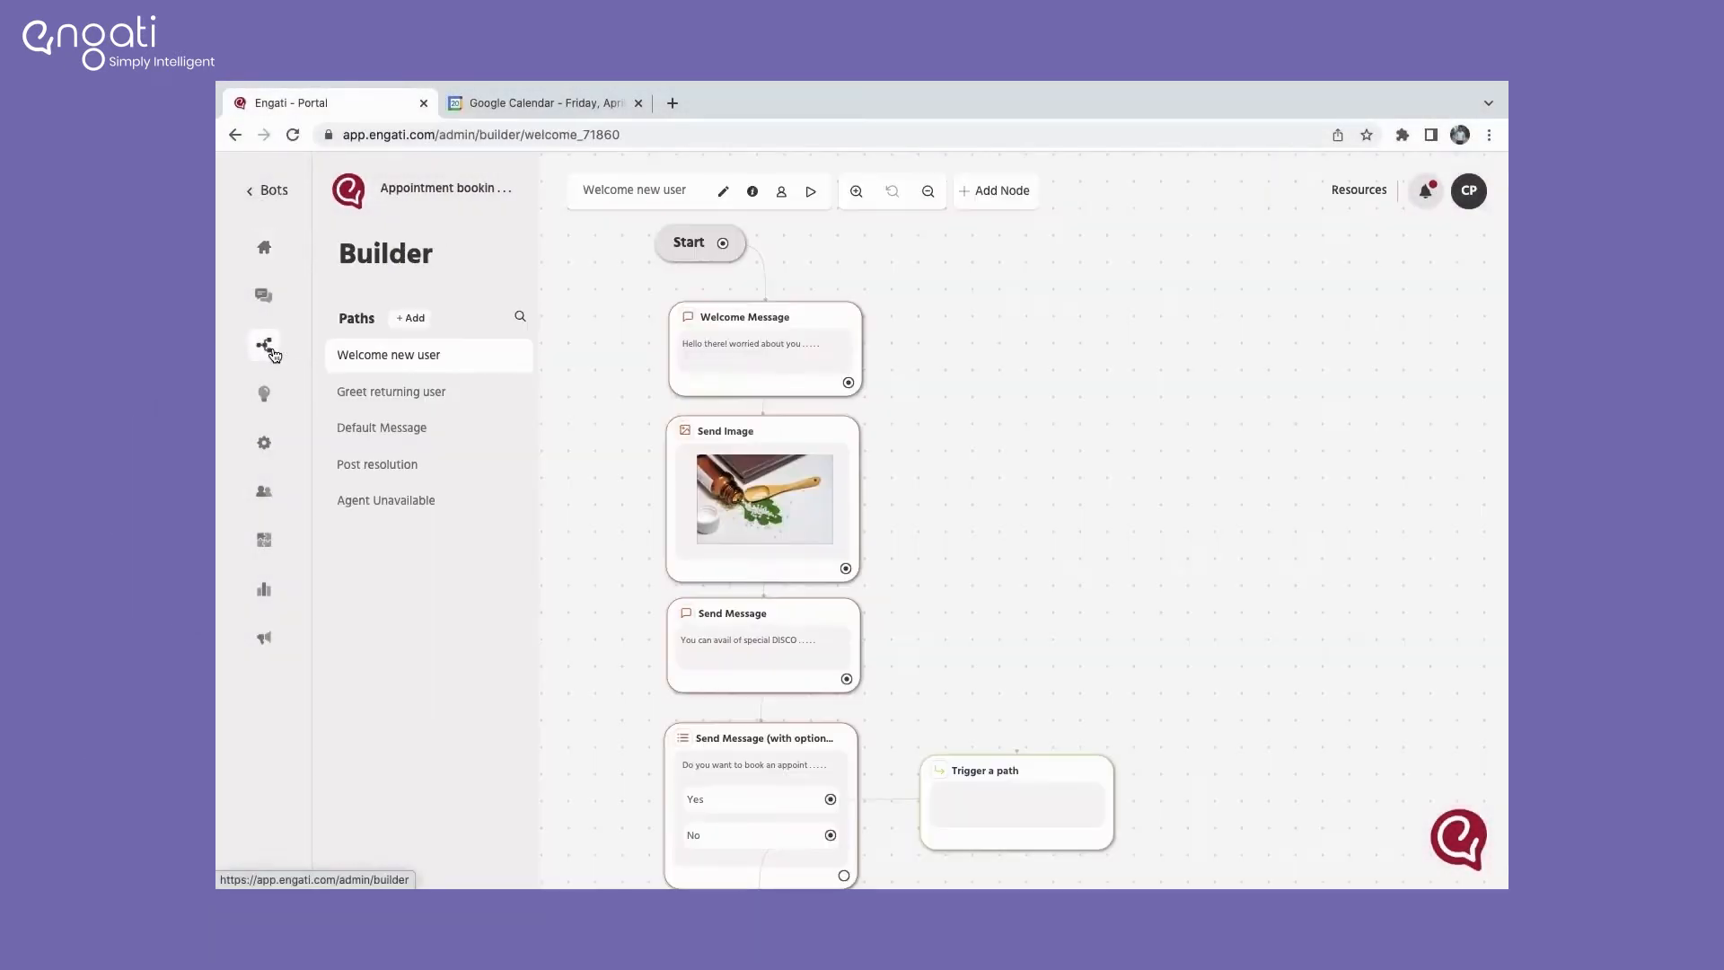
scroll("down", 3)
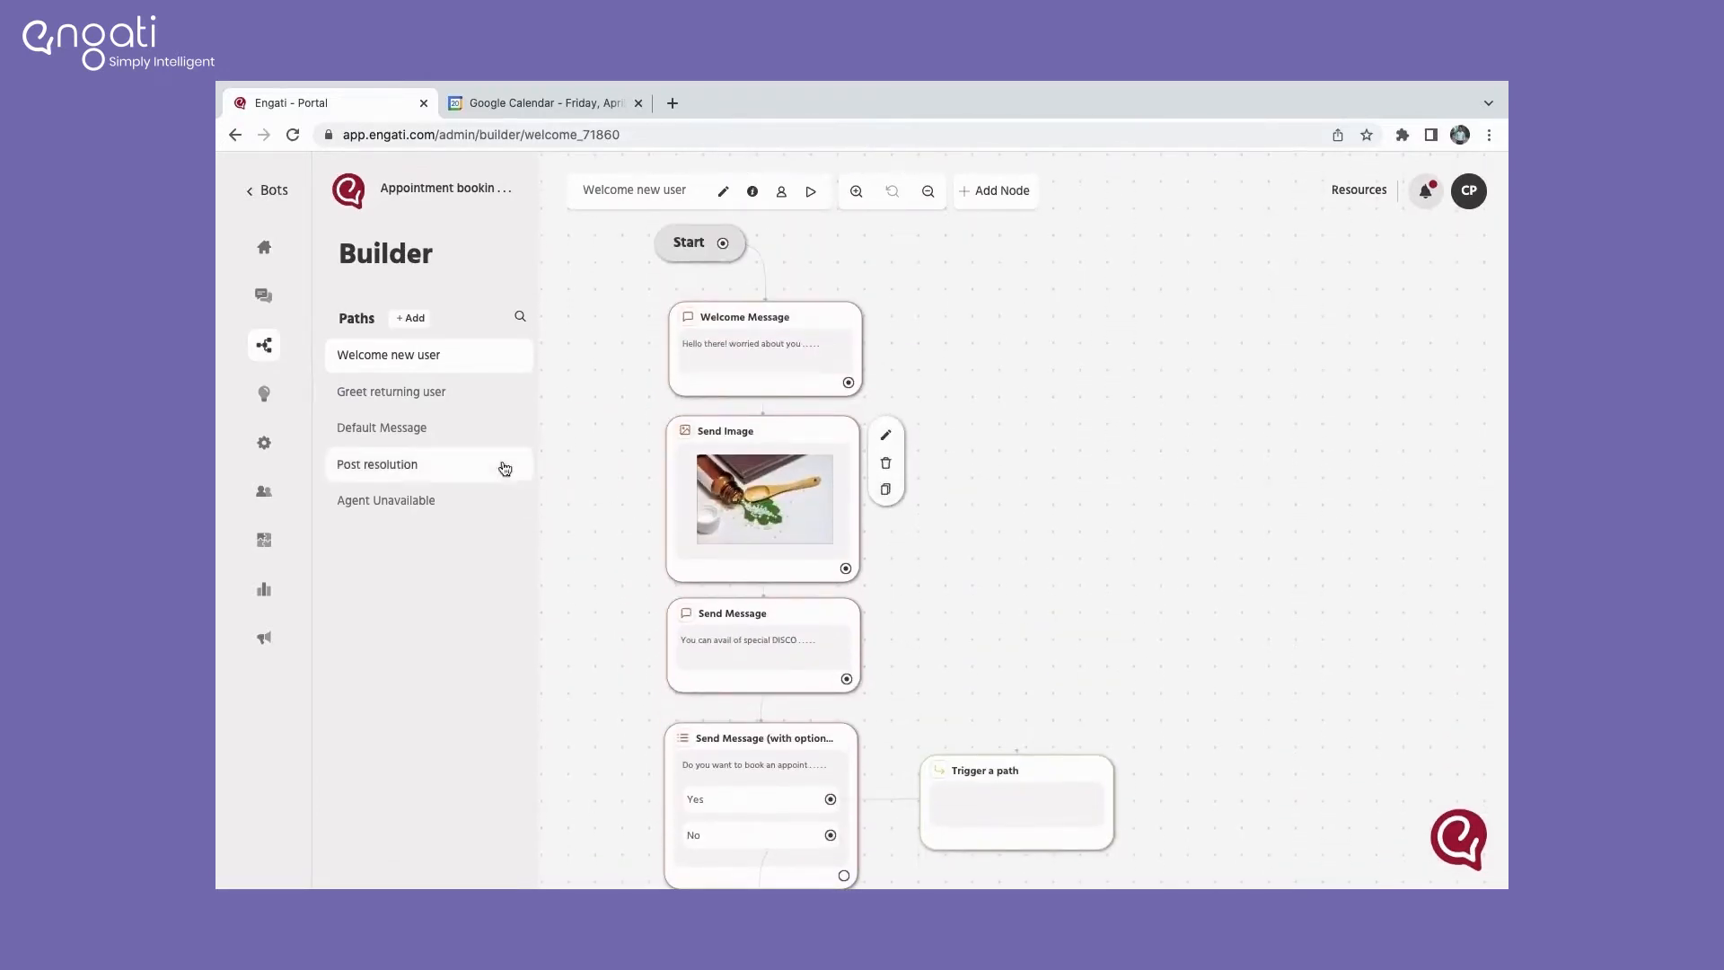
mouse_move(429, 319)
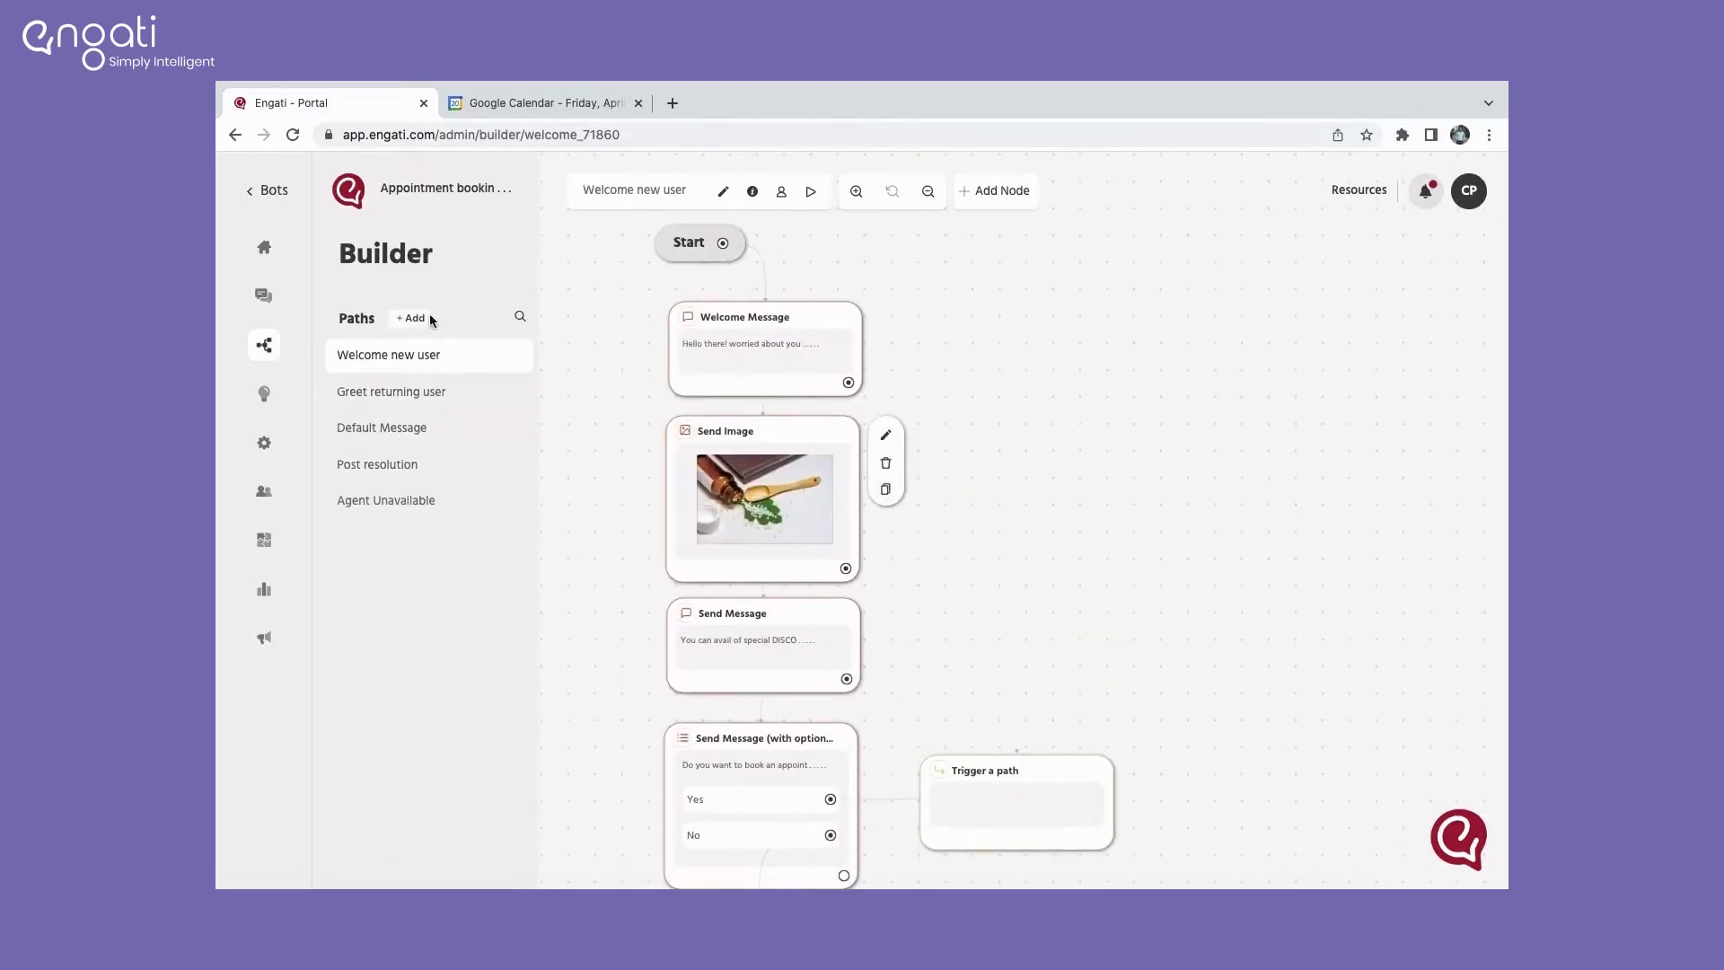
Create a new empty path named Appointment Booking.
left_click(411, 317)
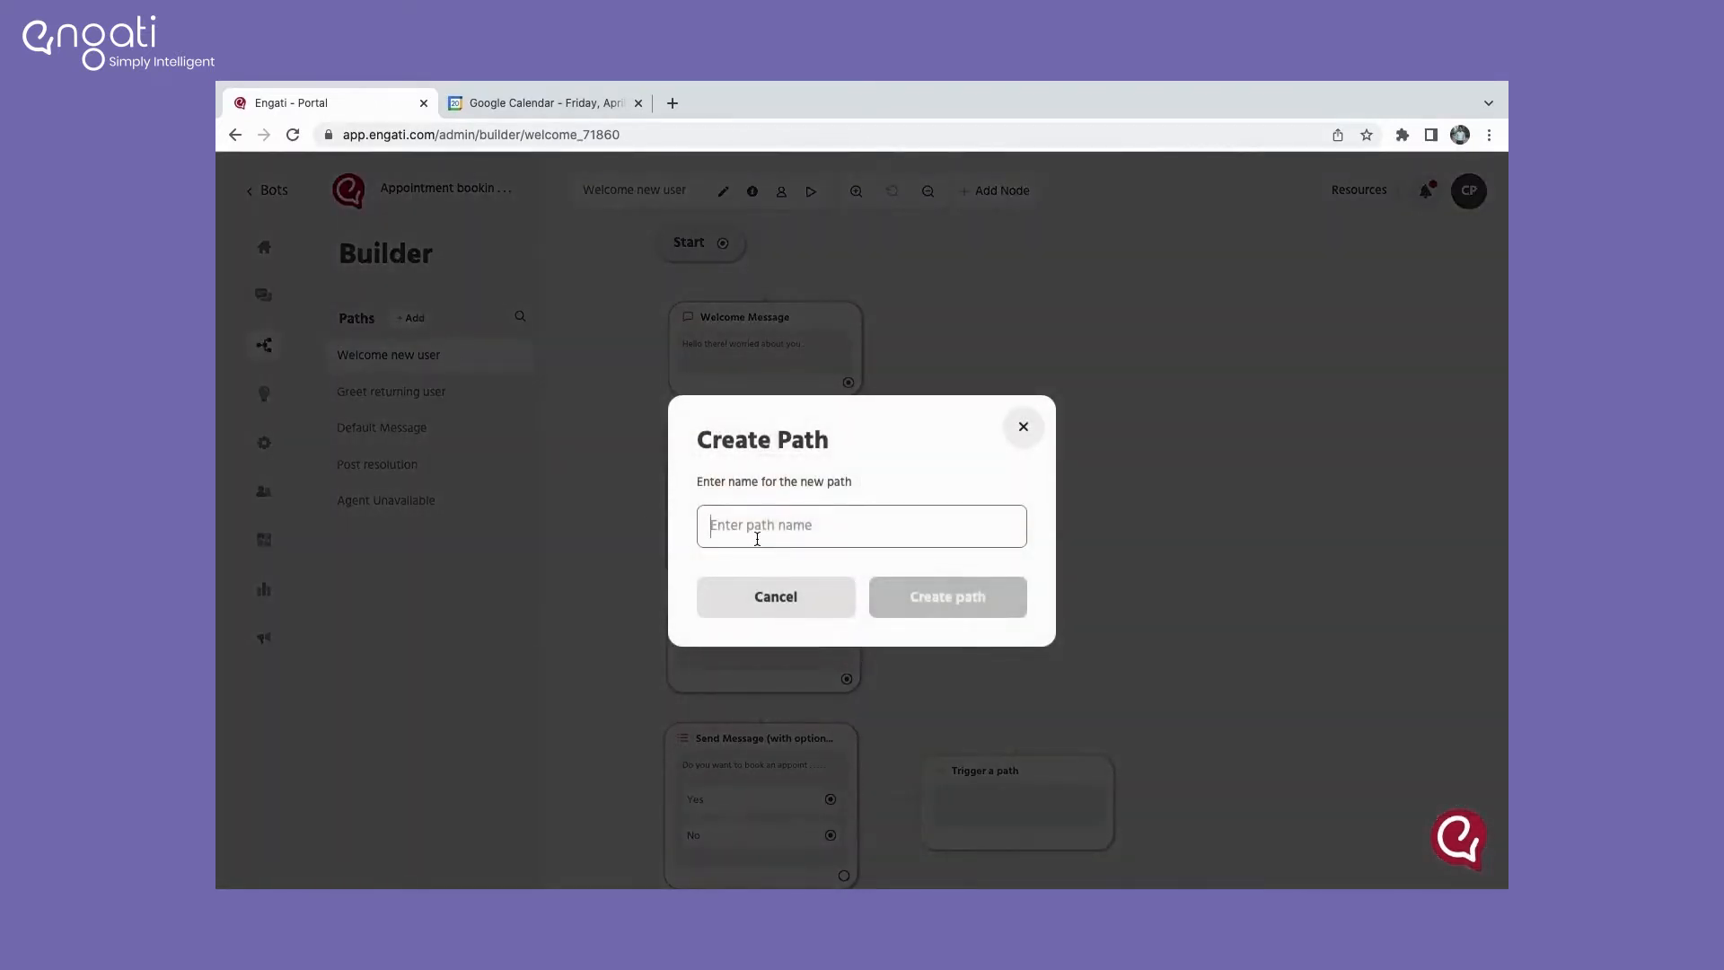
type("Appointment Bookin")
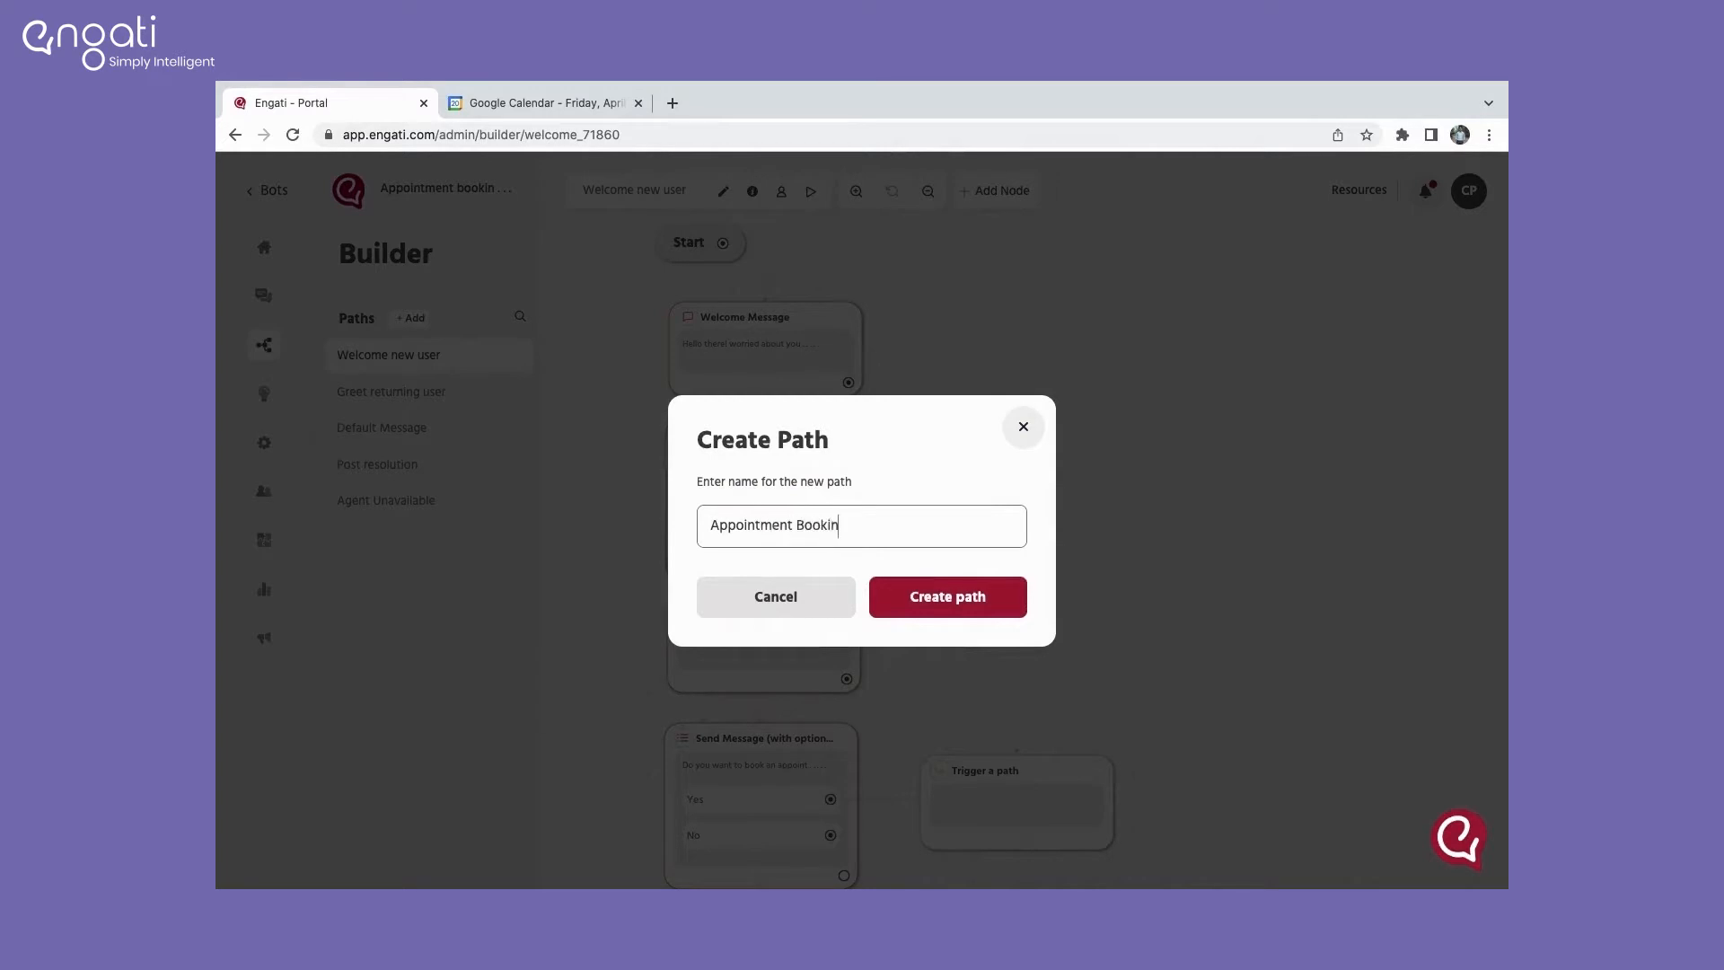
left_click(948, 596)
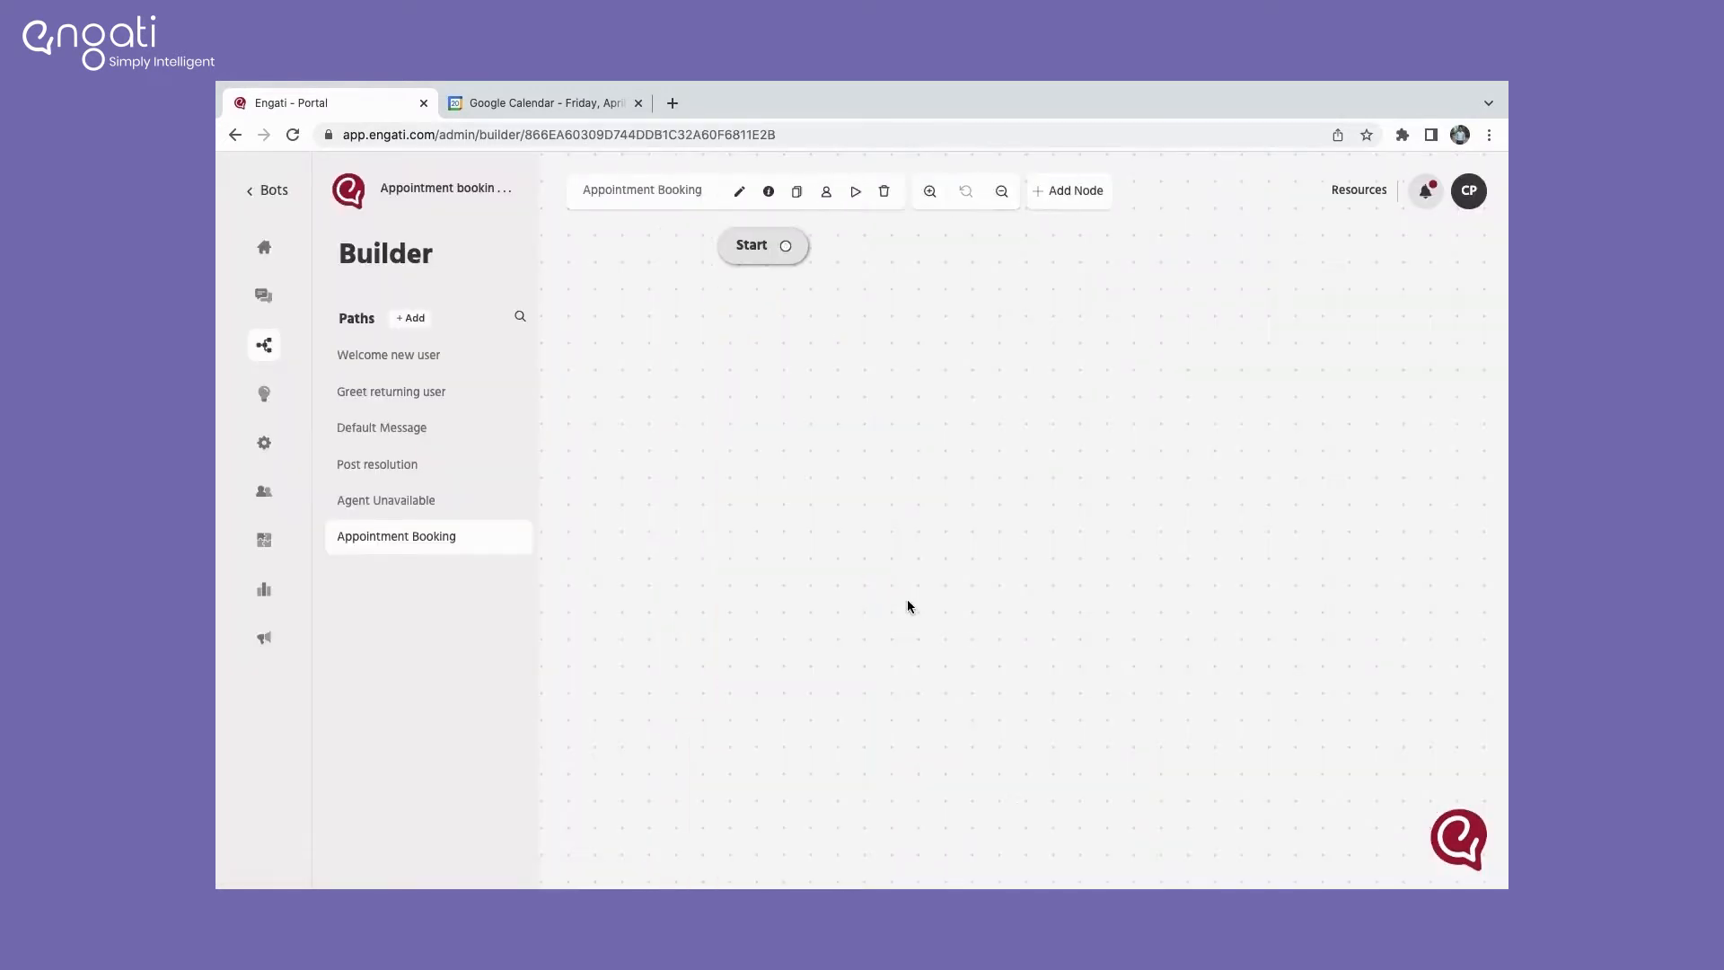
Add a Request User Data node asking 'Please enter your name', Text validation, attribute user_name, and save it.
left_click(1068, 190)
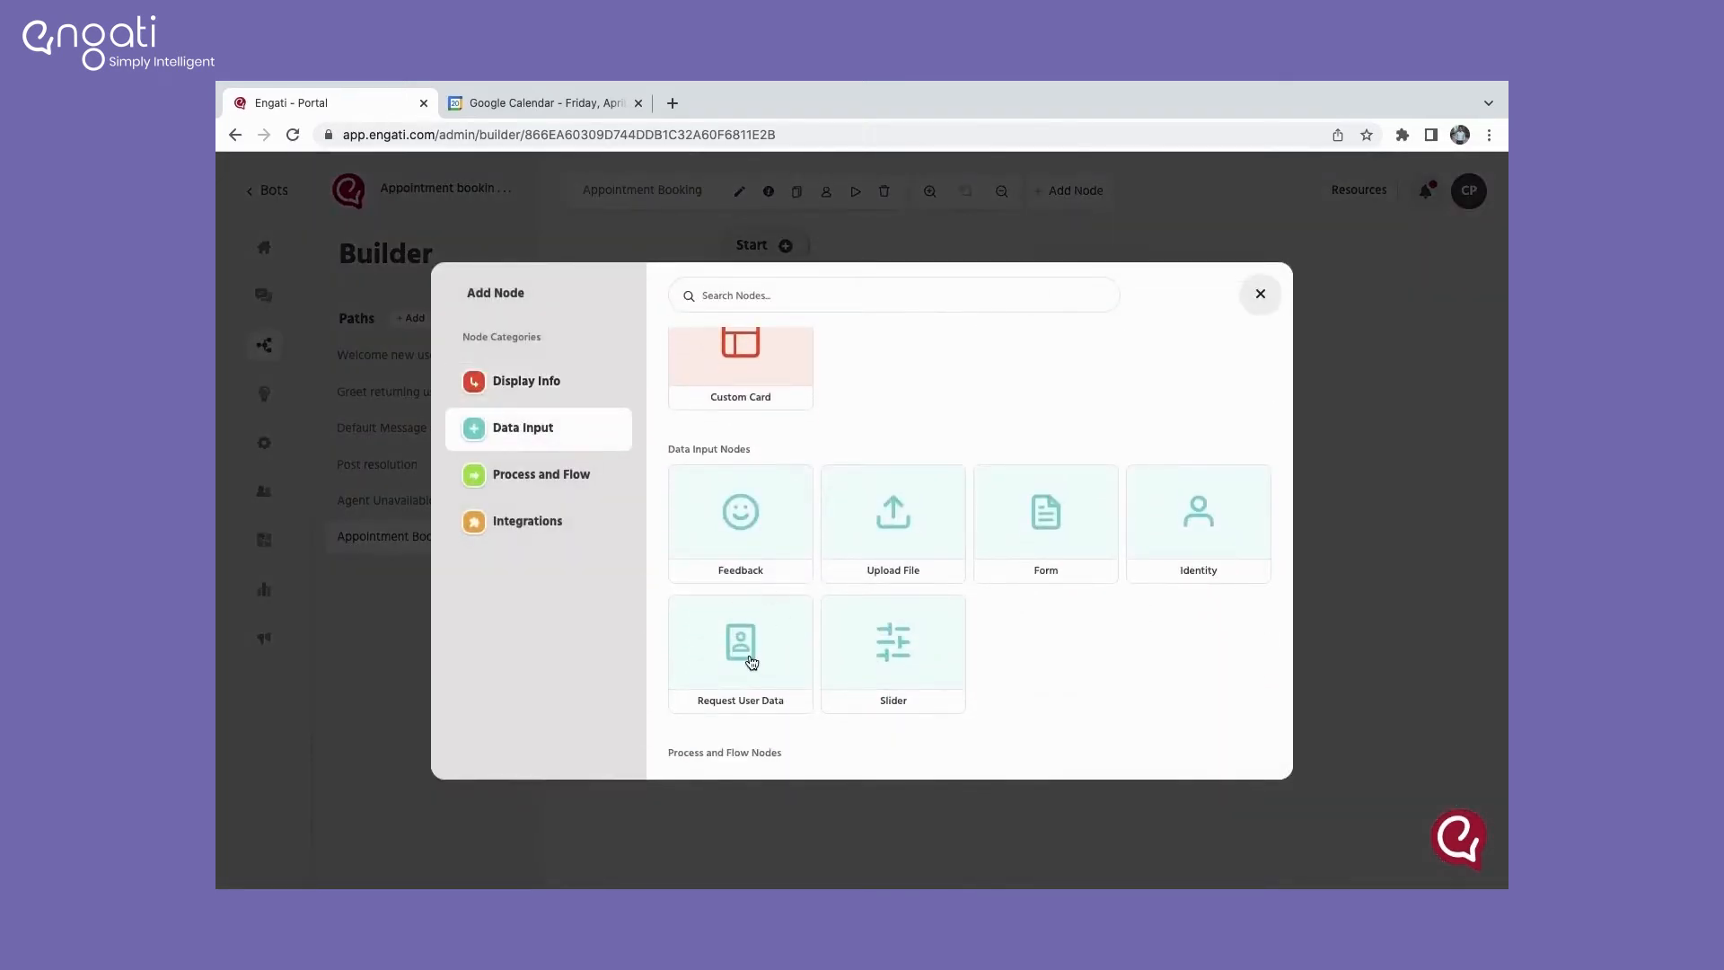
left_click(740, 645)
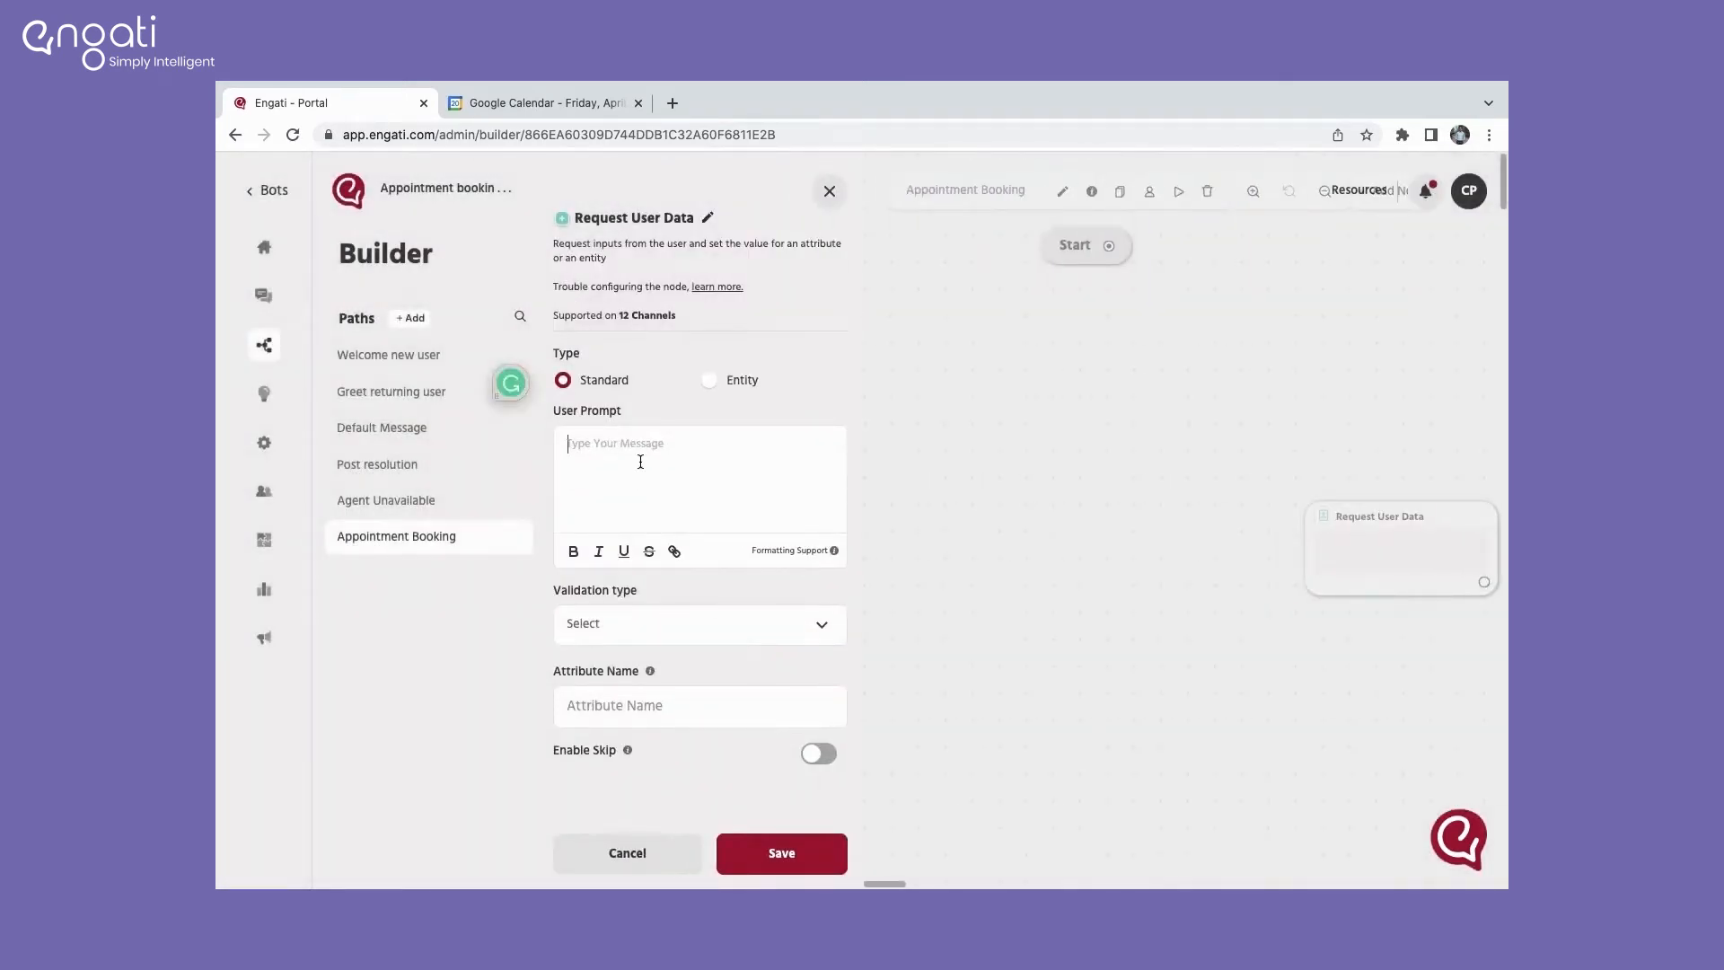
type("Please")
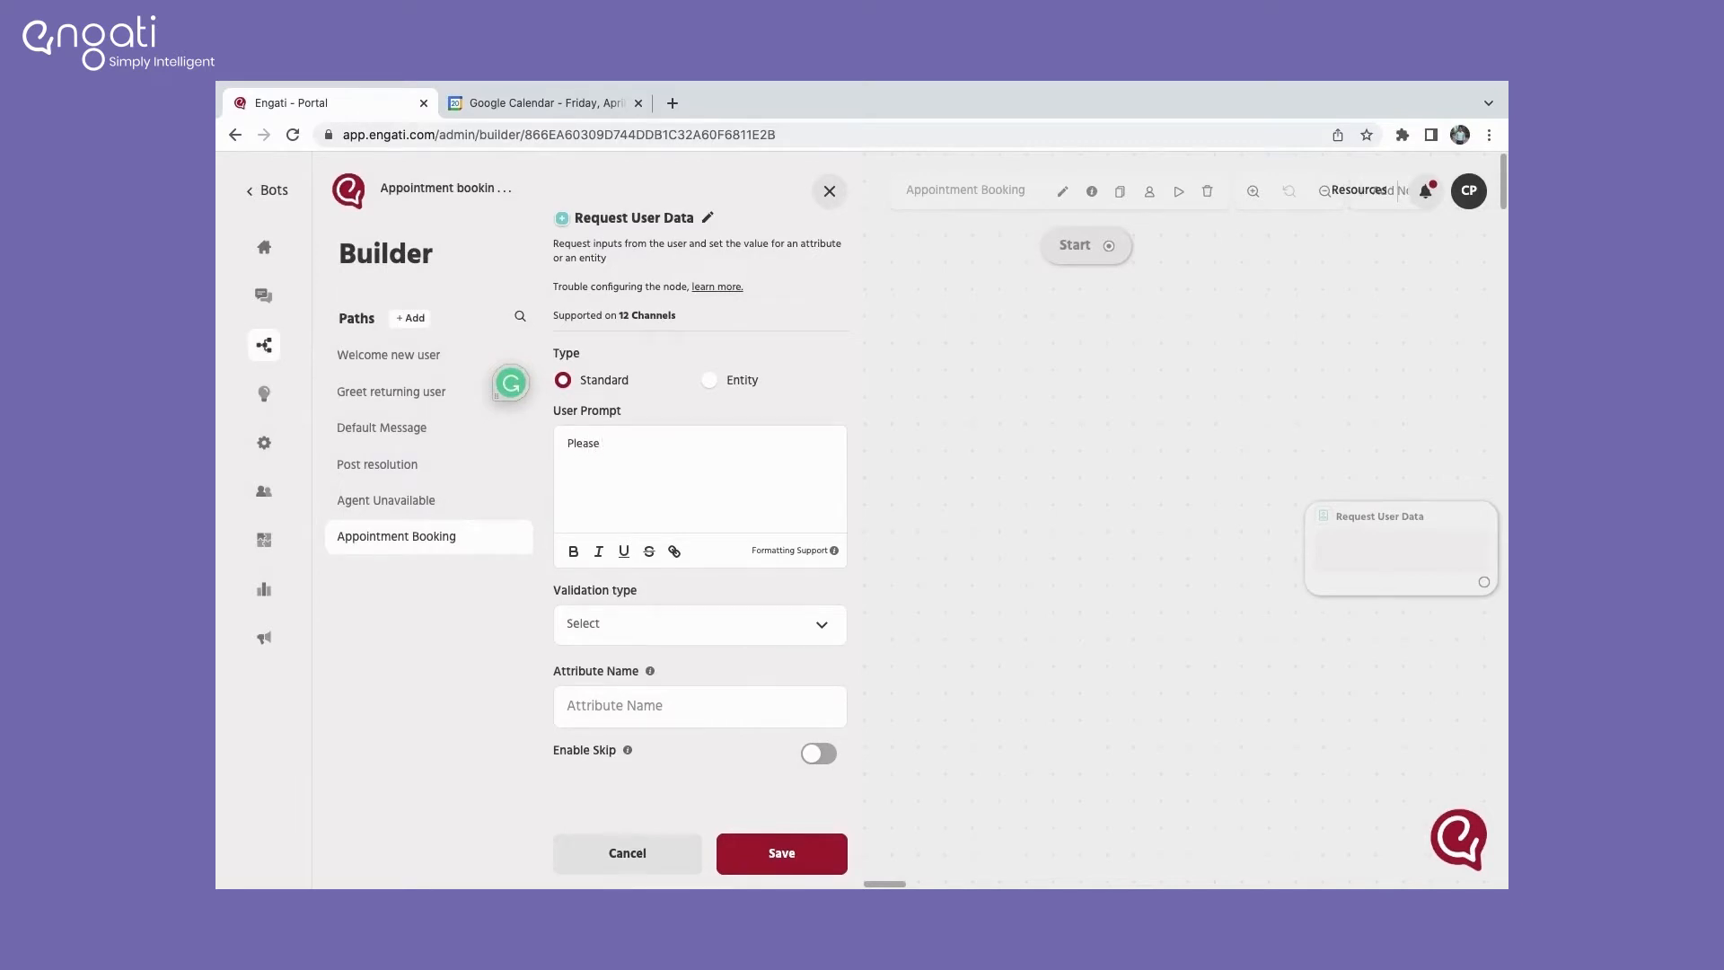
type("enter your name")
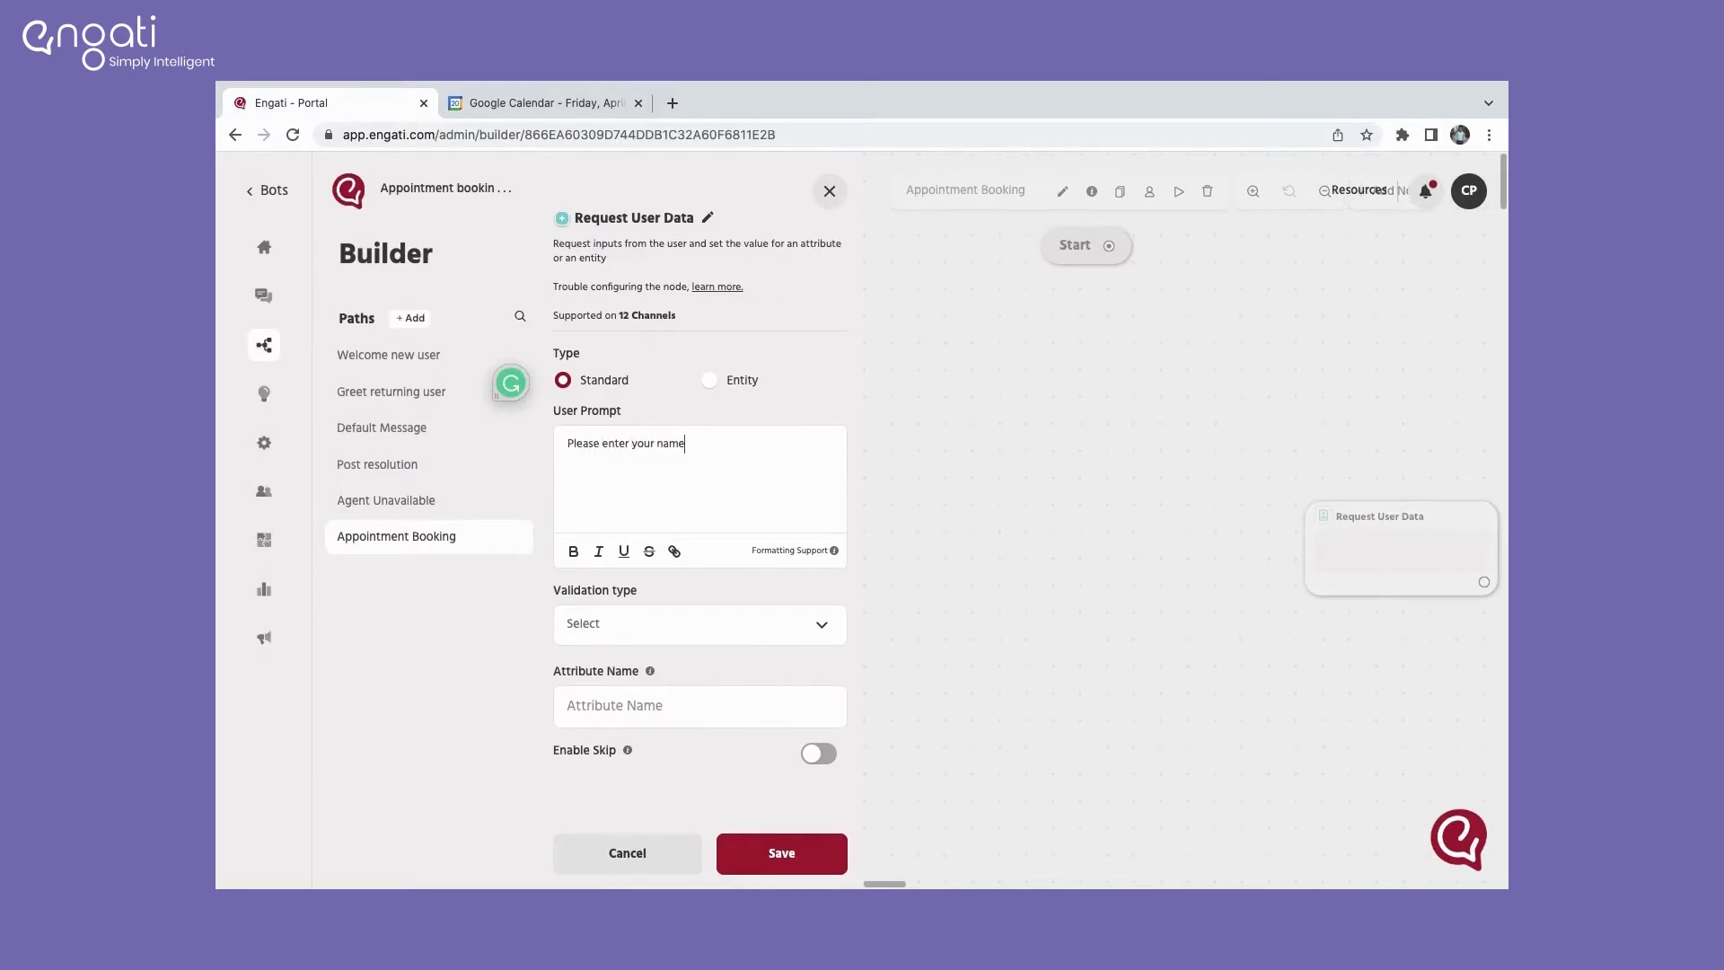
left_click(701, 625)
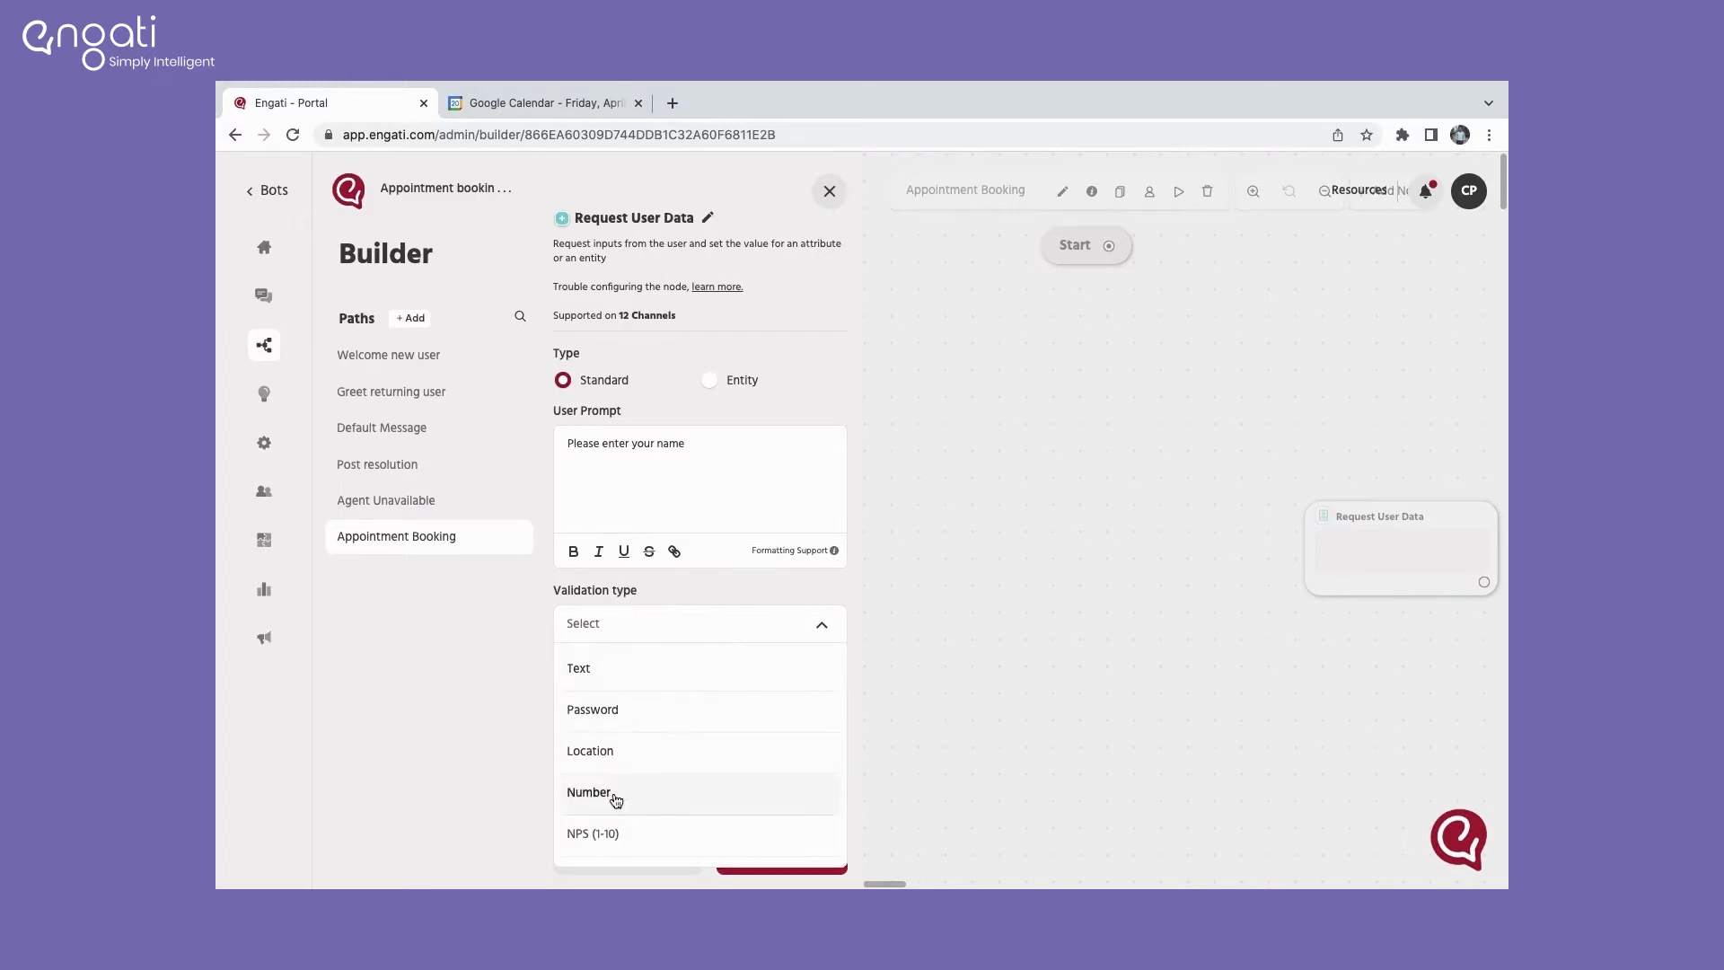
left_click(578, 668)
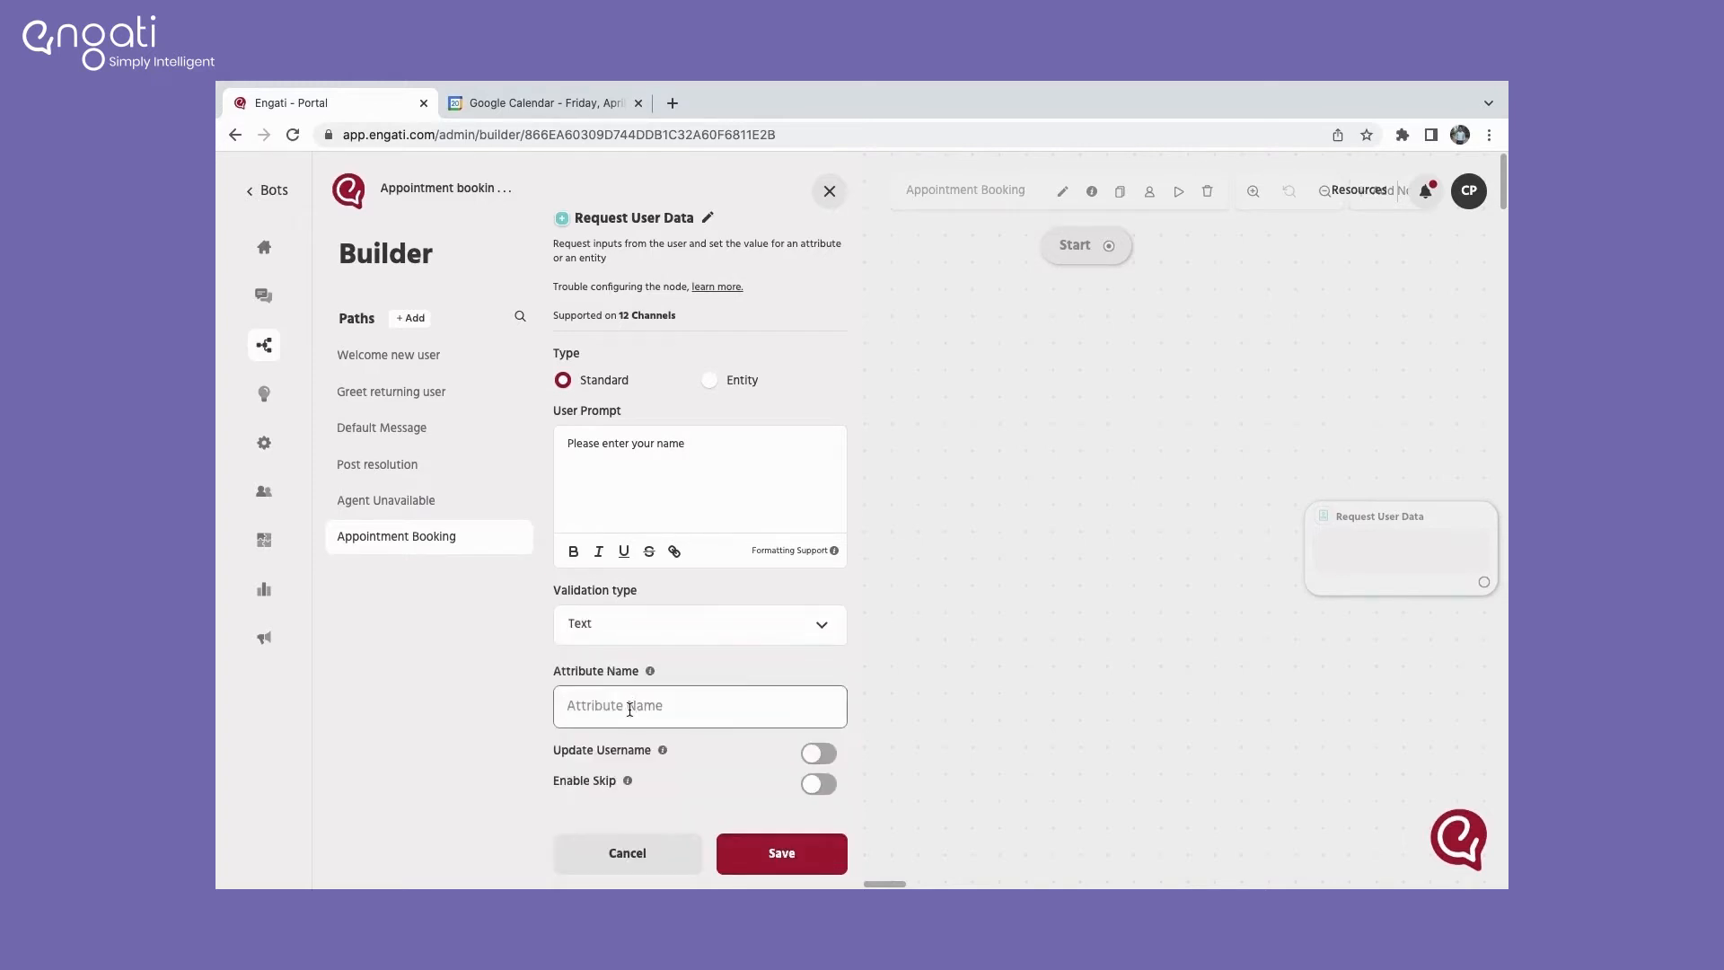
type("user_name")
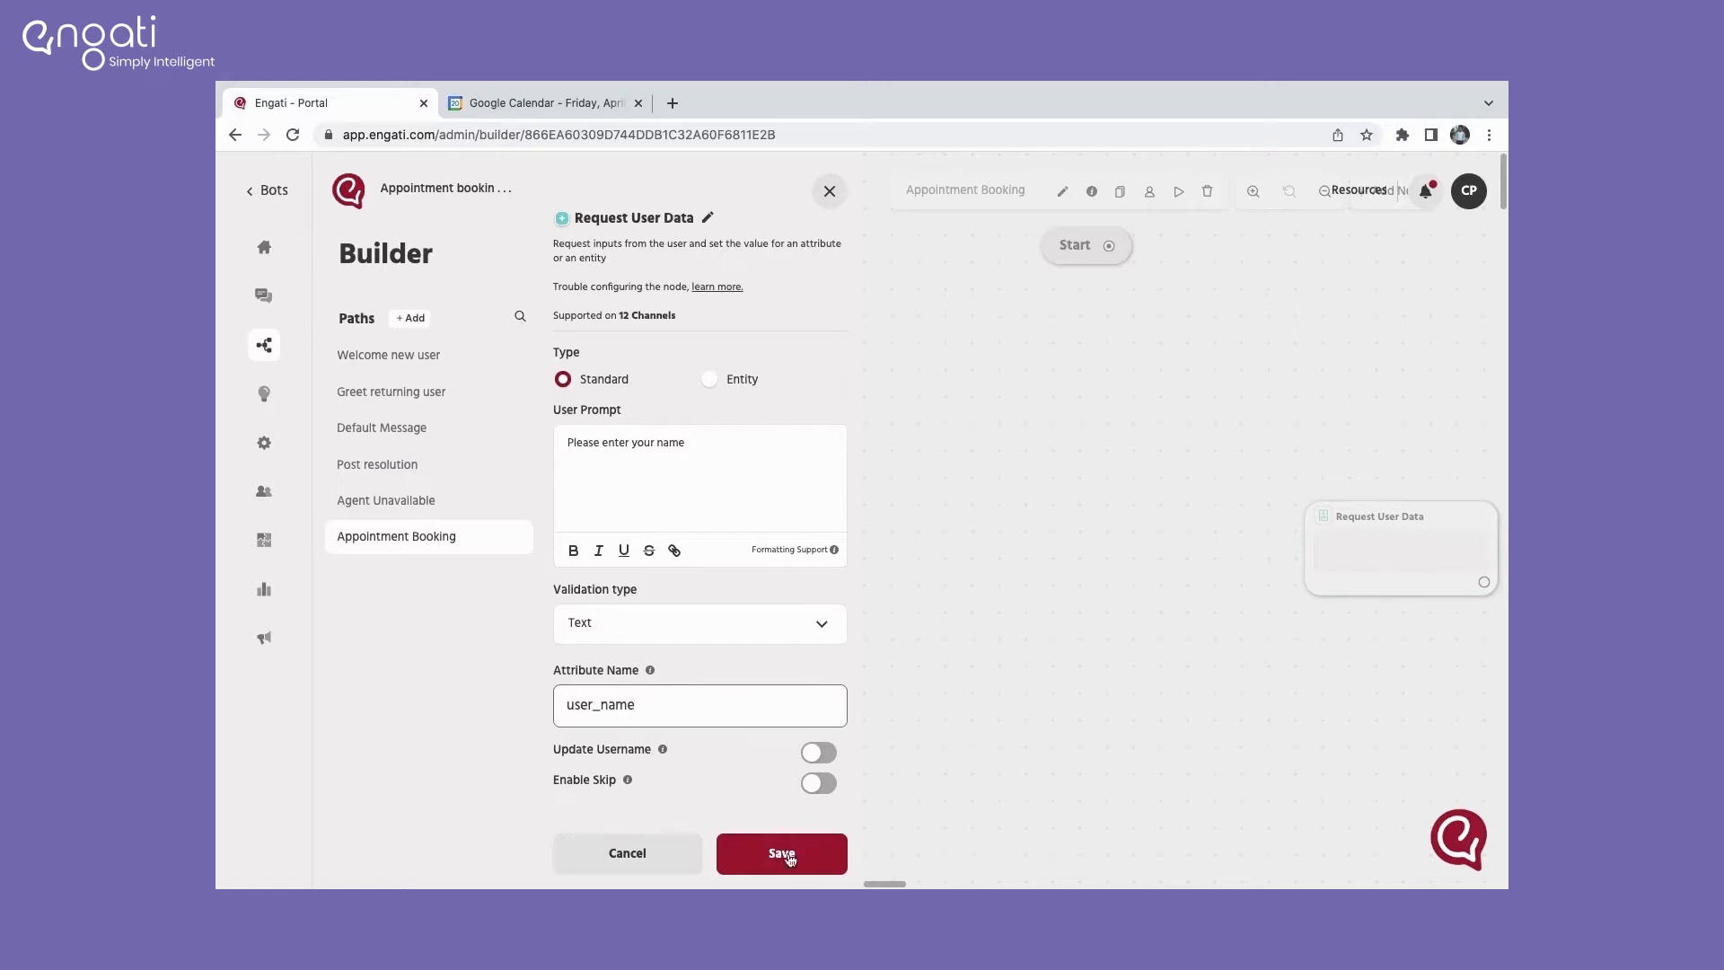
left_click(781, 853)
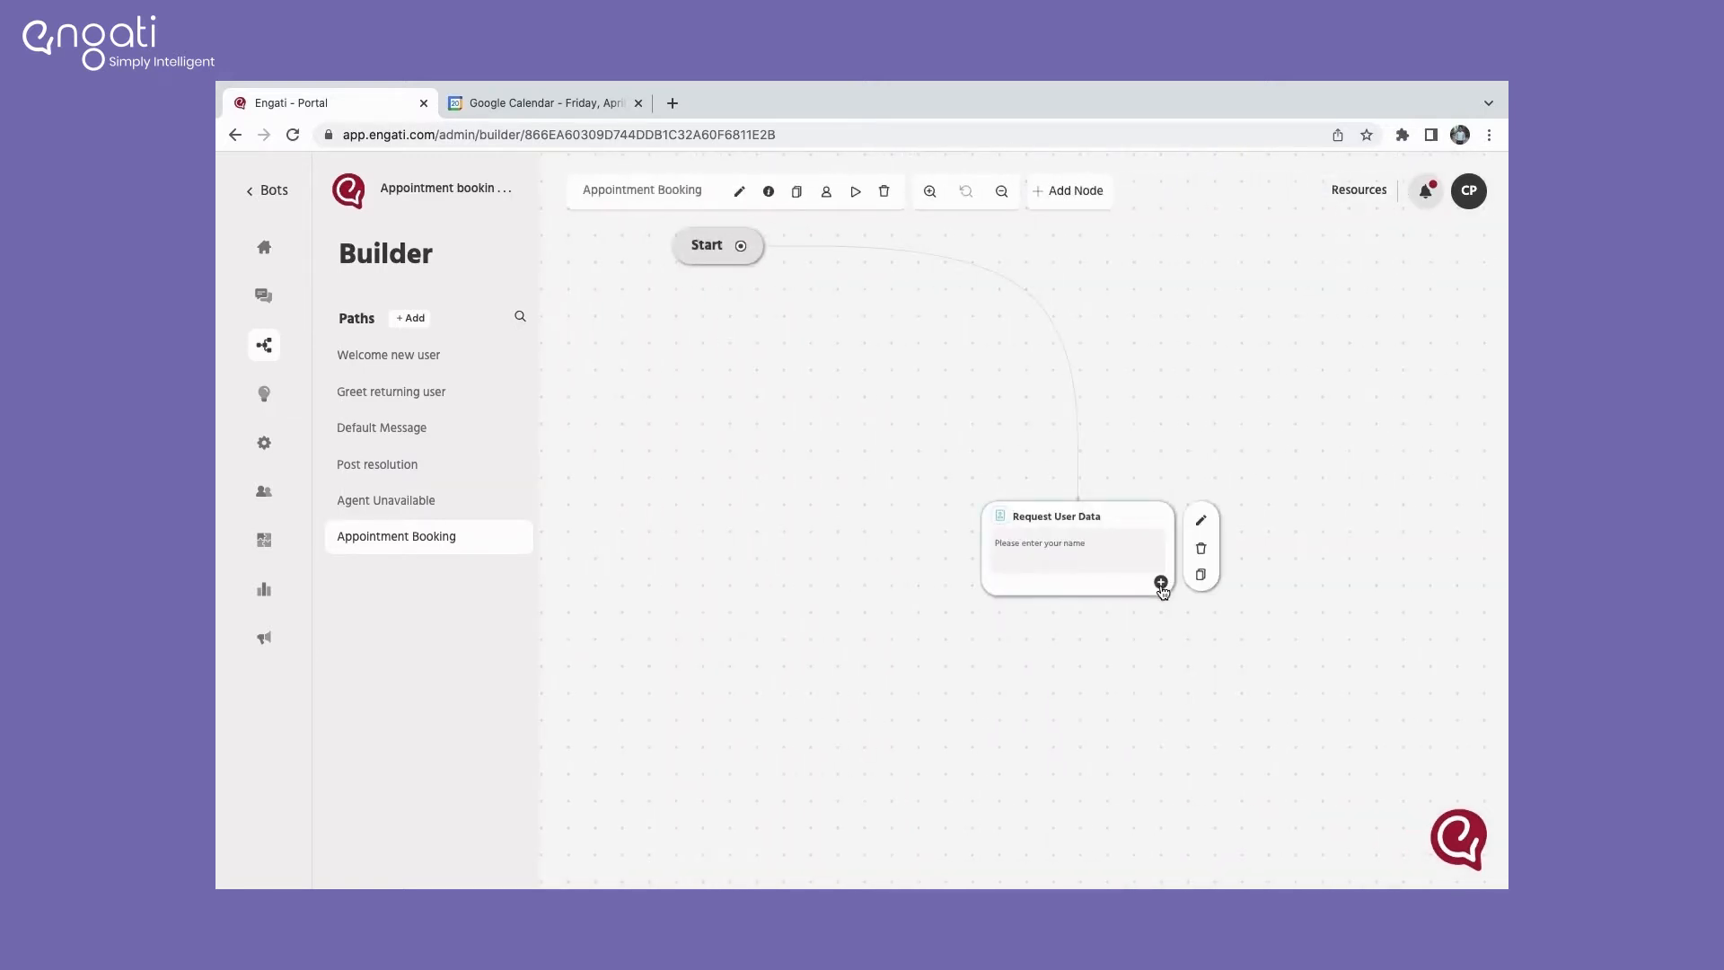
Add a Request User Data node asking 'enter your email id', Email validation, attribute UserEmailId, with a validation message, and save it.
left_click(1160, 584)
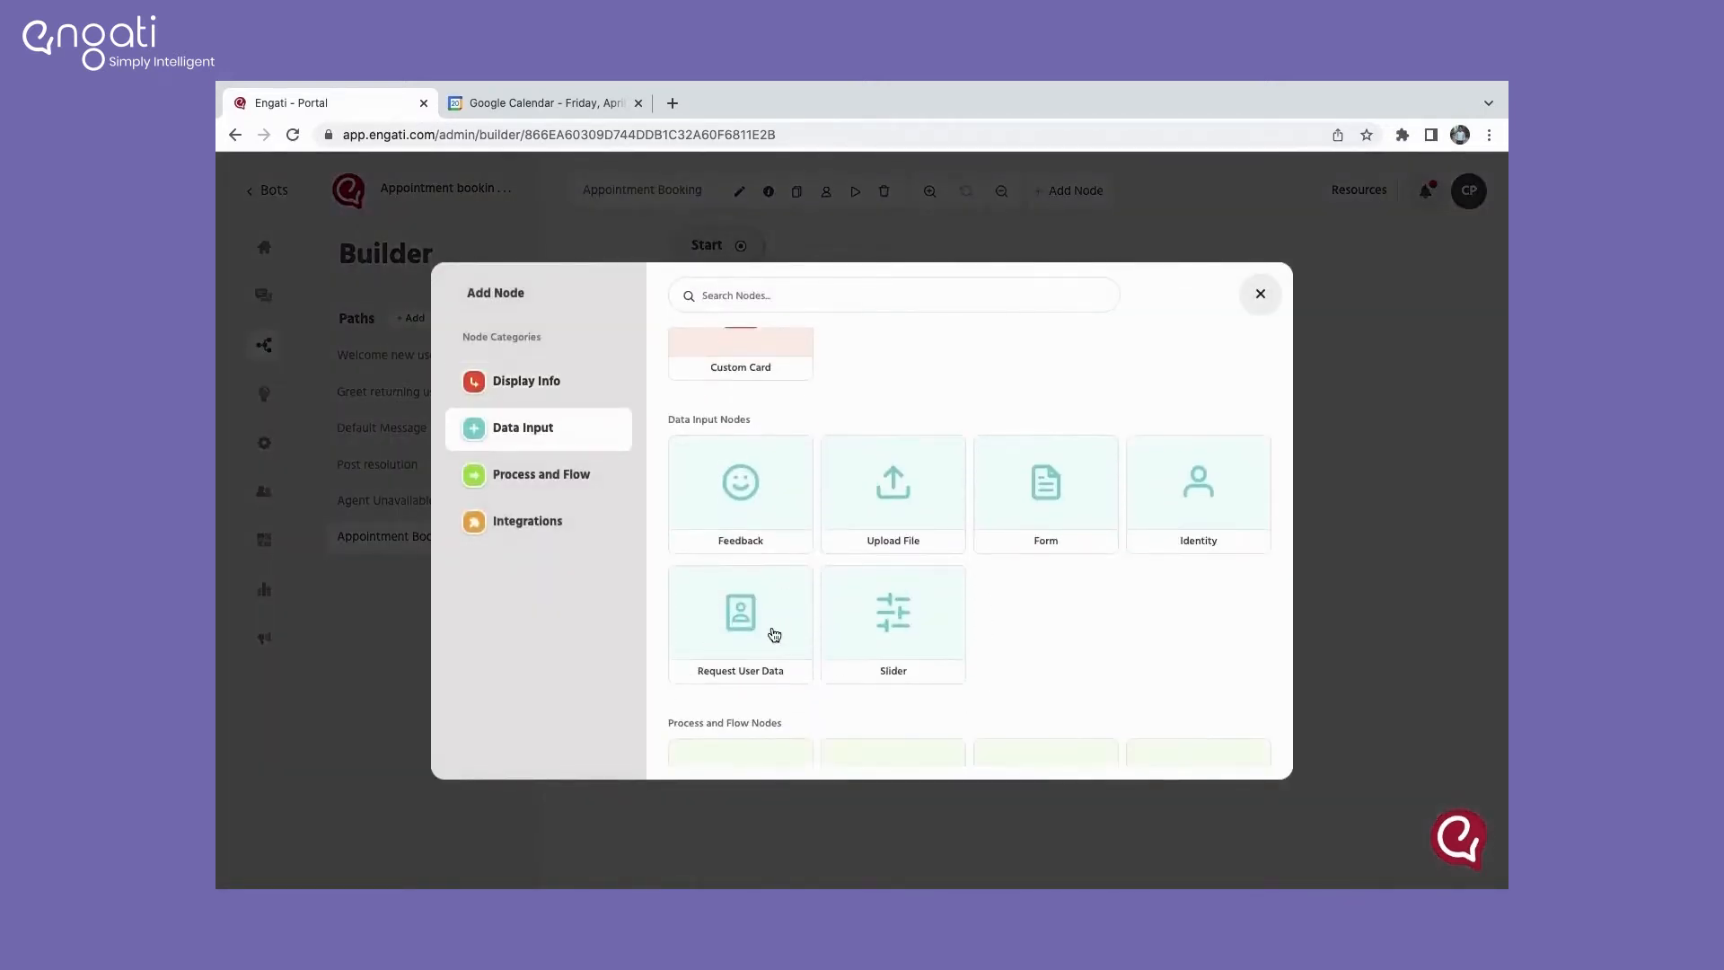
left_click(739, 612)
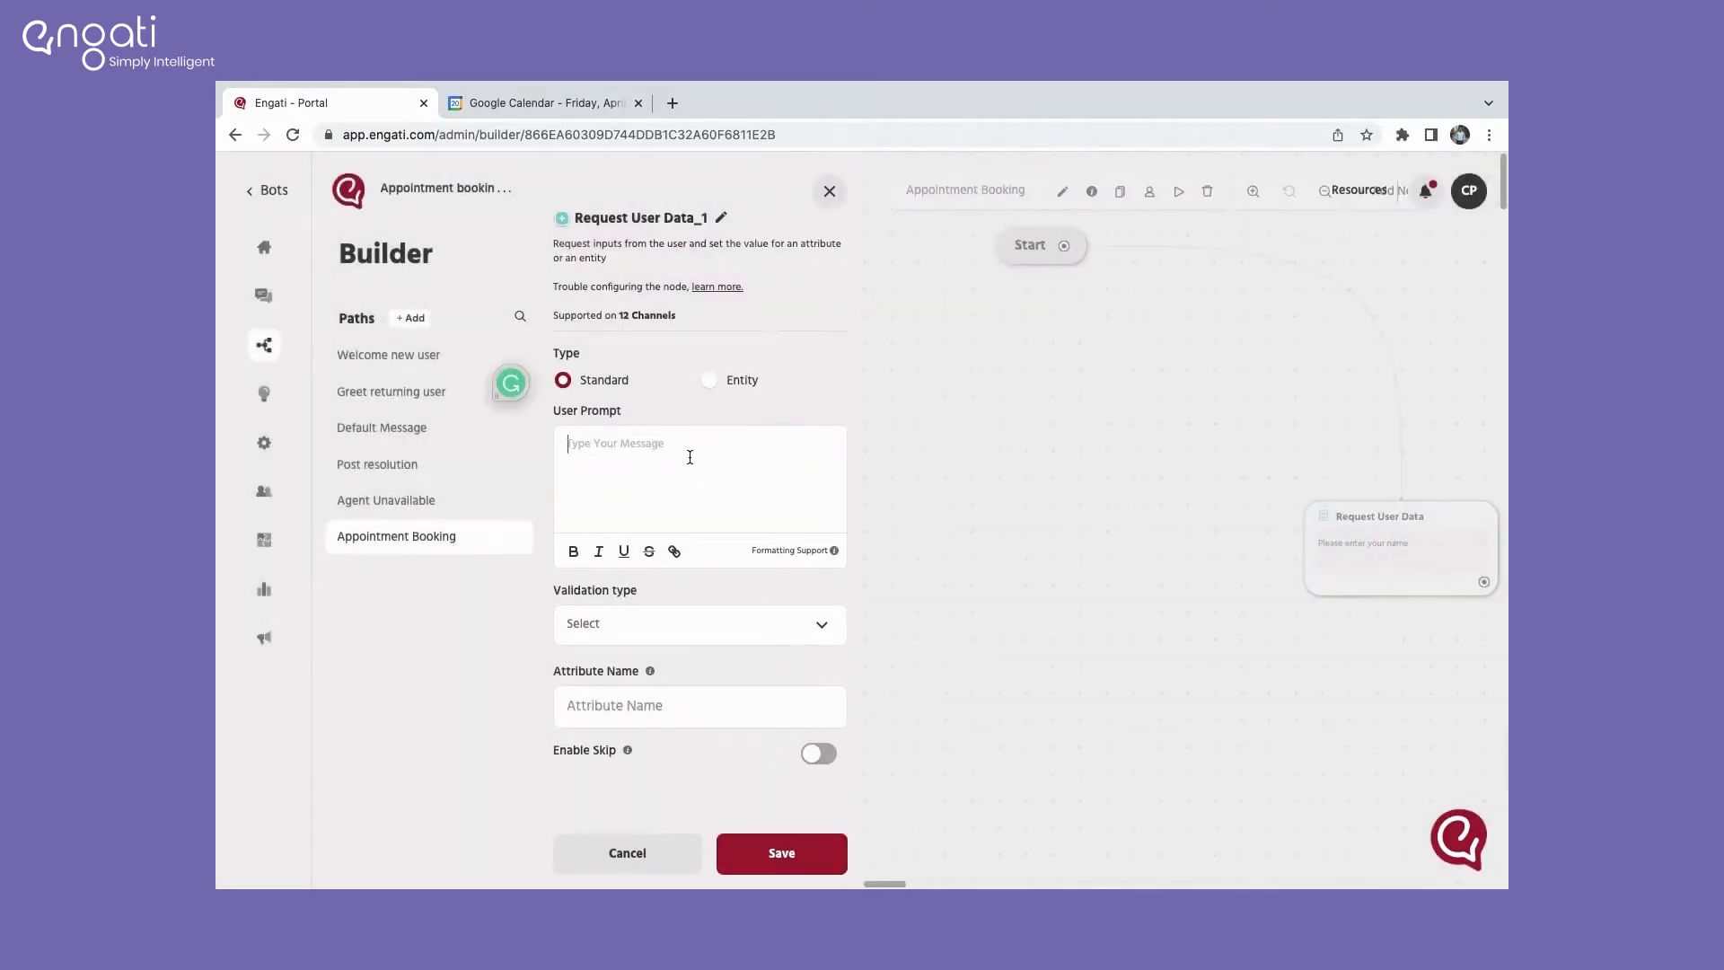
type("enter your email")
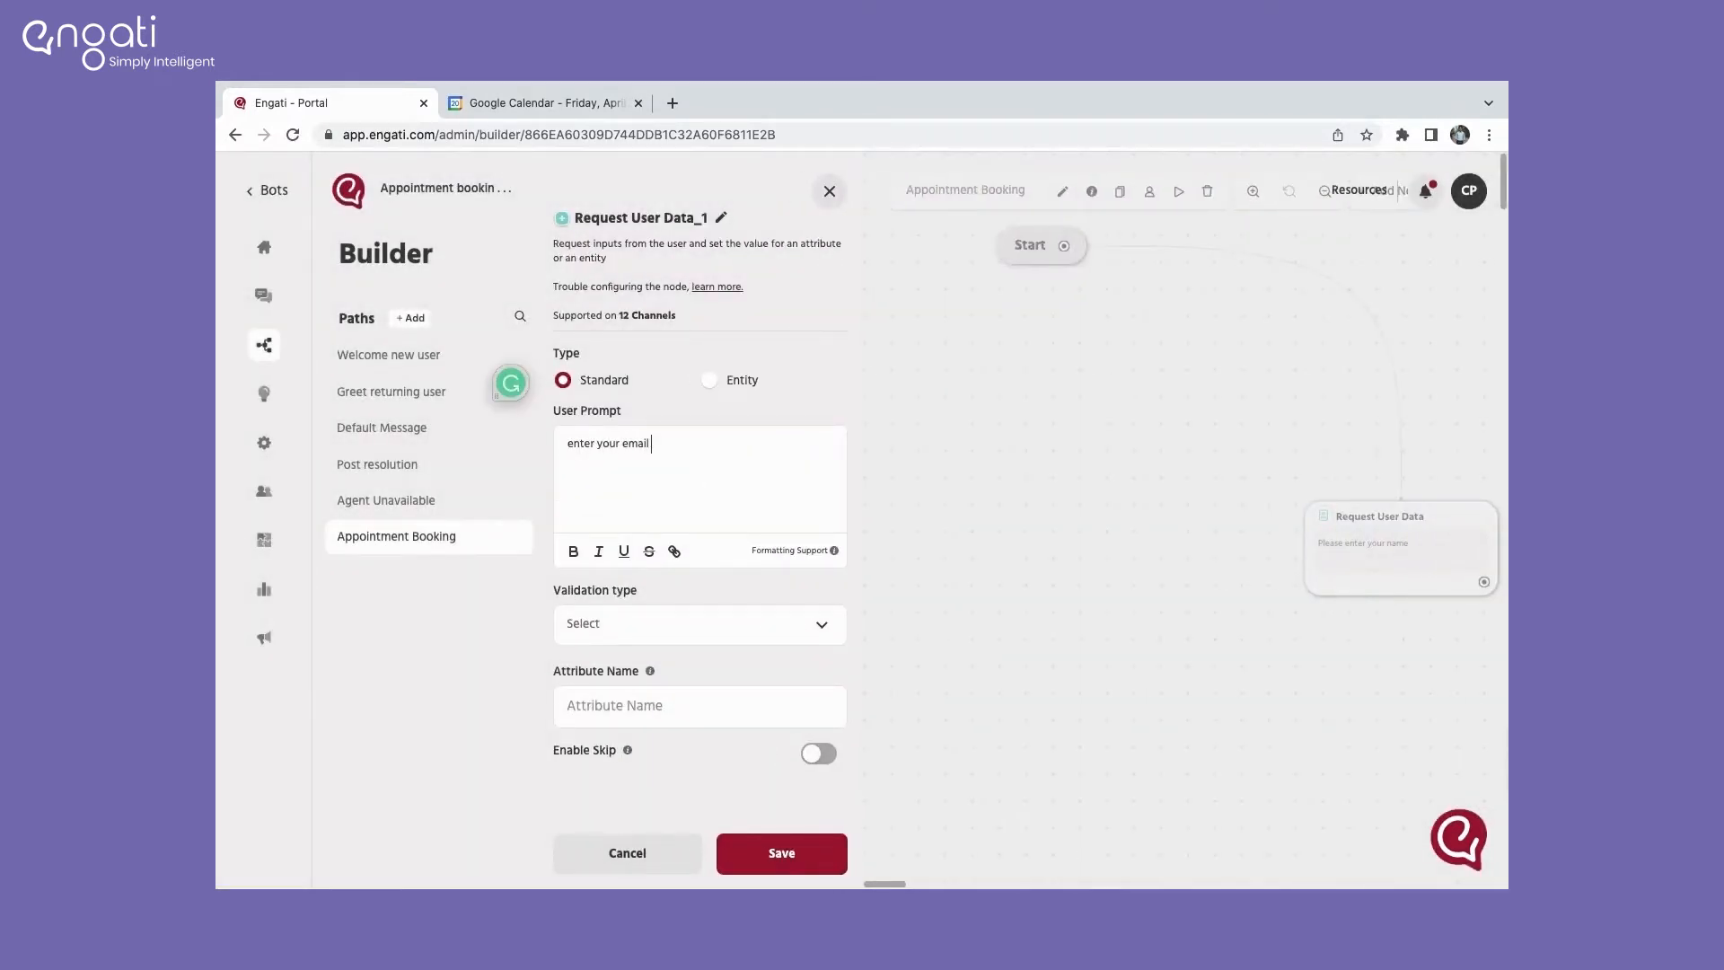
left_click(700, 623)
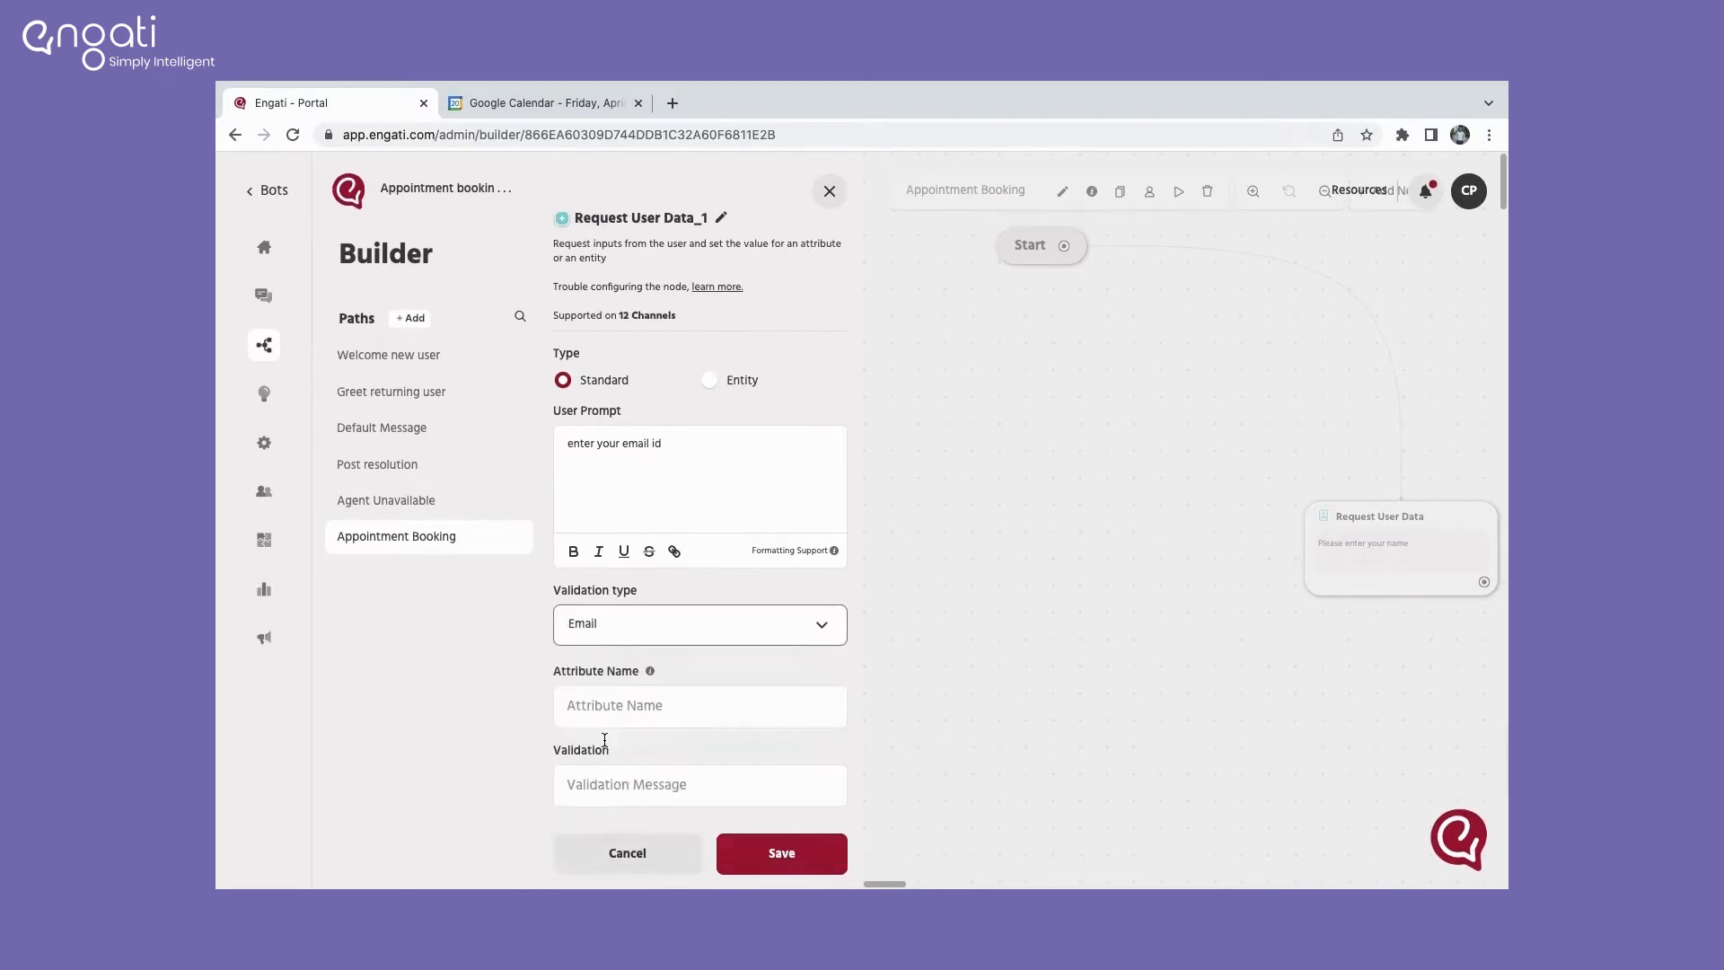
type("UserEmailId")
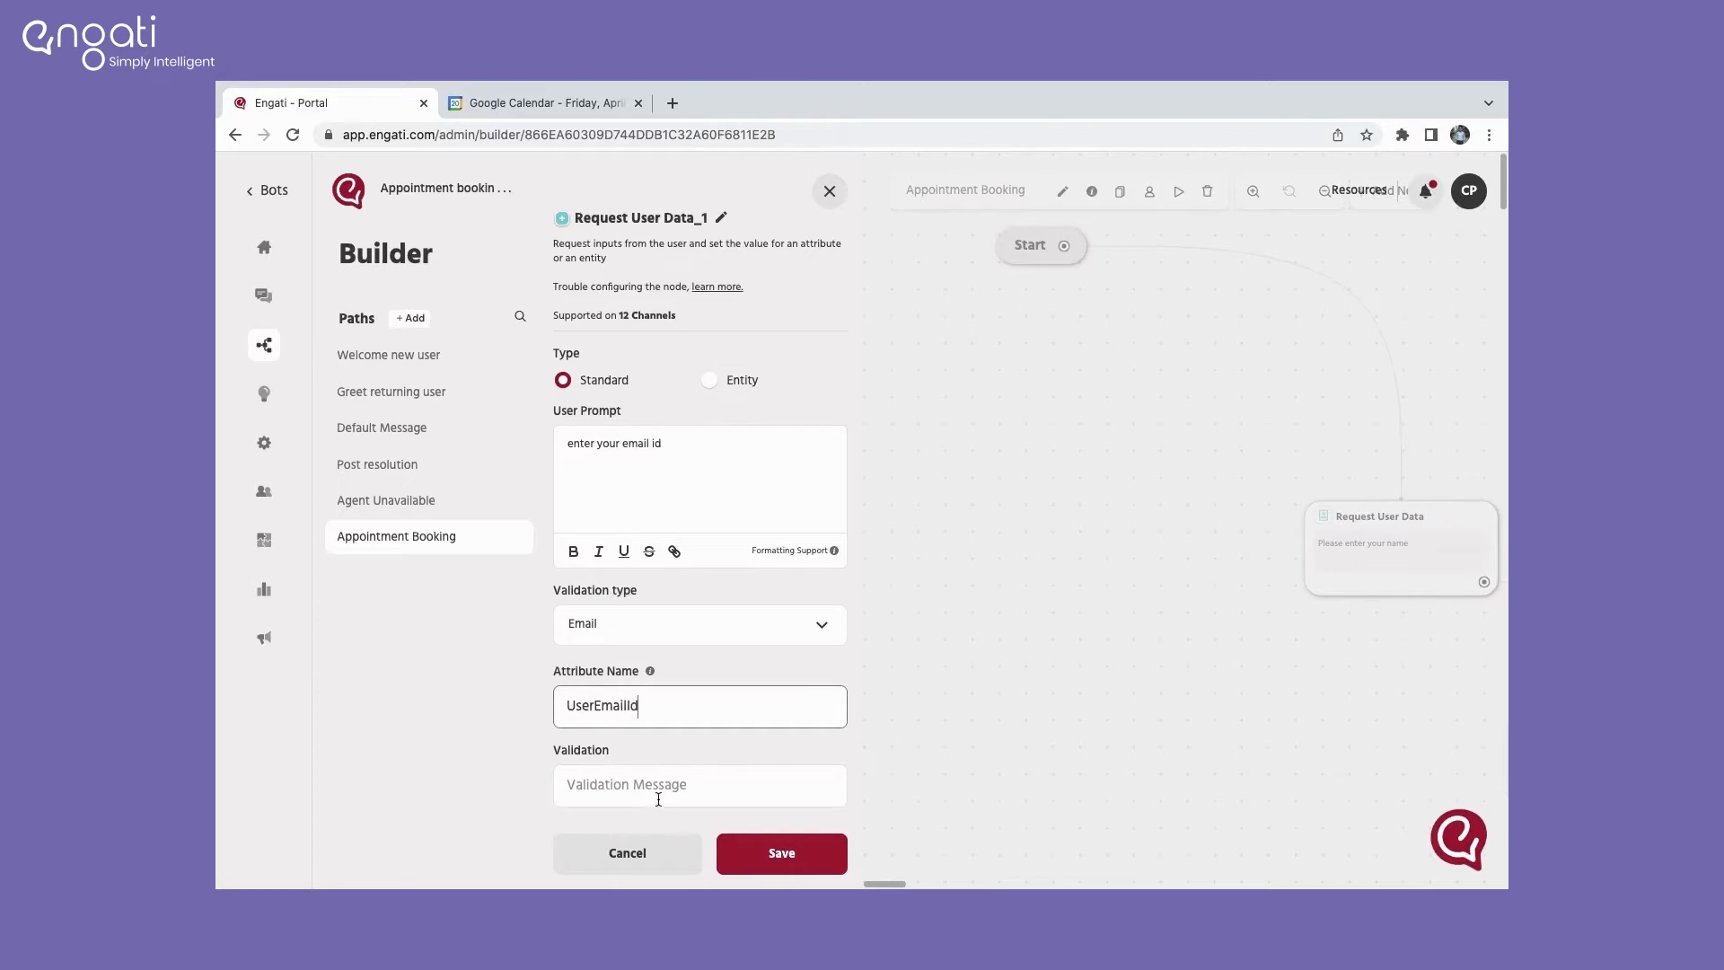
type("Please enter a valid email id")
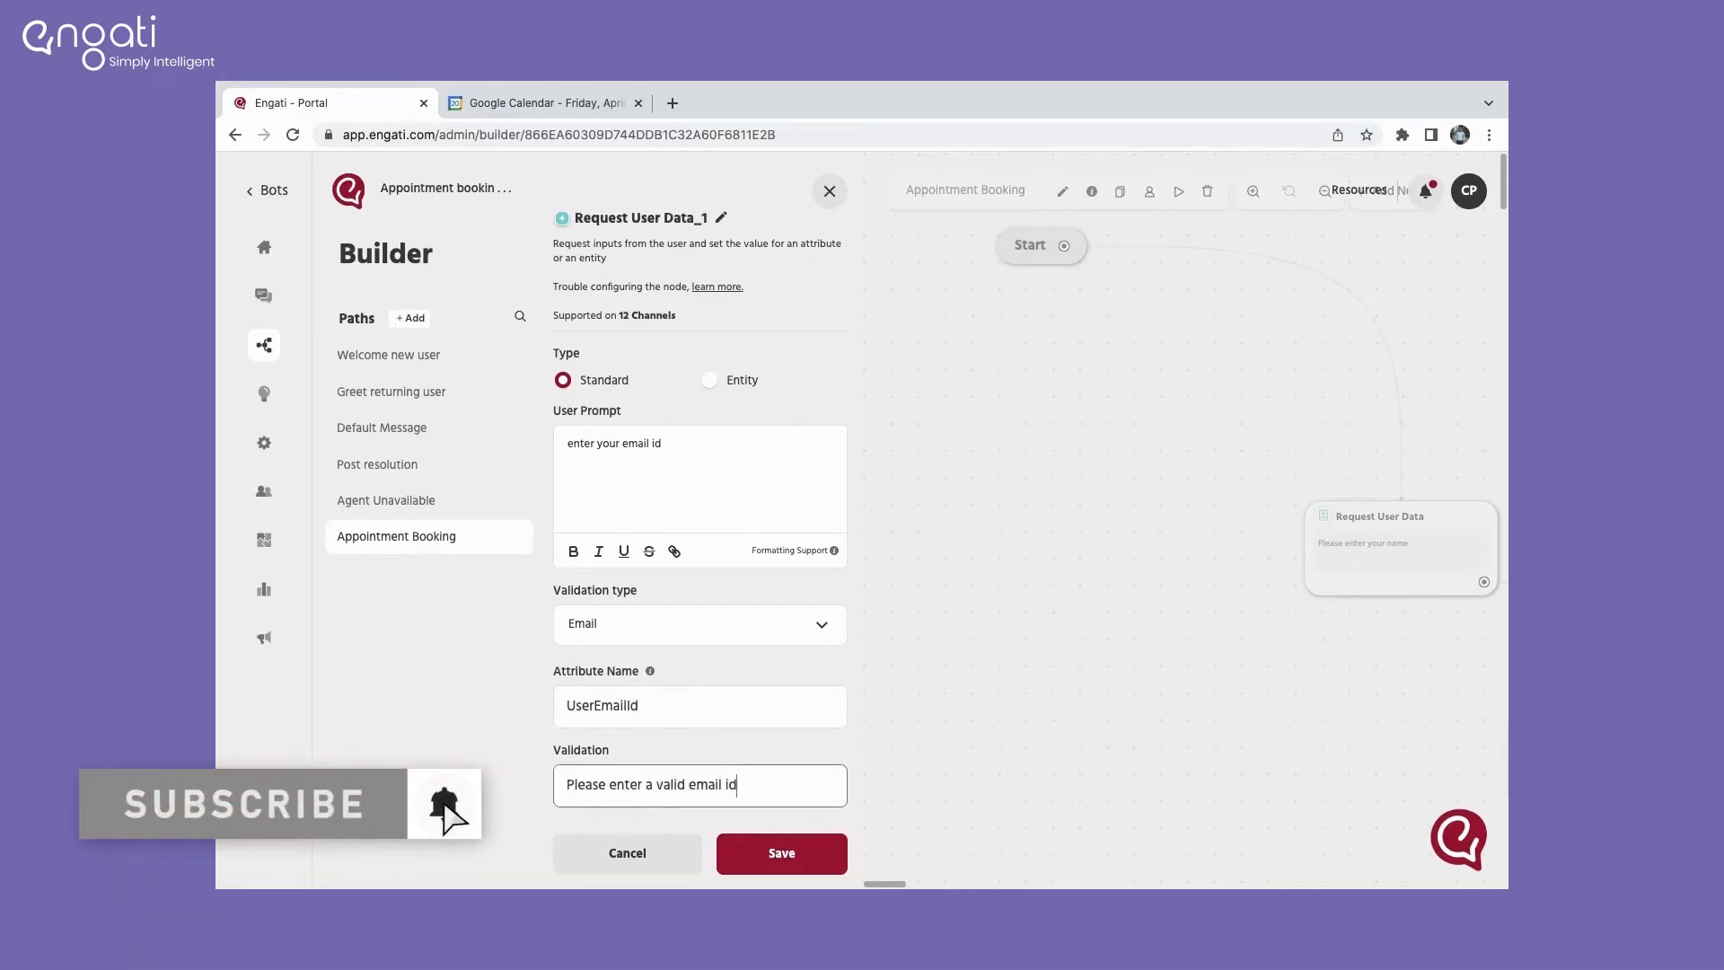
scroll("down", 3)
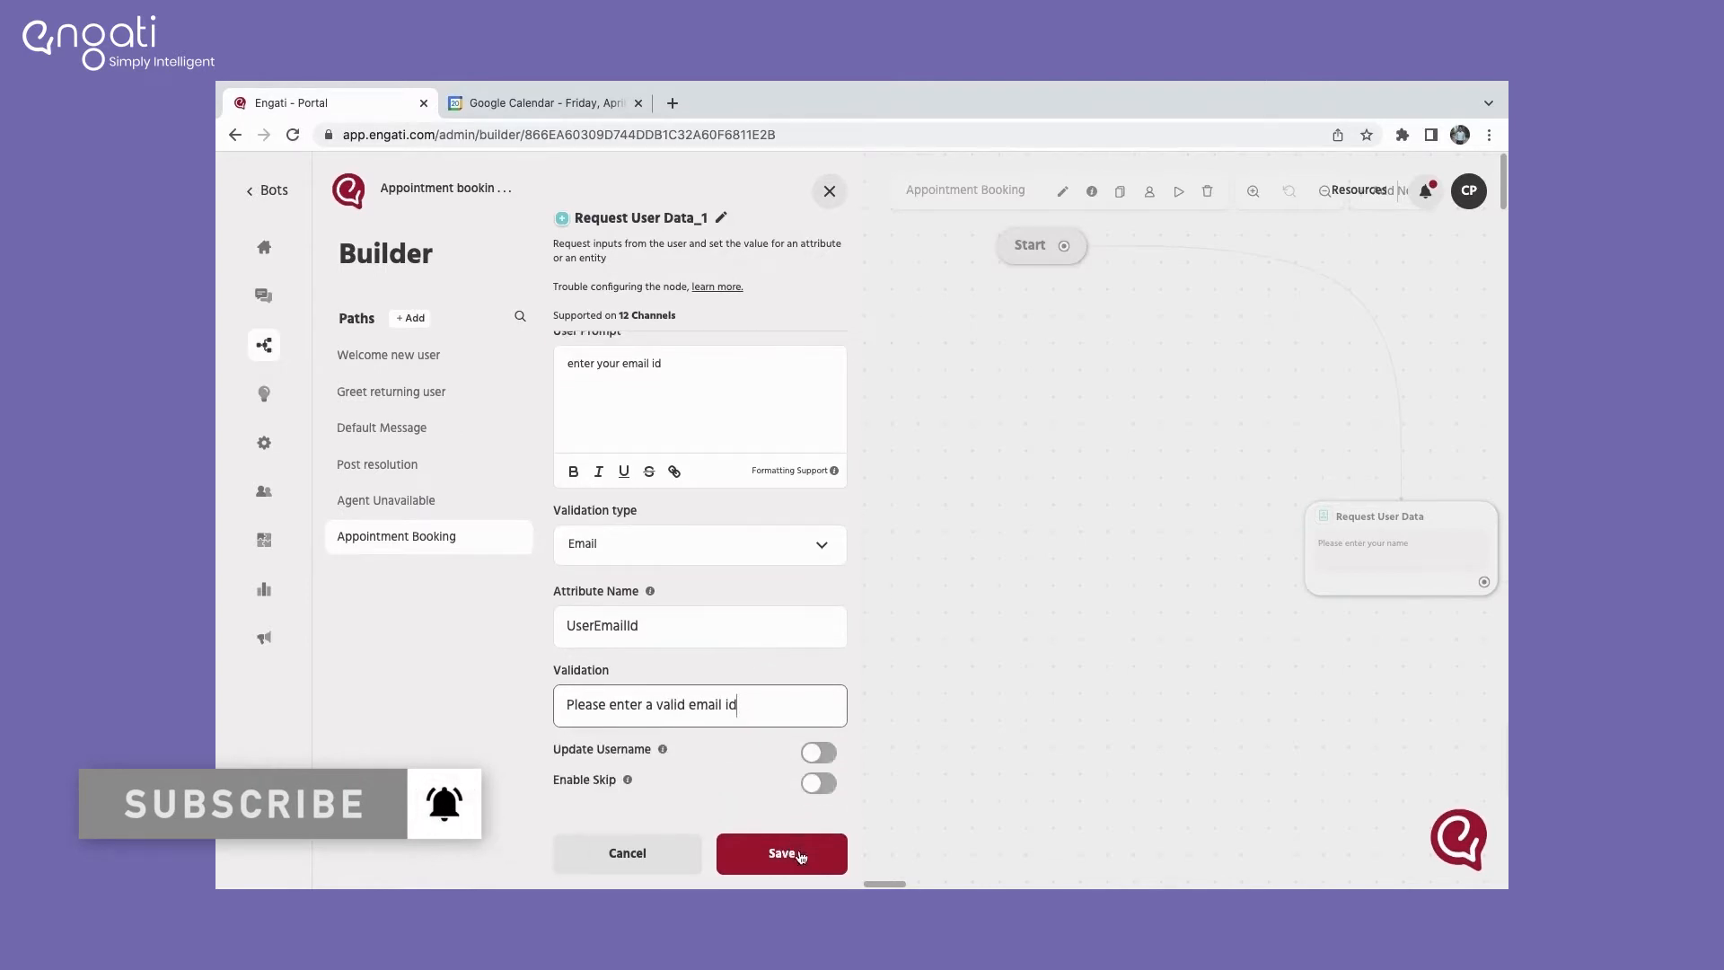
left_click(781, 855)
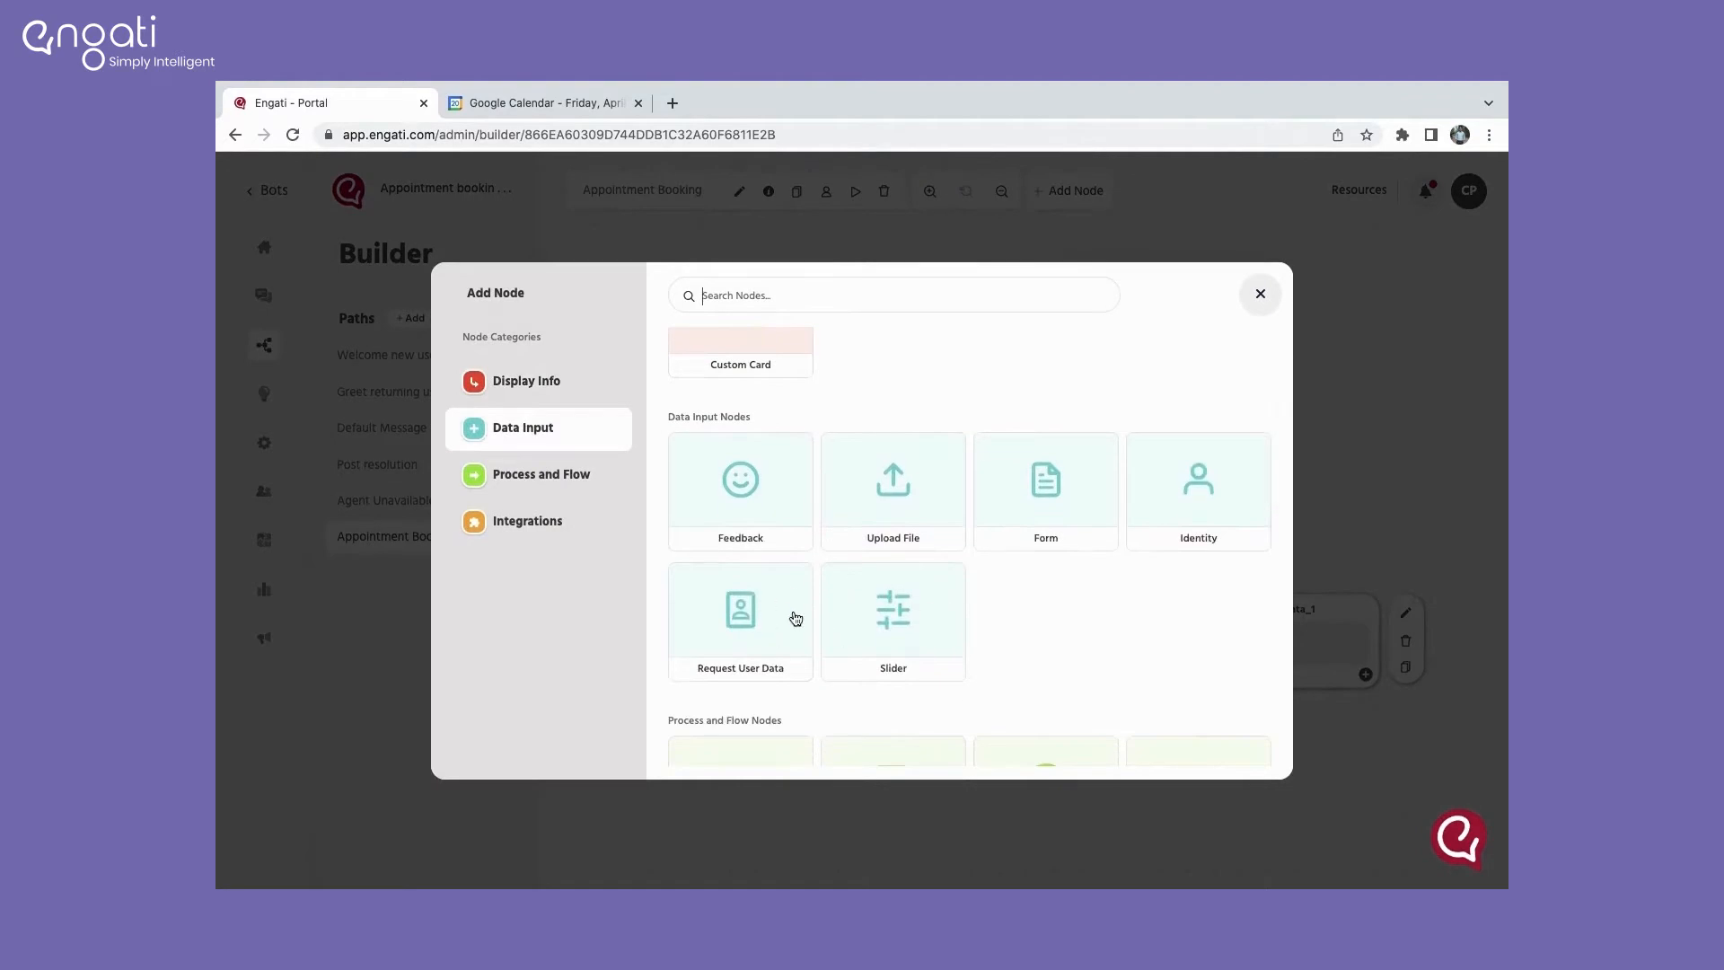
Add a Request User Data node asking 'Select your appointment date', Date validation, attribute appointdate, and save it.
left_click(740, 609)
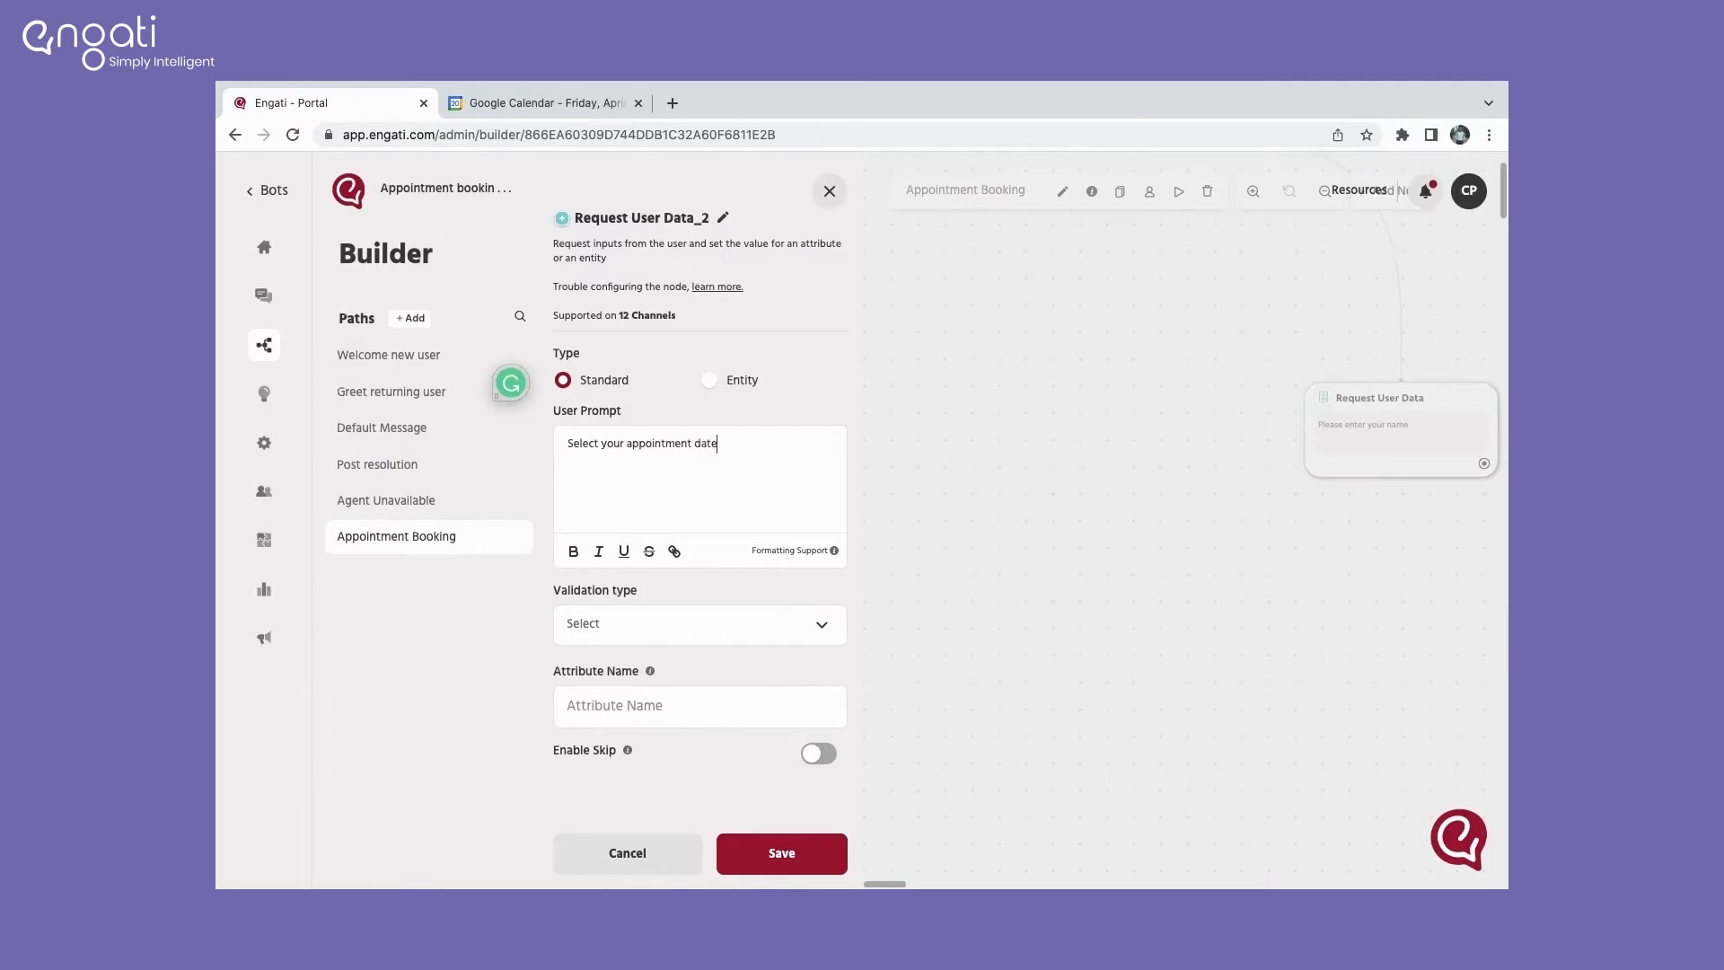
left_click(659, 625)
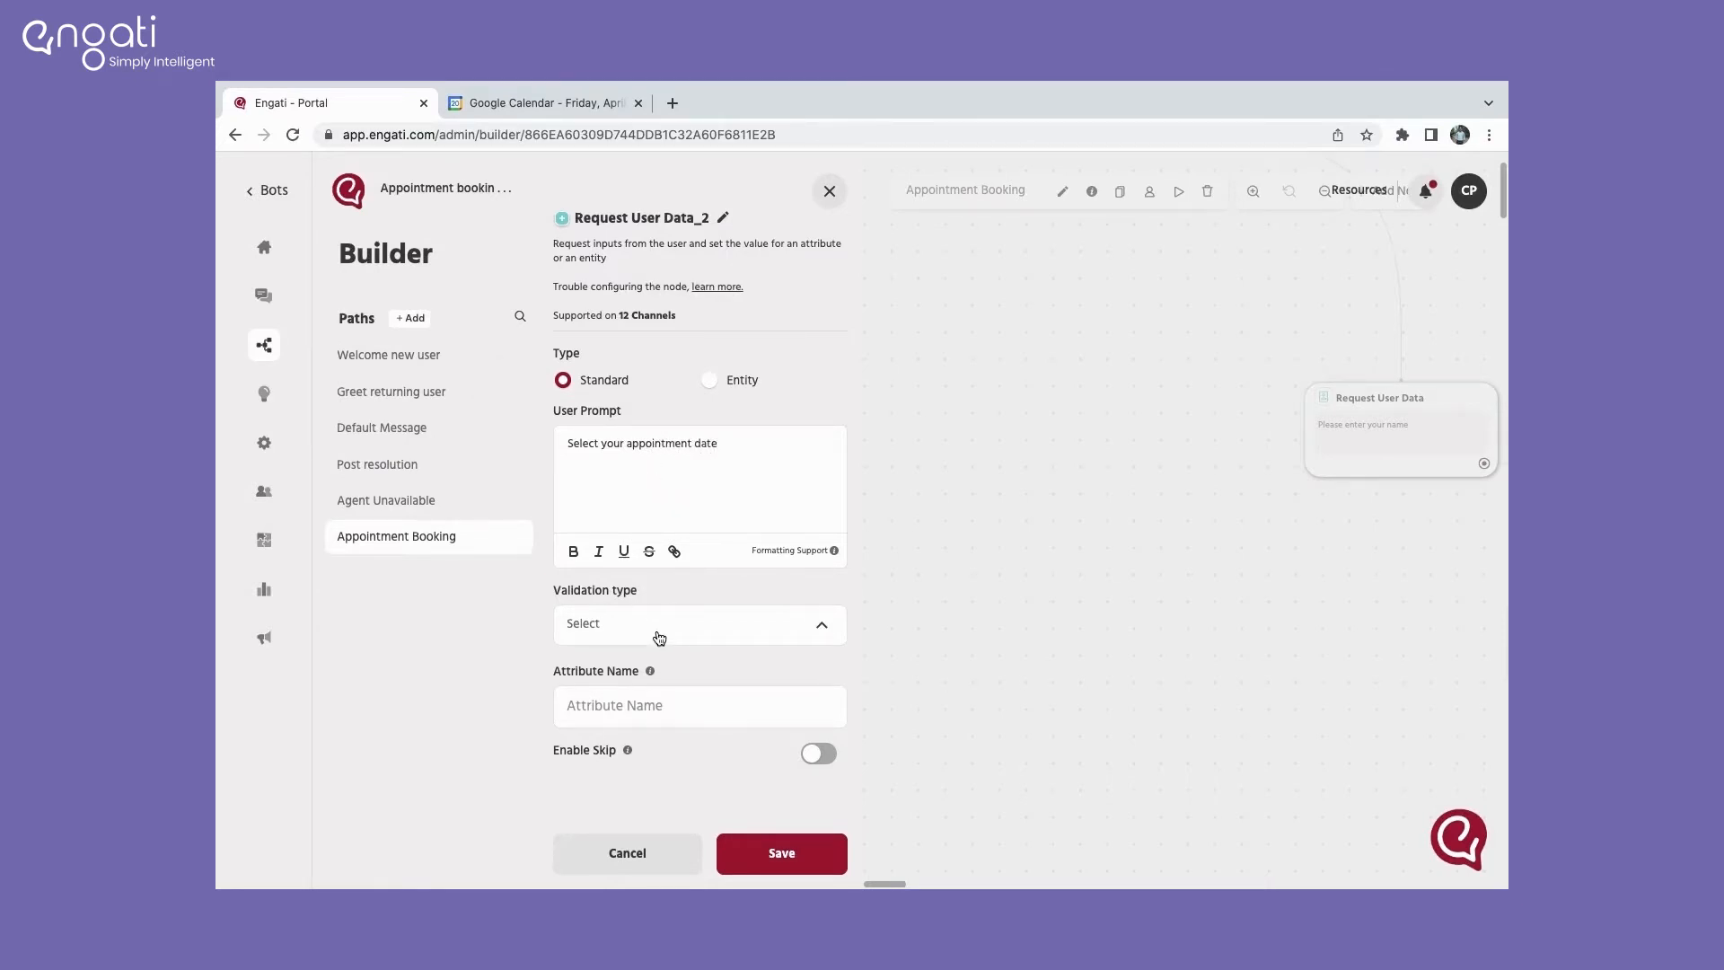
left_click(659, 625)
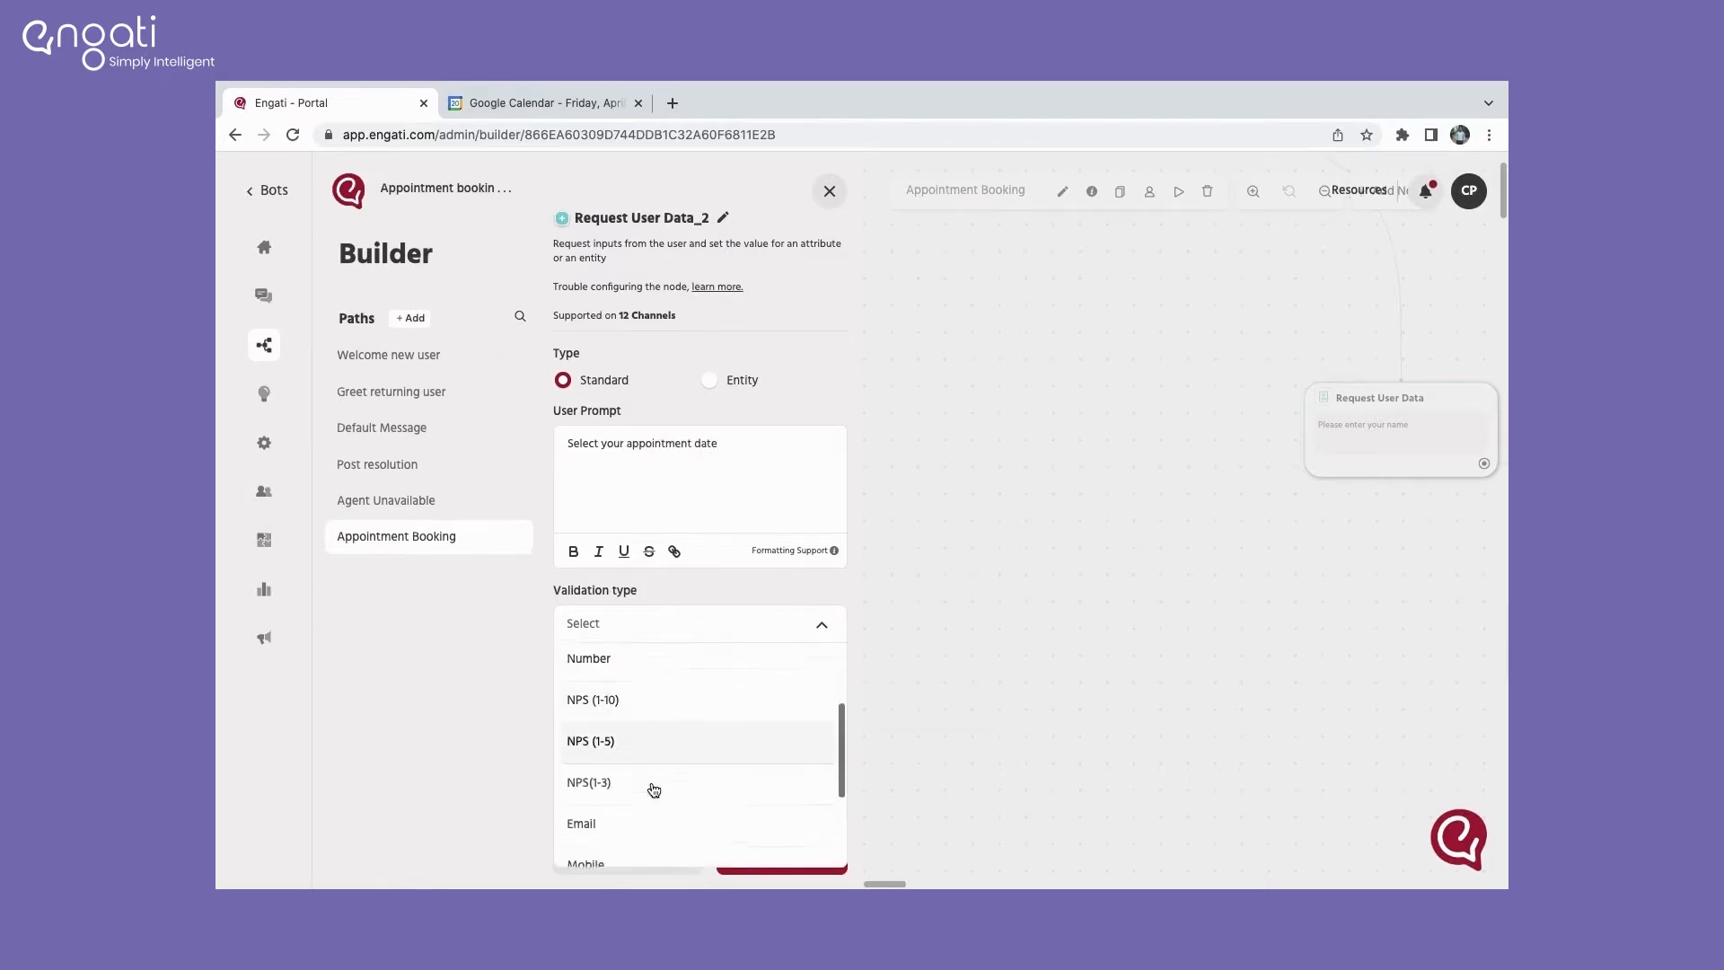
scroll("down", 3)
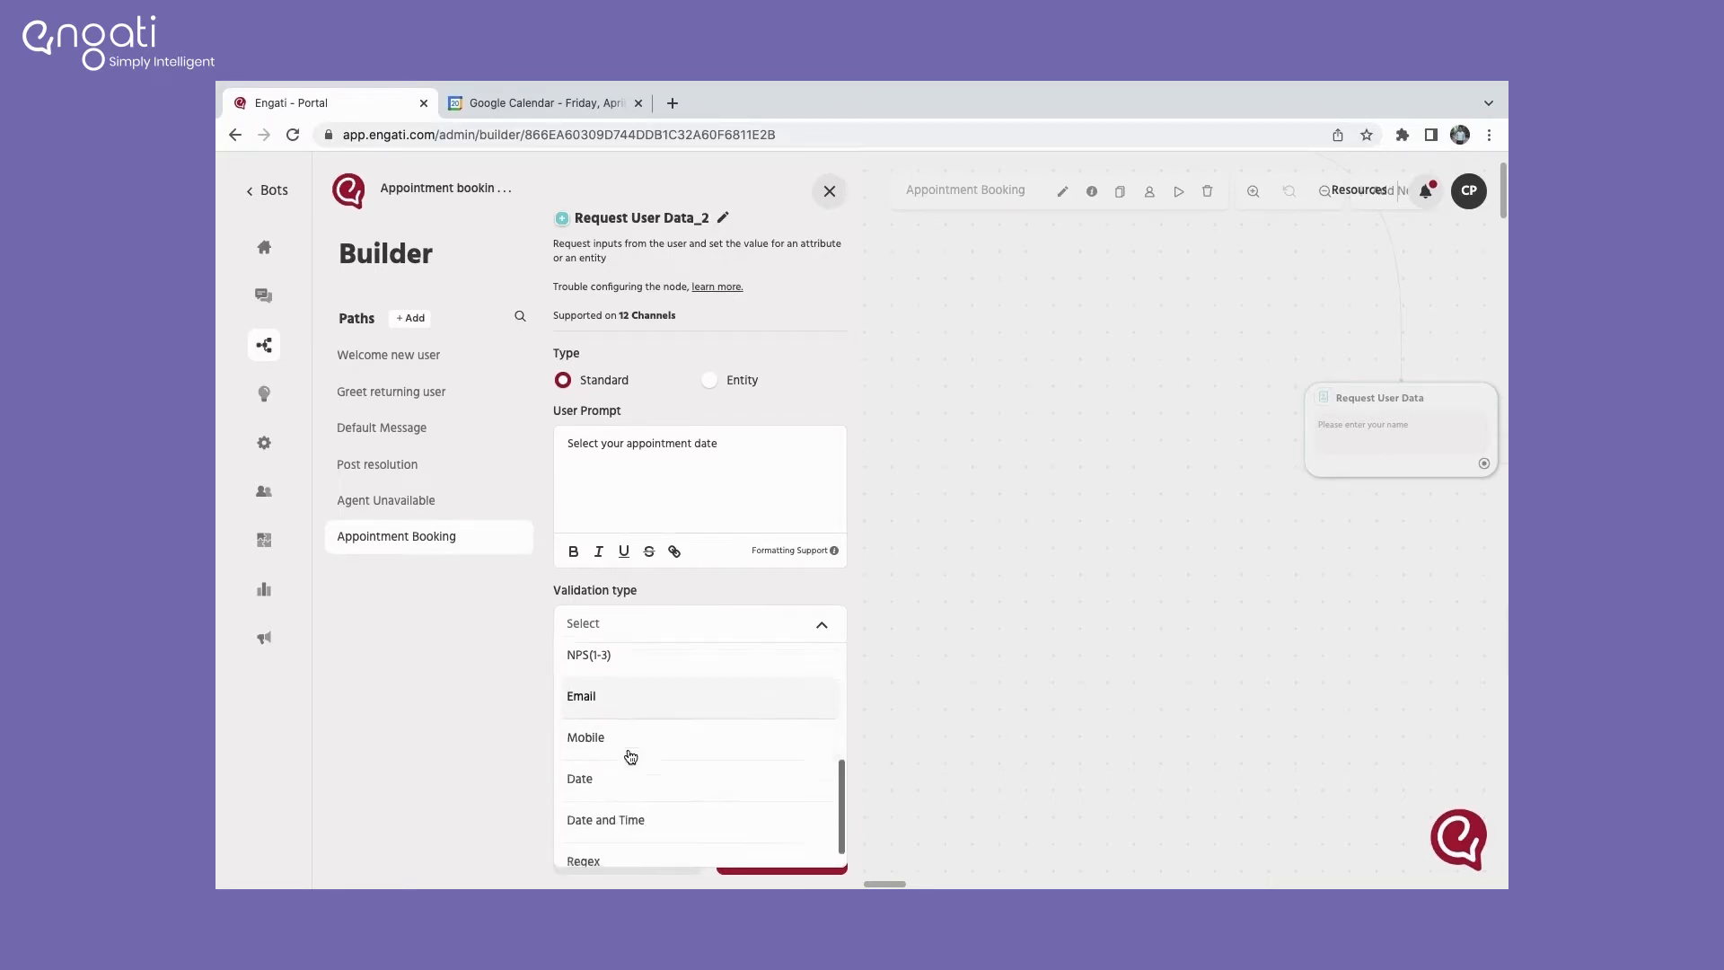
left_click(578, 778)
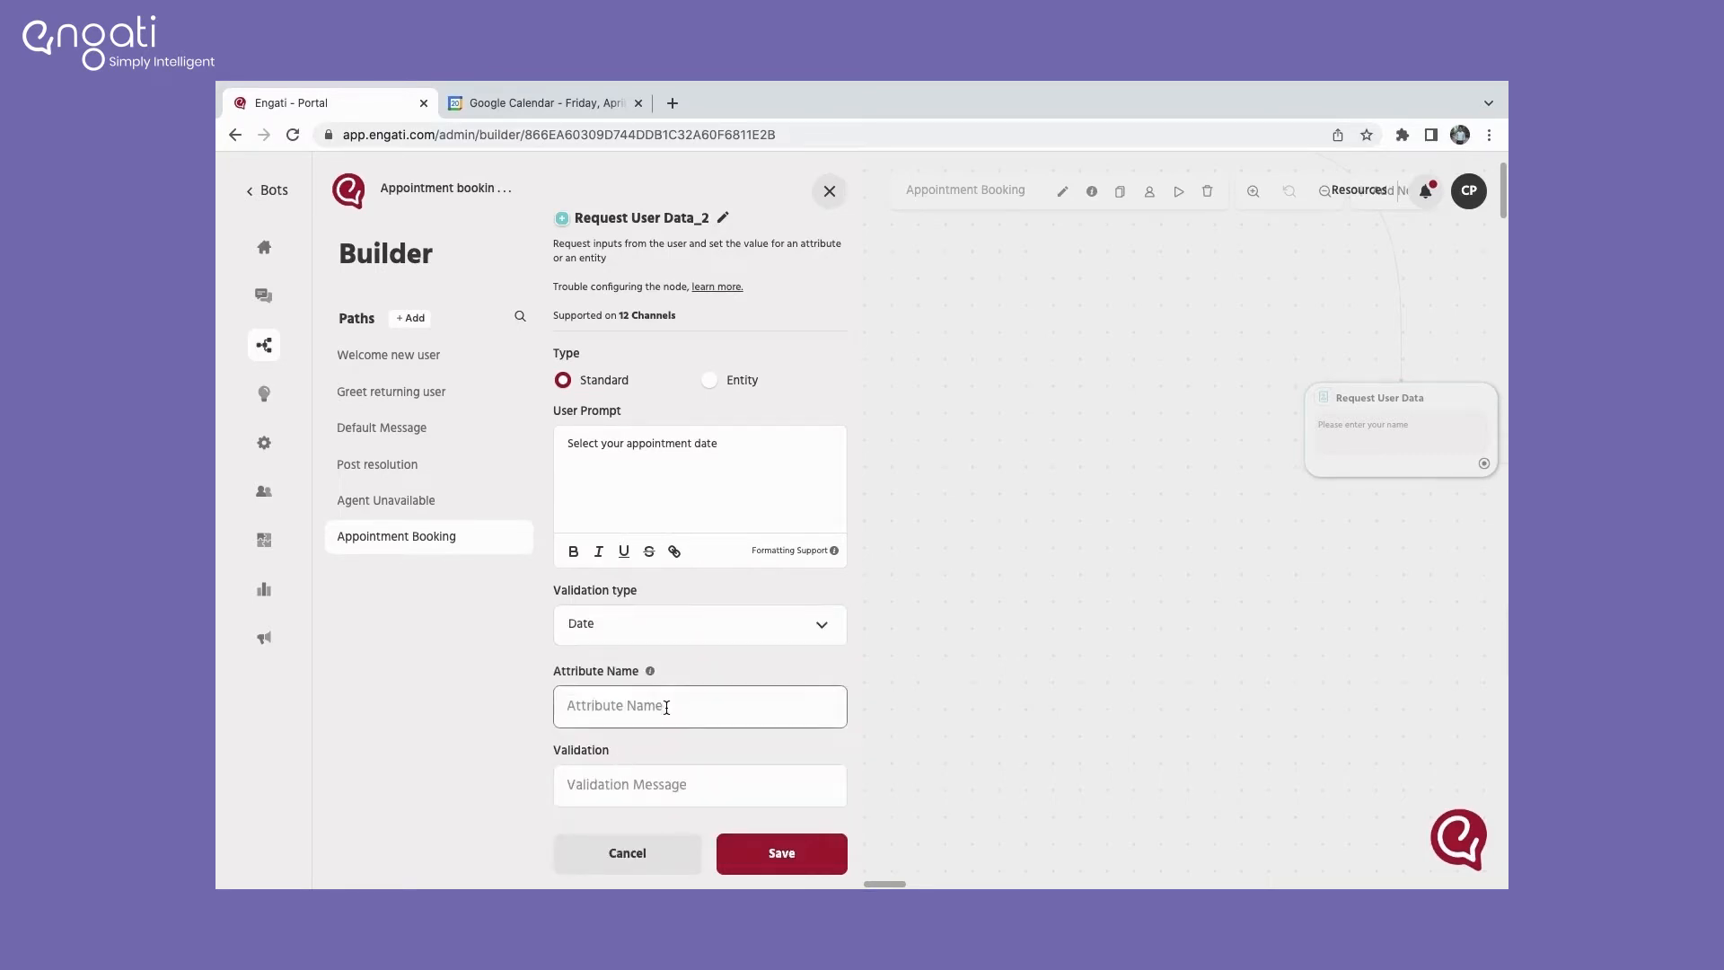
type("appointdate")
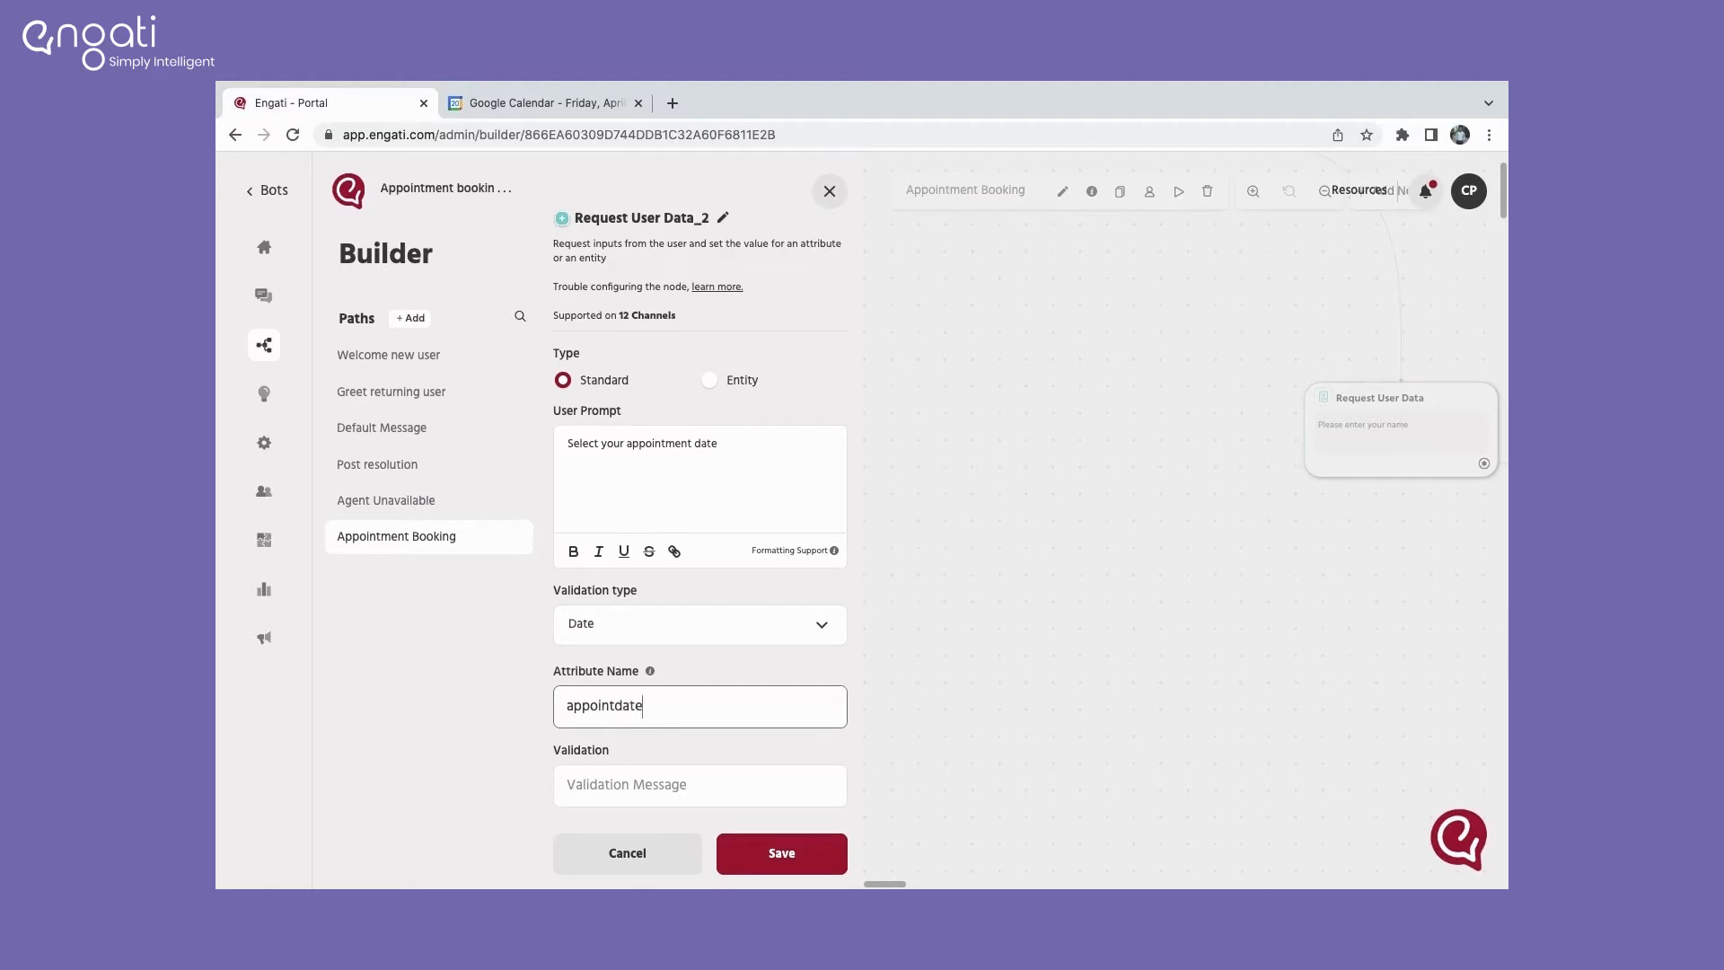
scroll("down", 3)
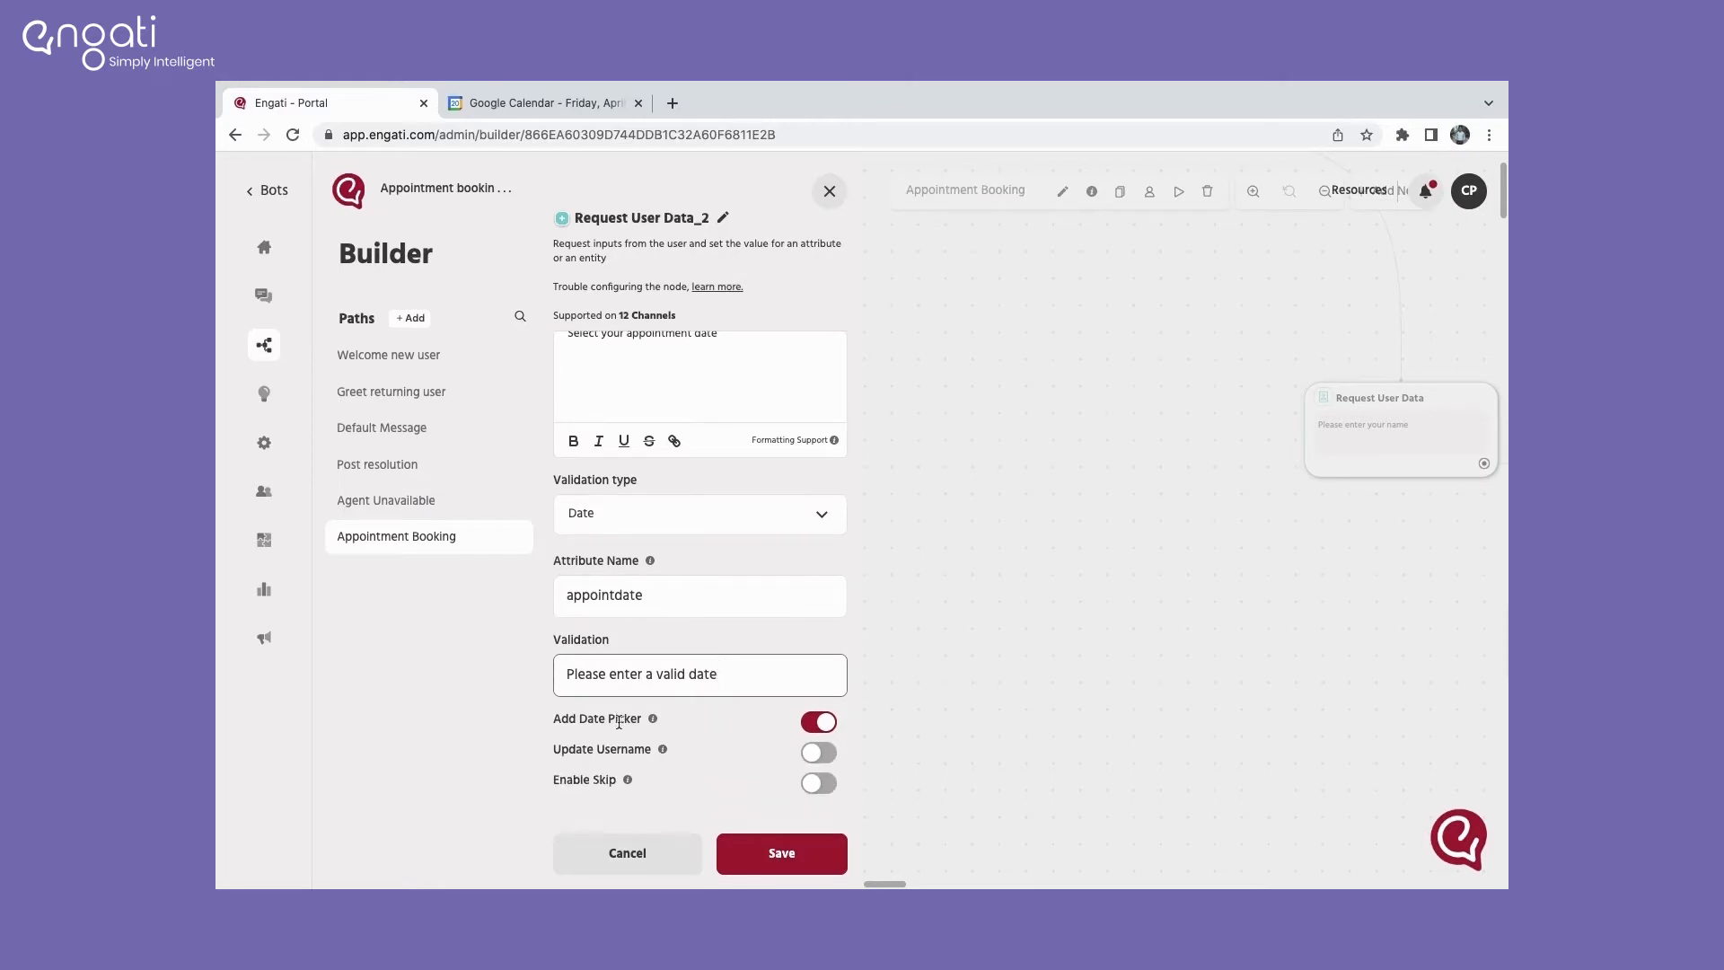
left_click(818, 721)
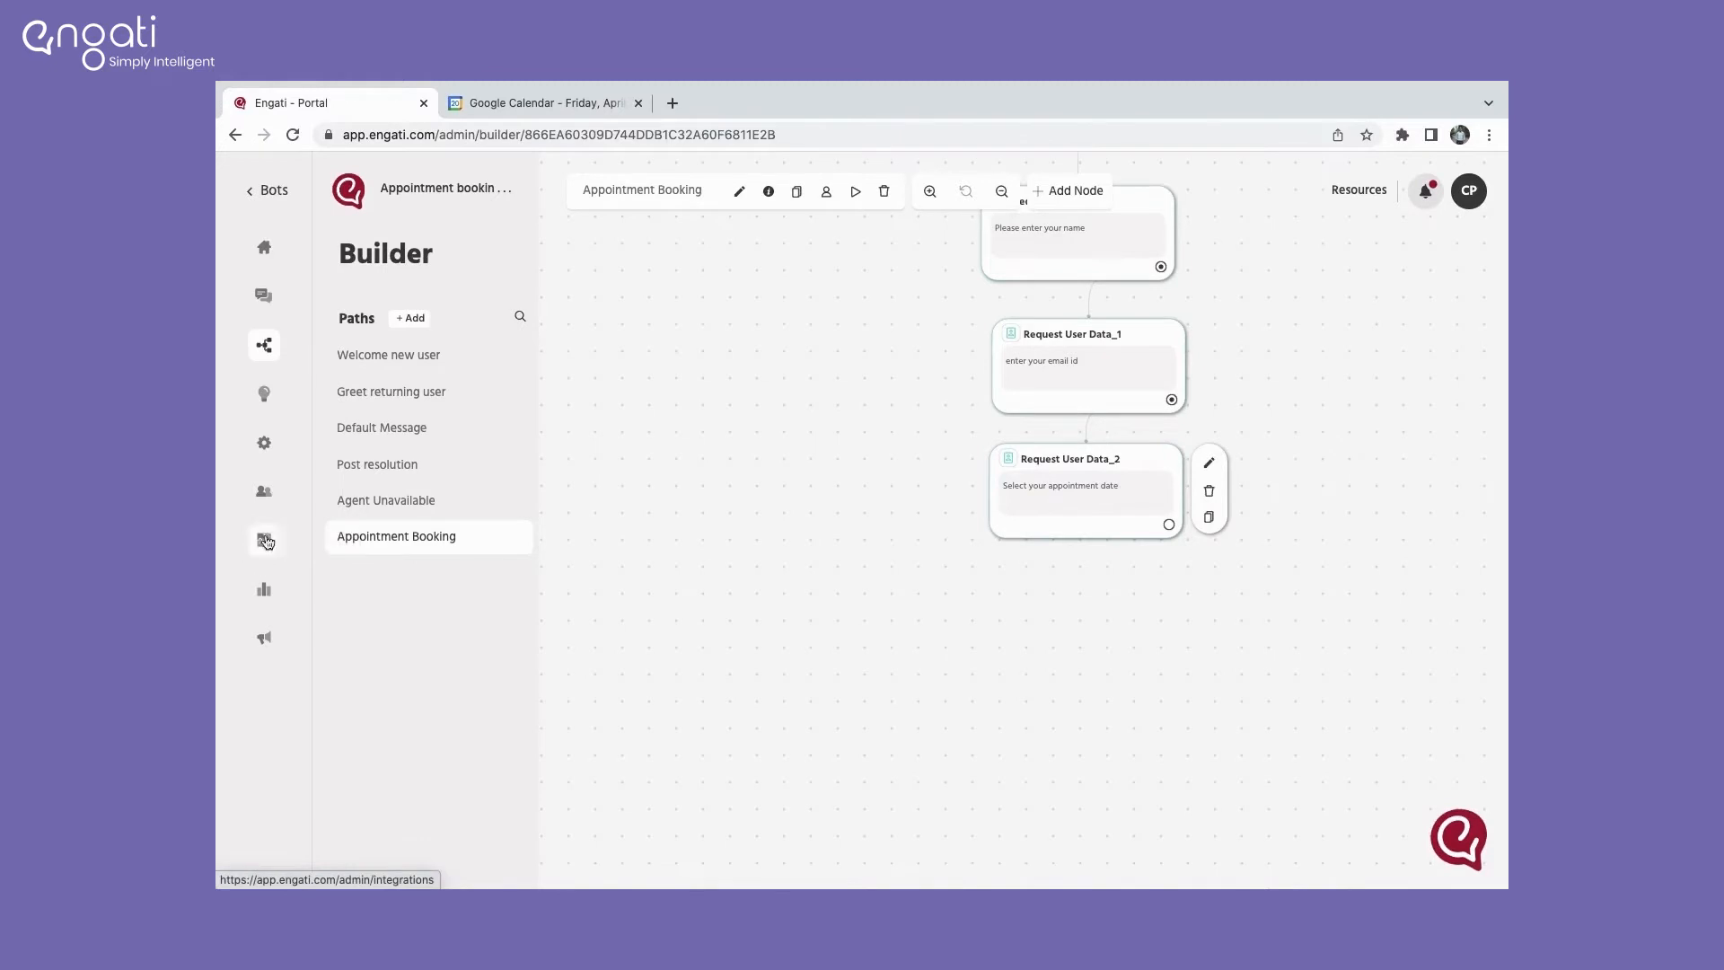
From Cloud Integrations, start connecting a Google Calendar account named Appointment Booking.
left_click(264, 542)
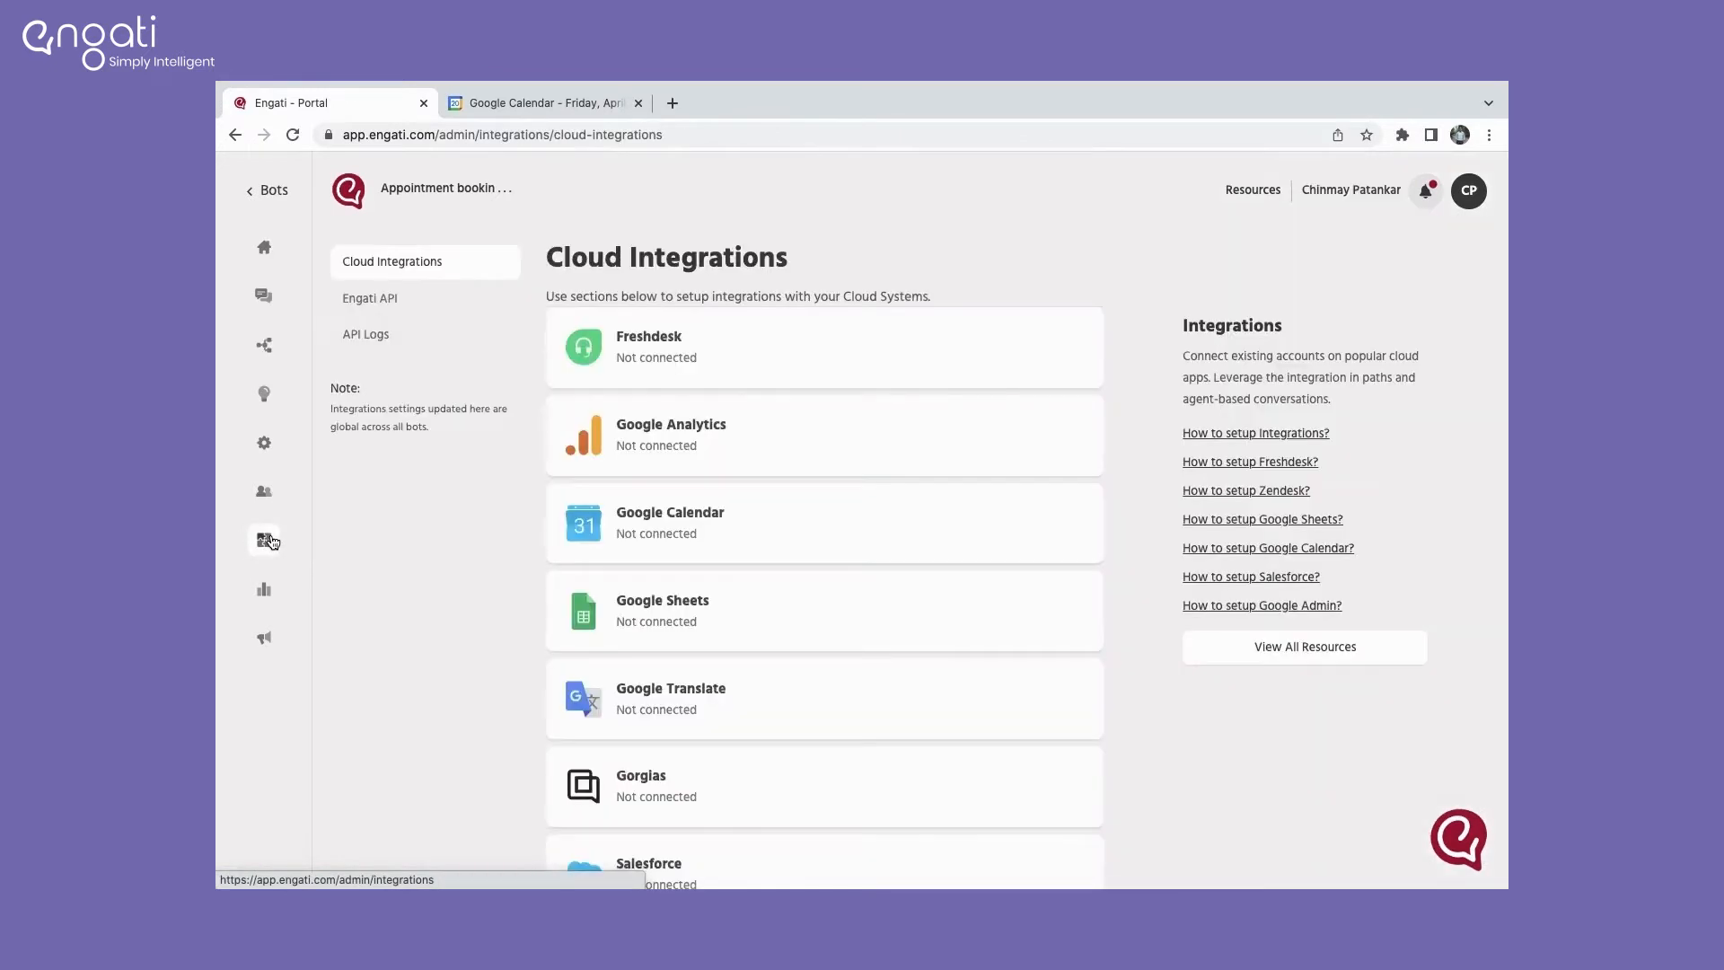
mouse_move(804, 521)
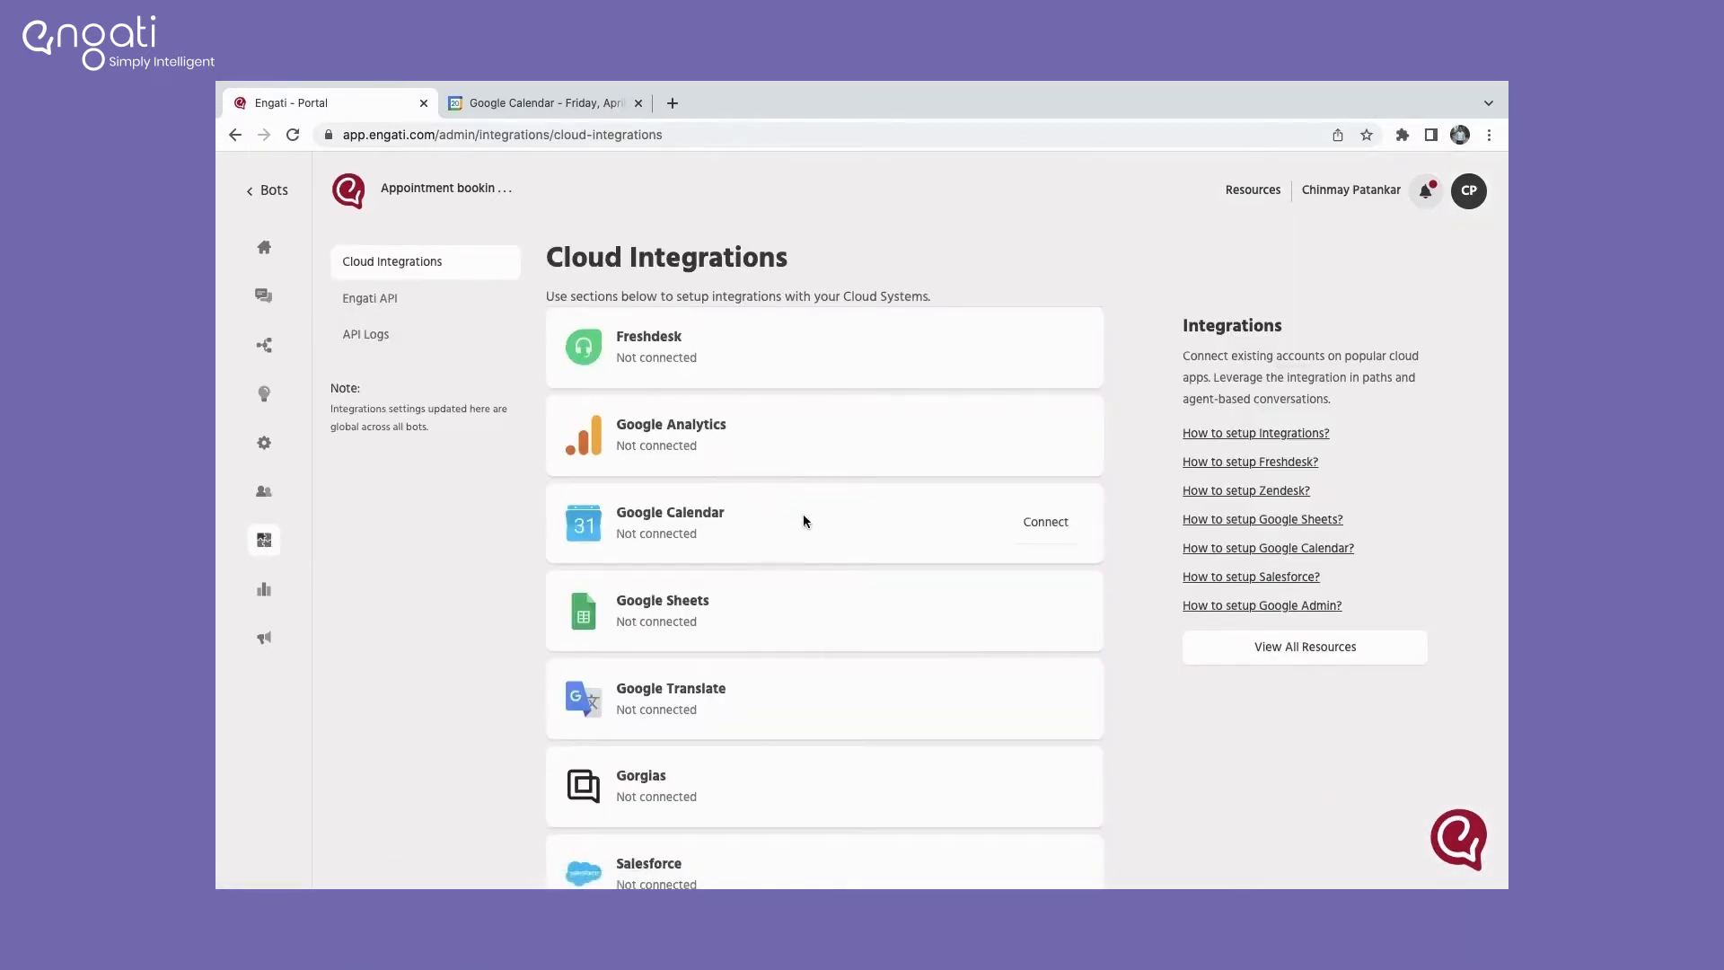
left_click(1045, 521)
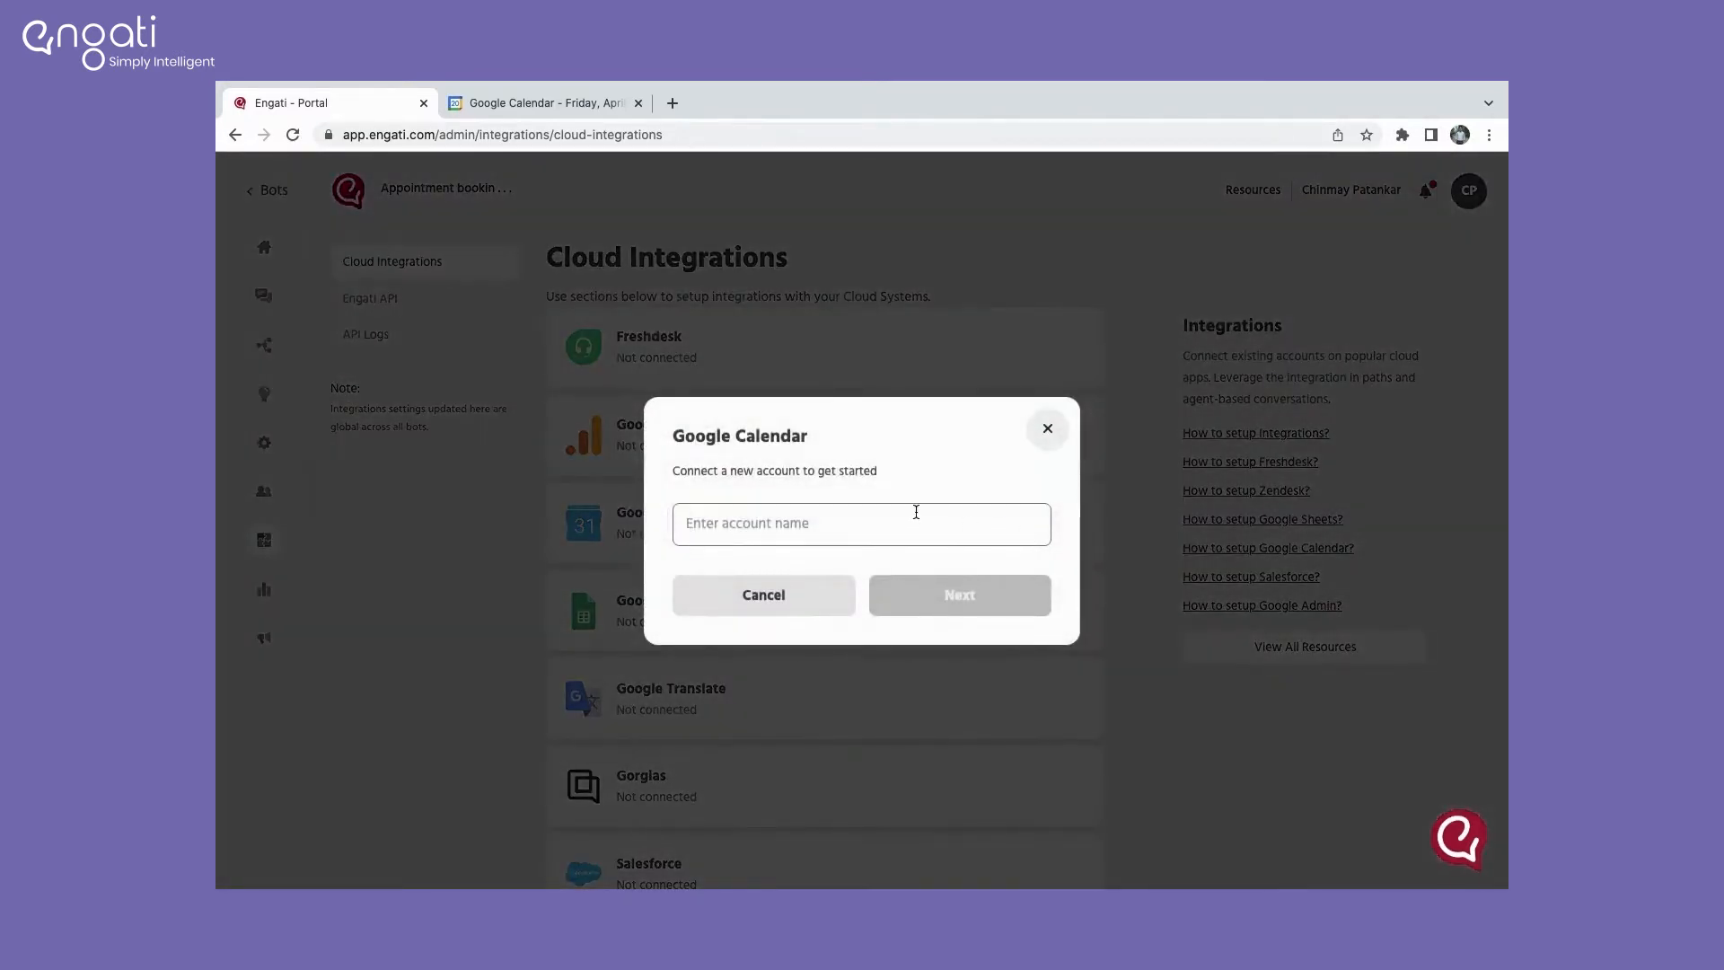
type("Appointment B")
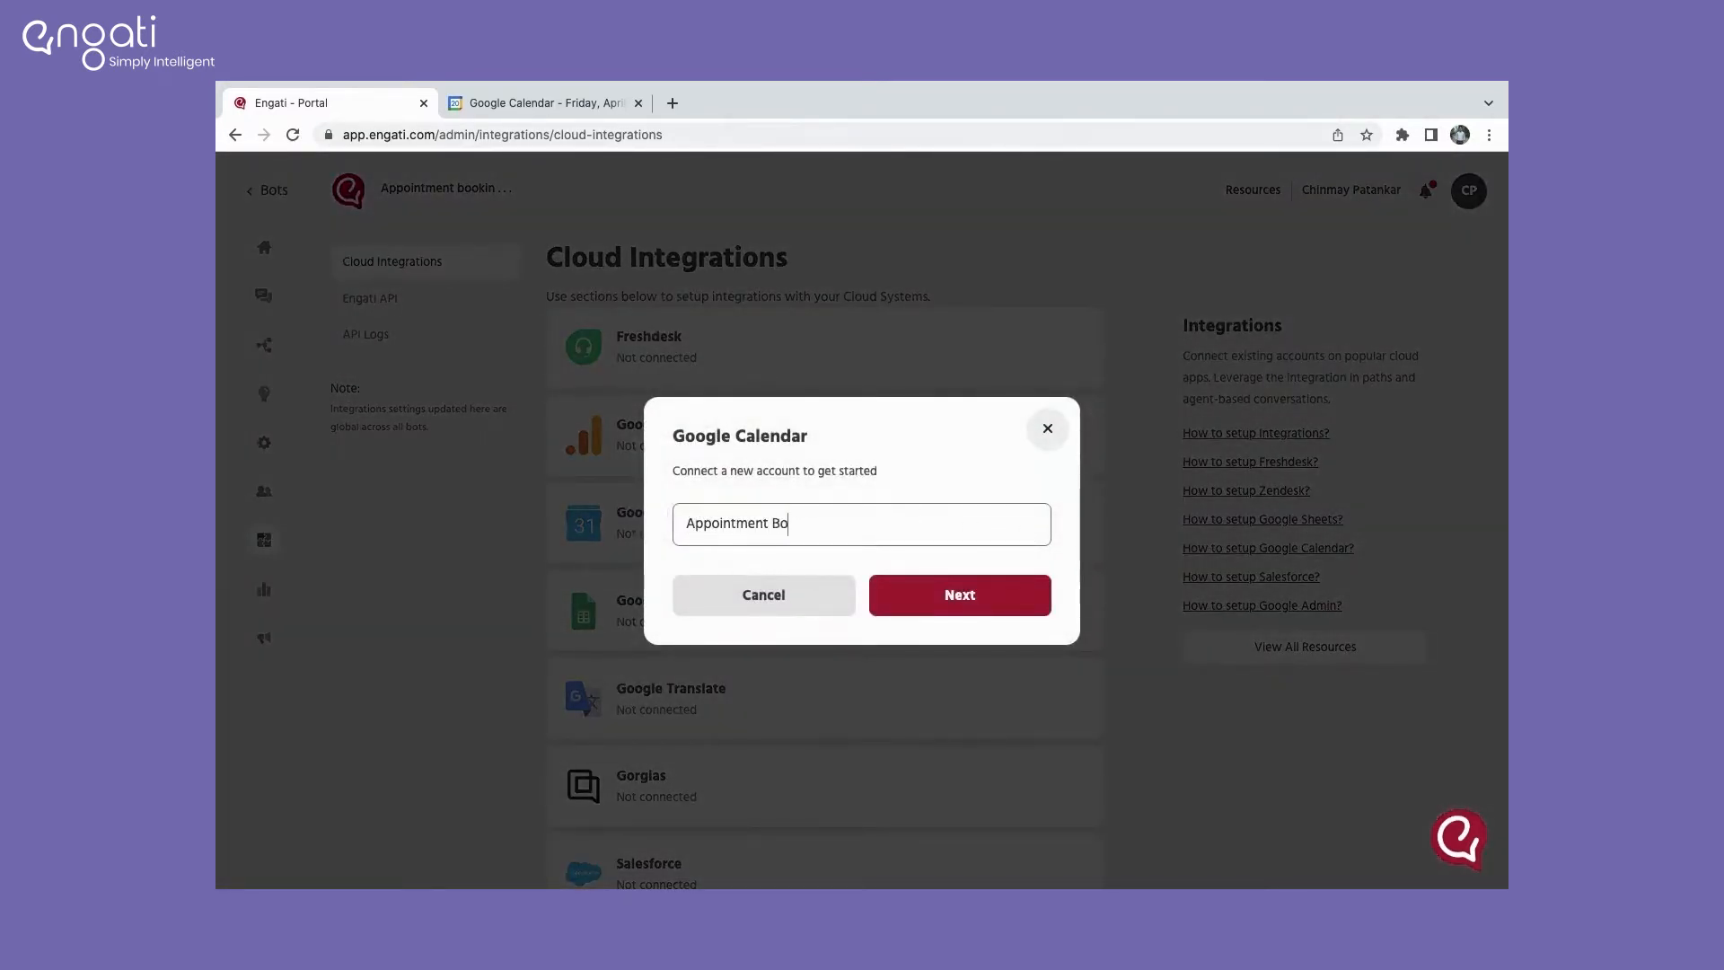
type("oking")
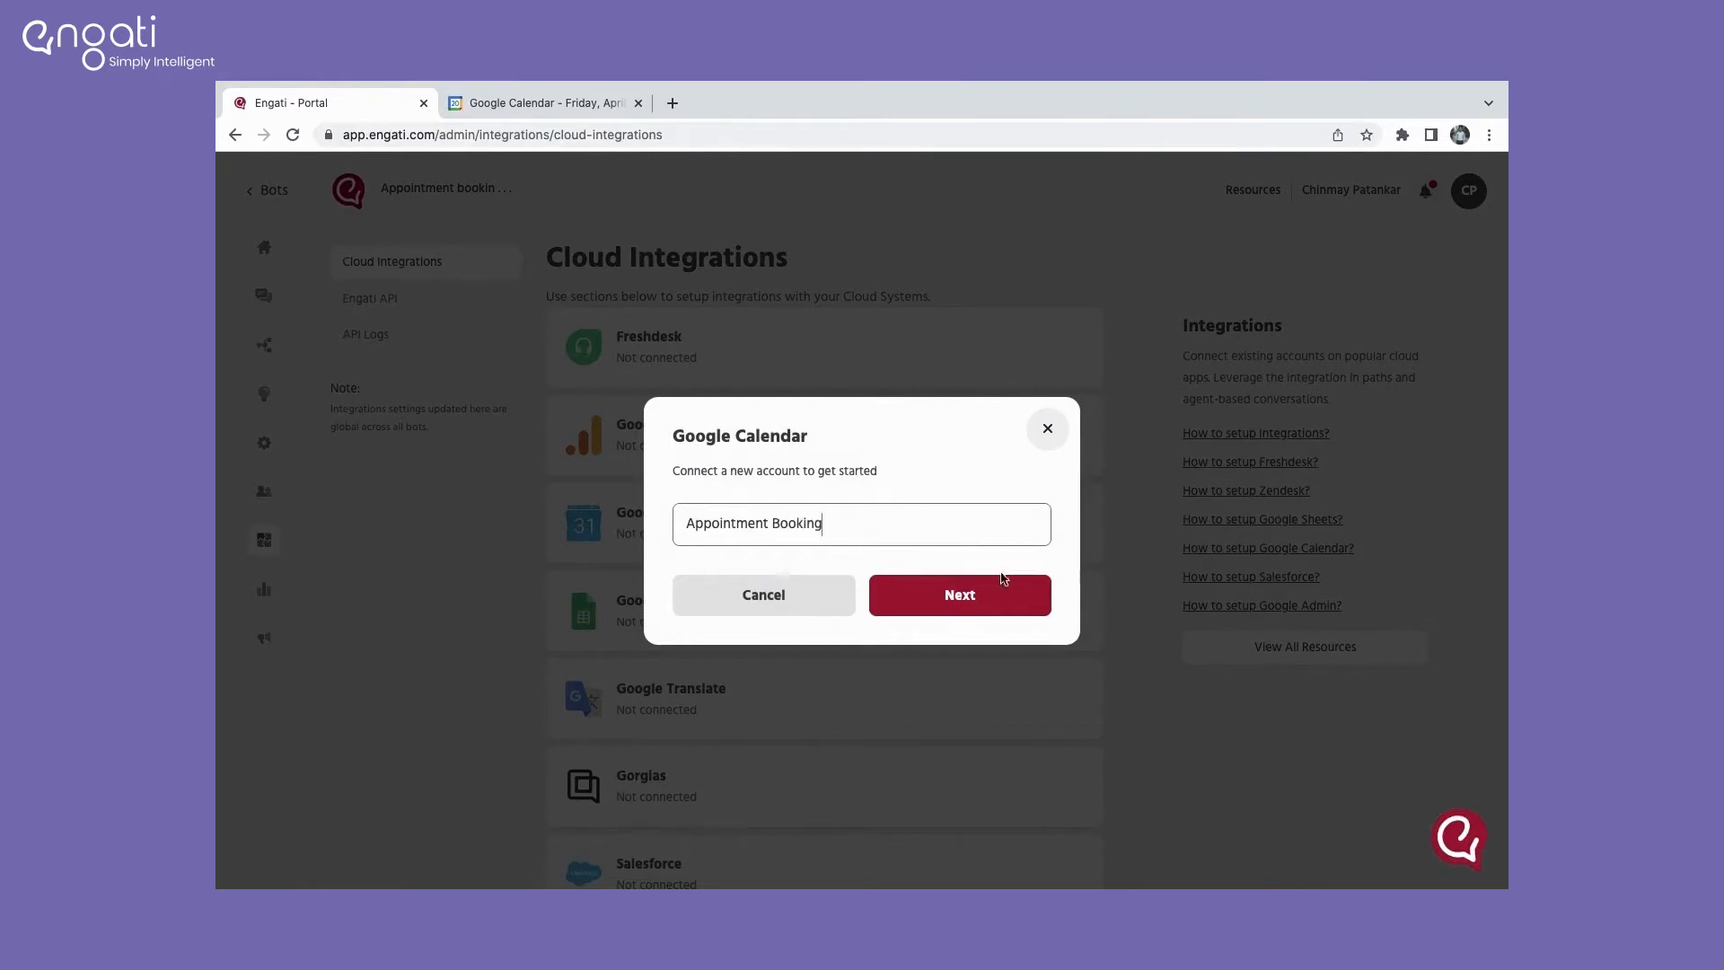
left_click(959, 594)
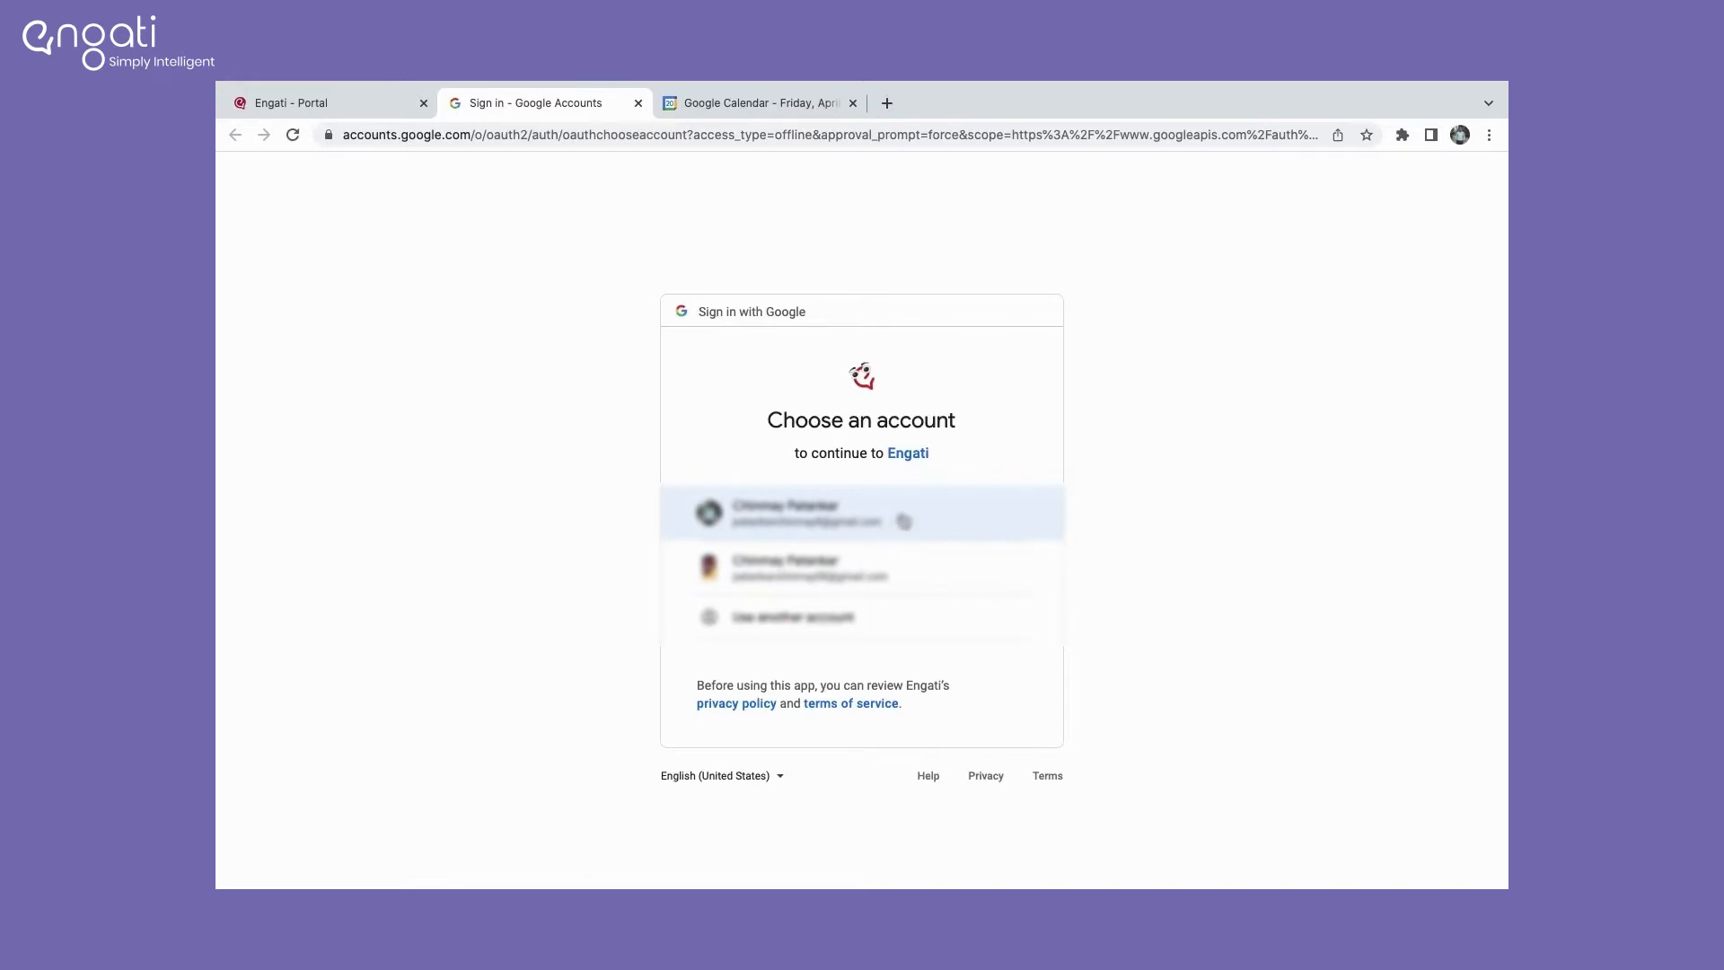
Choose the Google account, allow Engati calendar access, and view the connected accounts.
left_click(806, 513)
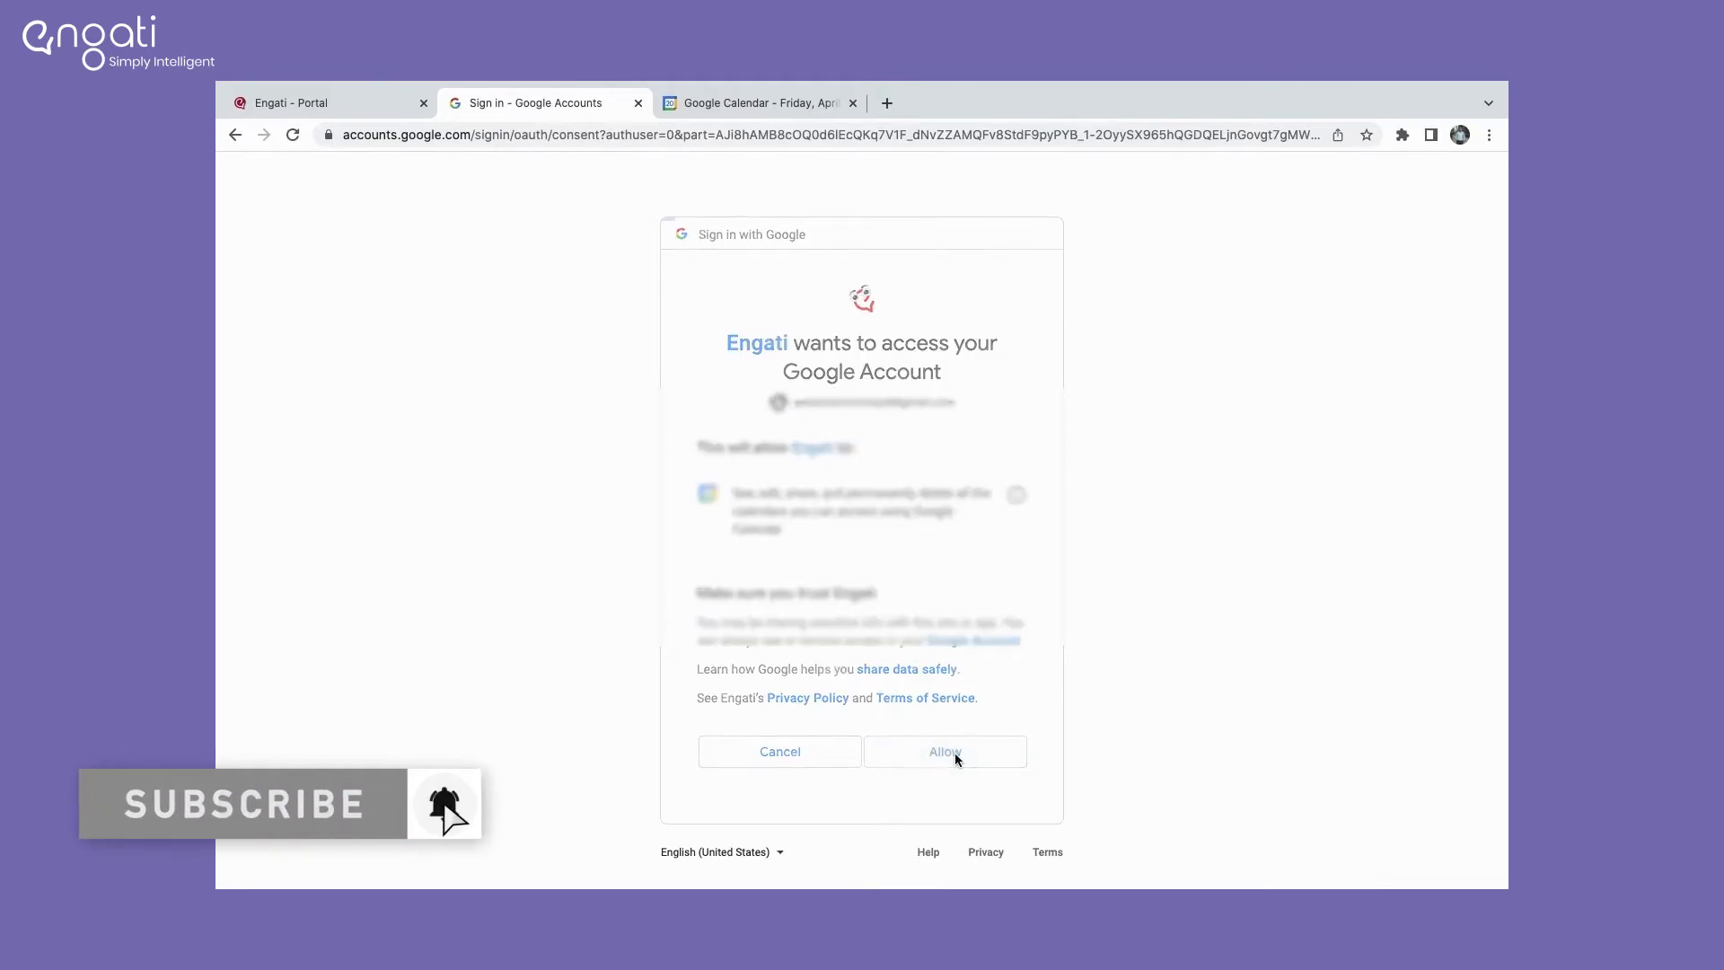
left_click(945, 751)
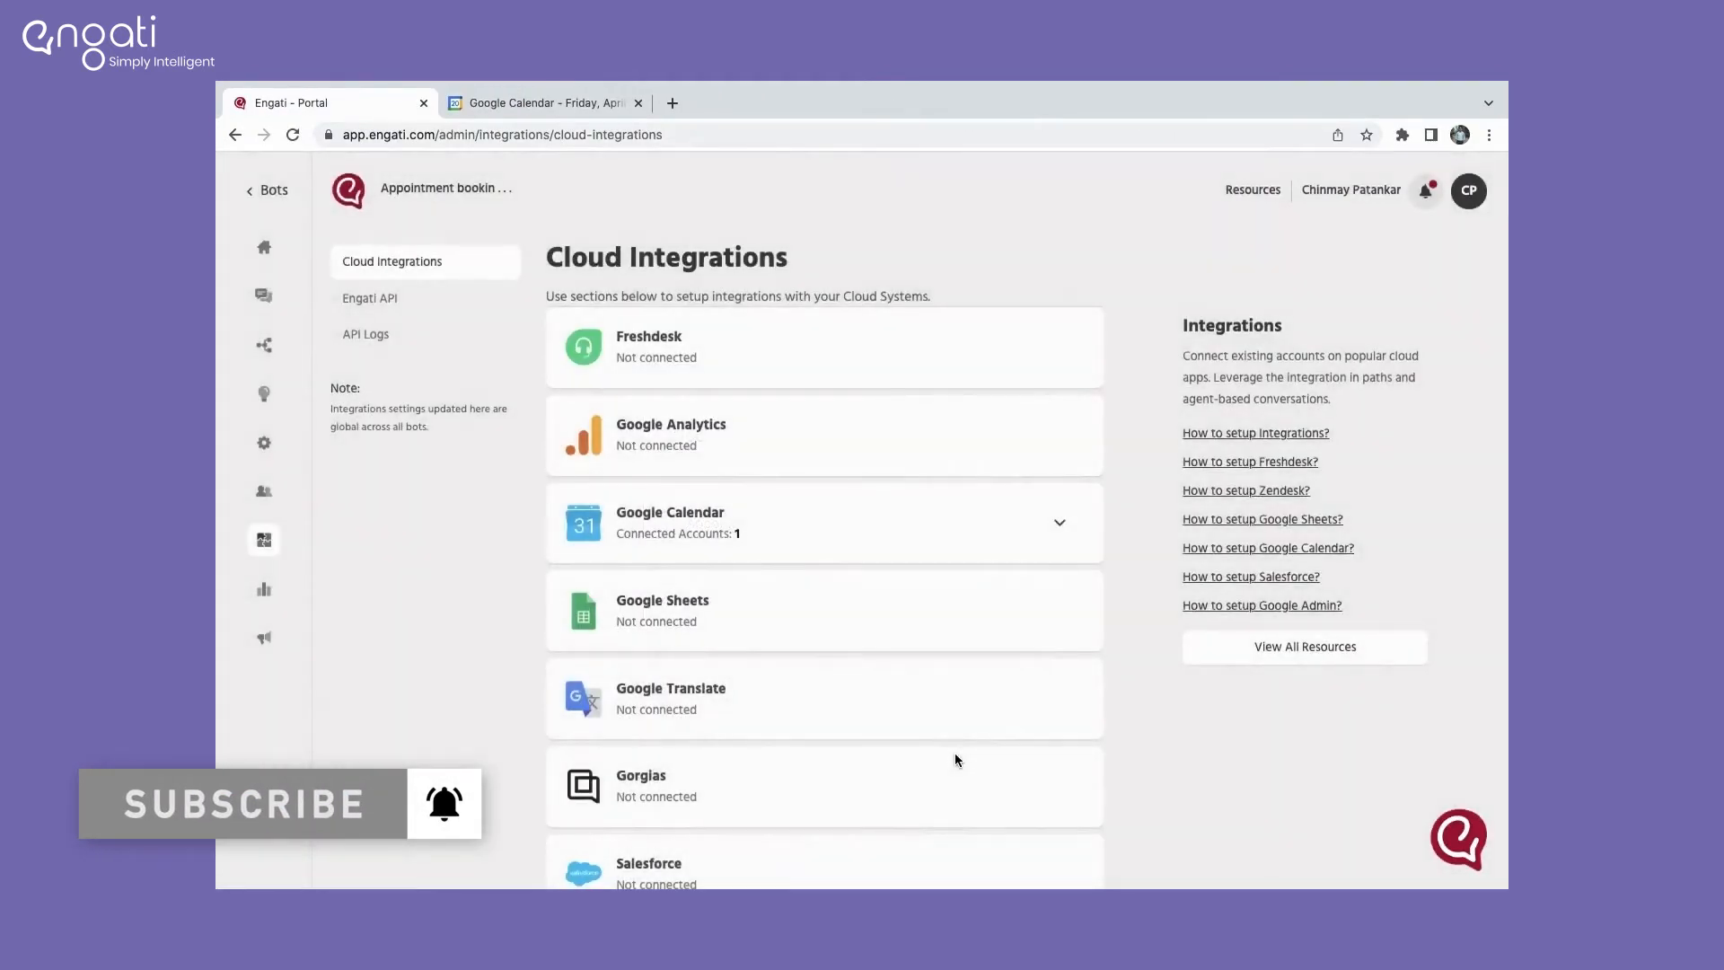
left_click(1060, 525)
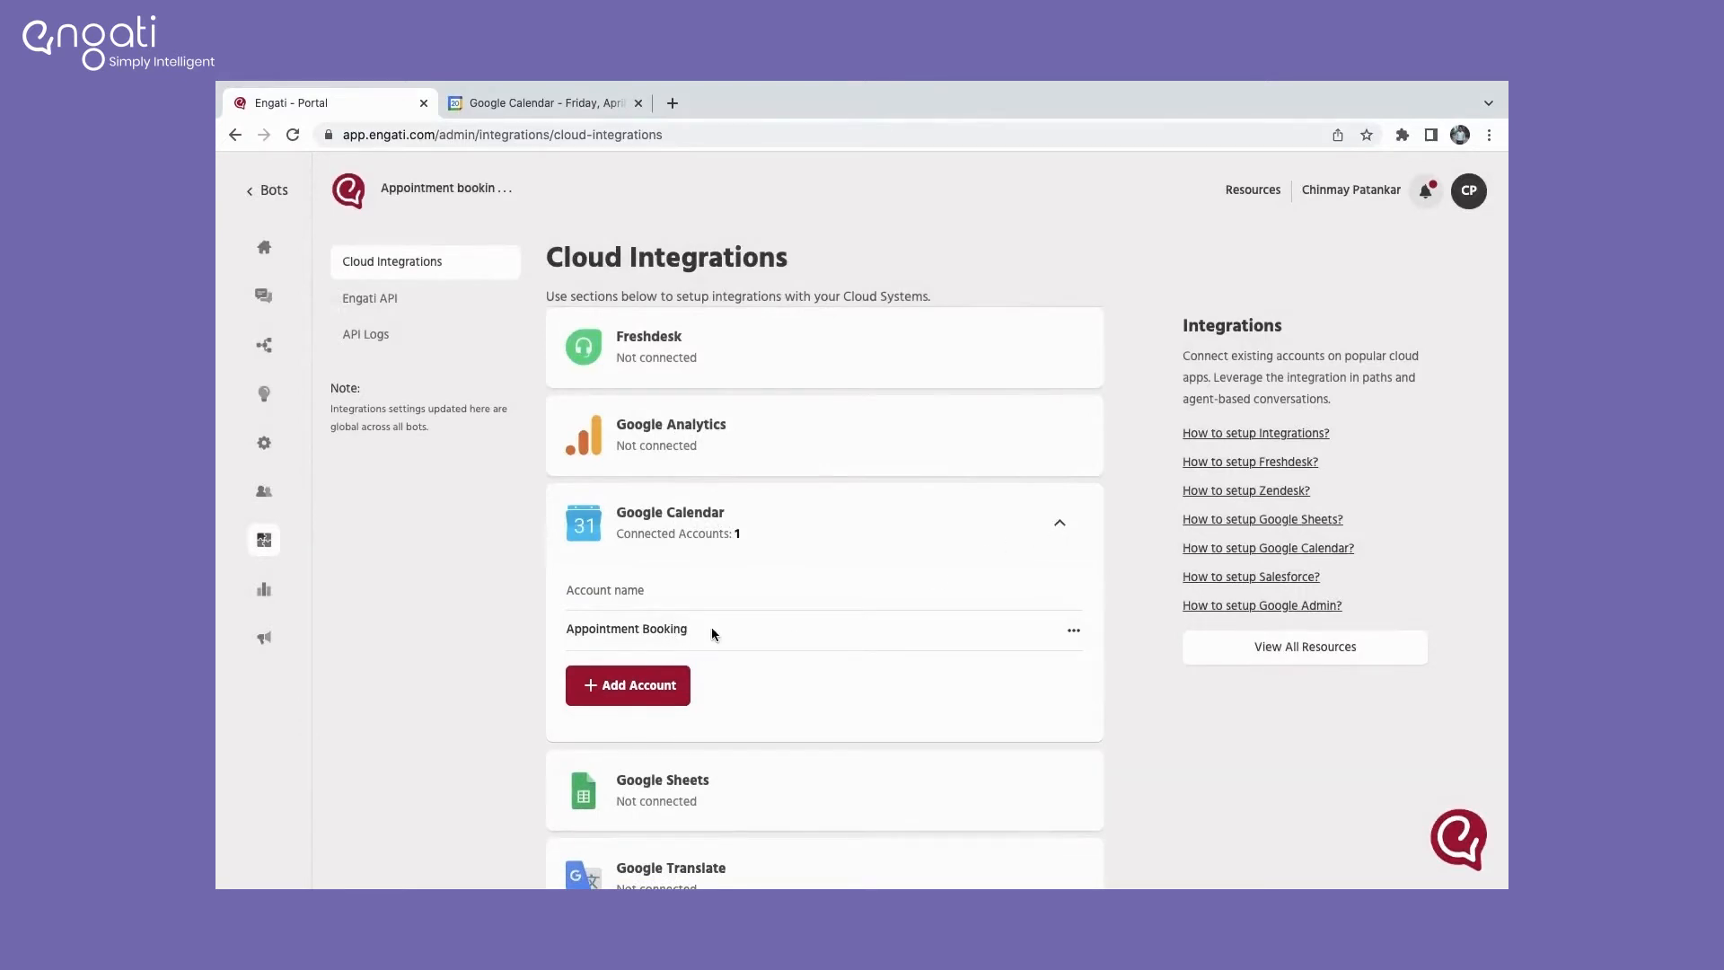
mouse_move(268, 350)
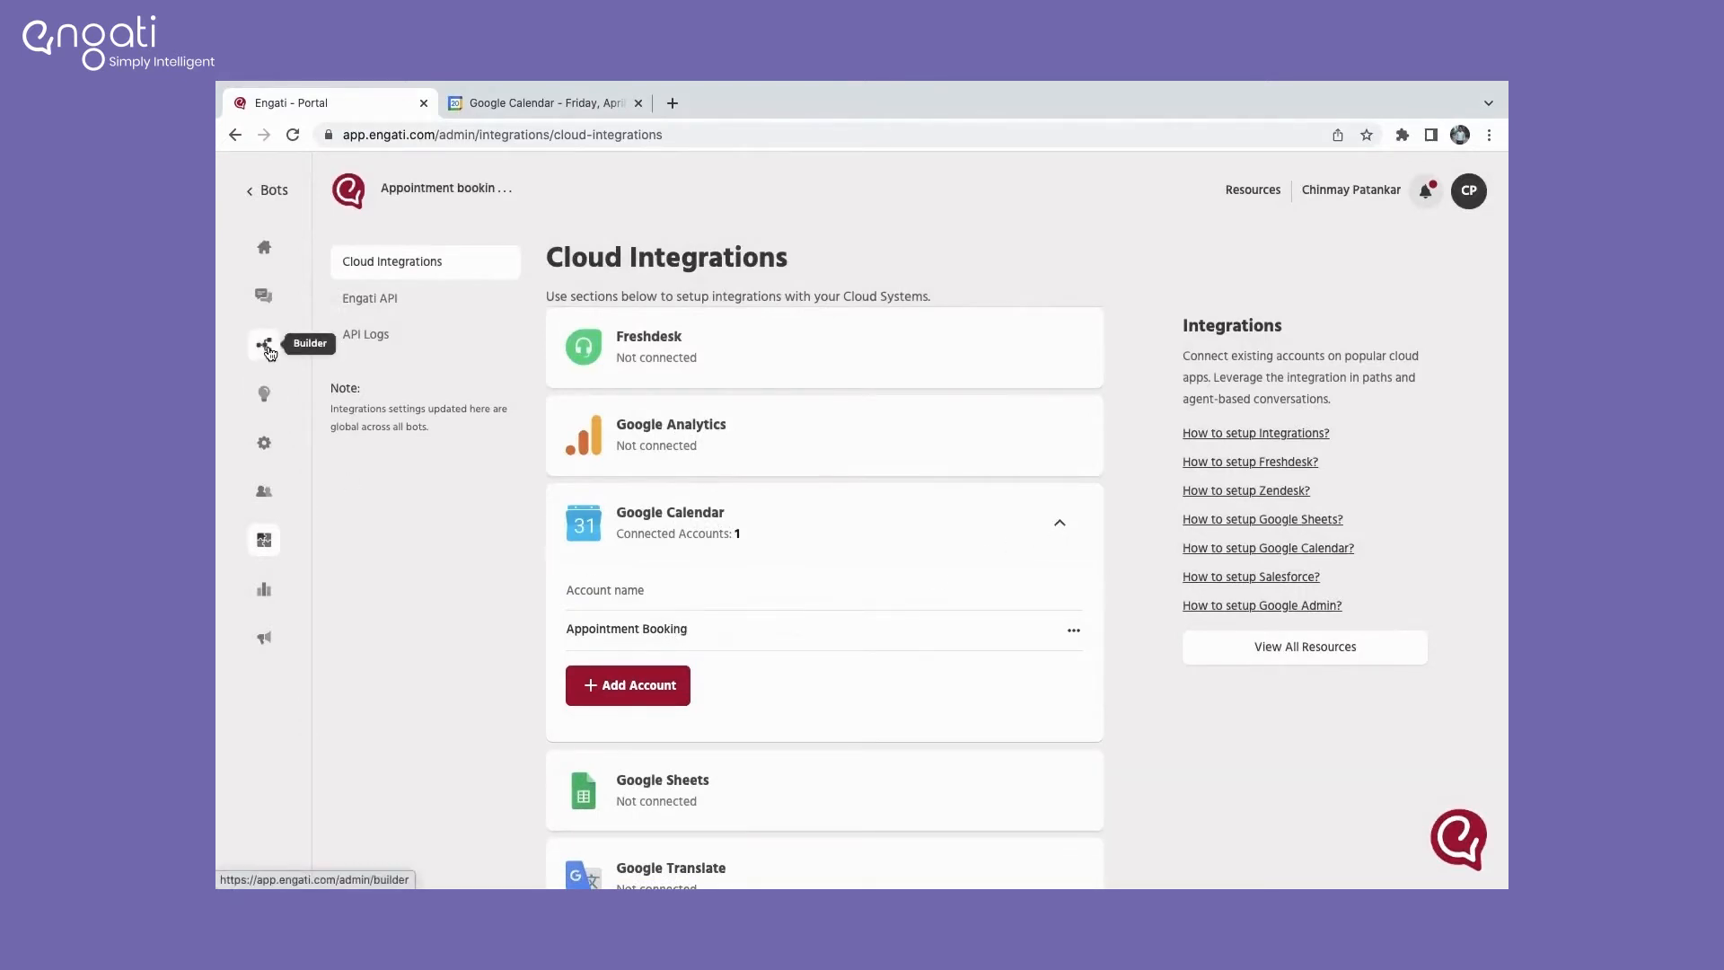
Return to the builder and reopen the Appointment Booking path.
left_click(264, 346)
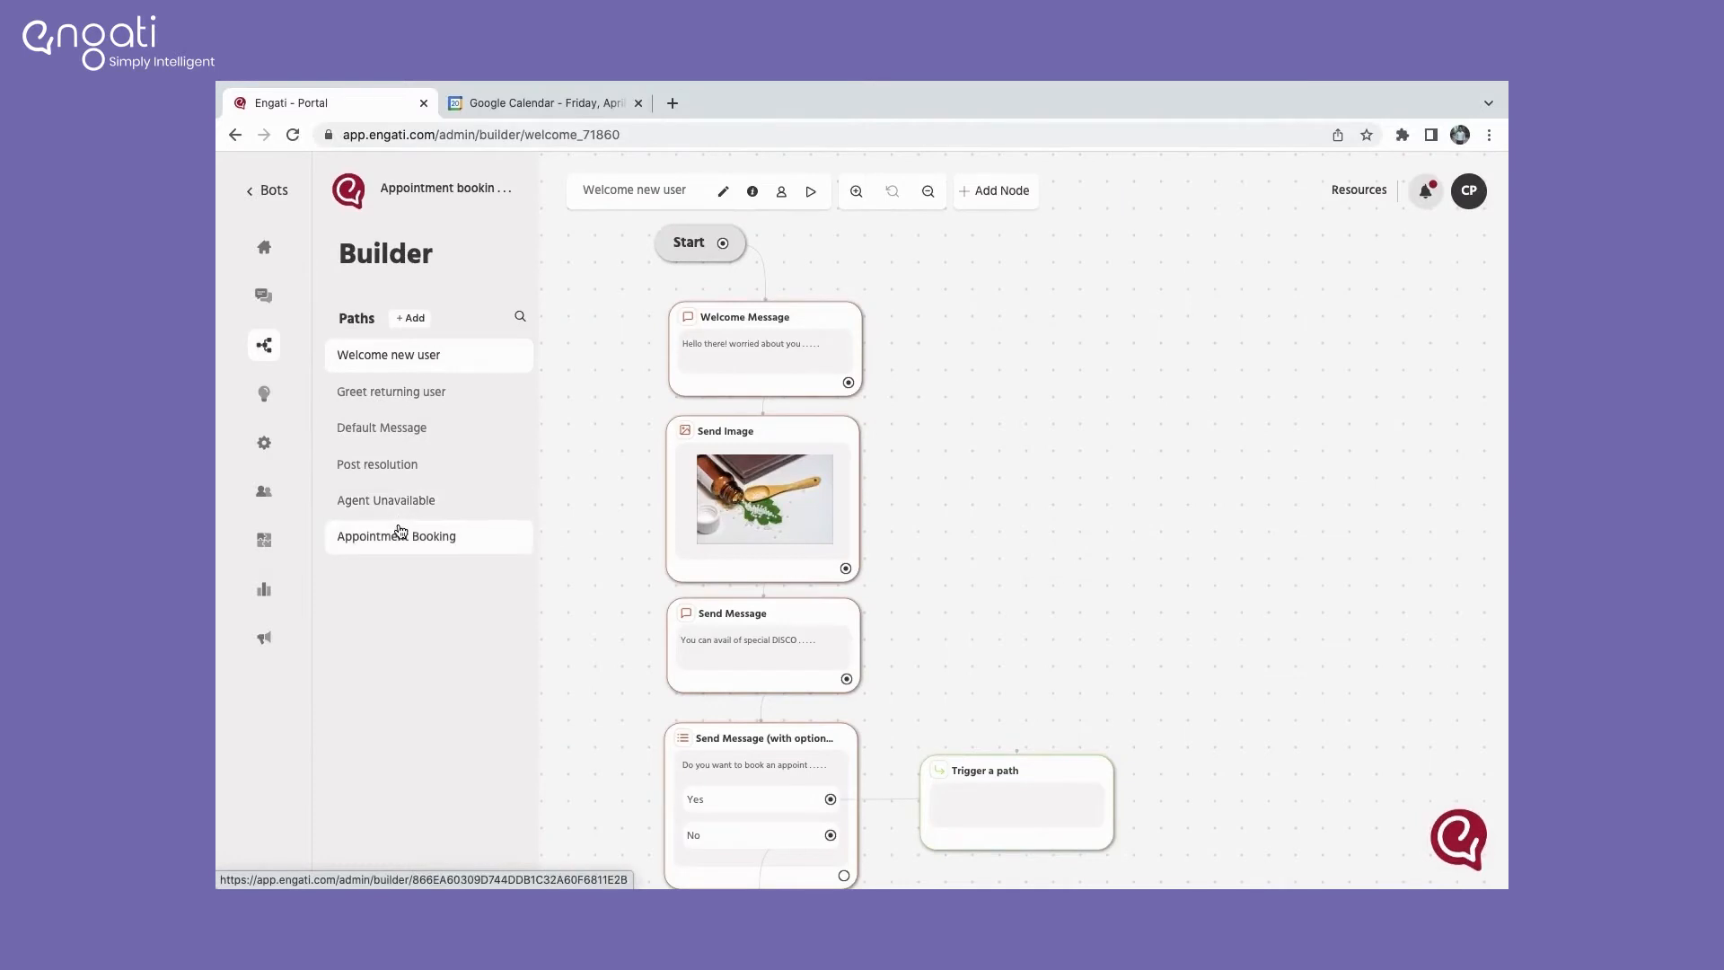
left_click(395, 535)
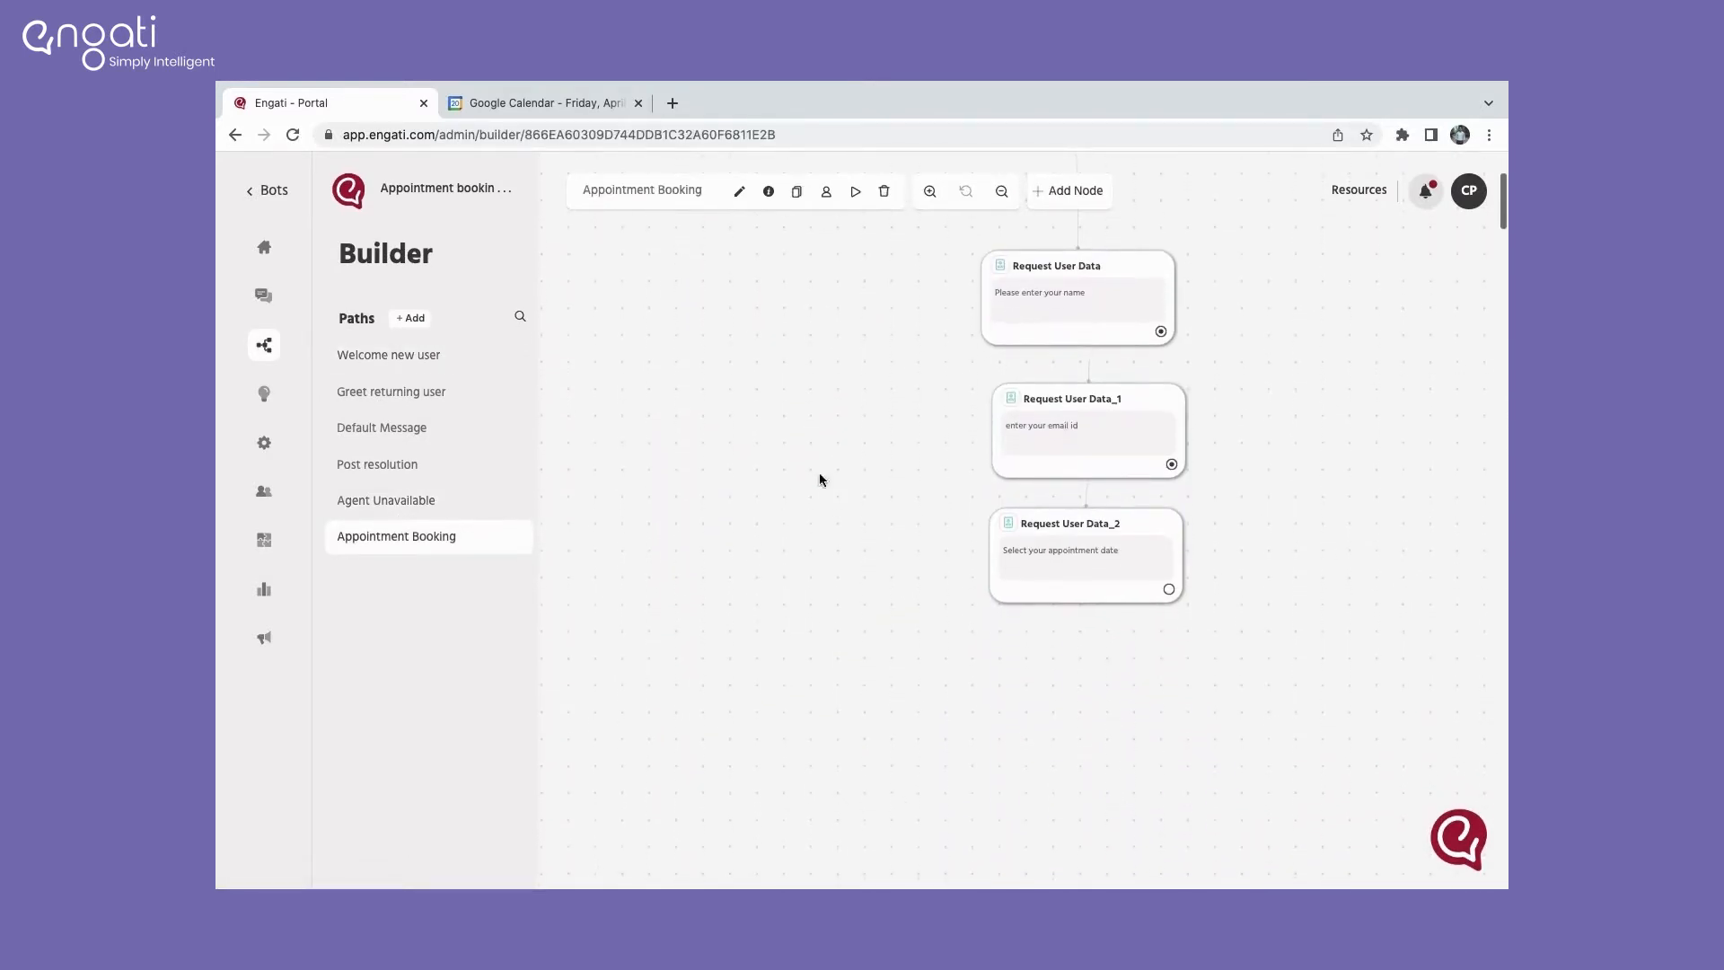
left_click(1068, 191)
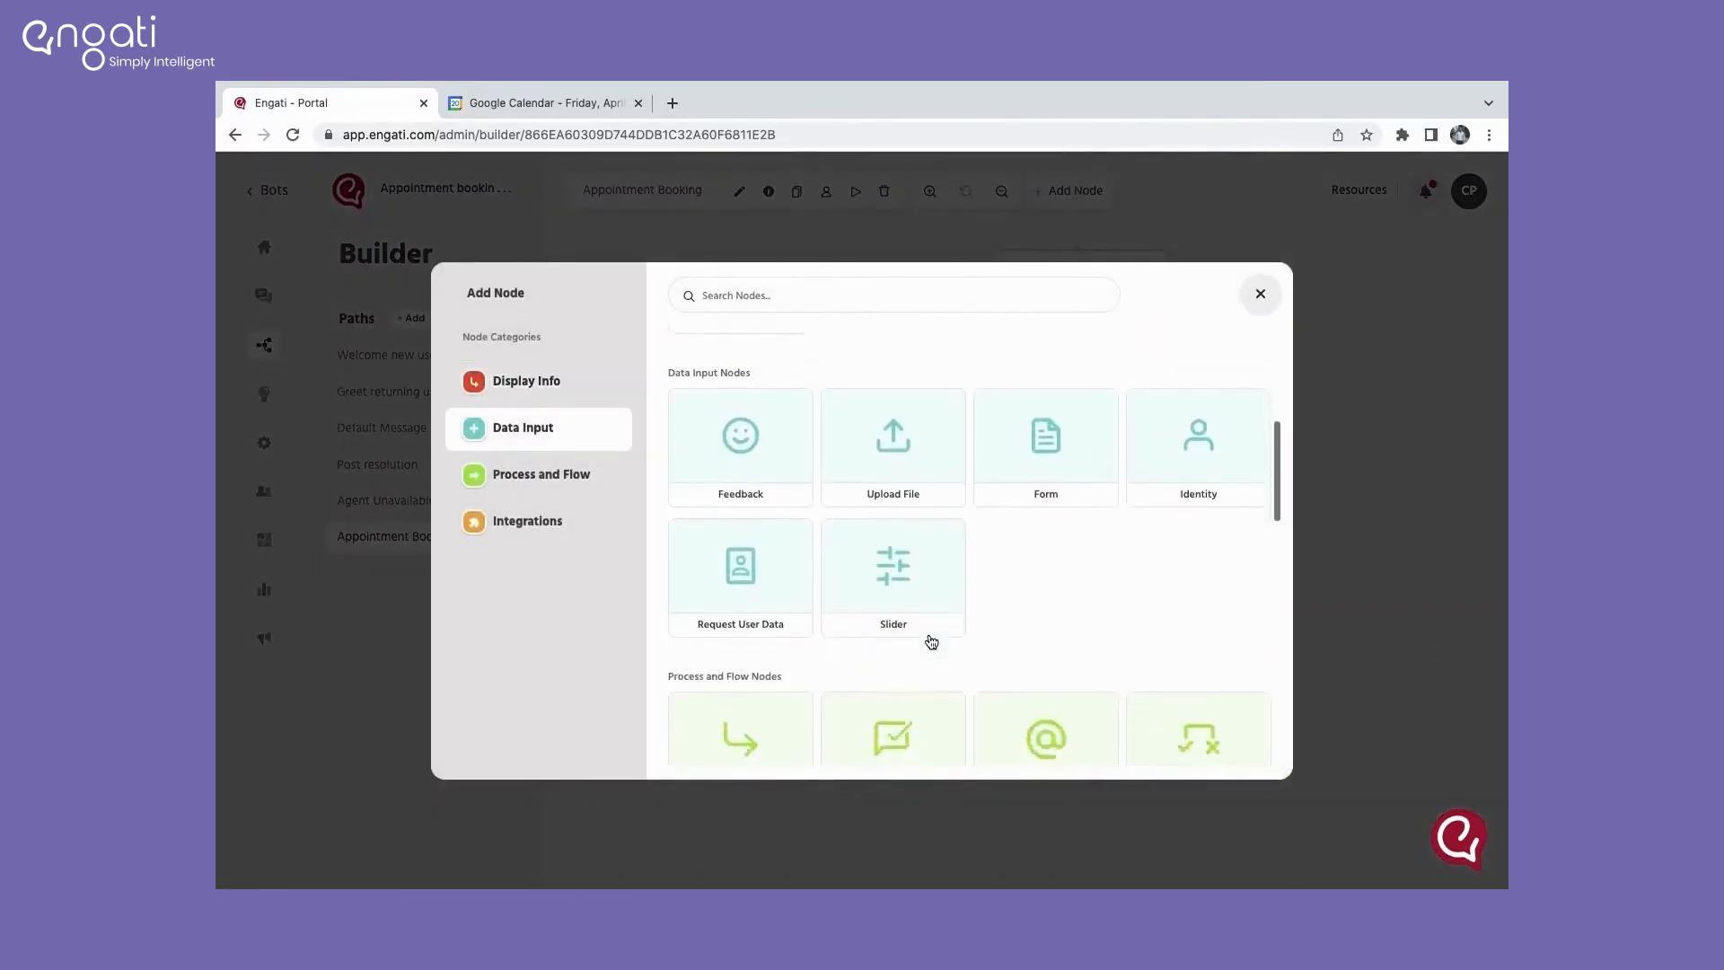
Add a Google Calendar node and choose the connected Appointment Booking account.
scroll("down", 3)
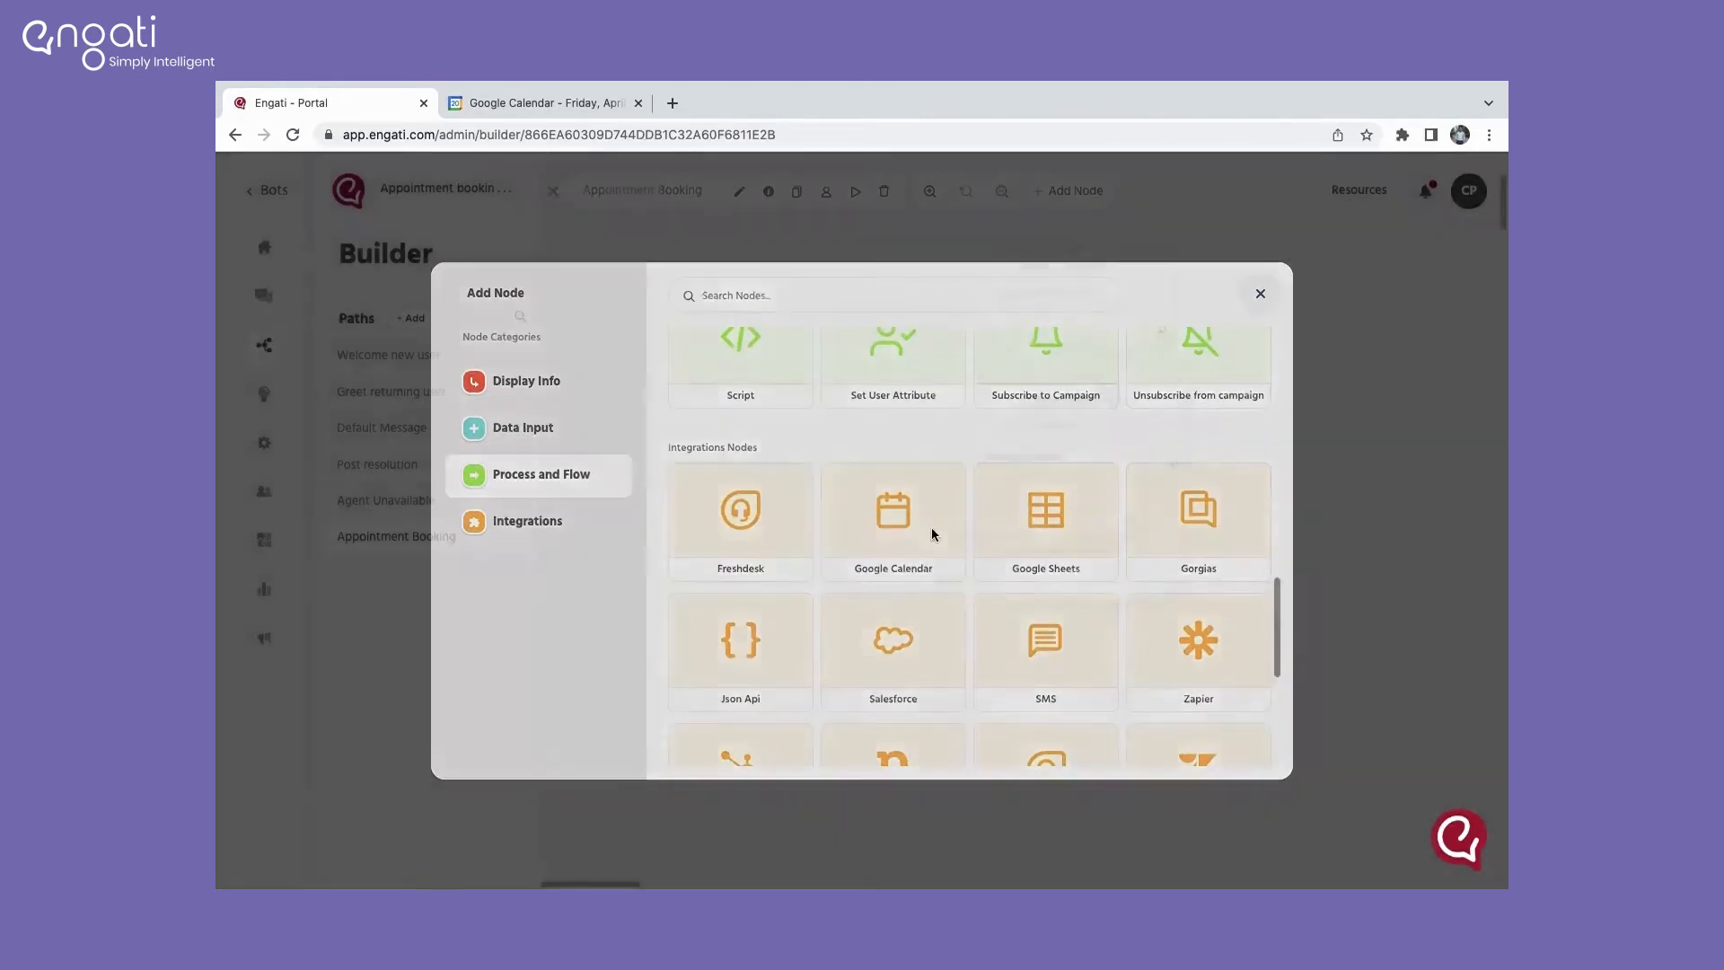
left_click(892, 510)
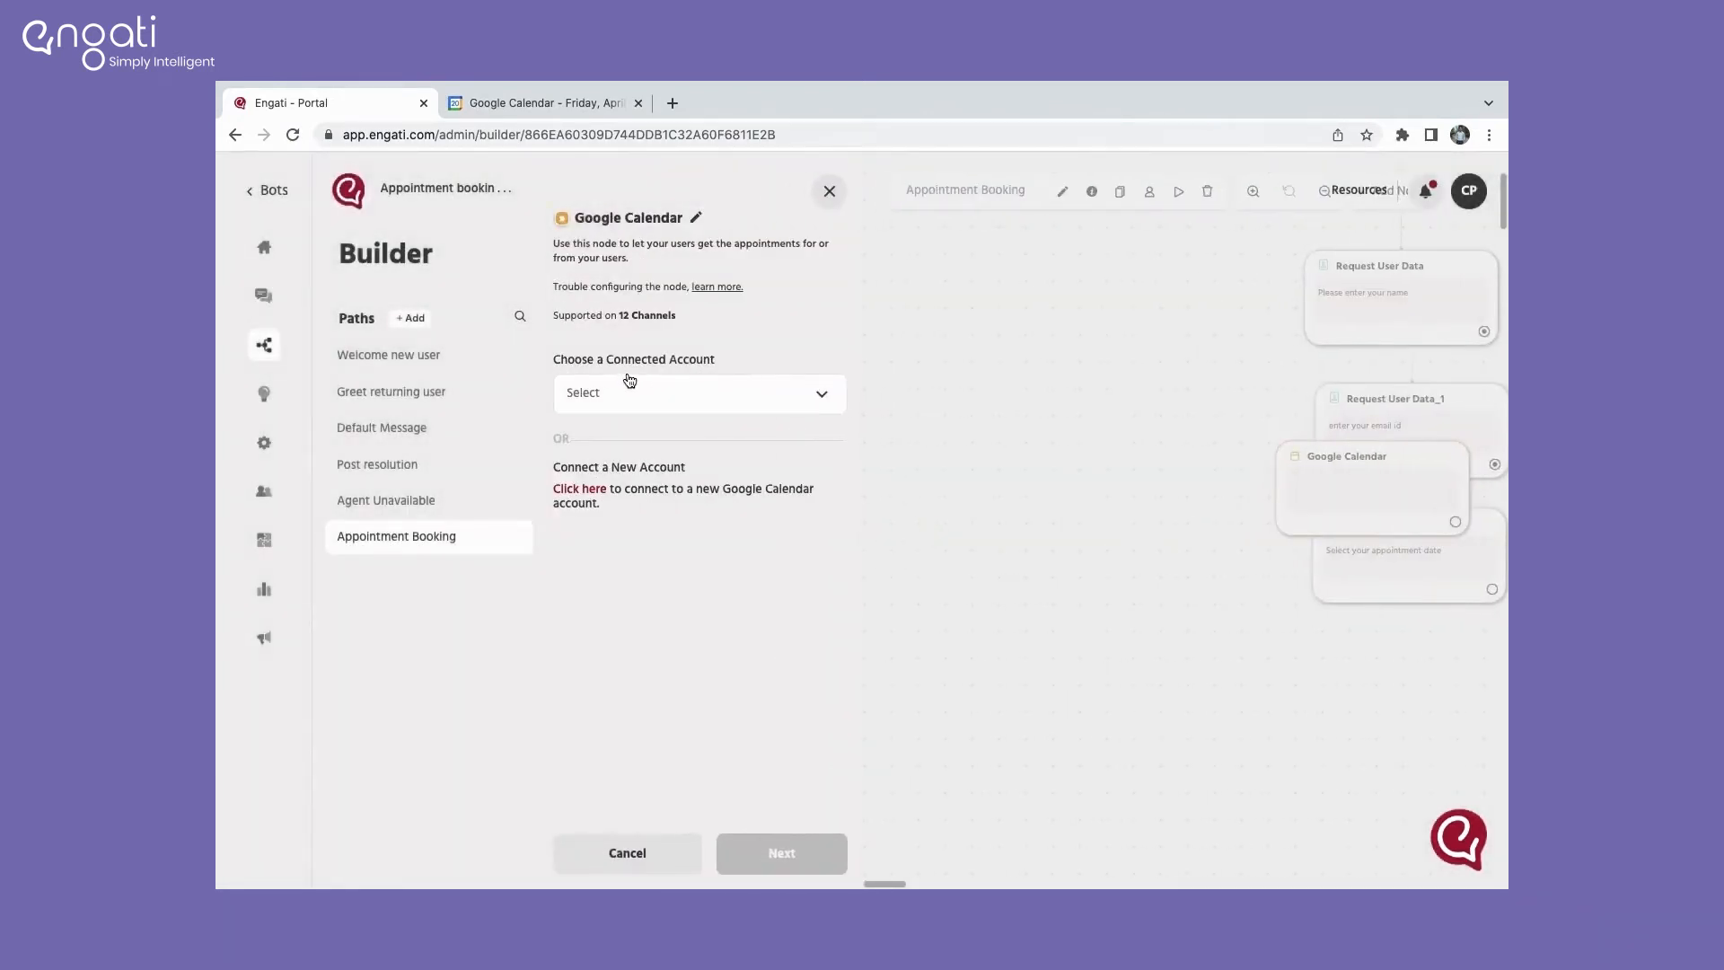
left_click(698, 392)
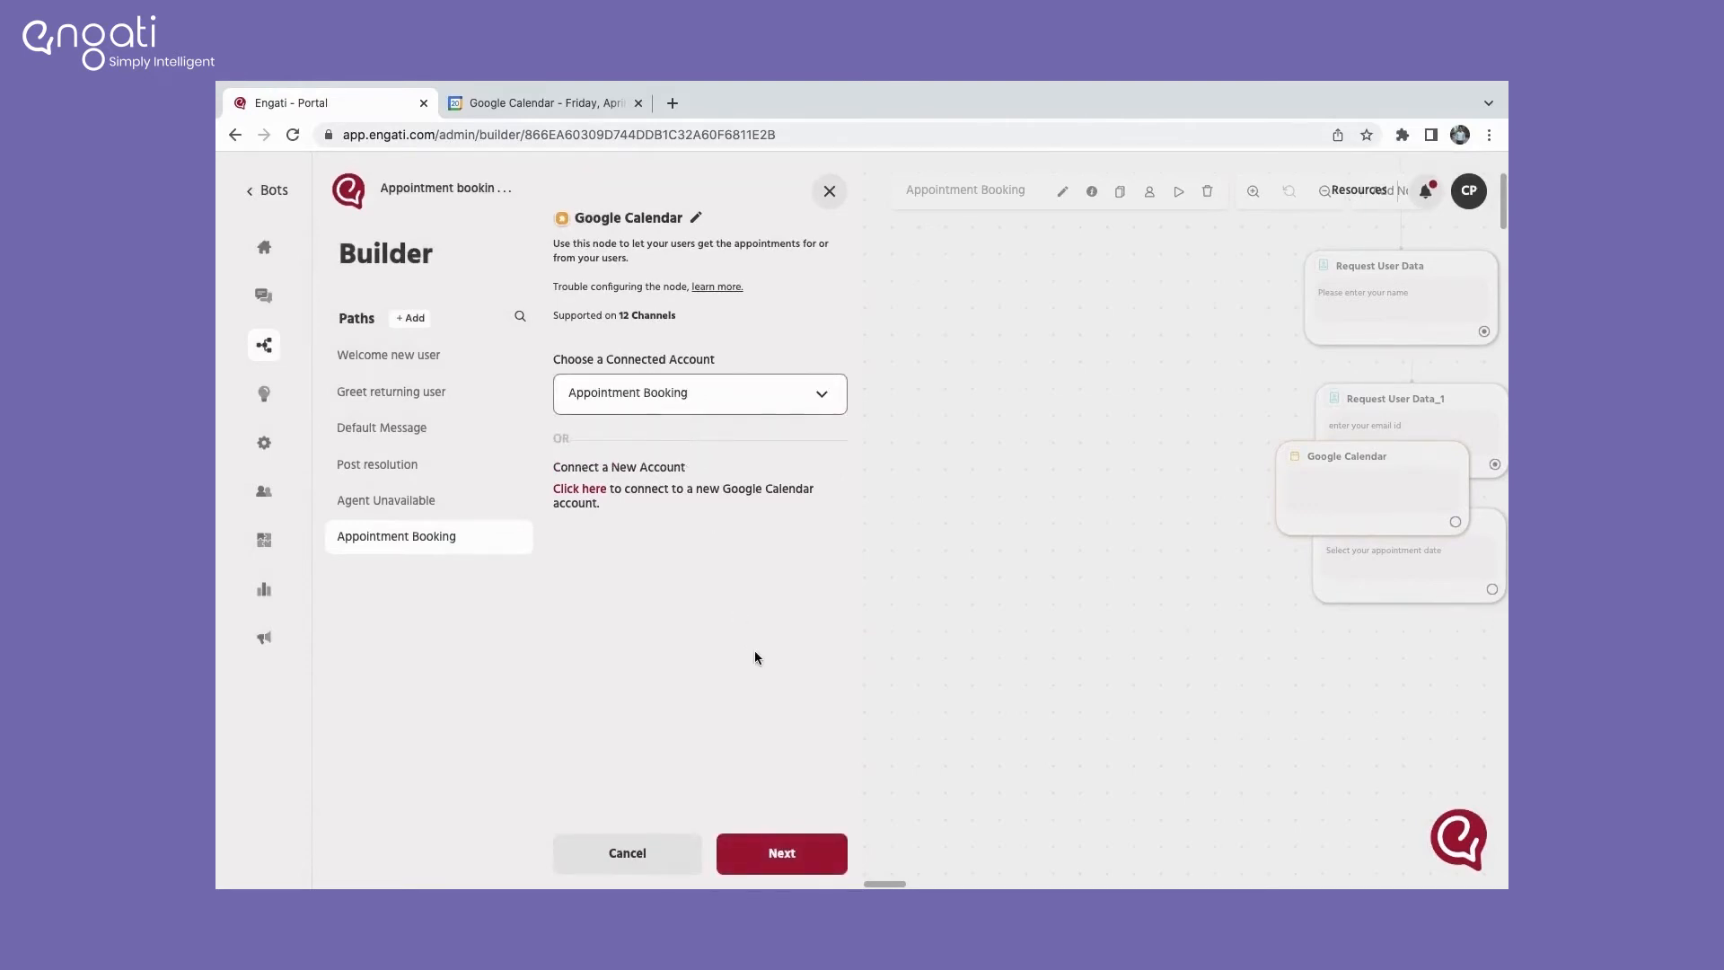
Set the Google Calendar node's action to Get Free Slots.
left_click(781, 853)
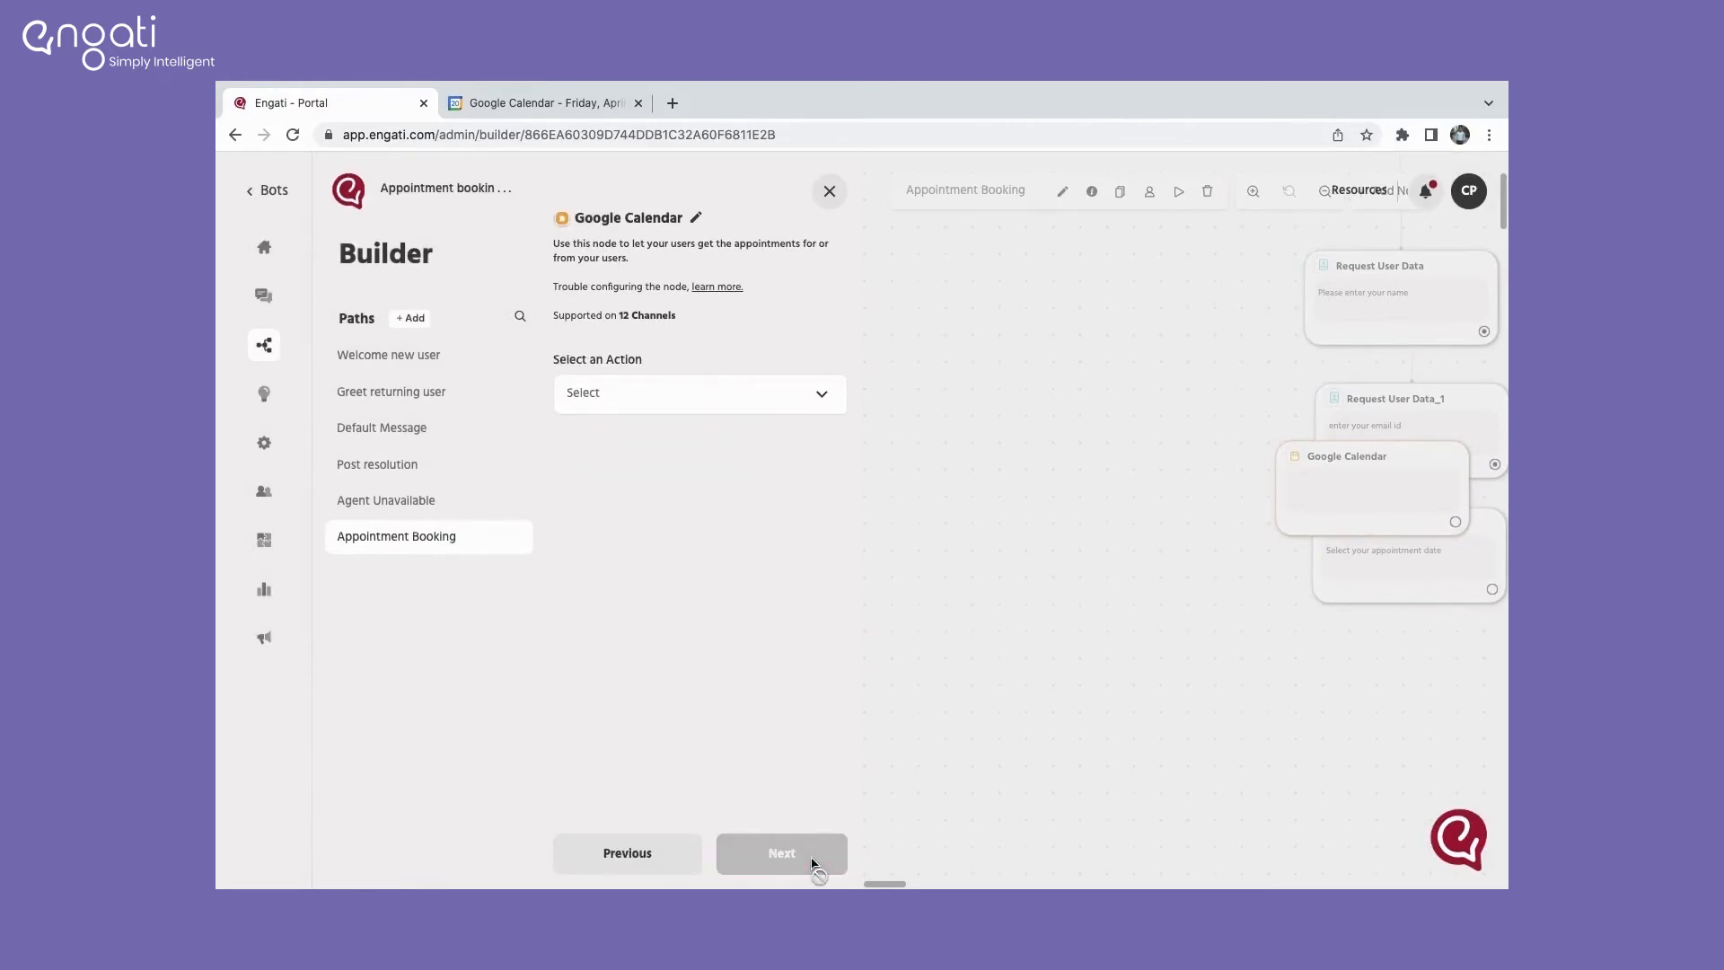
mouse_move(657, 405)
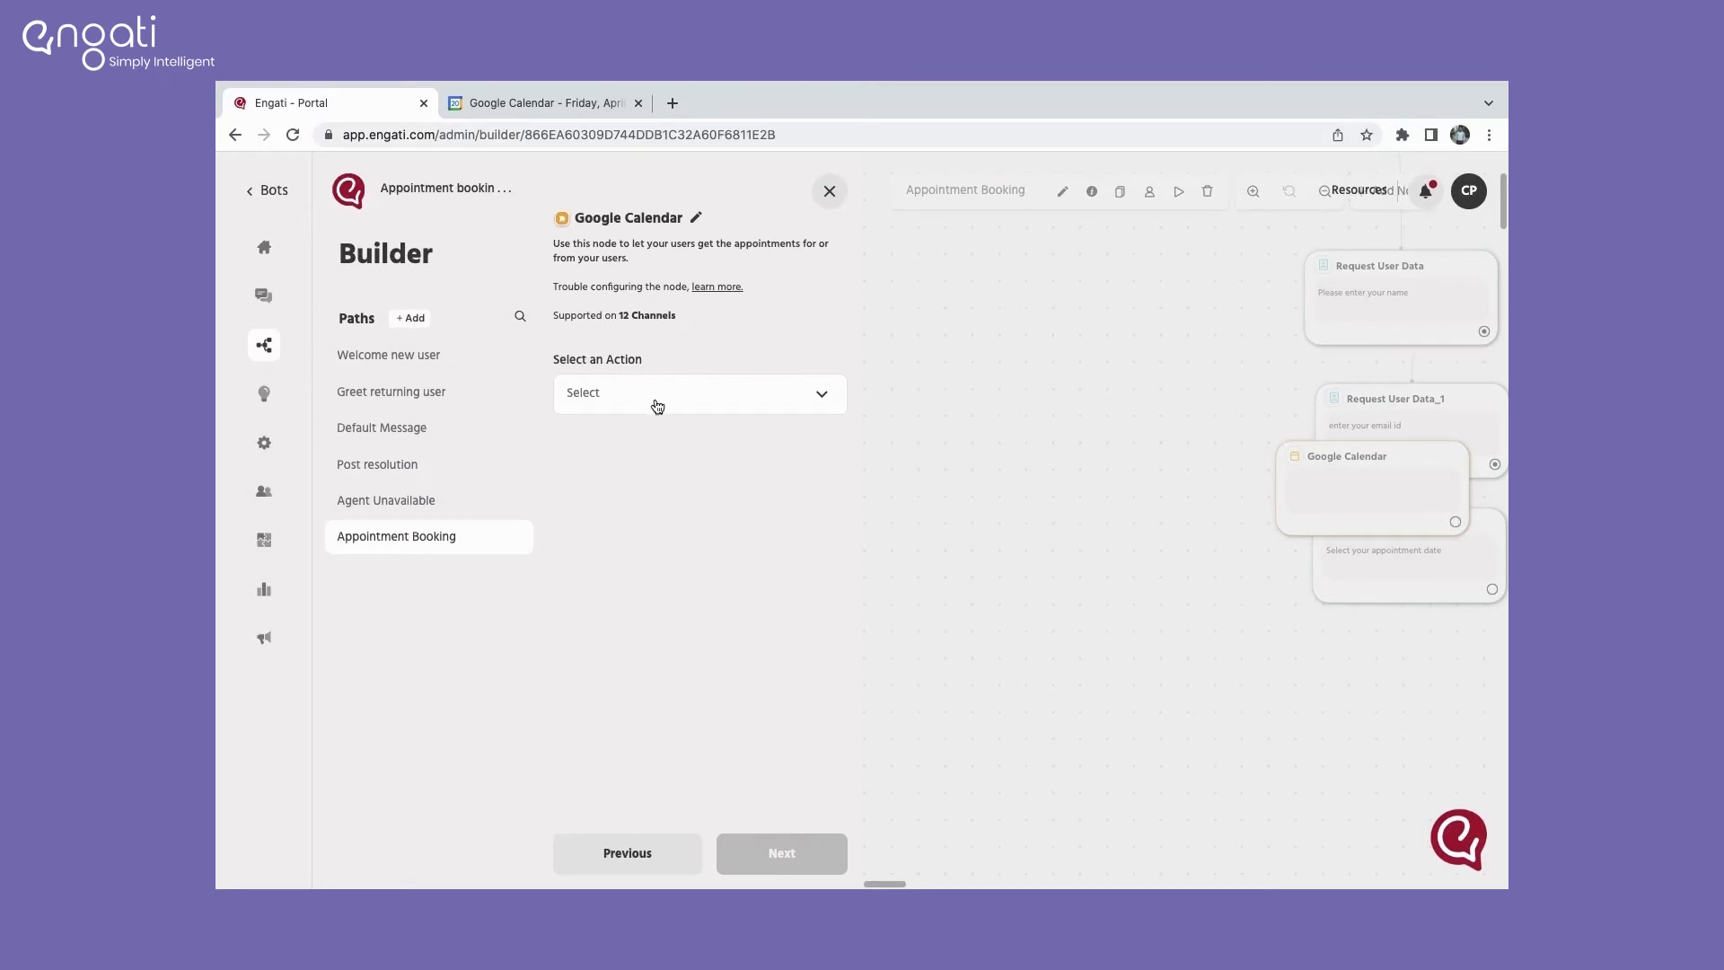
left_click(696, 394)
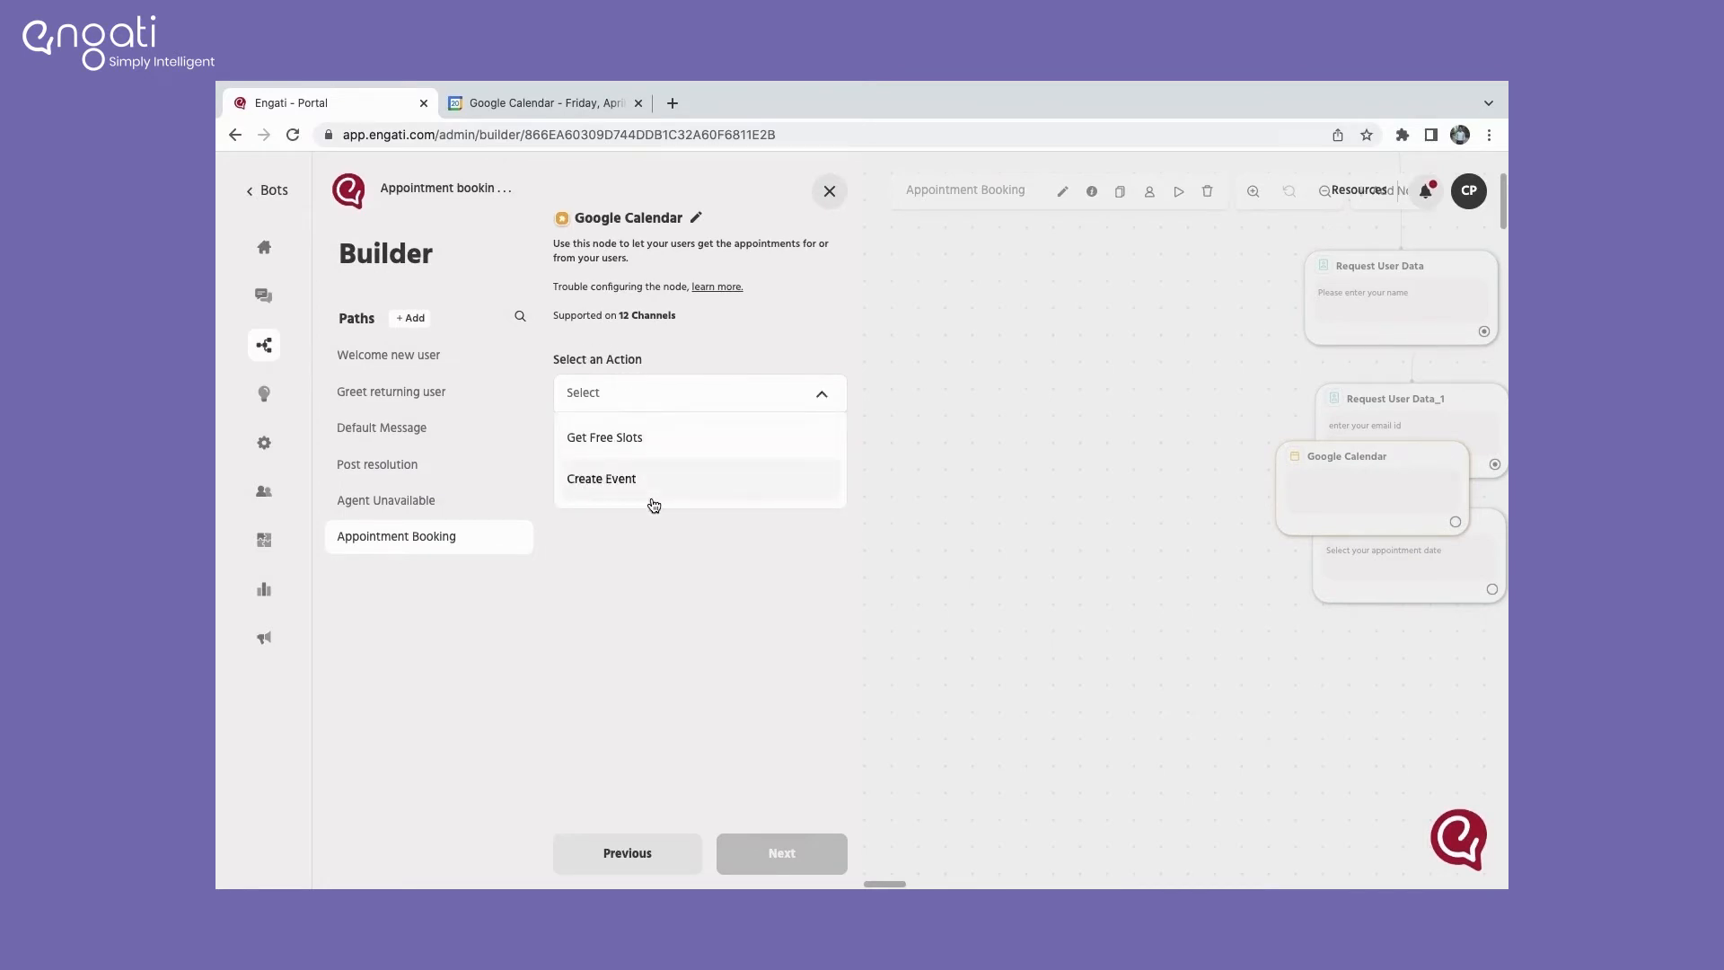
mouse_move(667, 442)
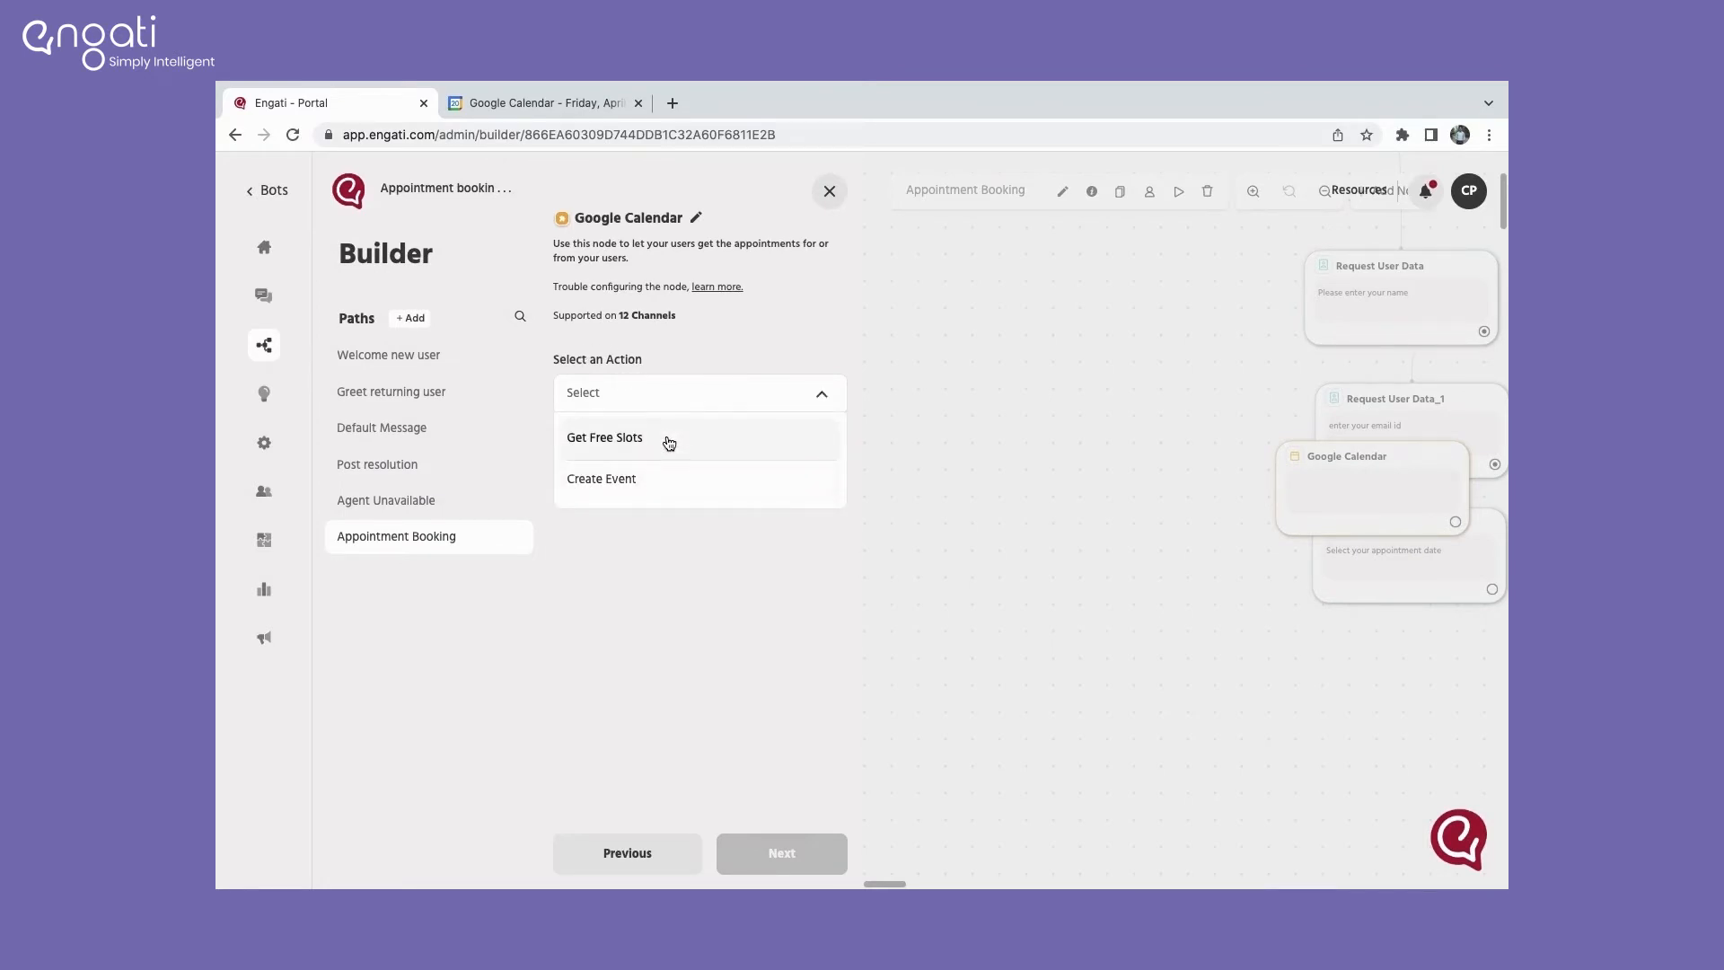
left_click(603, 436)
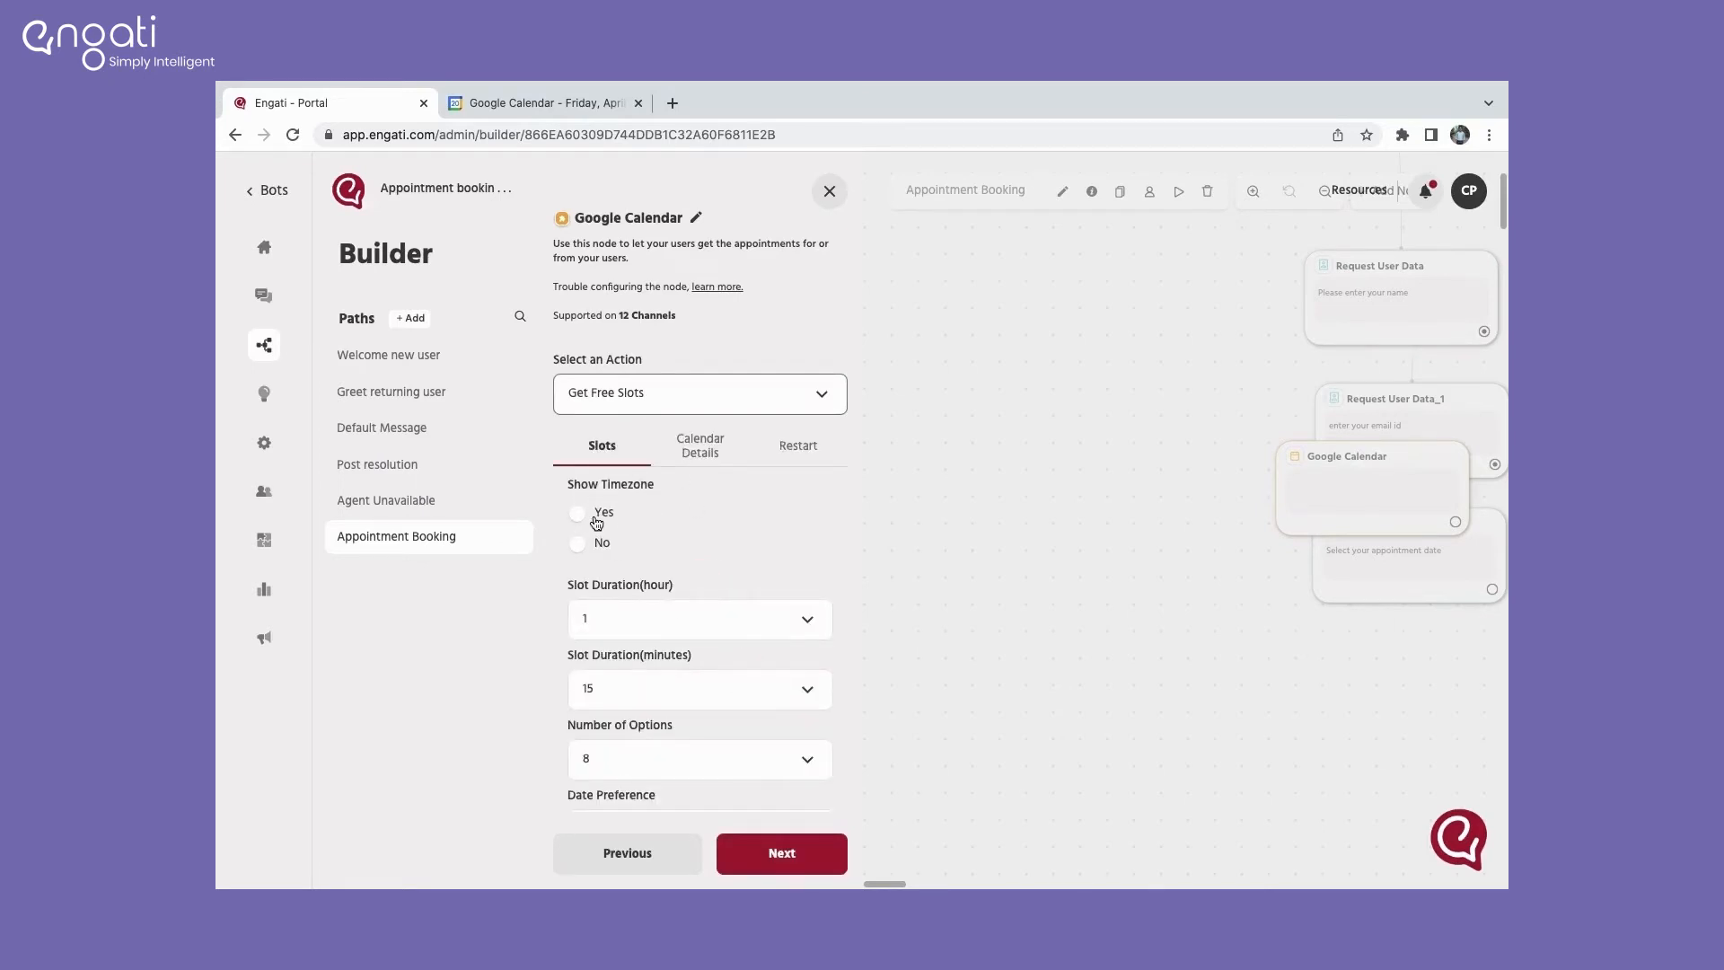
Show the timezone to users, set slot duration minutes to 0, date preference {{appointdate}} and timezone Asia/Kolkata.
left_click(578, 514)
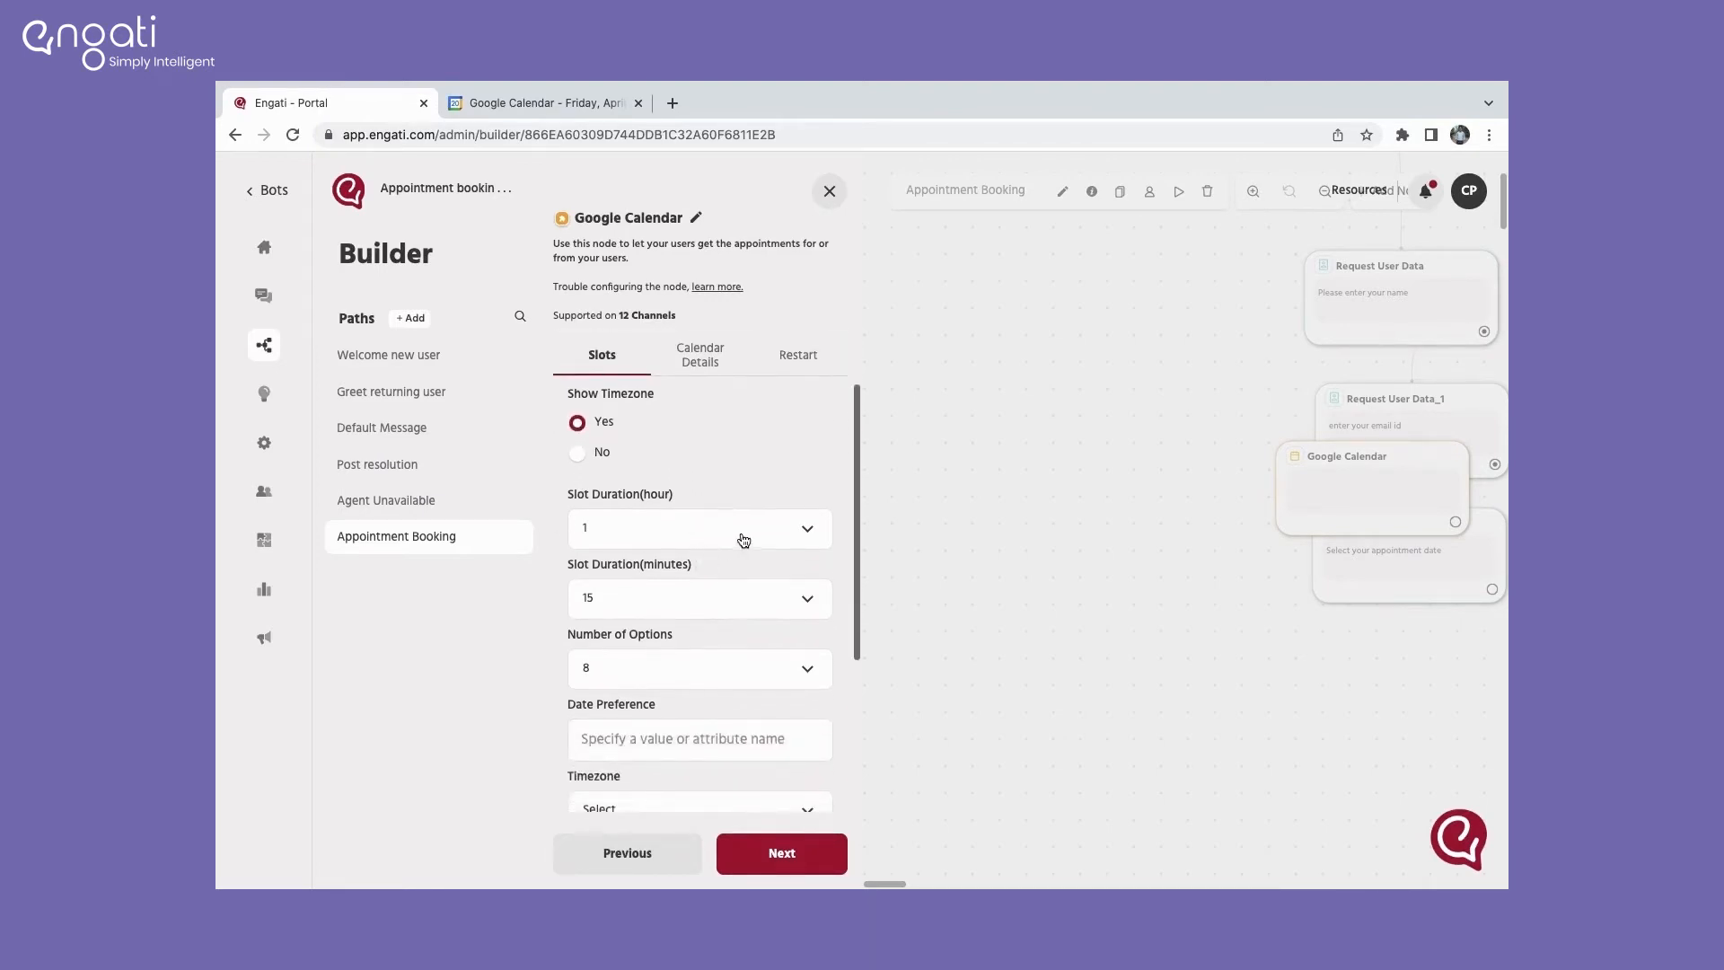
left_click(698, 528)
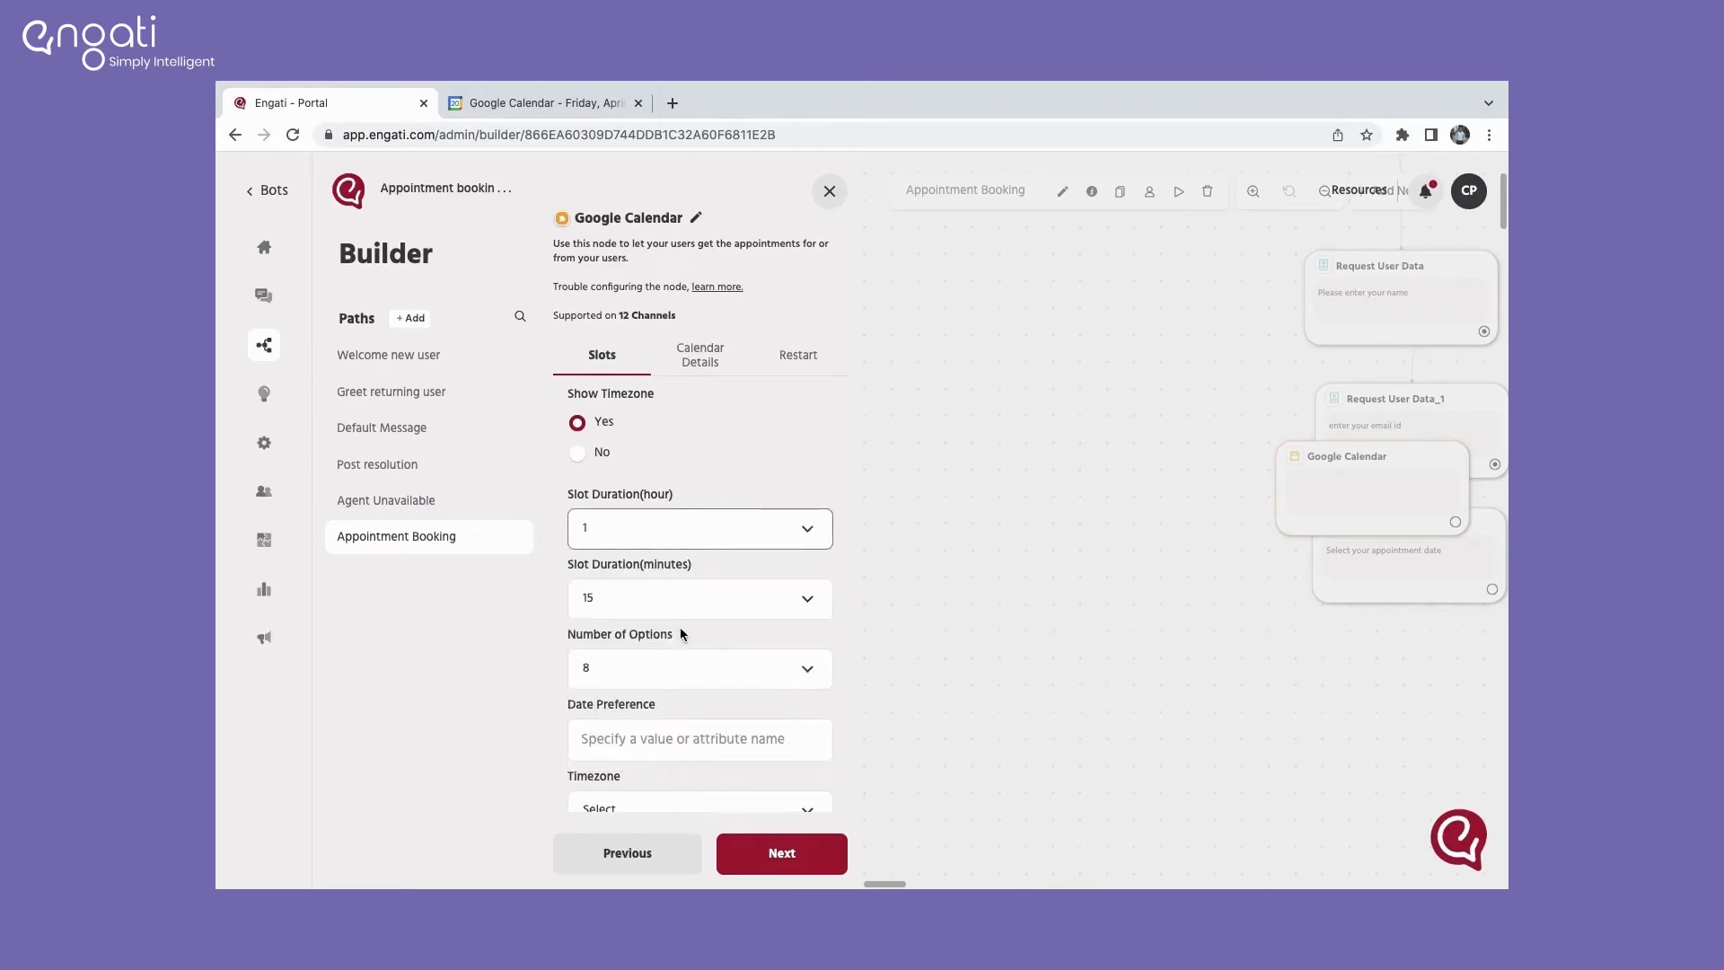
left_click(700, 598)
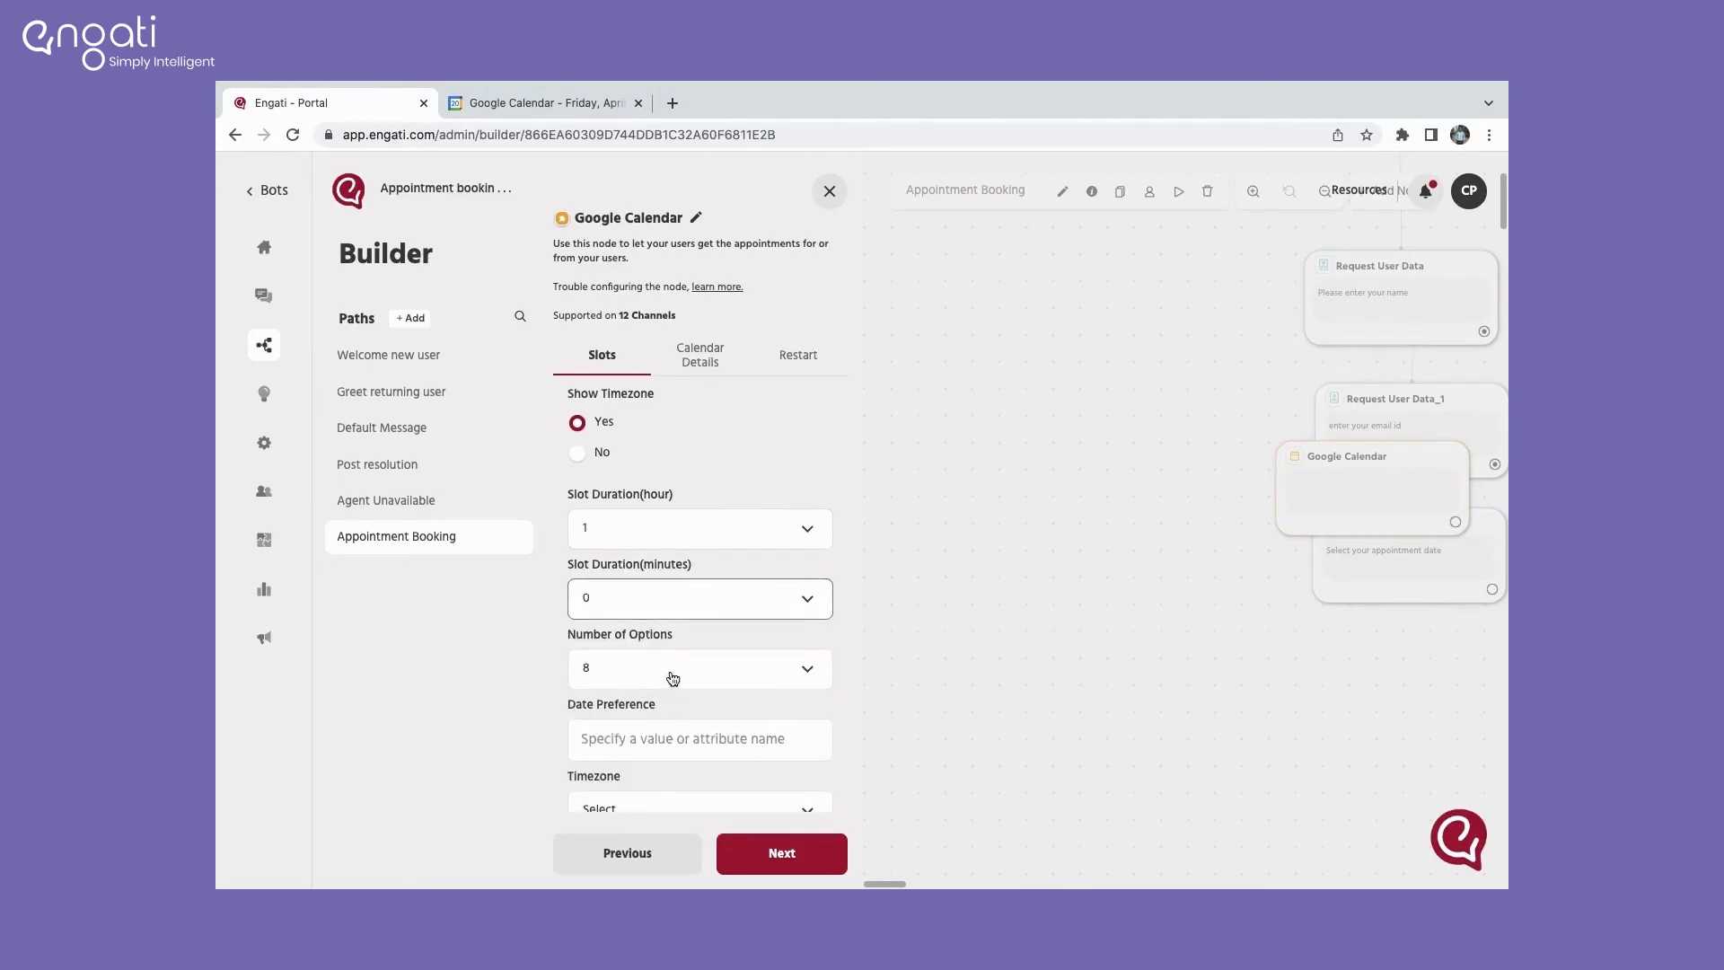
scroll("down", 3)
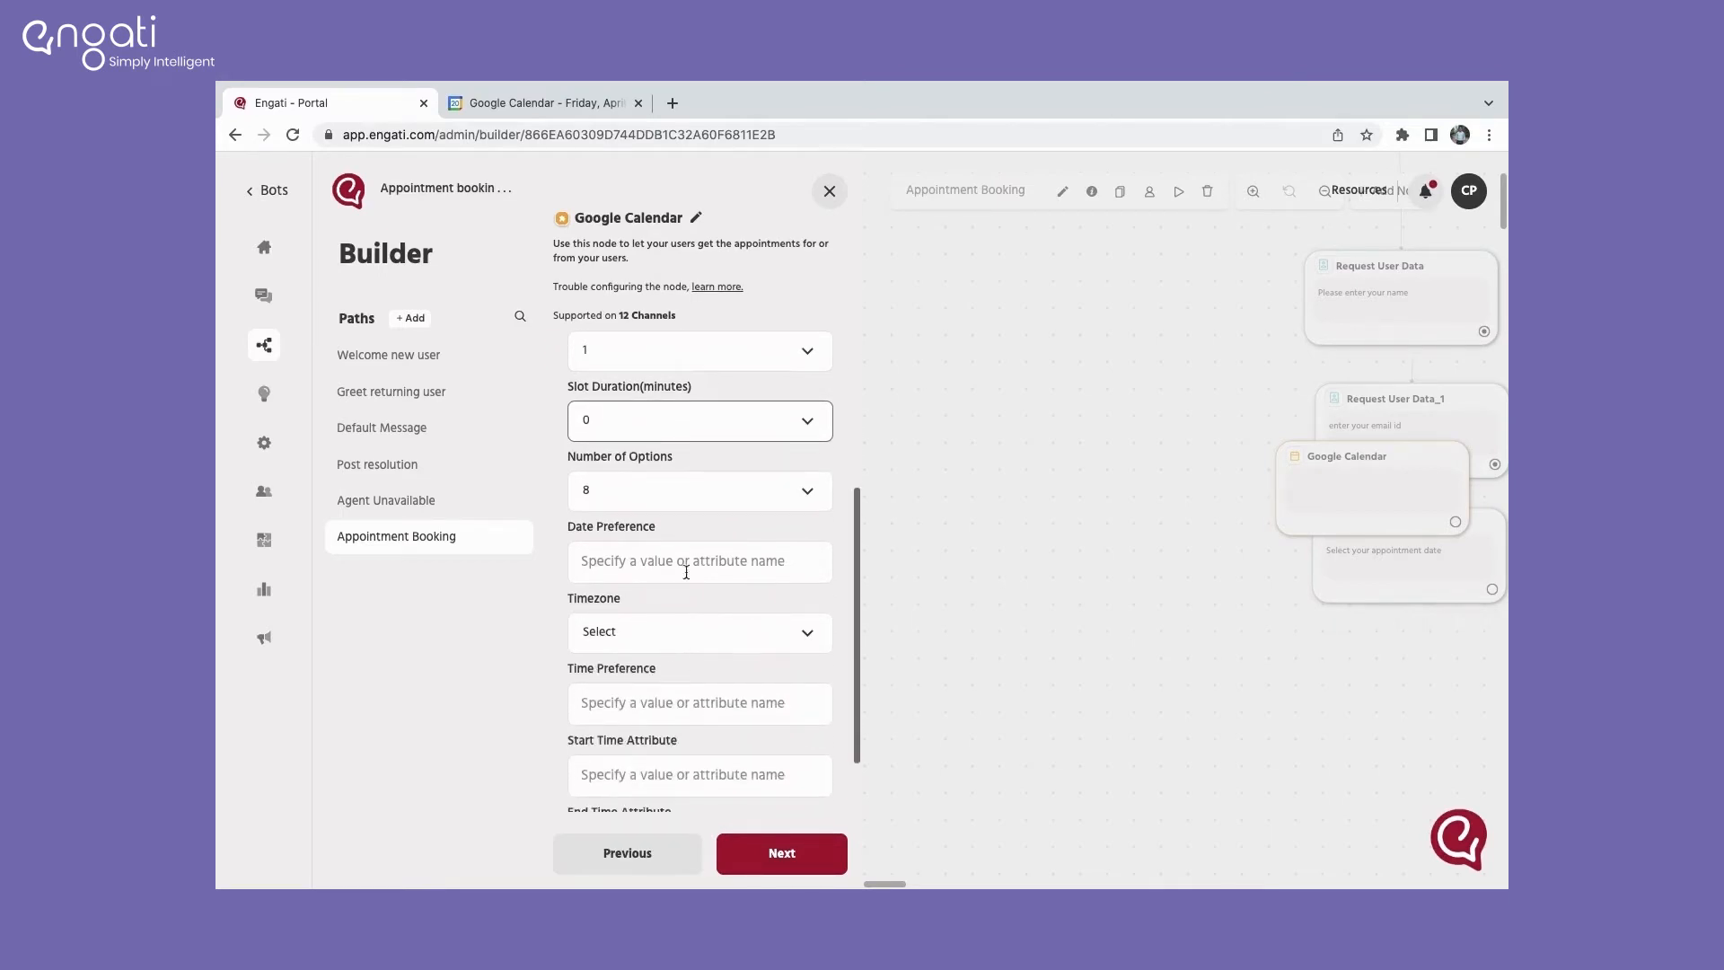
left_click(698, 560)
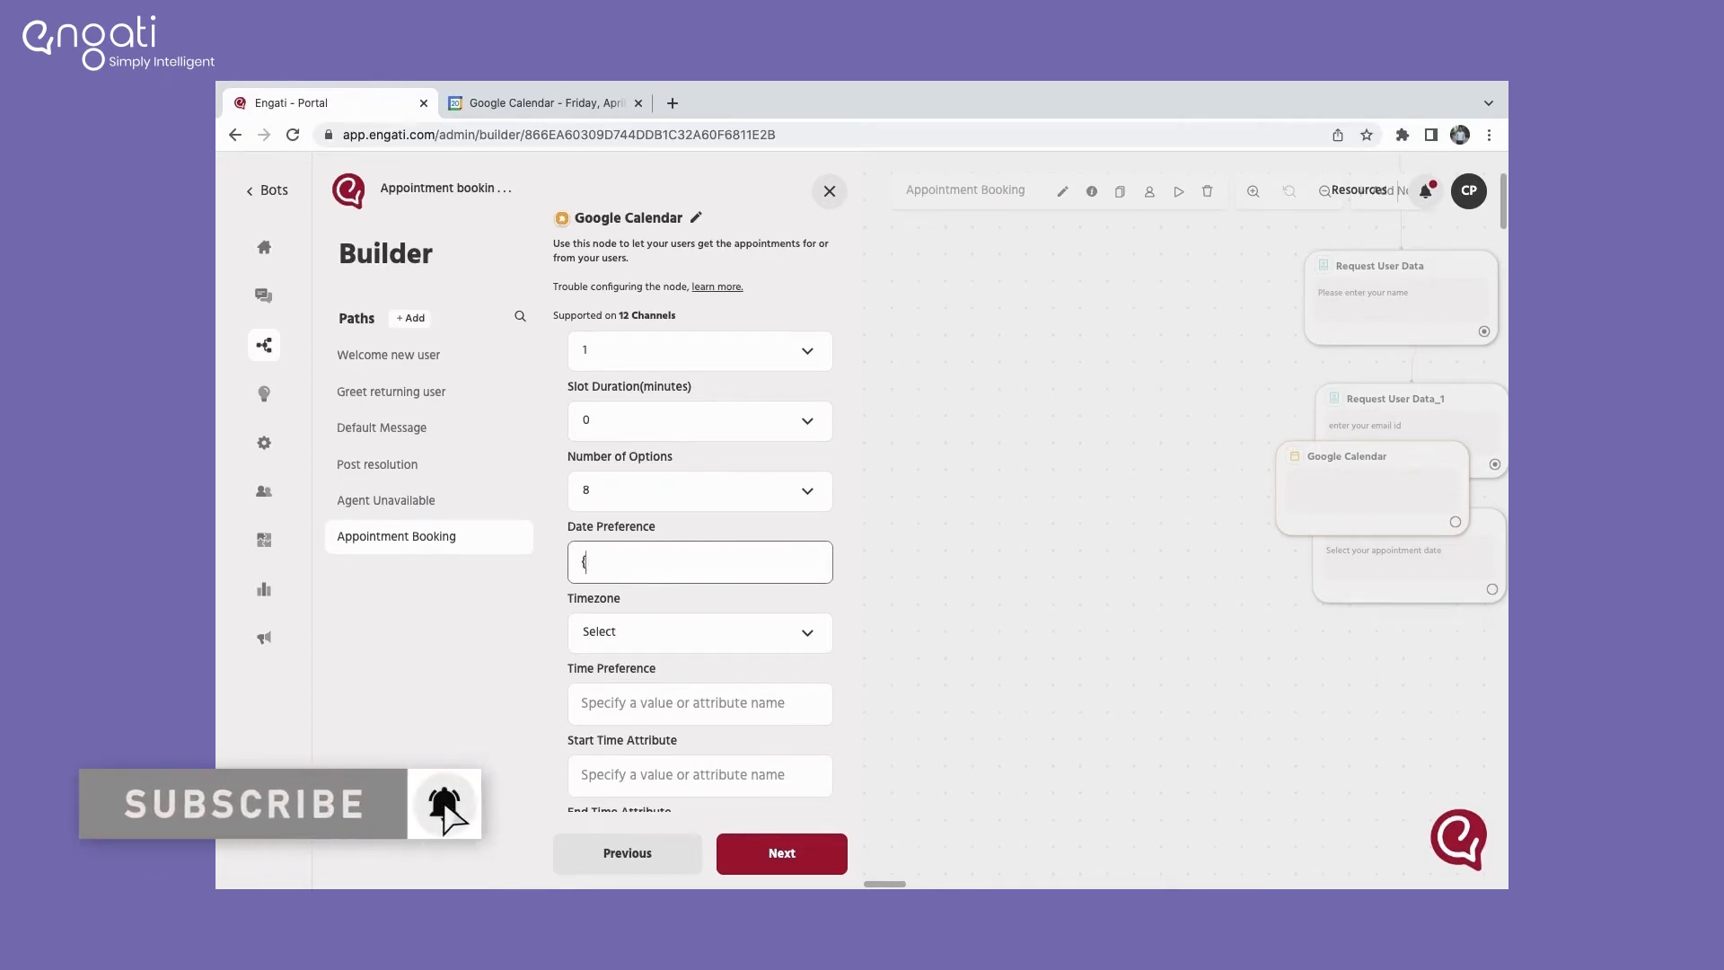
type("{{appointdate}}")
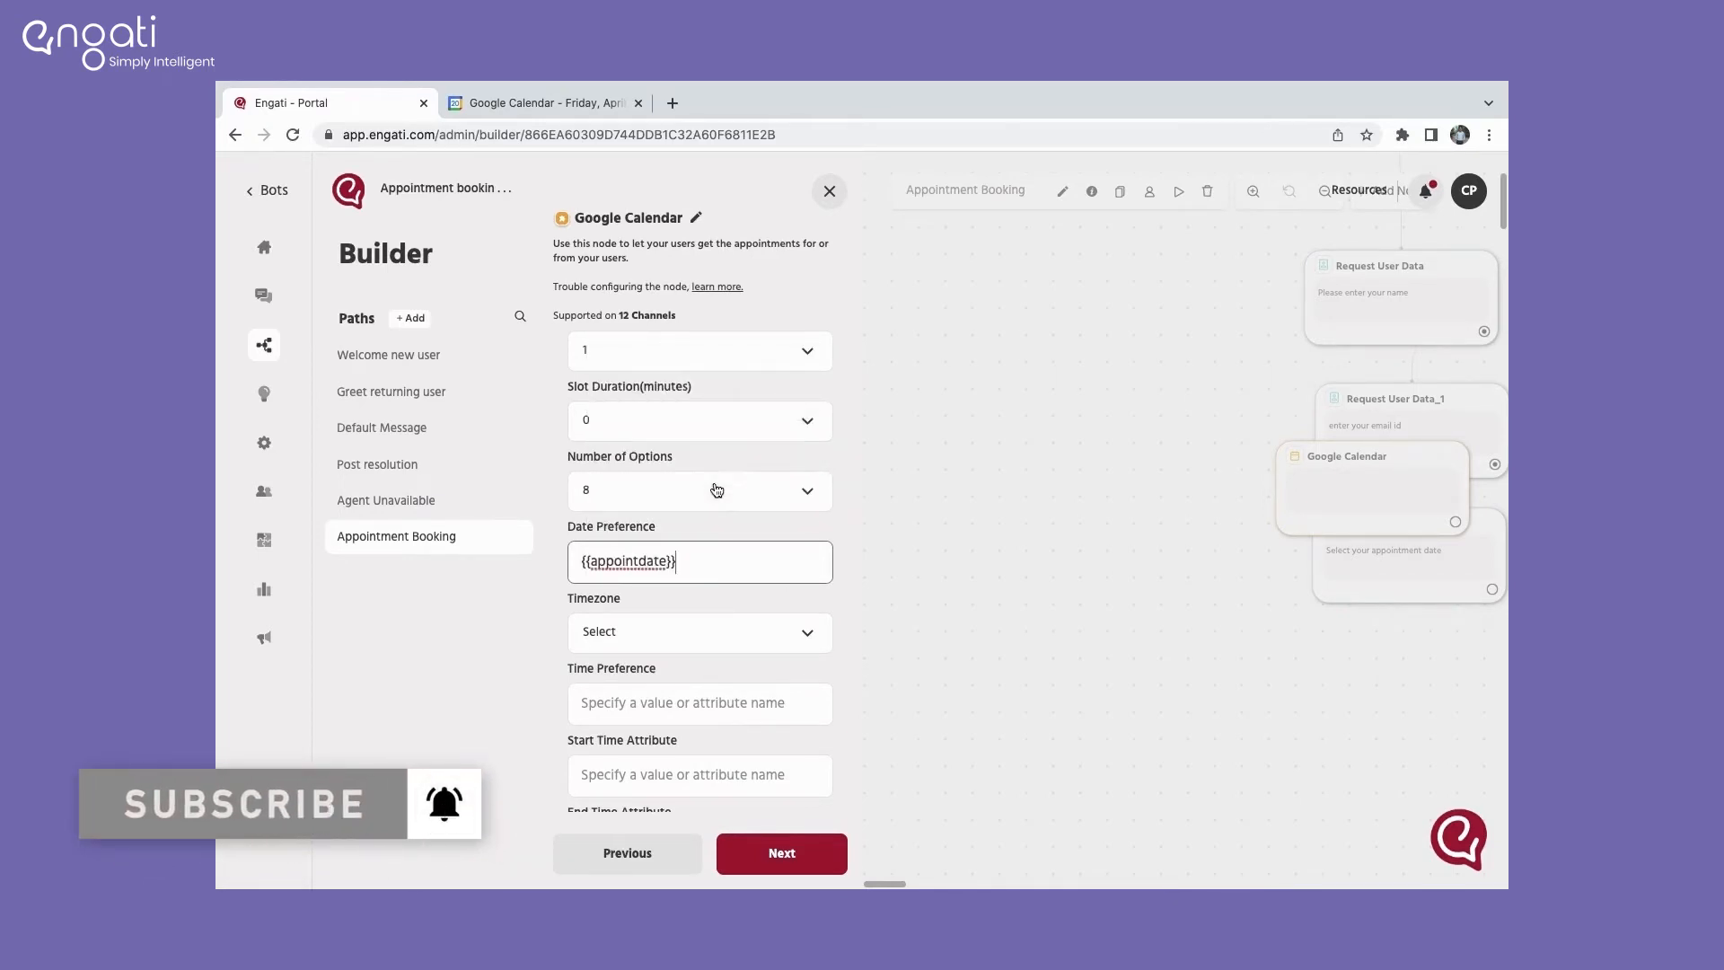
scroll("down", 3)
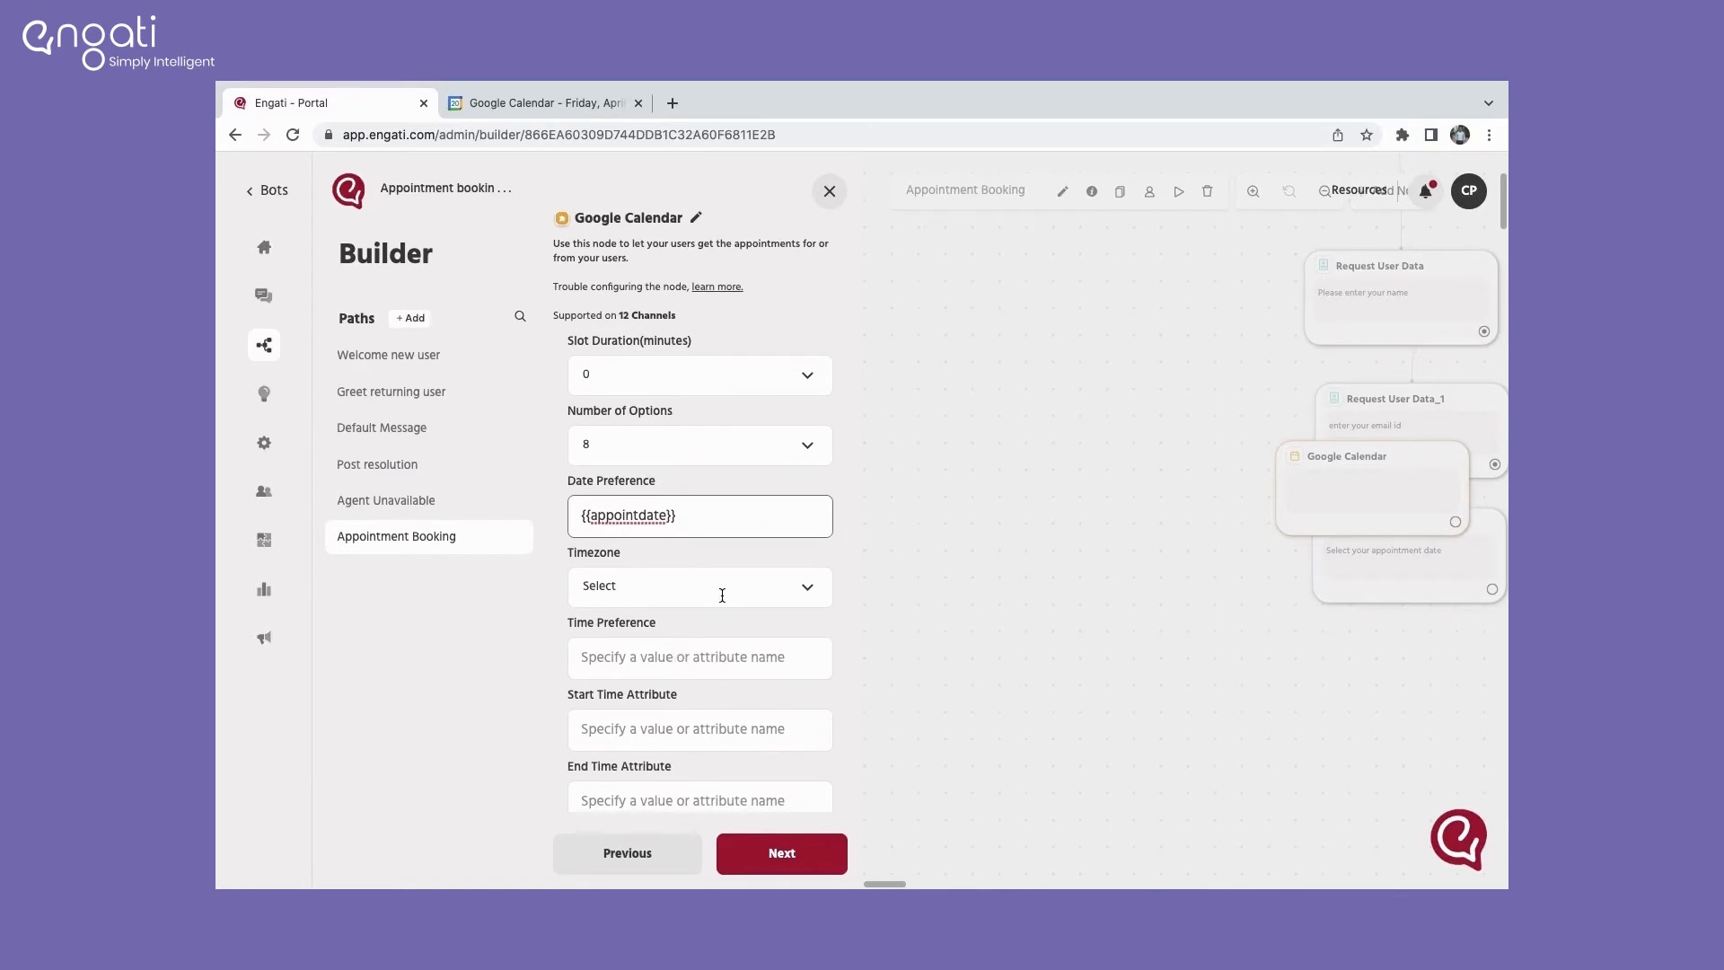
left_click(698, 585)
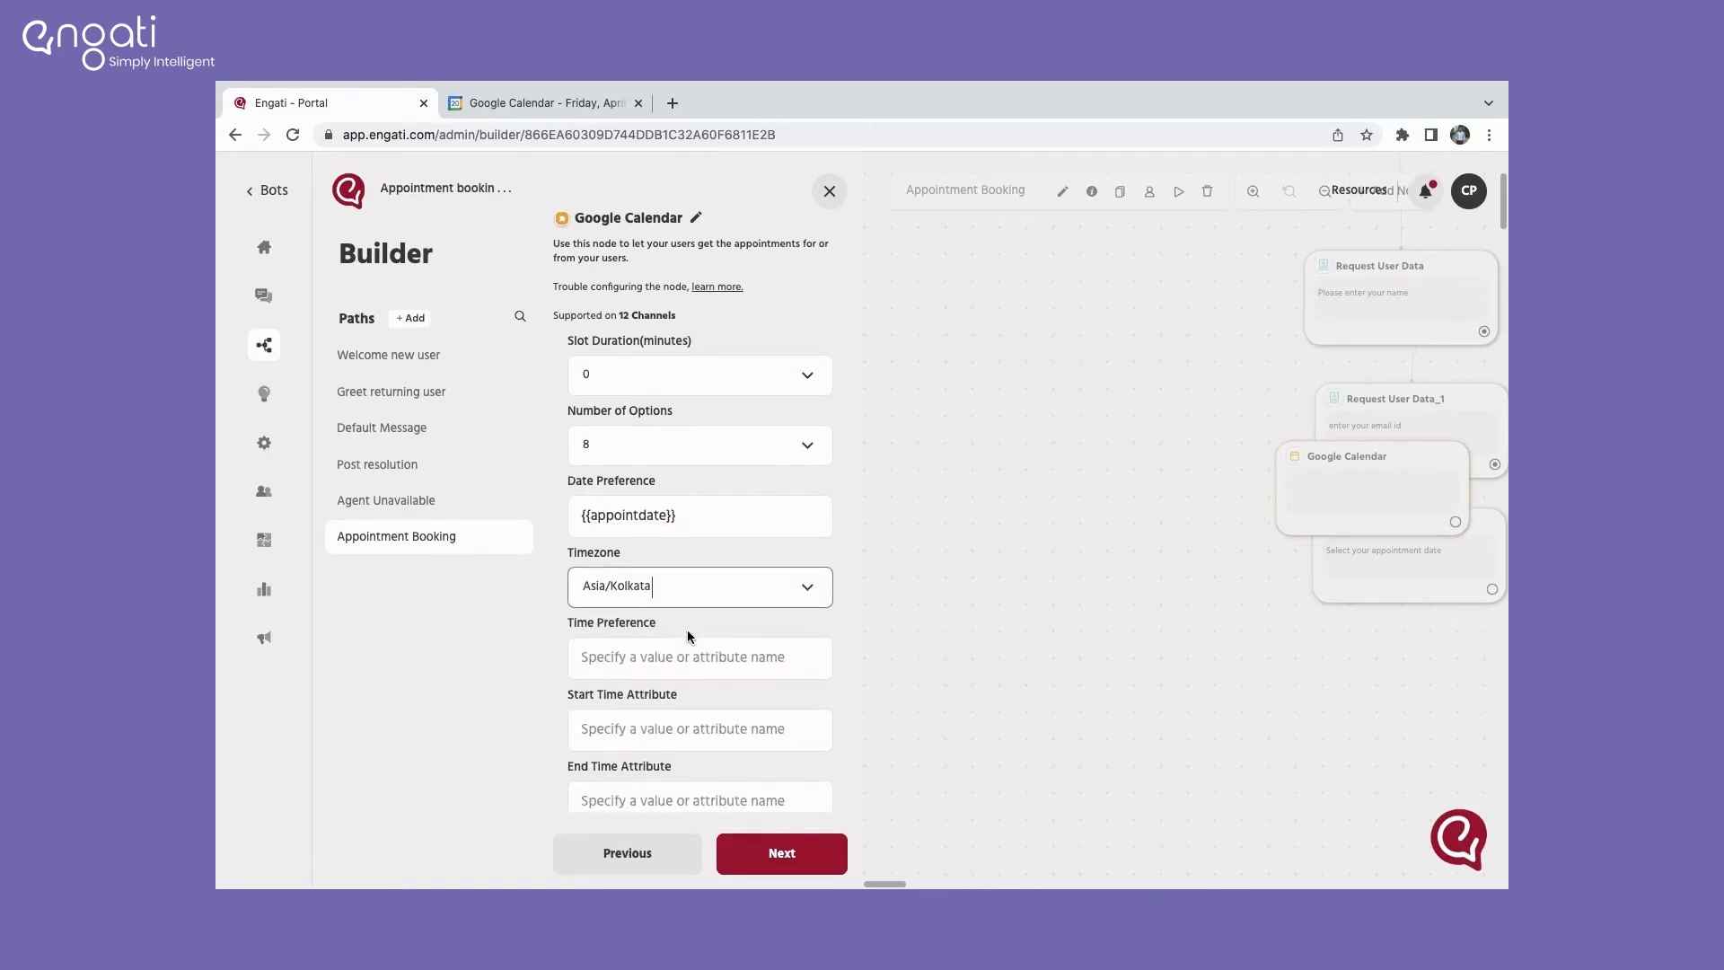
Set the time preference to 10:00-18:00 with start and end time attributes t1 and t2.
left_click(700, 657)
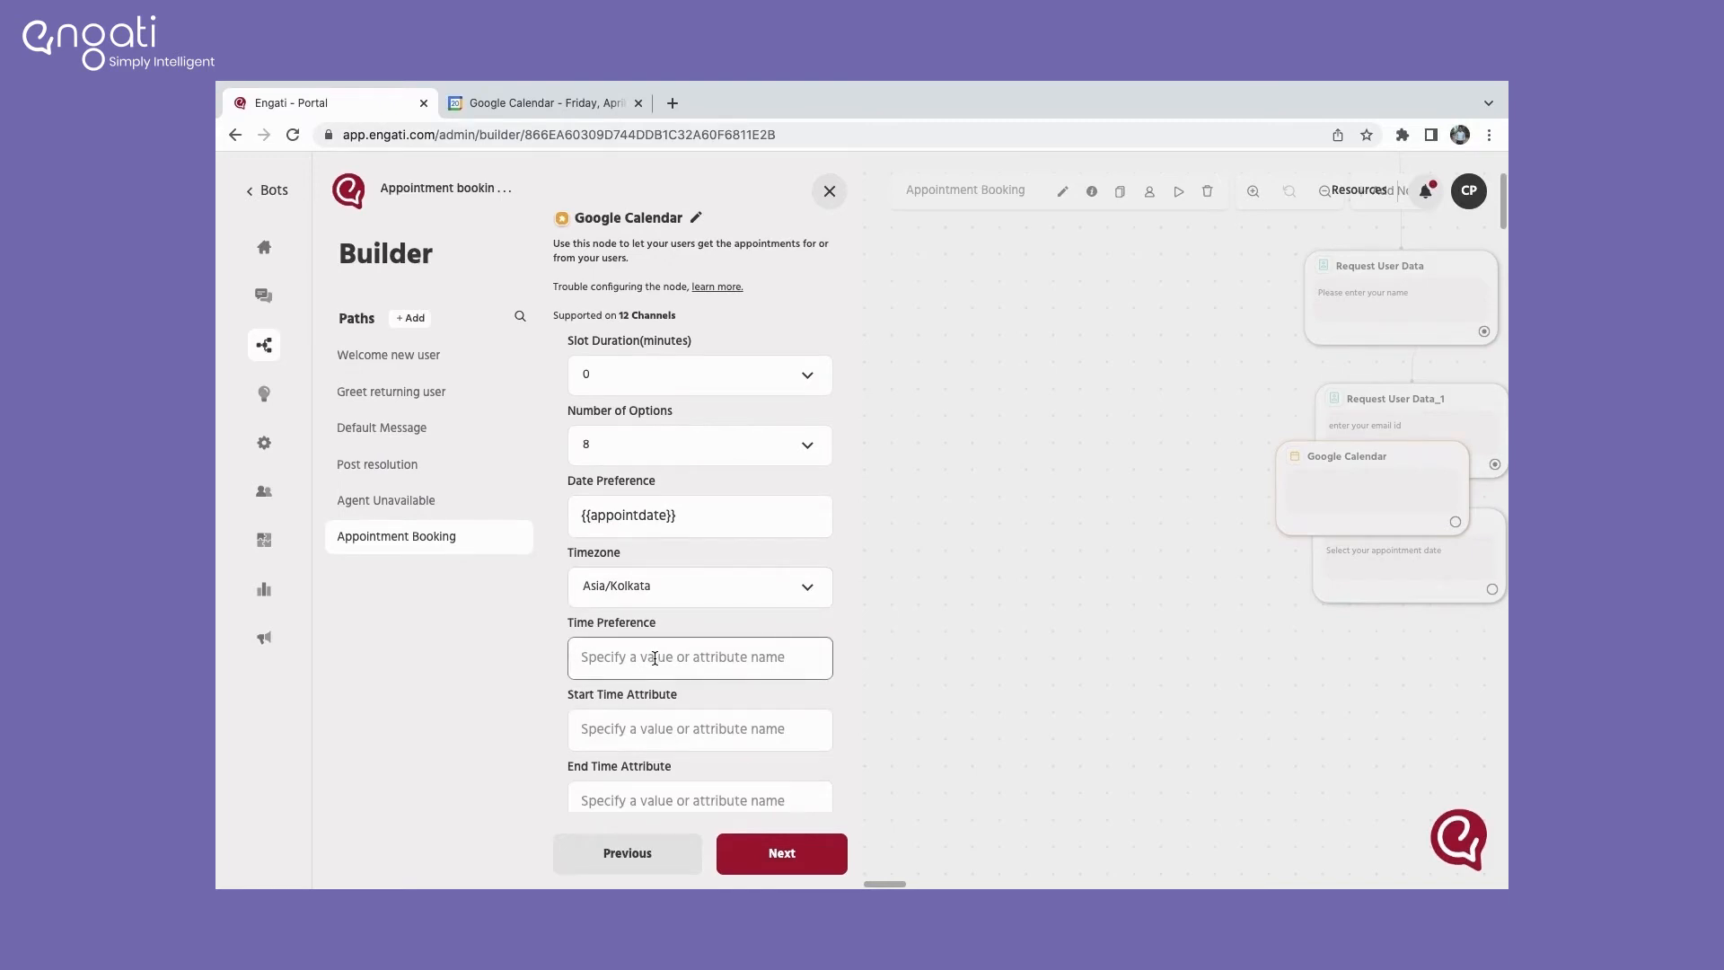
type("10:00-")
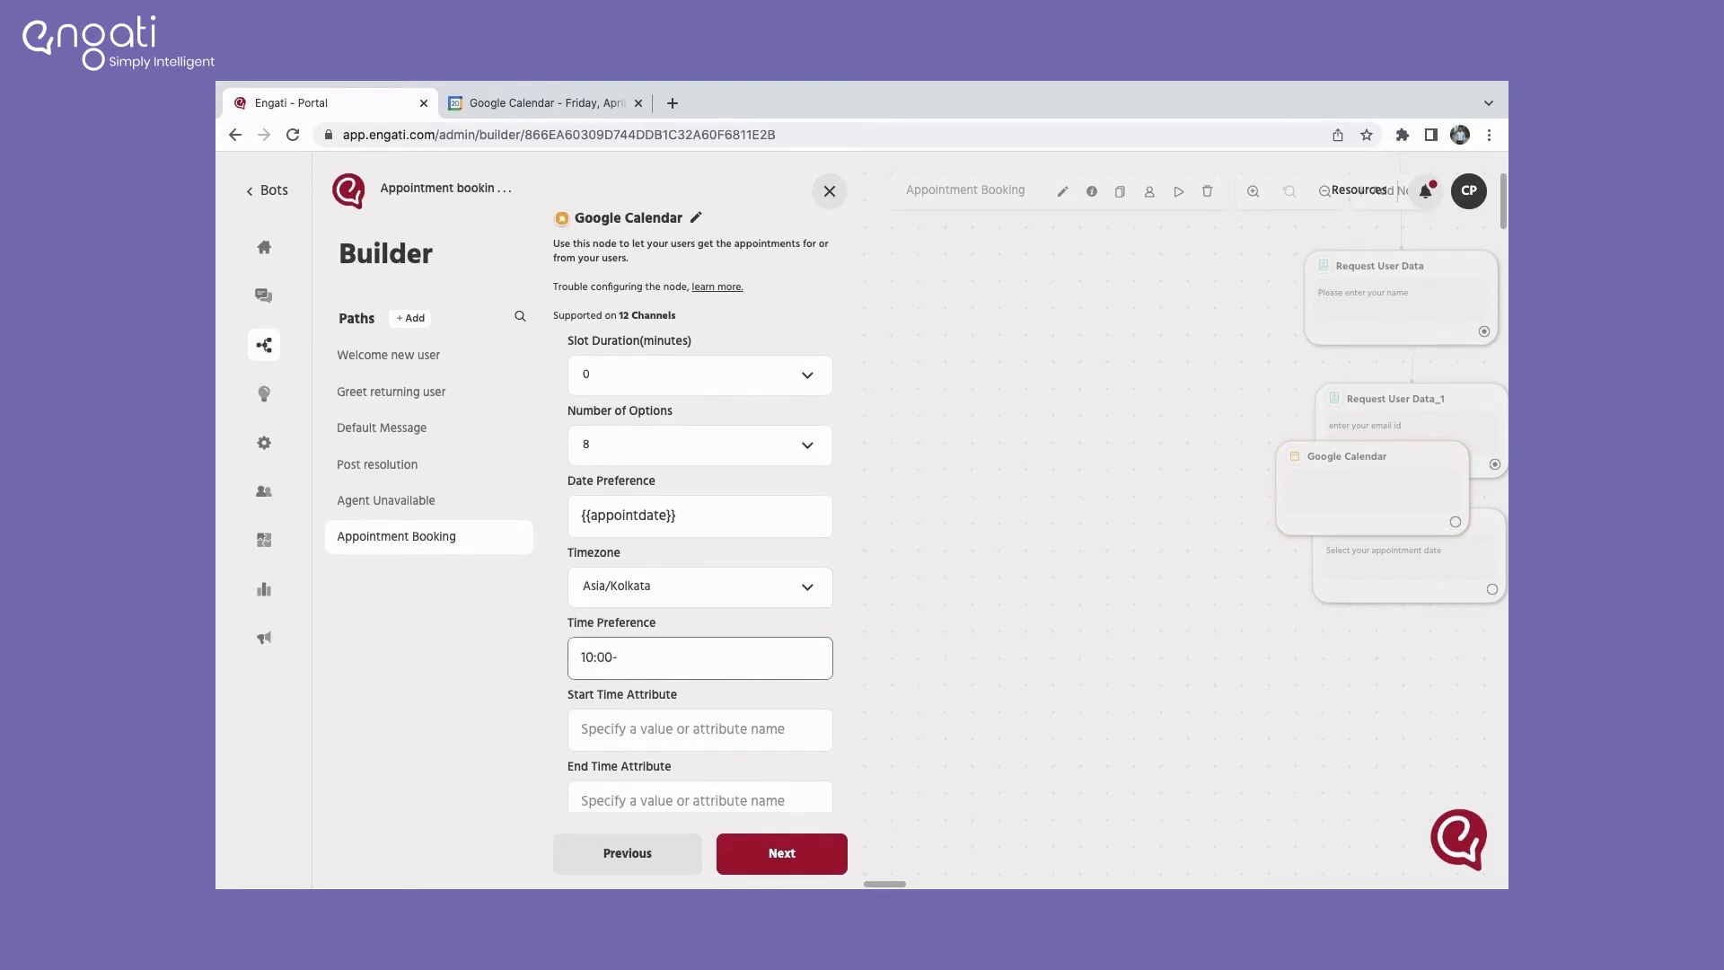
type("18:00")
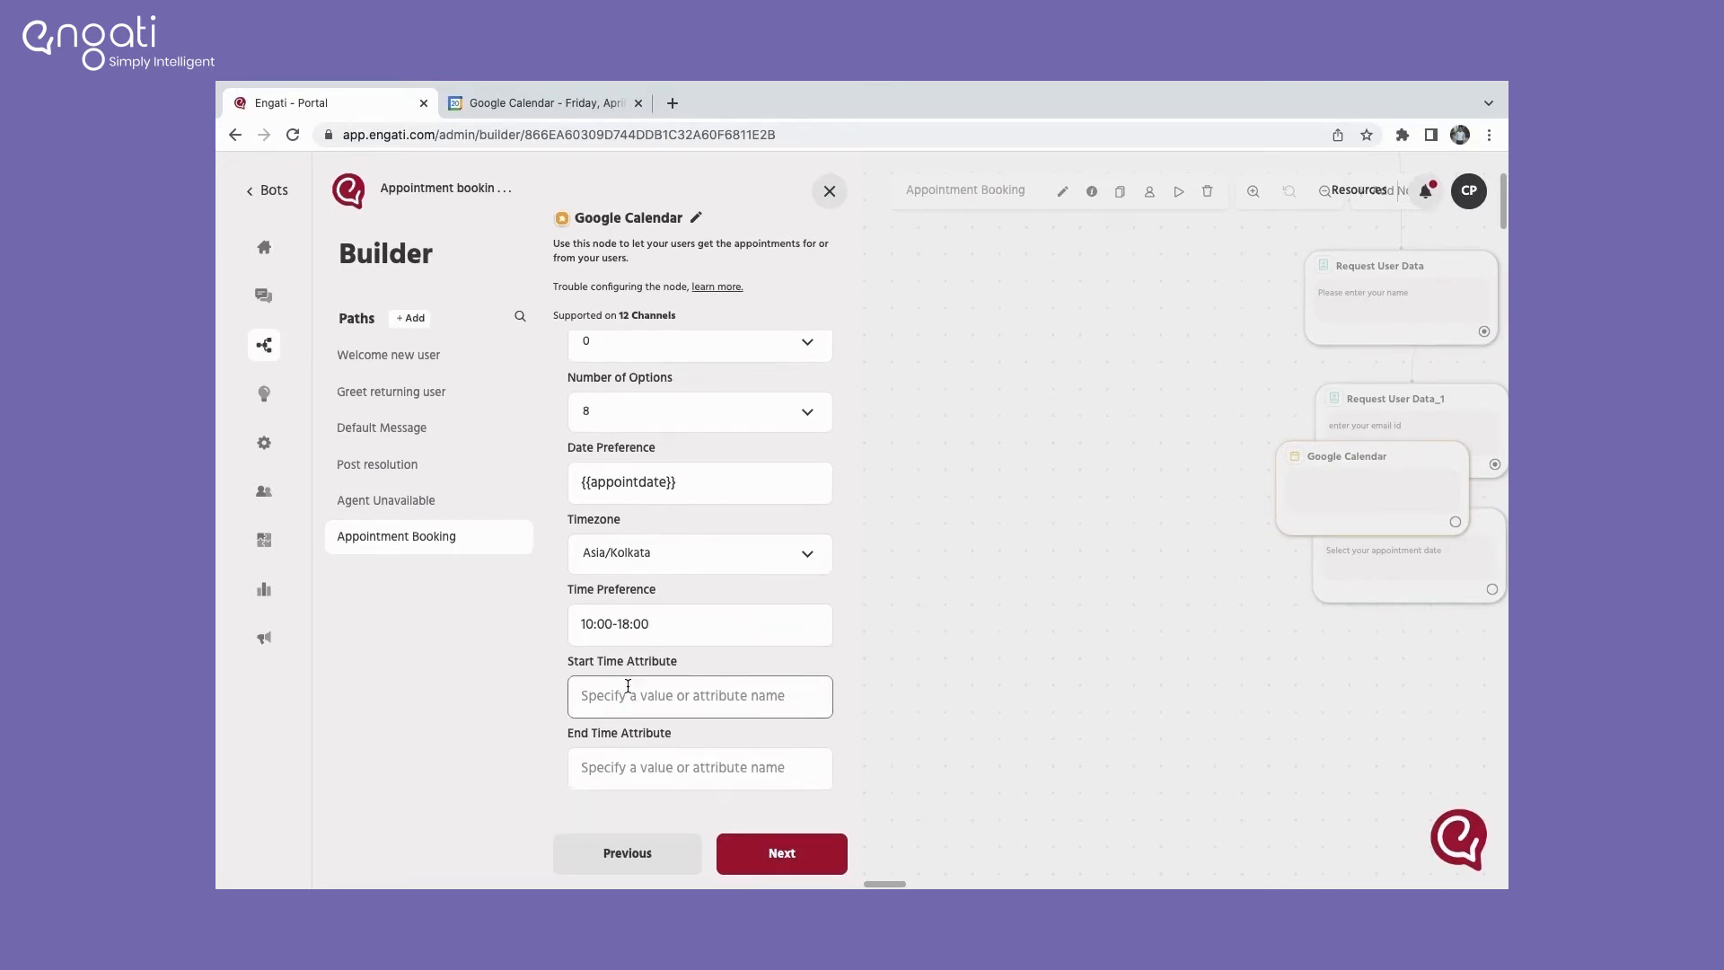
type("t1")
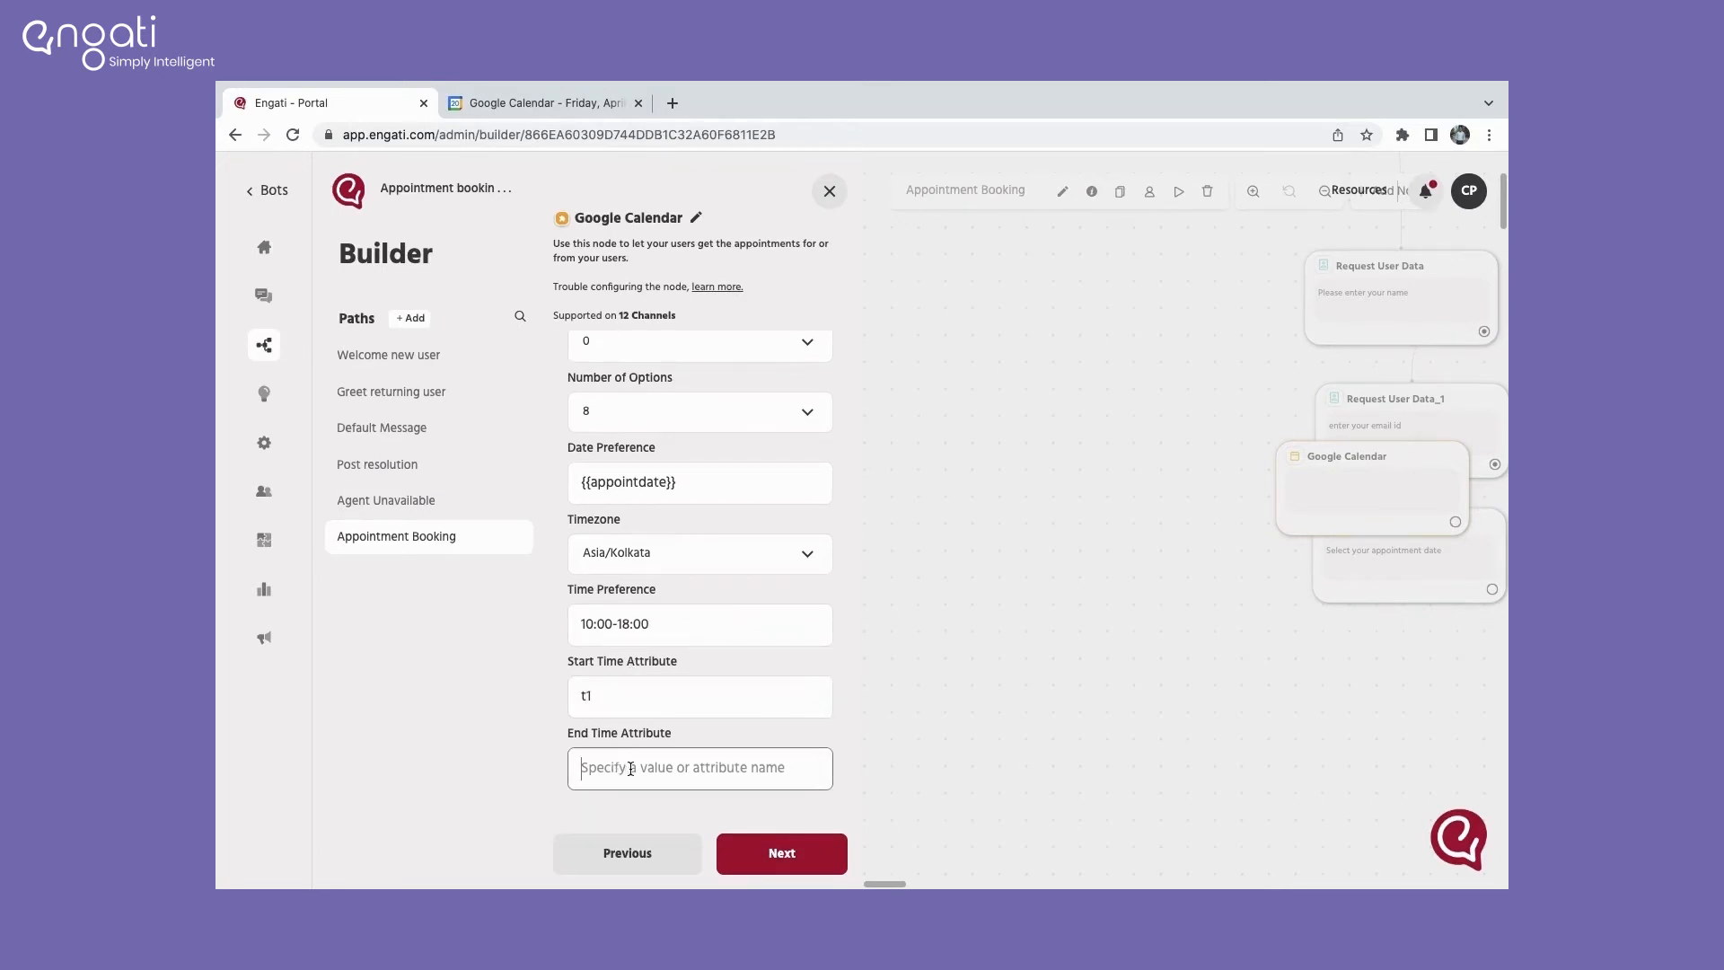
type("t2")
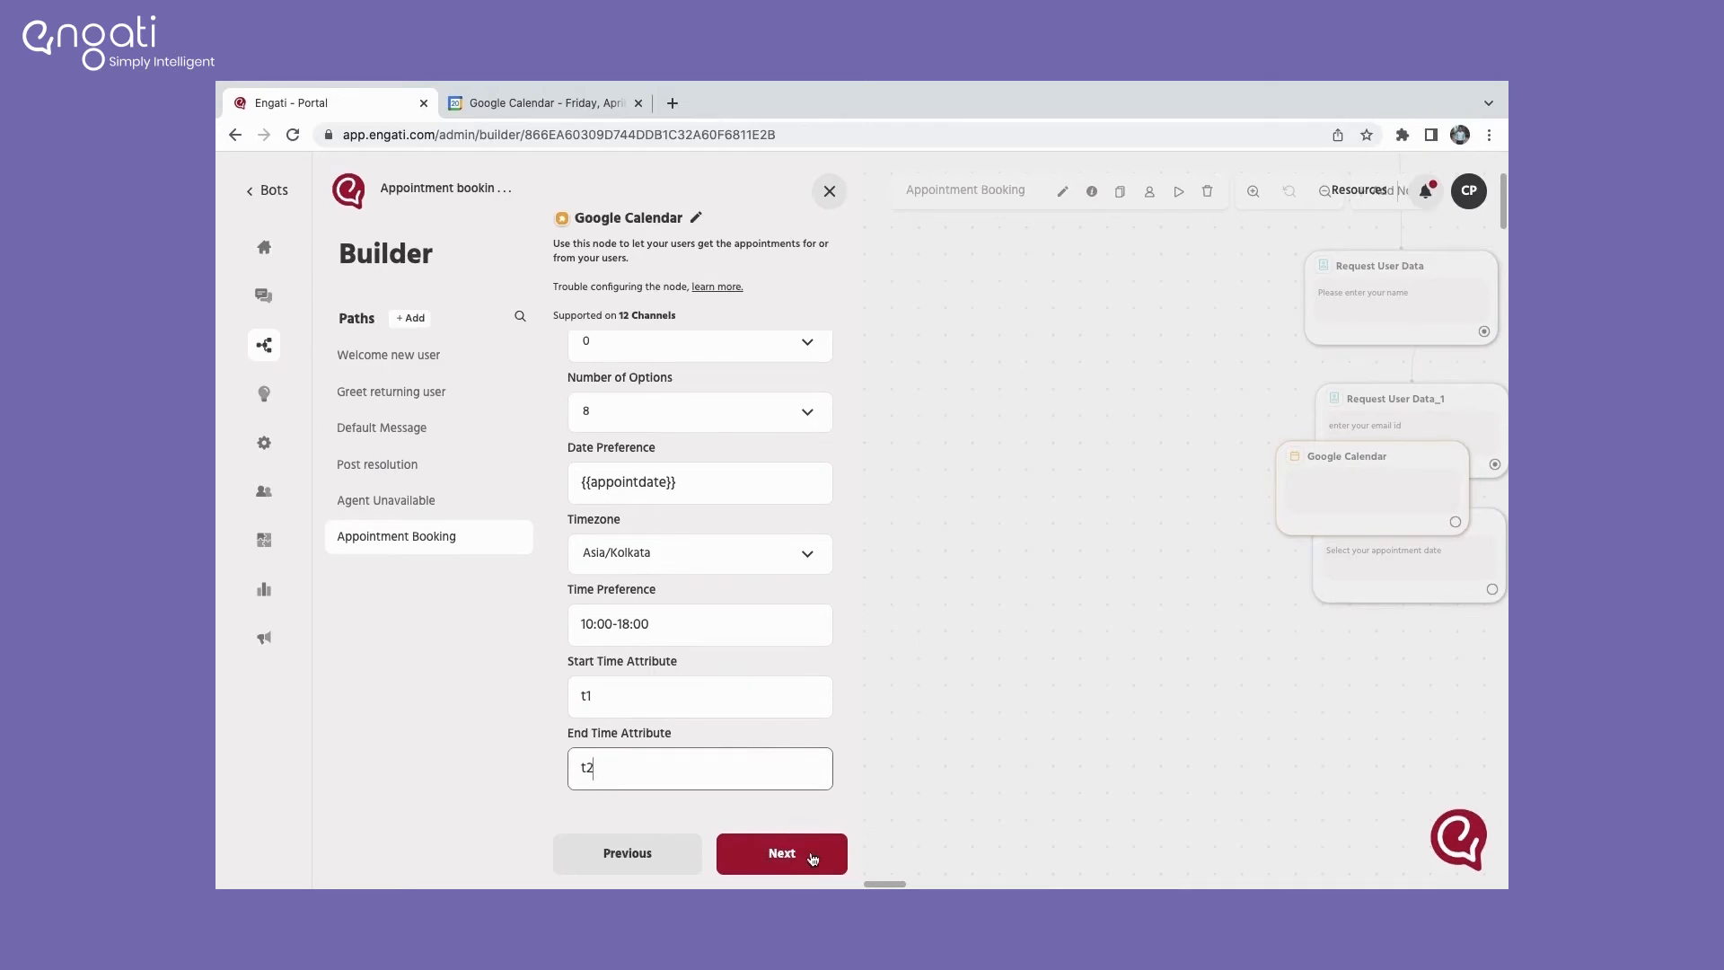
Check free slots on the personal Gmail calendar with working hours 9:00–18:00 and continue to restart settings.
left_click(781, 853)
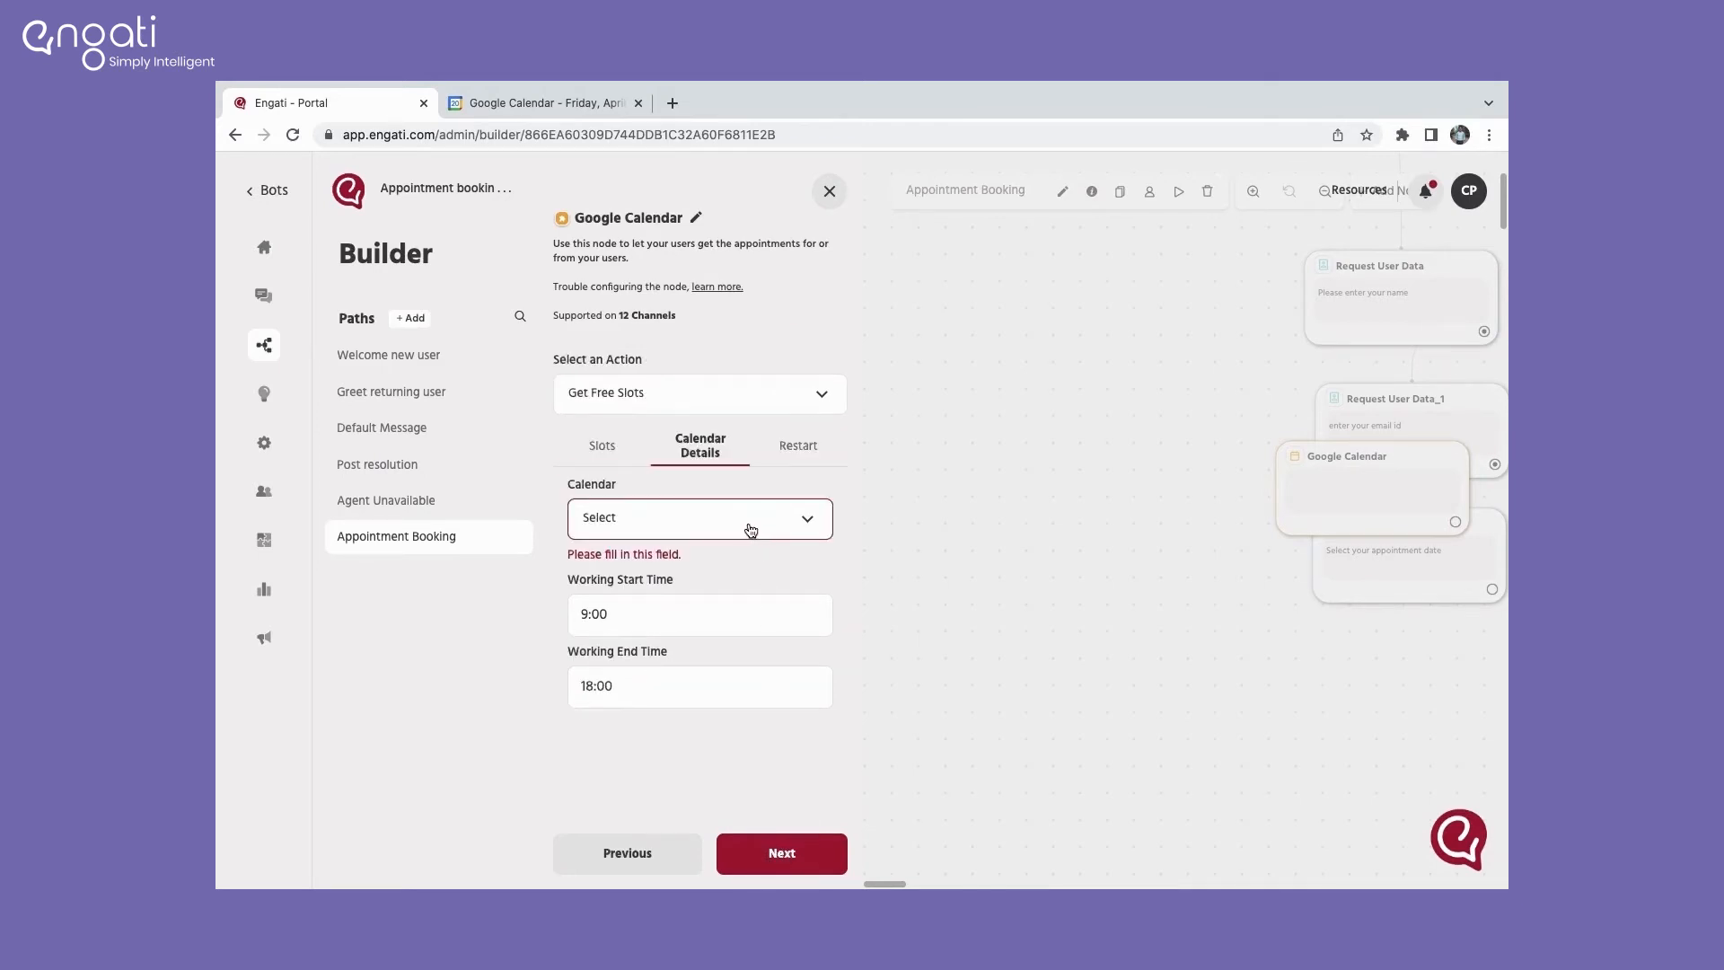
left_click(700, 517)
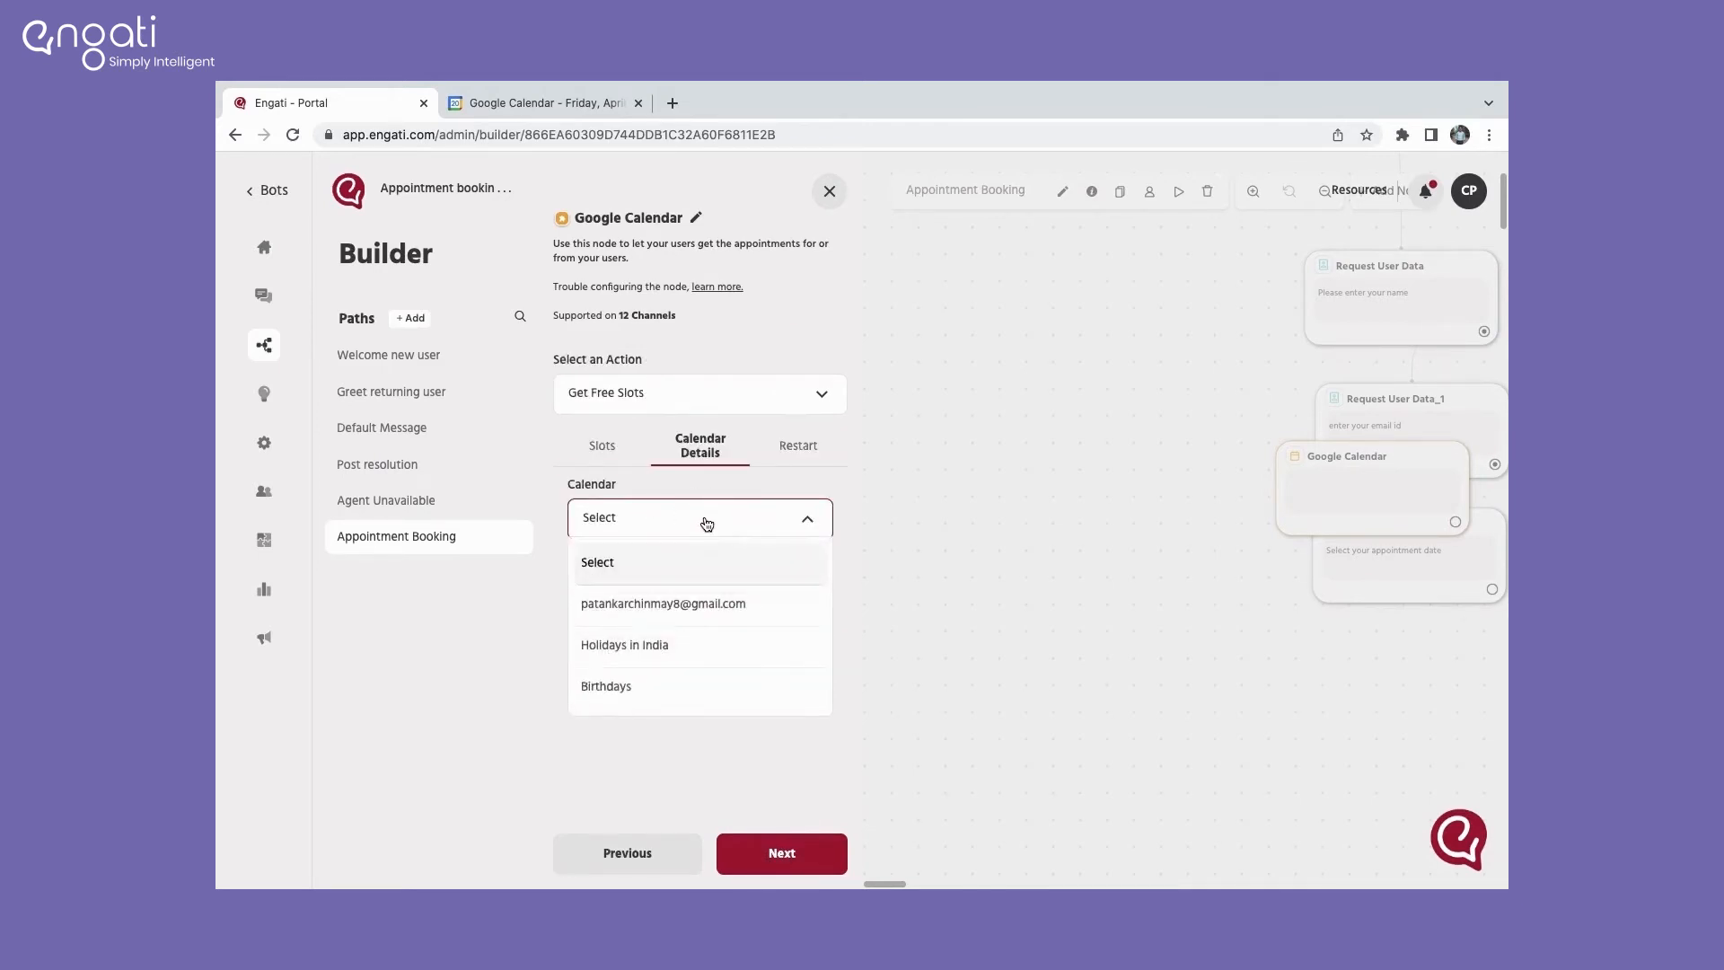
left_click(664, 603)
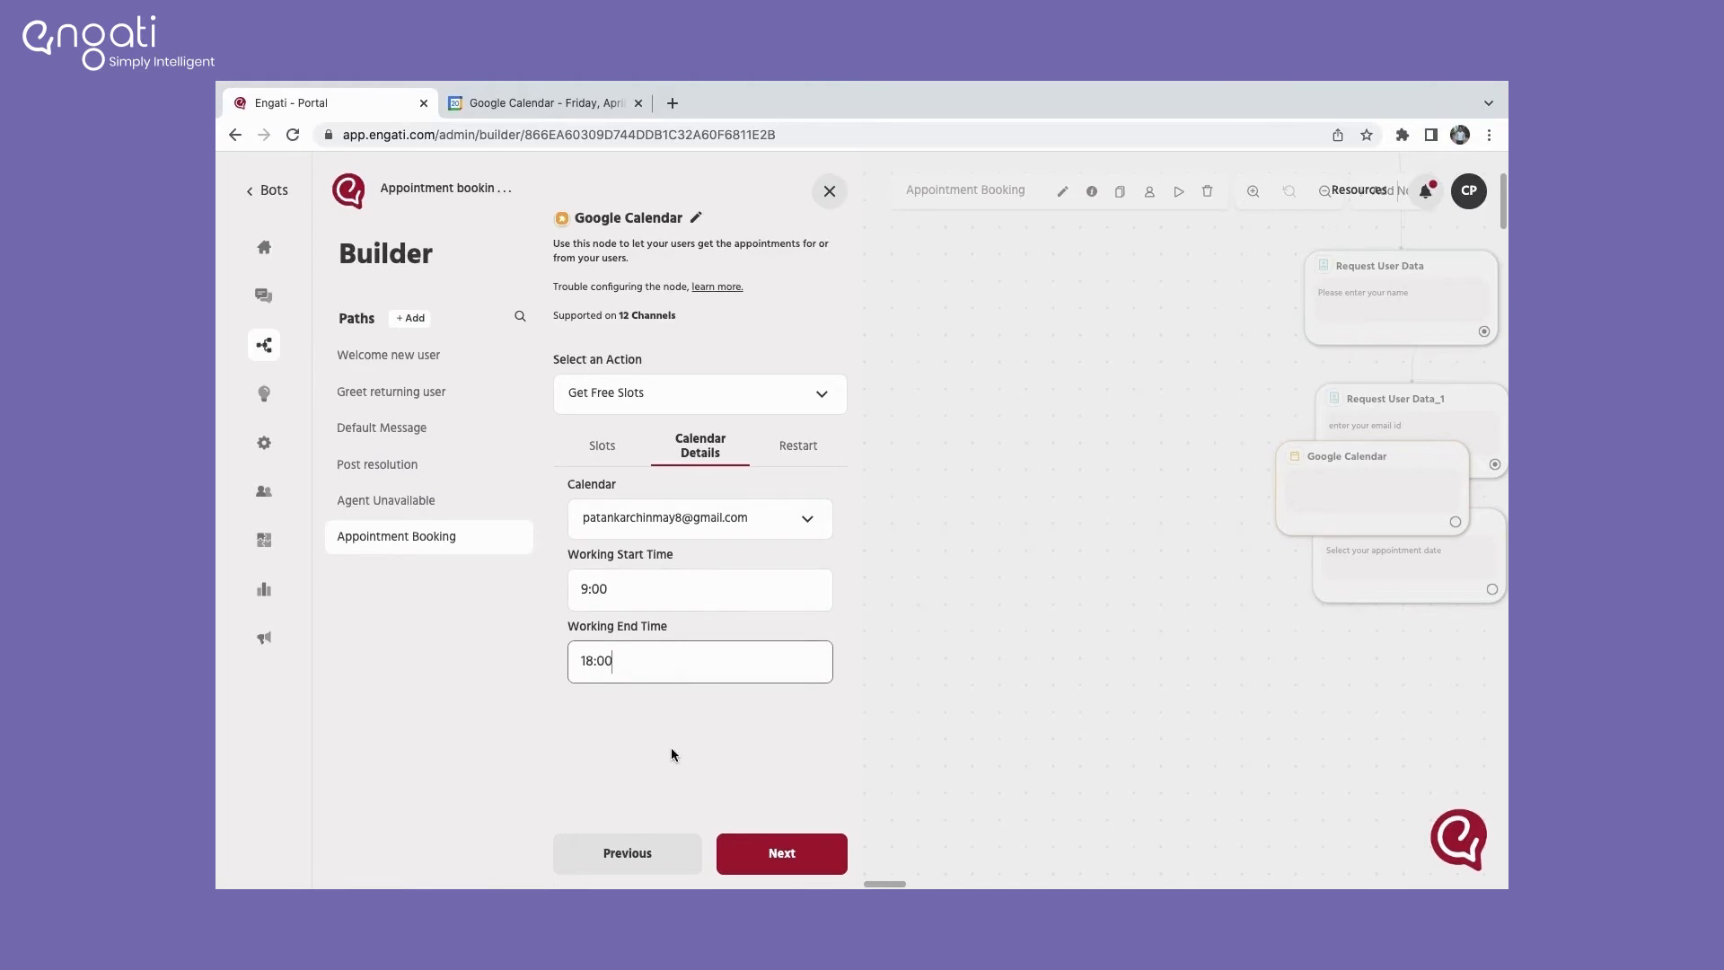
left_click(798, 445)
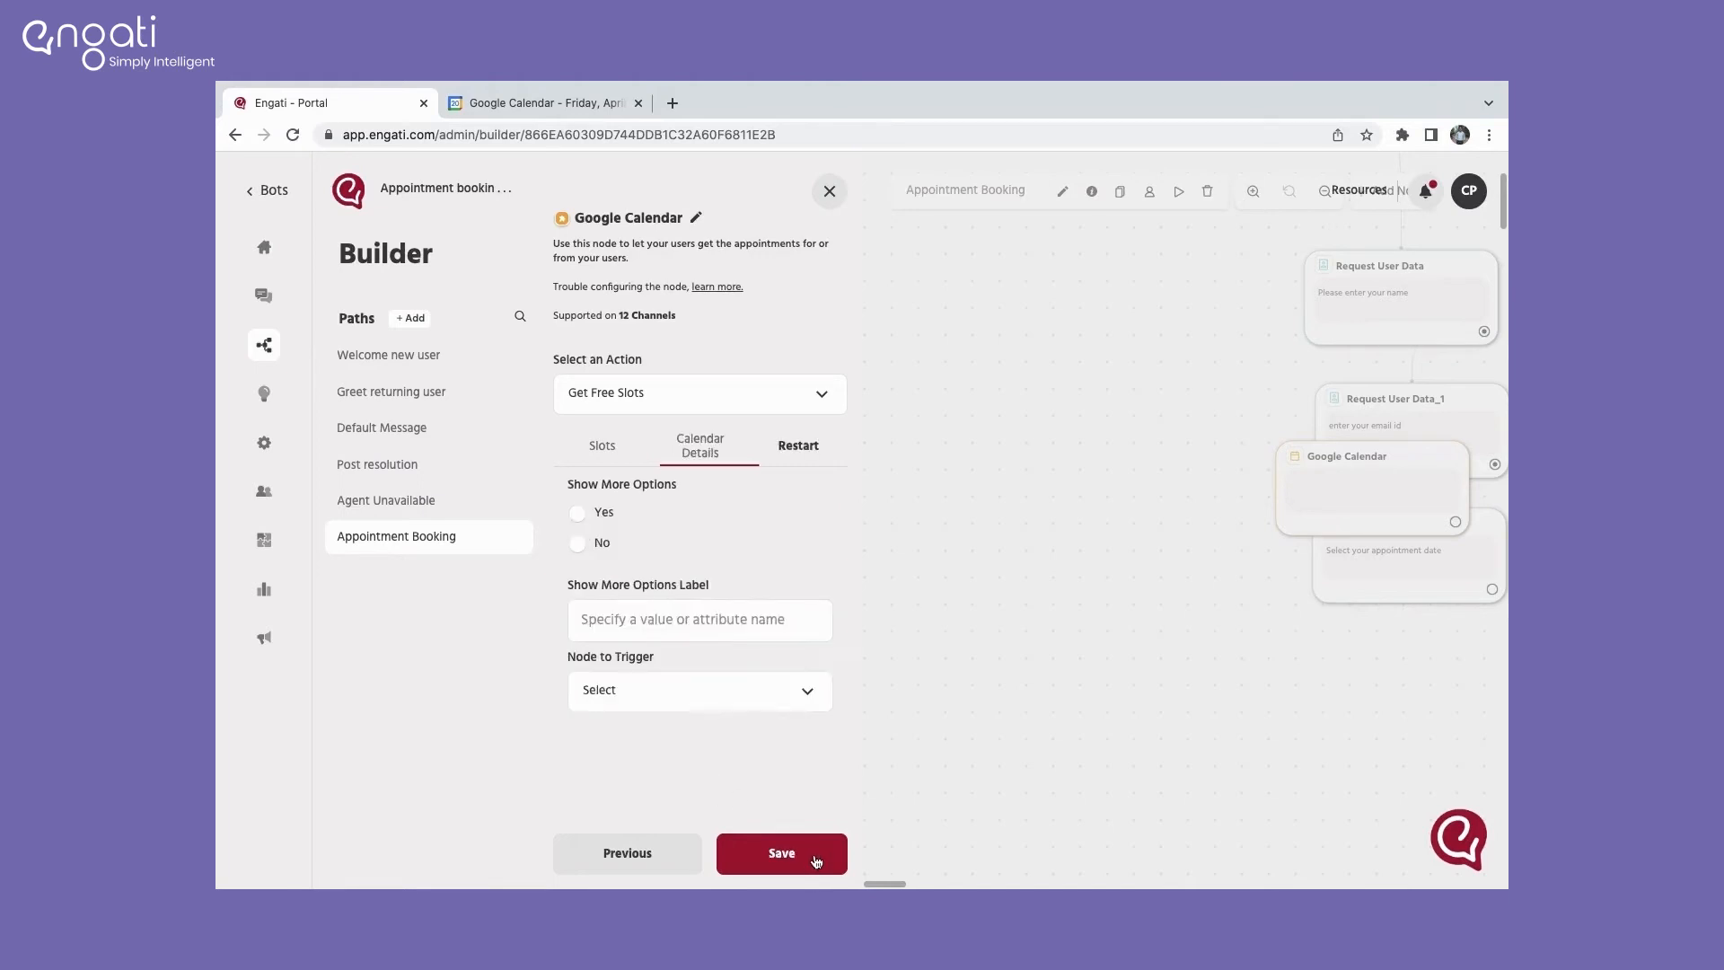
Set Show More Options to No, save the Get Free Slots node and start connecting a new node after it.
left_click(797, 445)
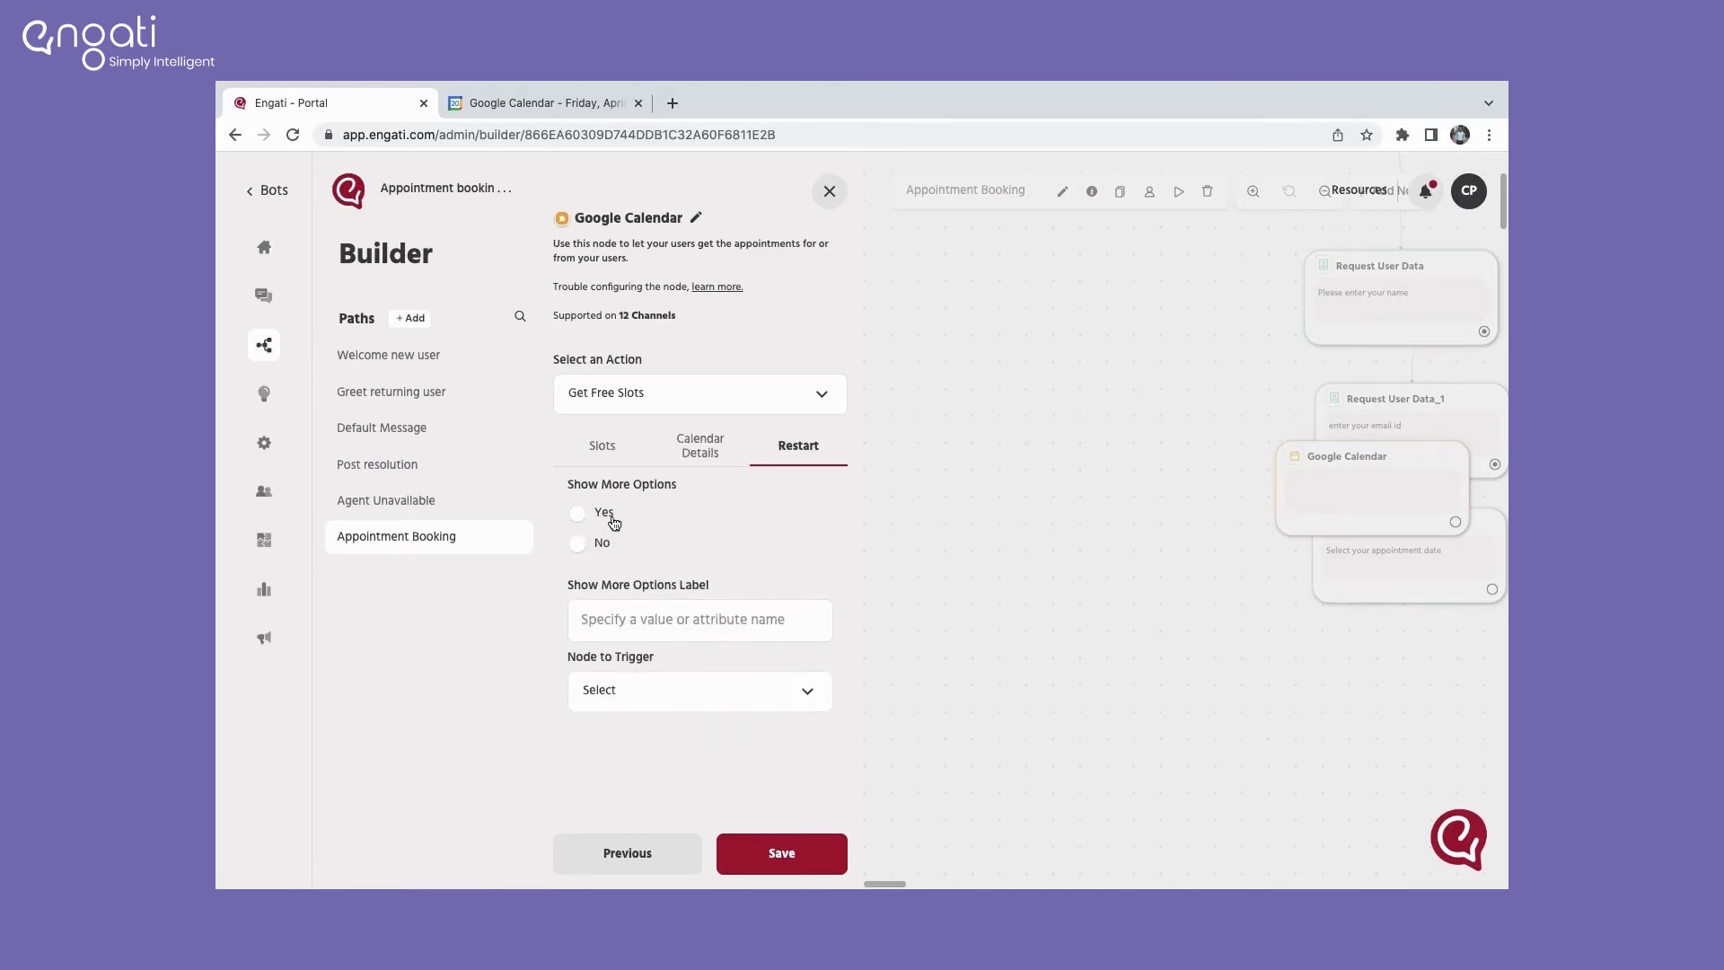
mouse_move(585, 549)
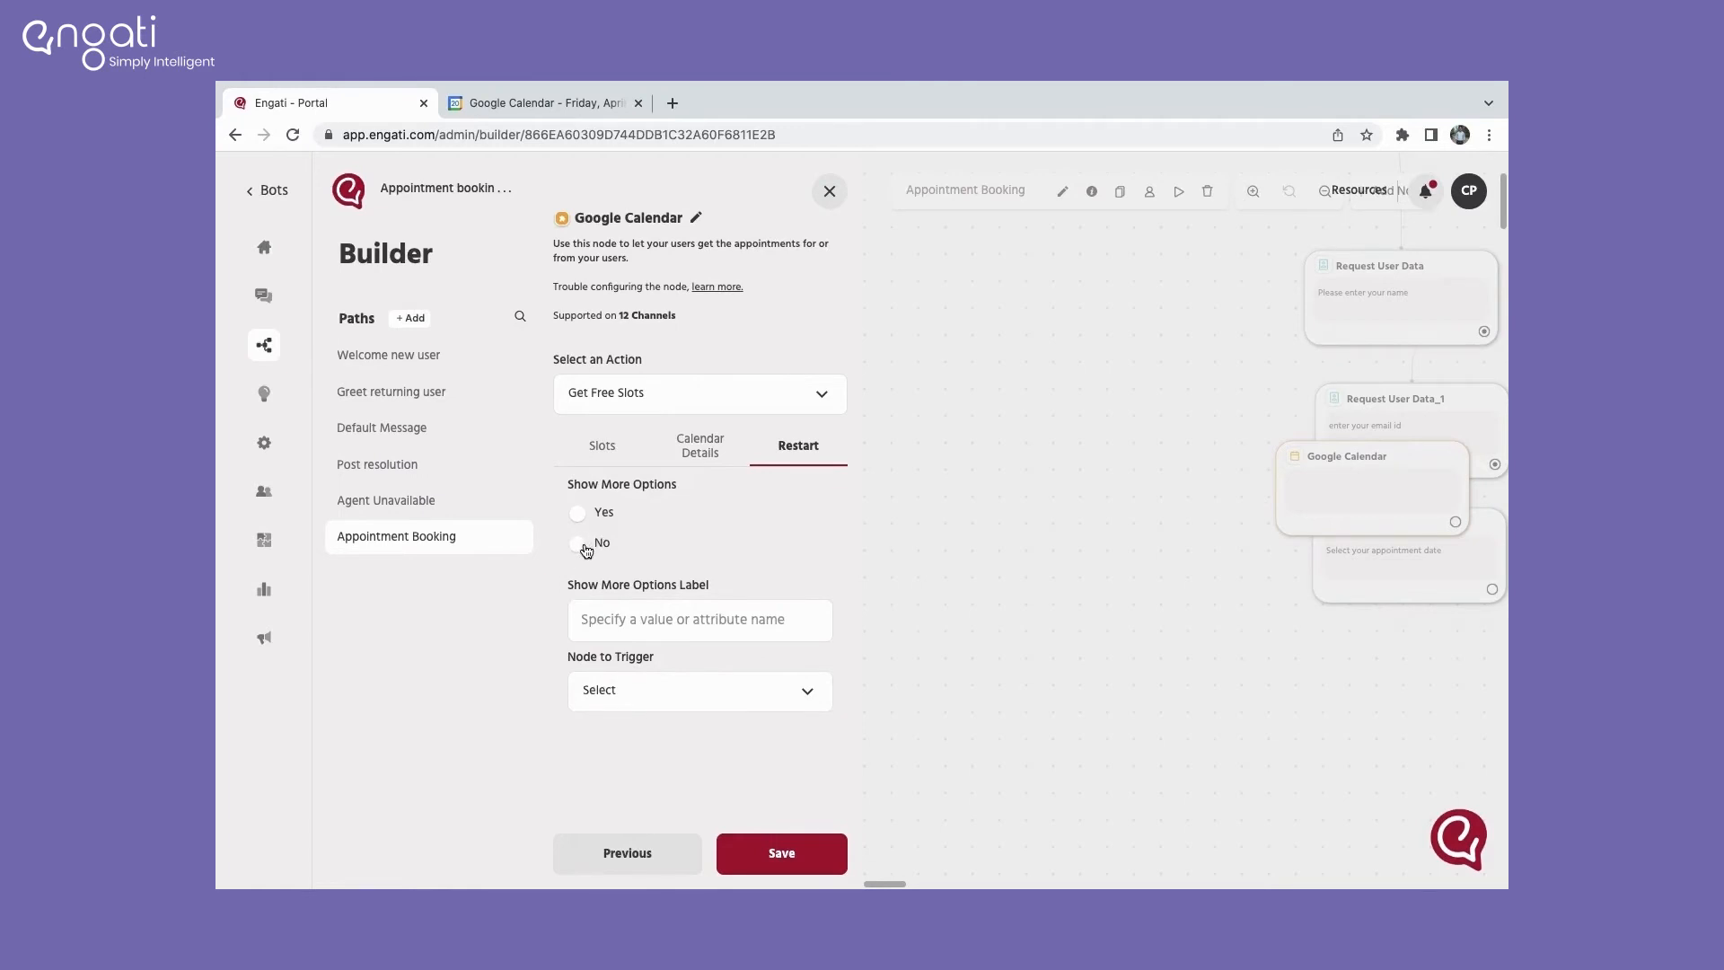
left_click(577, 543)
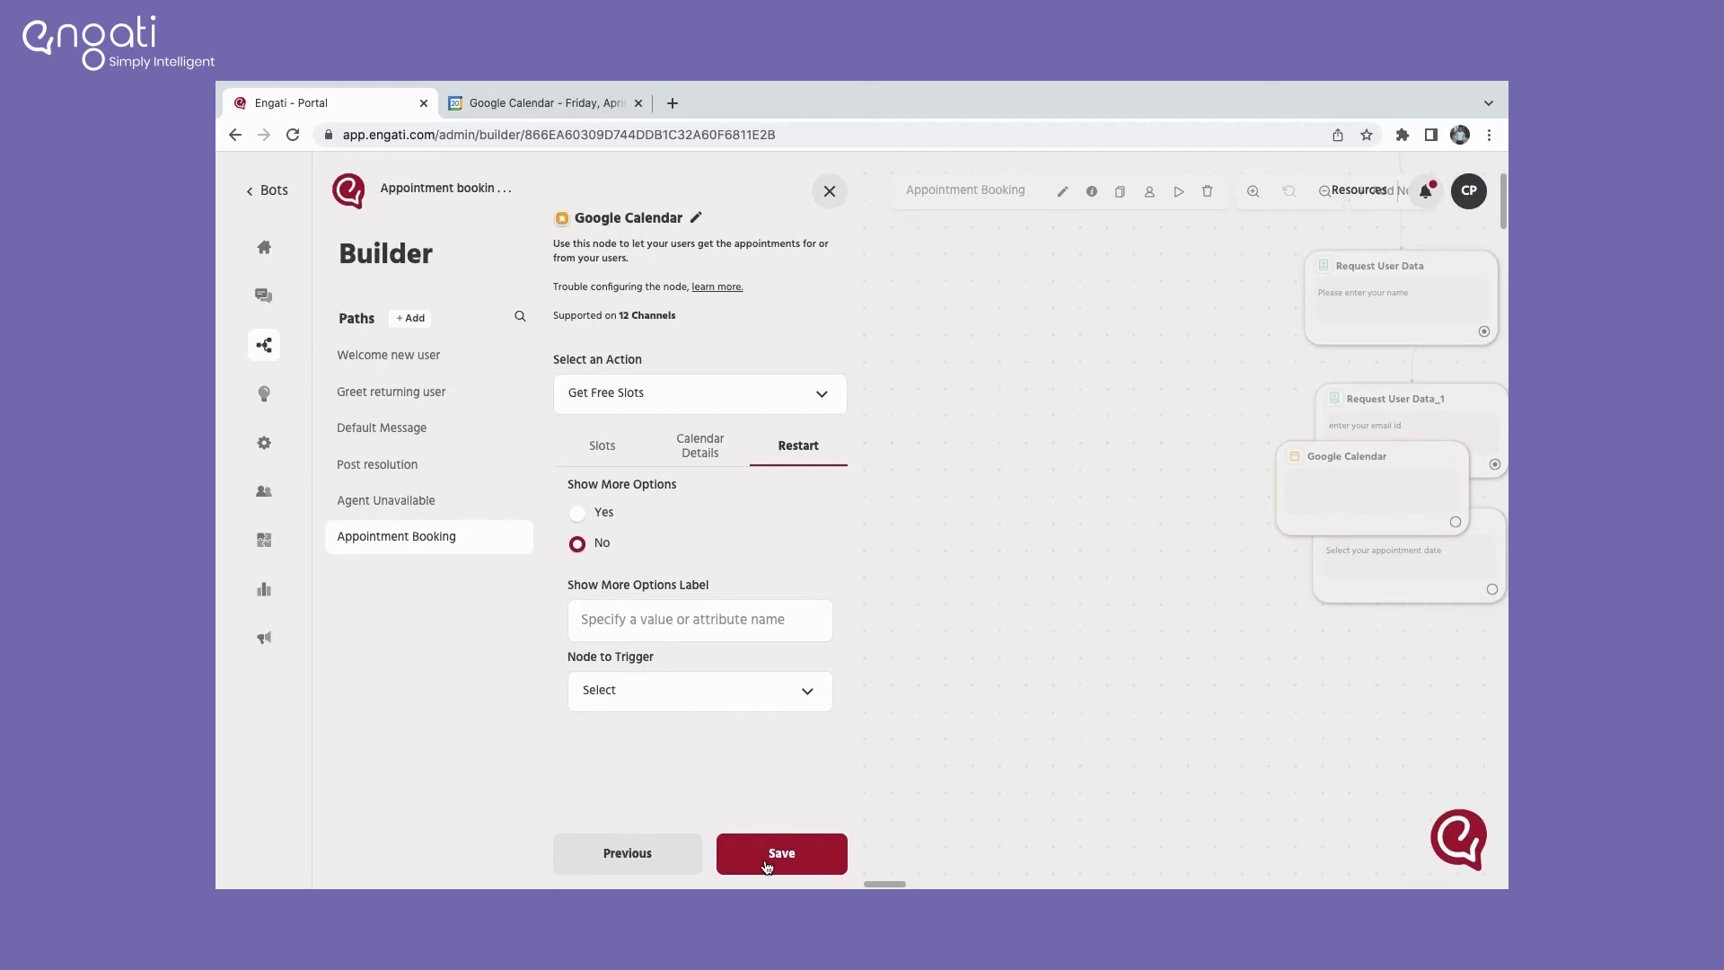
left_click(781, 853)
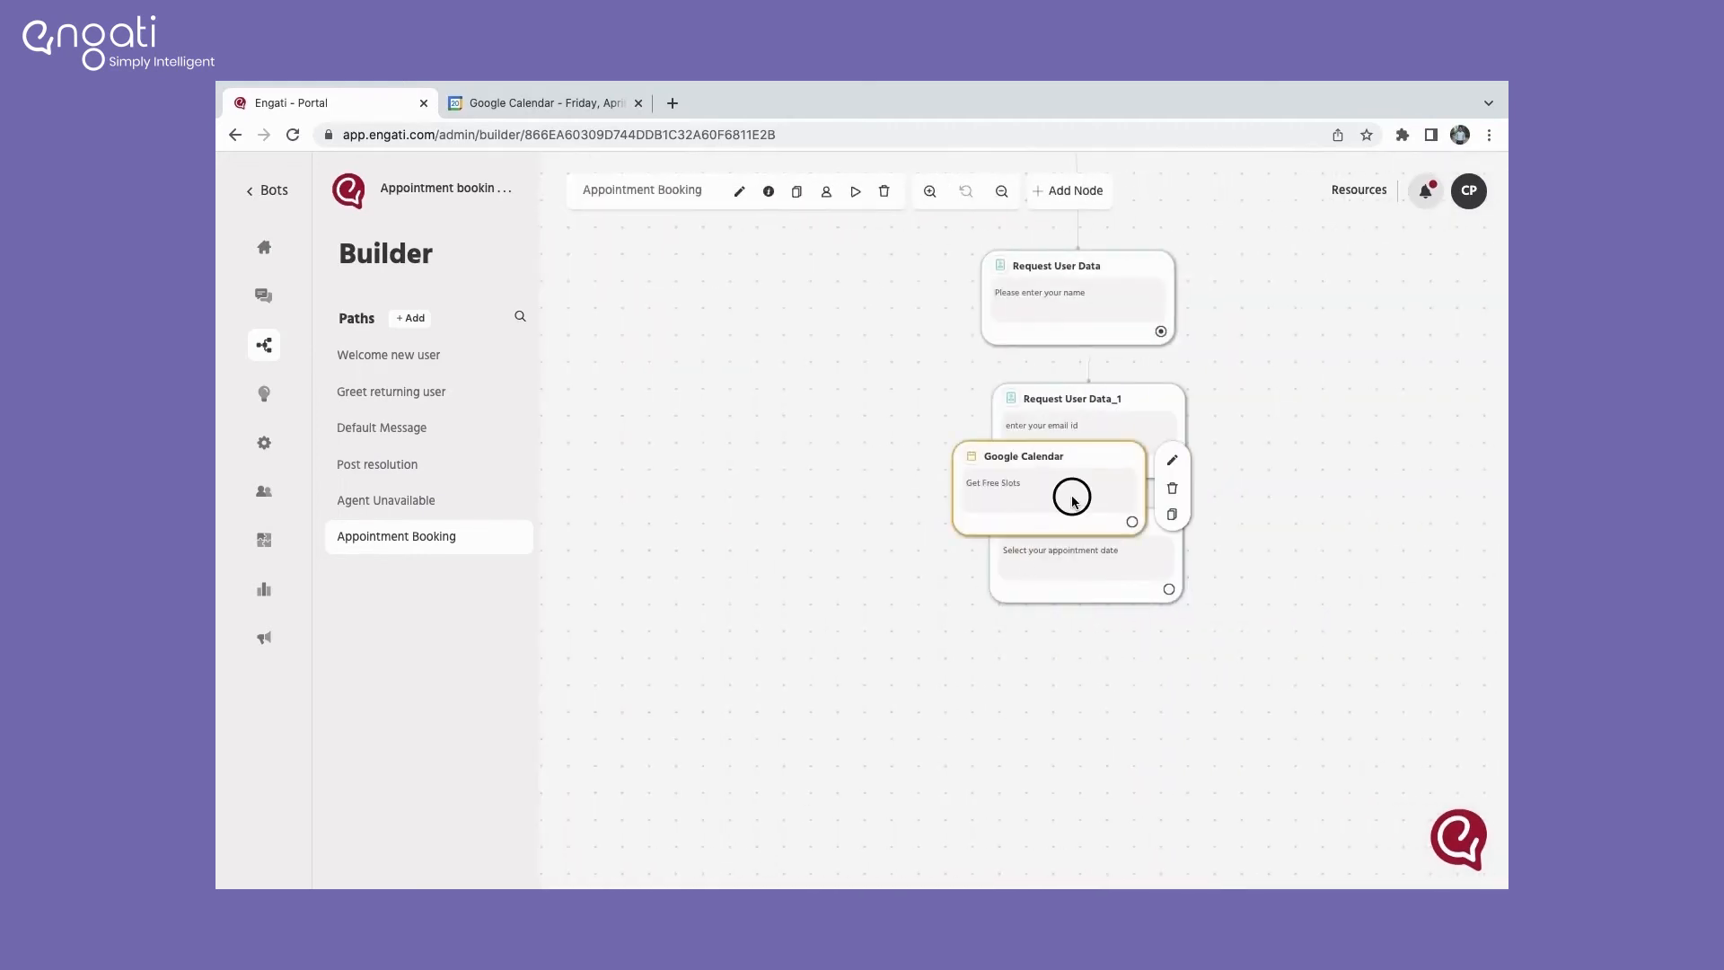
left_click_drag(1070, 496, 1155, 614)
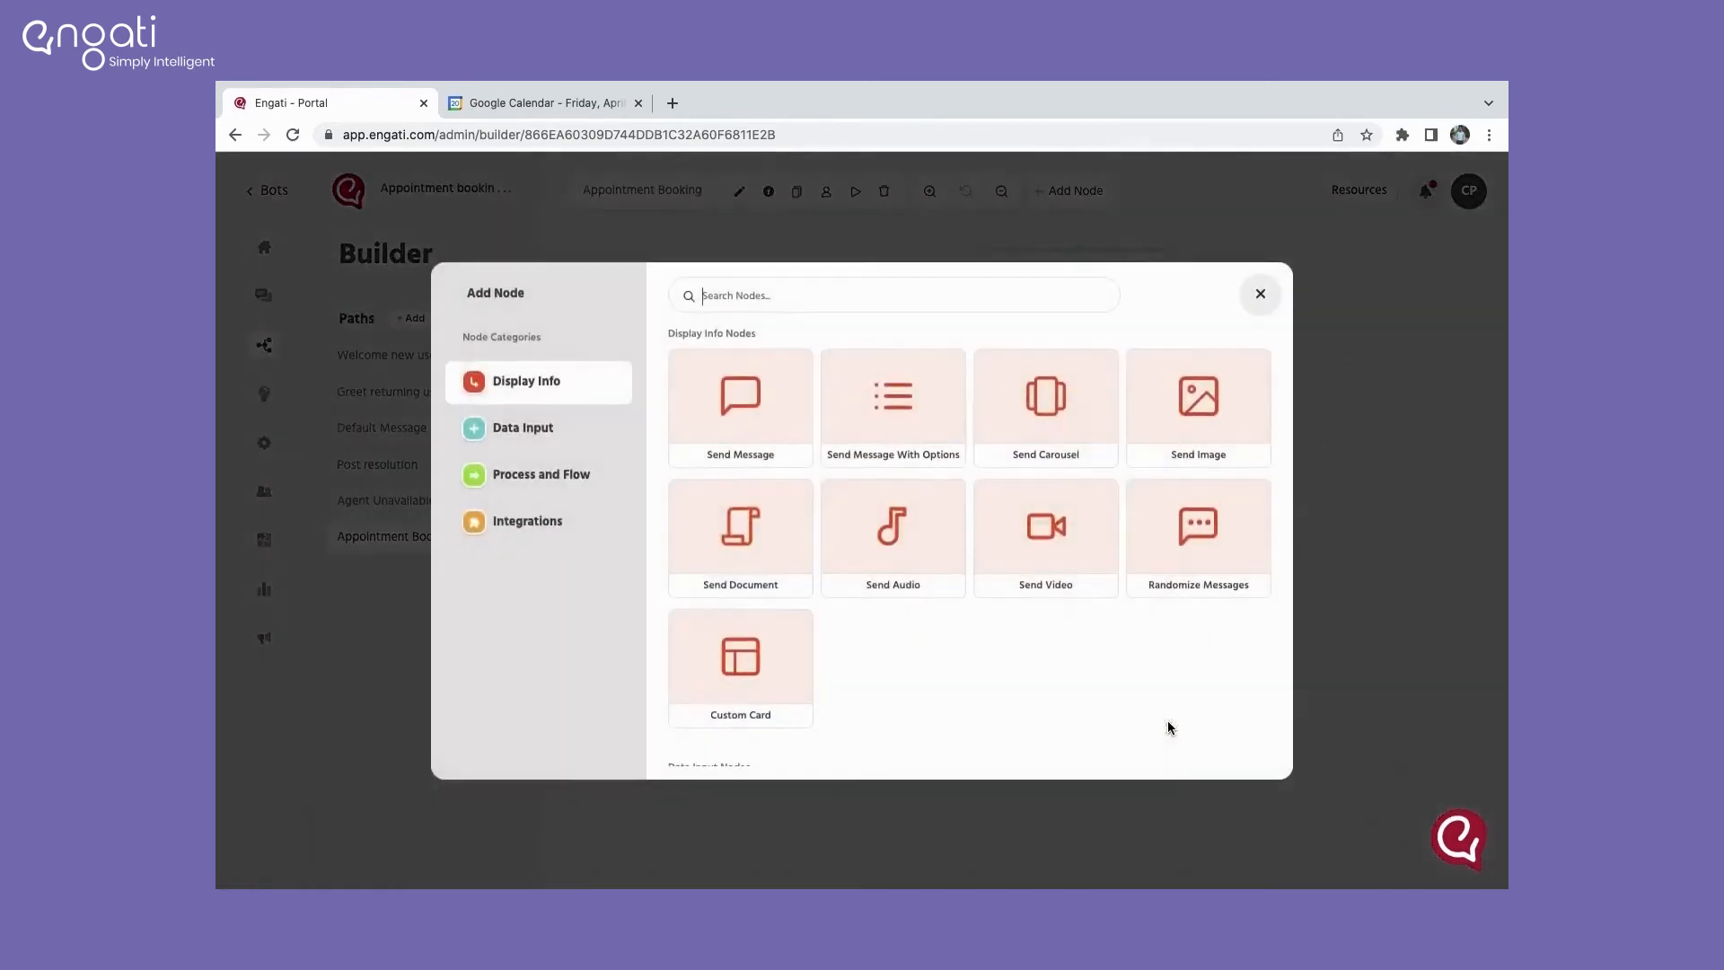
Add and save a Send Message node reading 'Your appointment has been booked'.
left_click(740, 402)
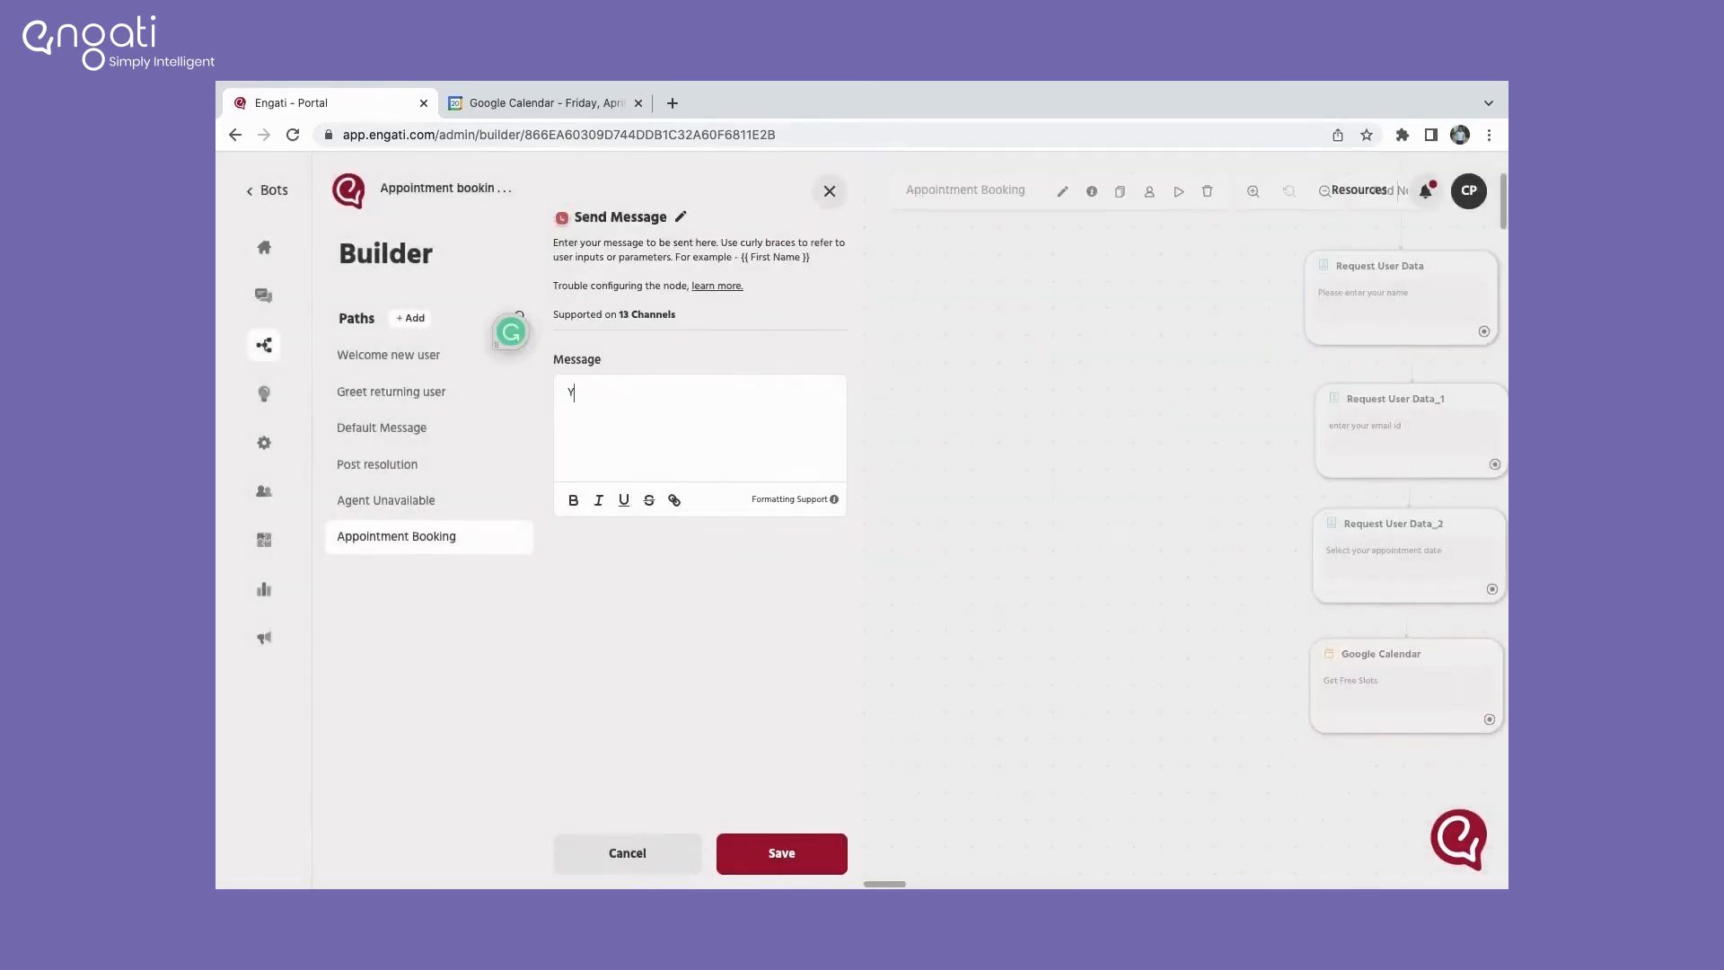
type("our appointment has")
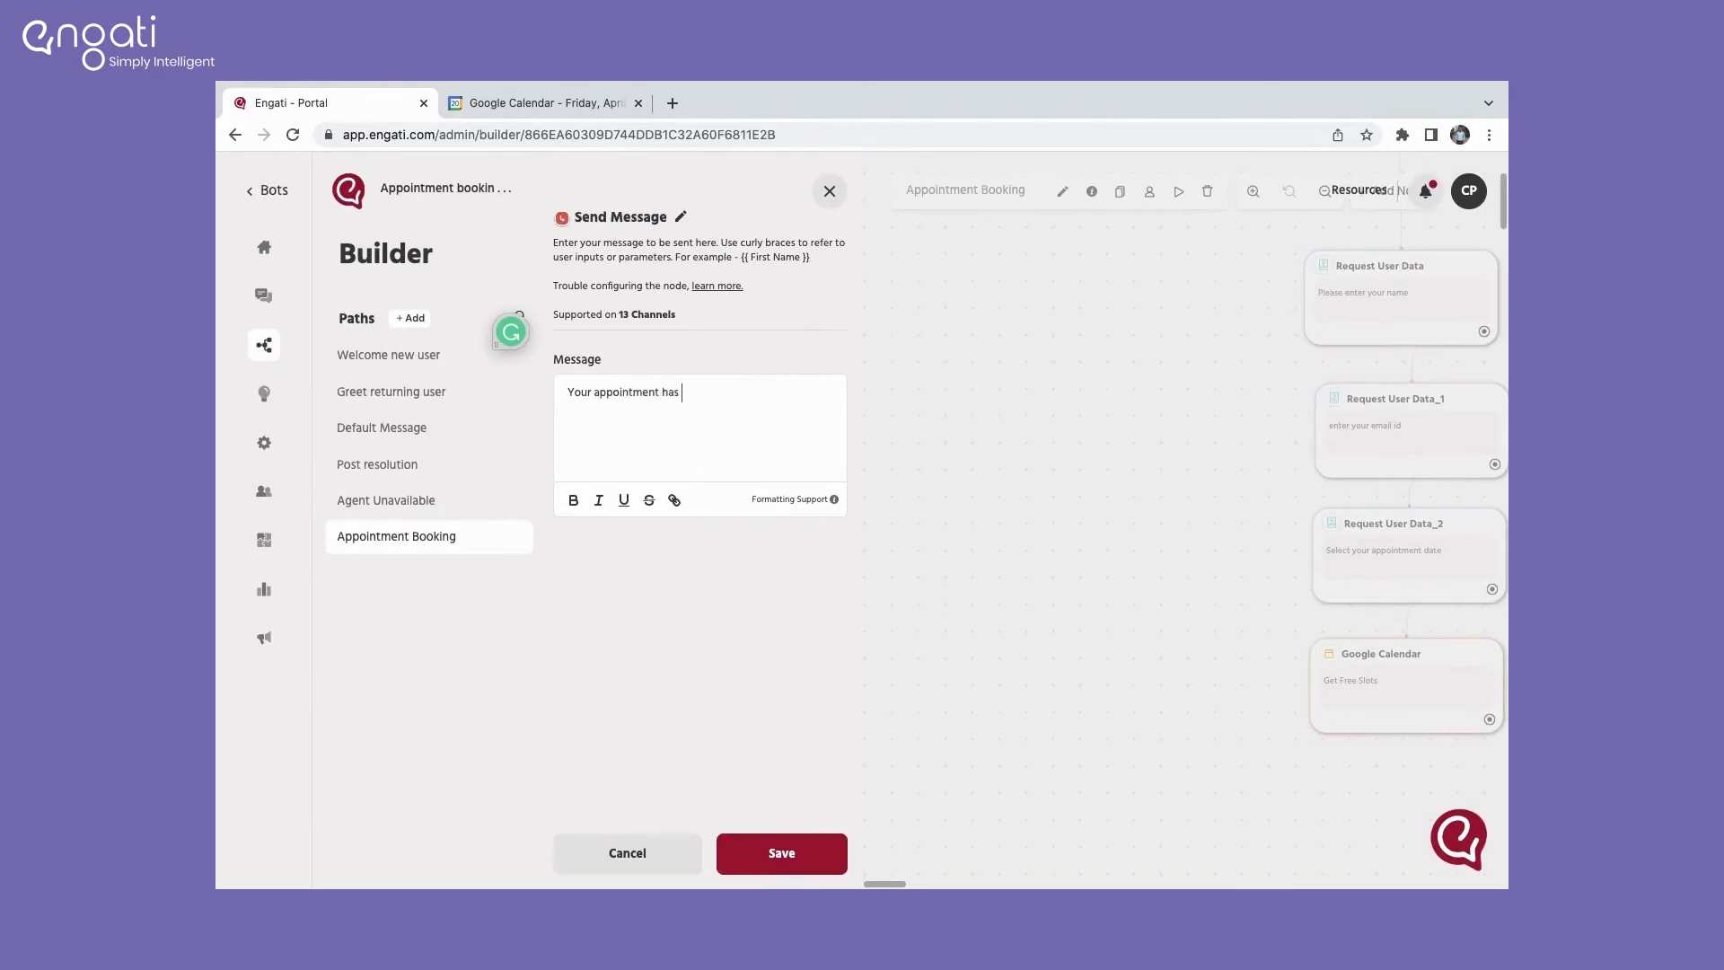
type("been booked.")
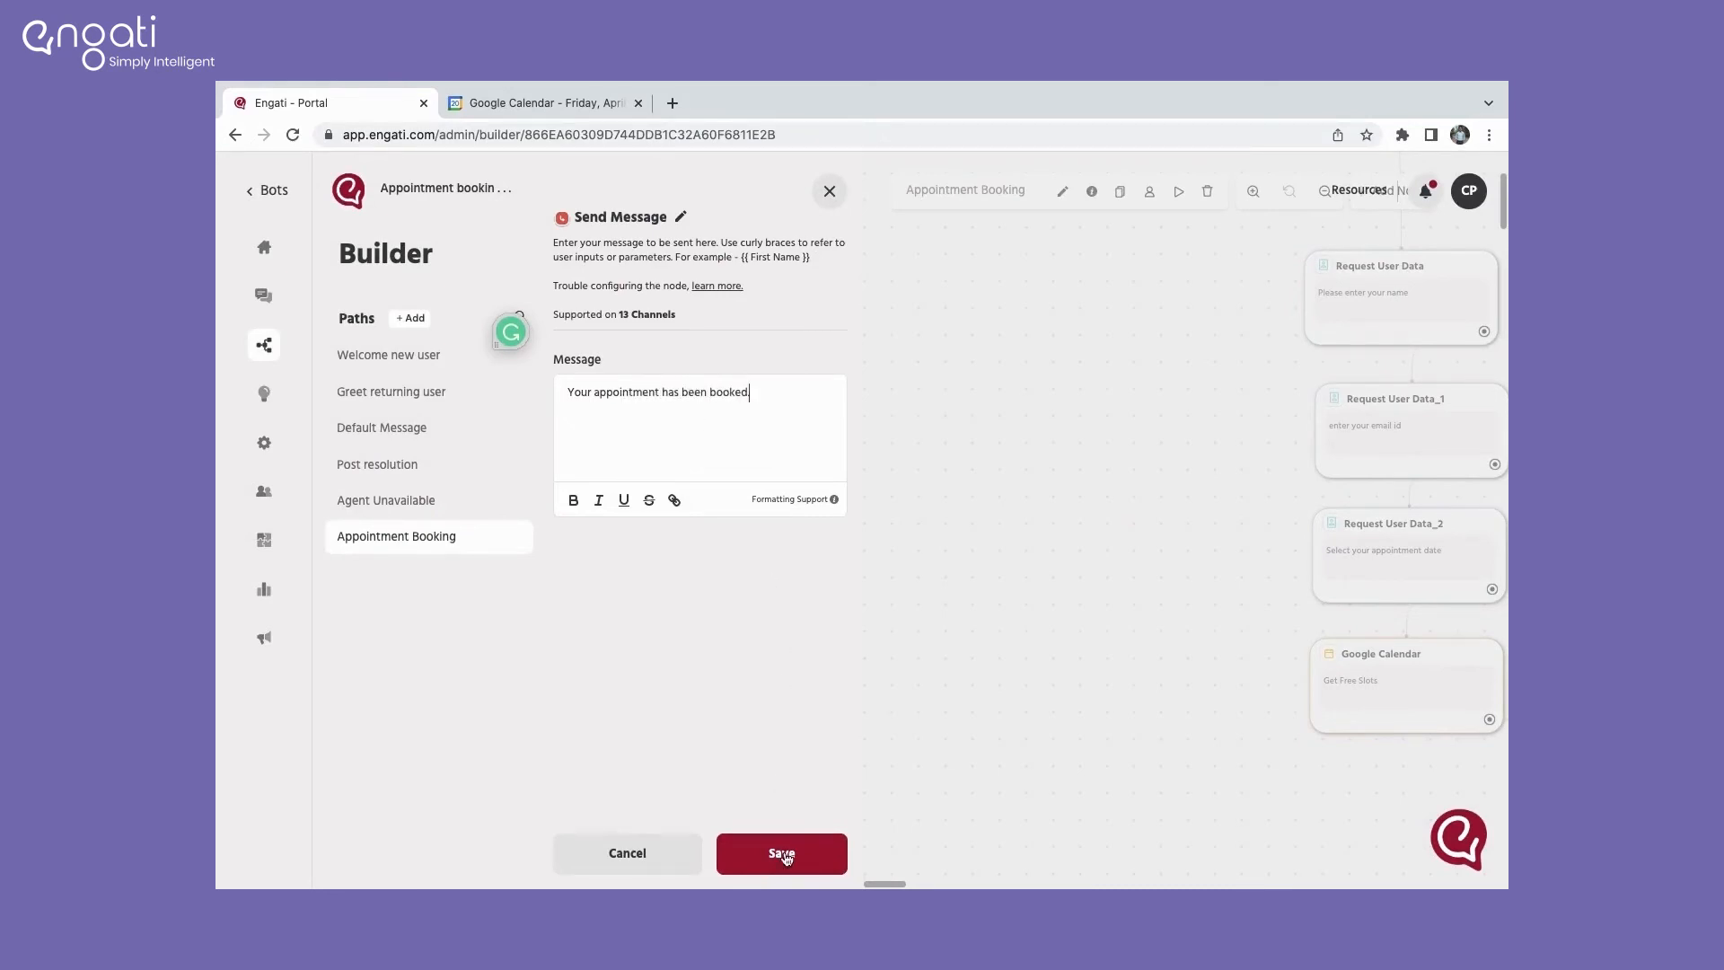
left_click(781, 855)
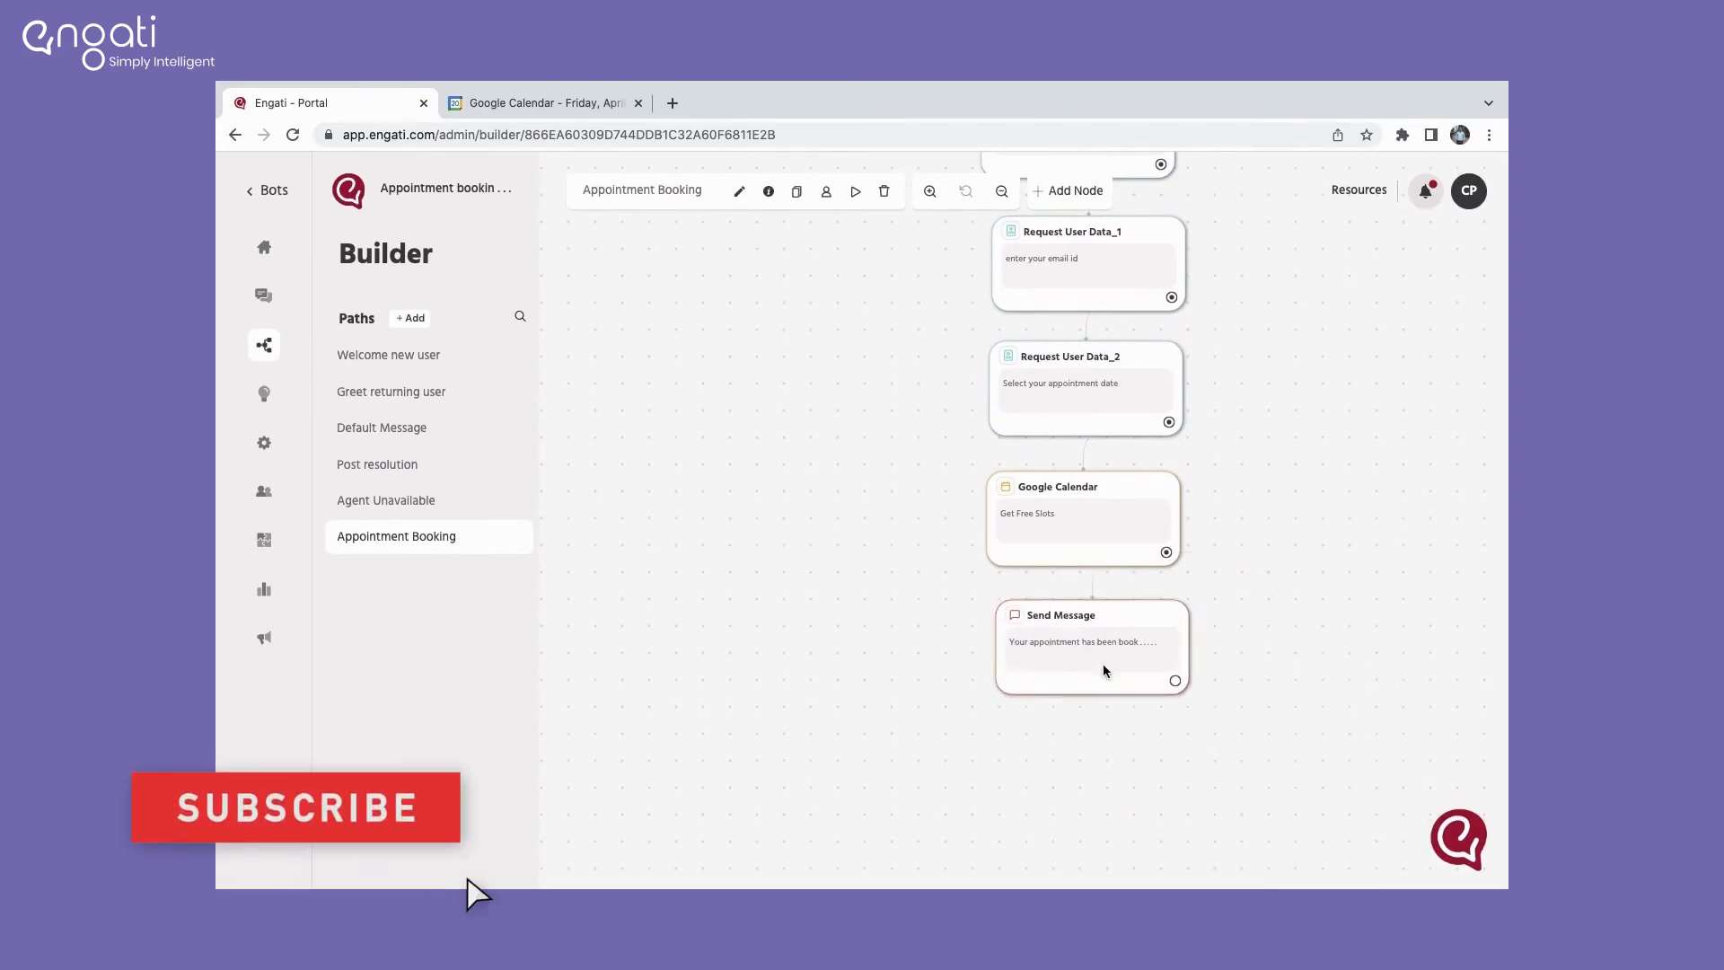
Add a Google Calendar integration node after the confirmation message.
left_click(1067, 190)
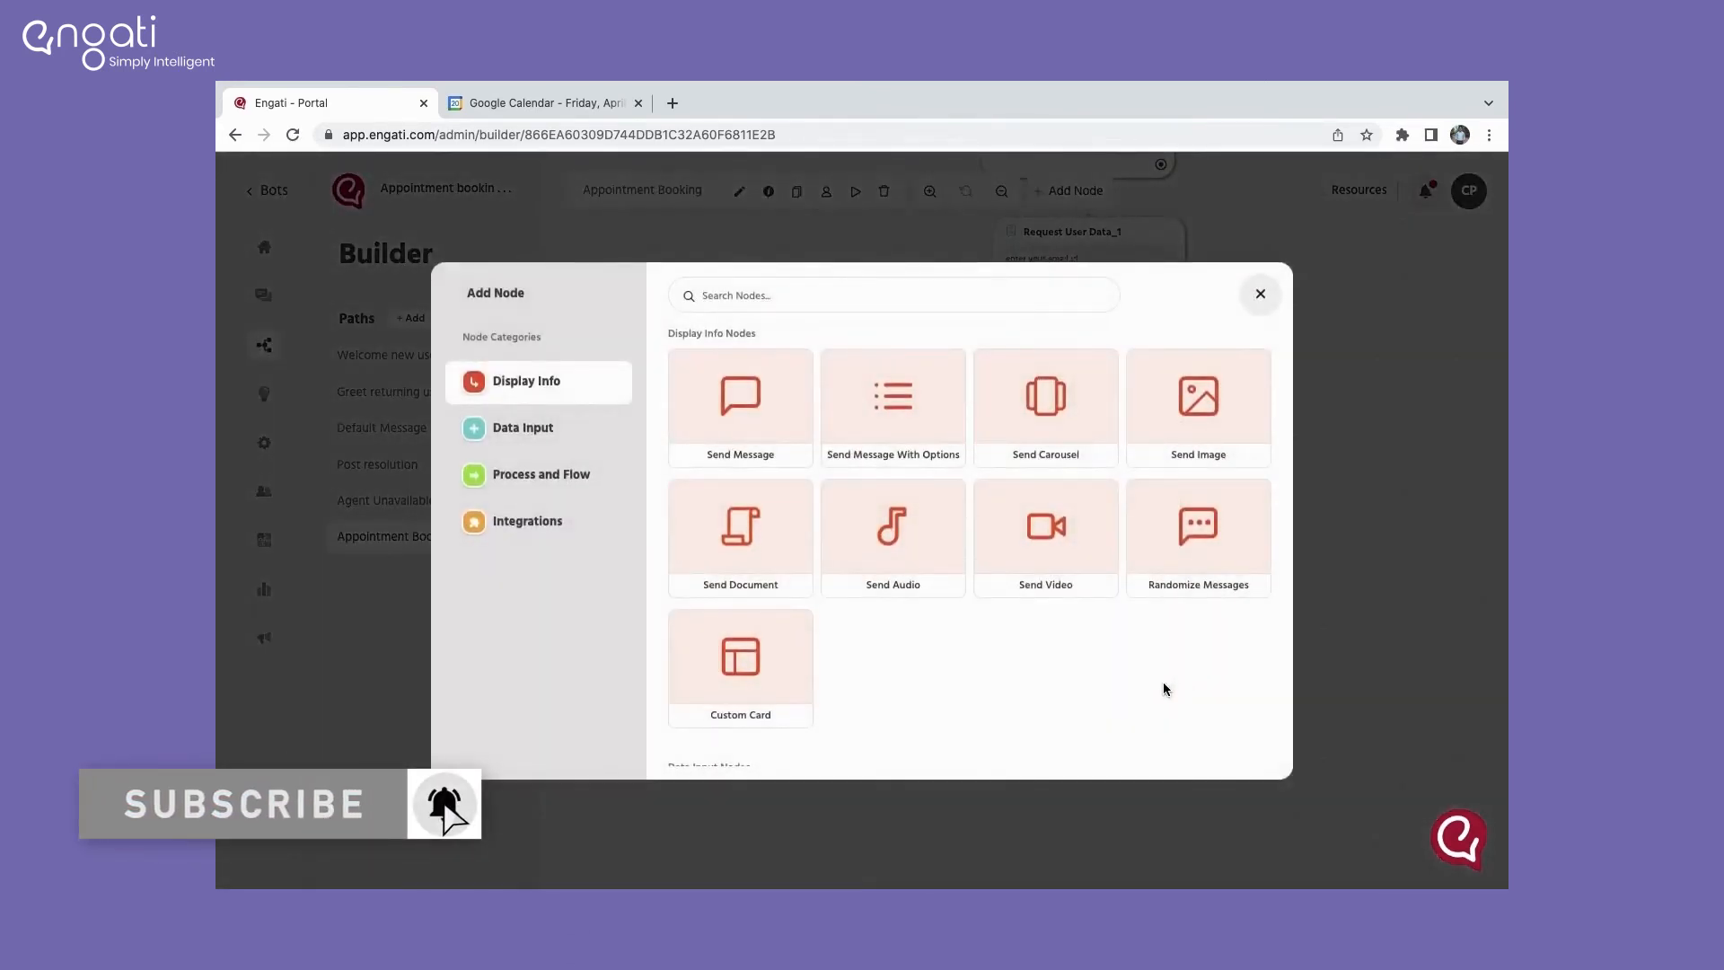
scroll("down", 3)
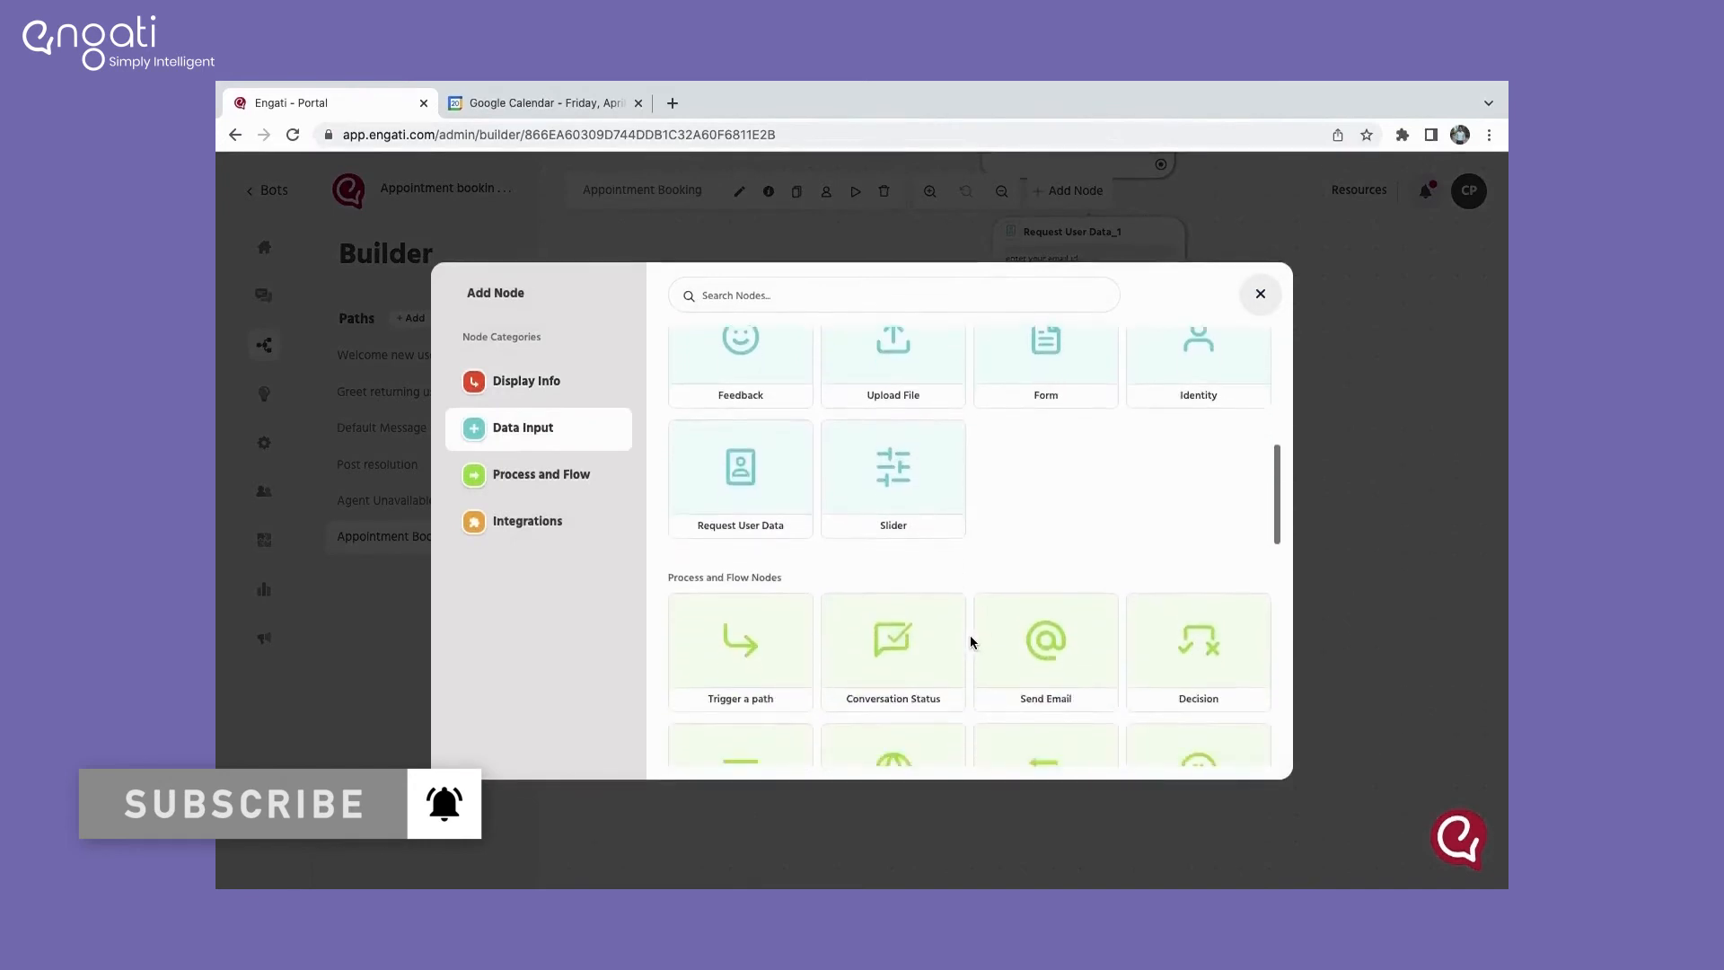
scroll("down", 3)
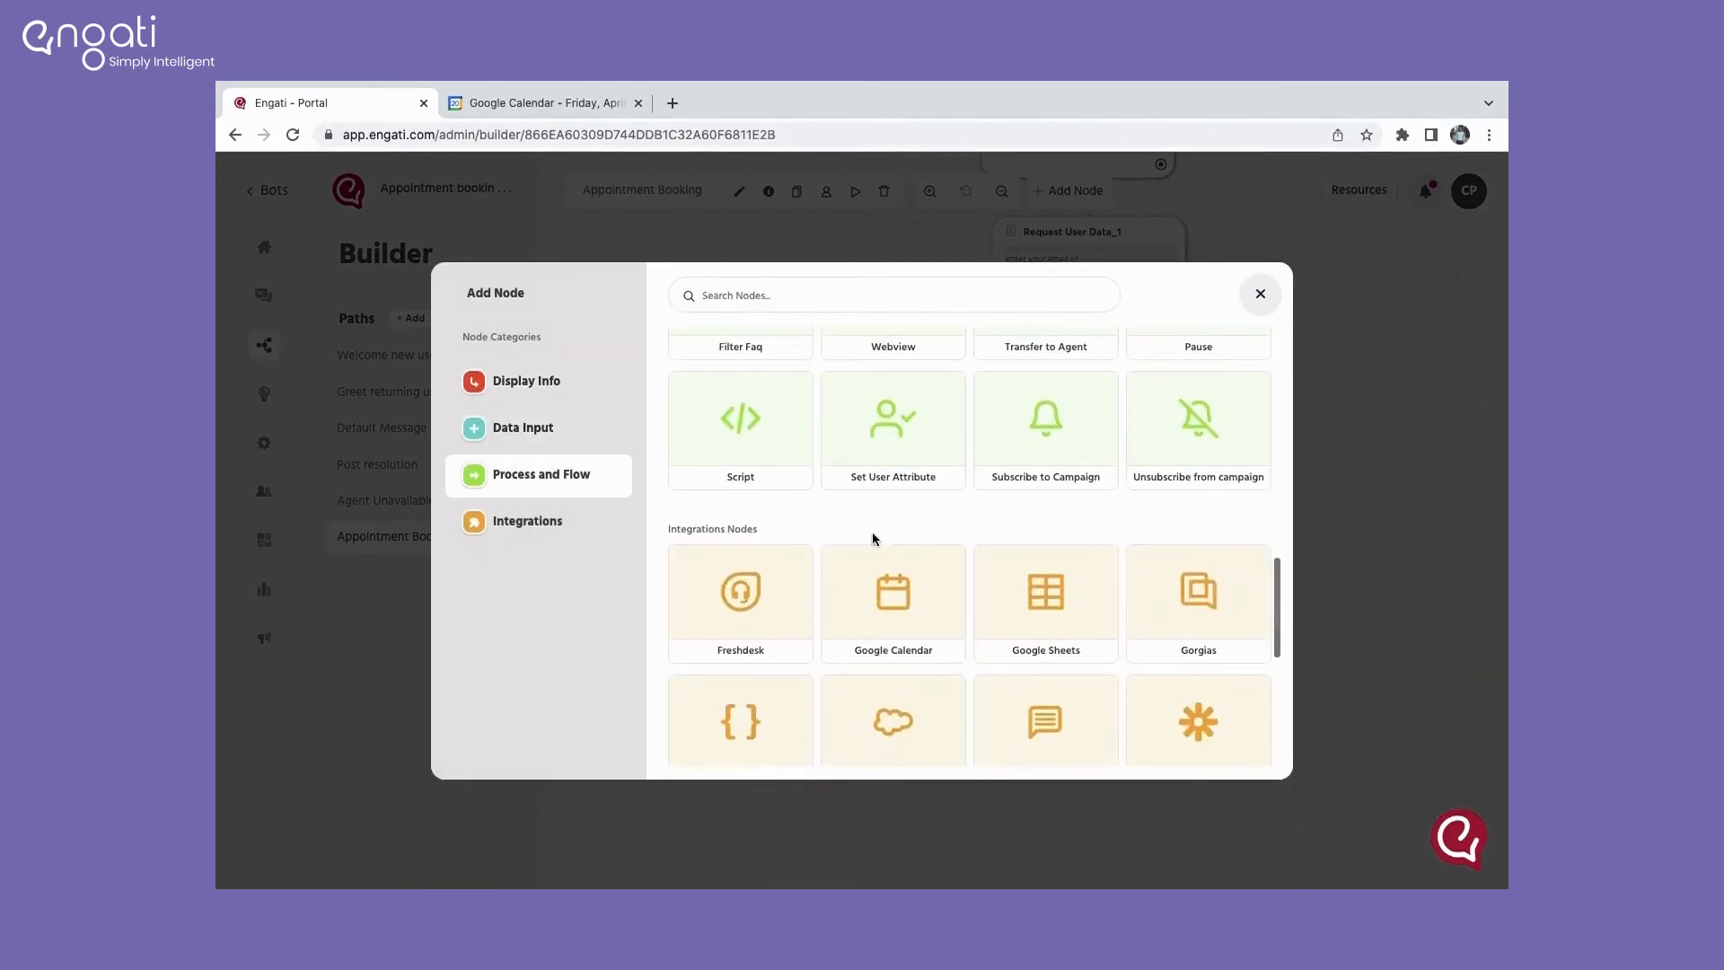
left_click(892, 592)
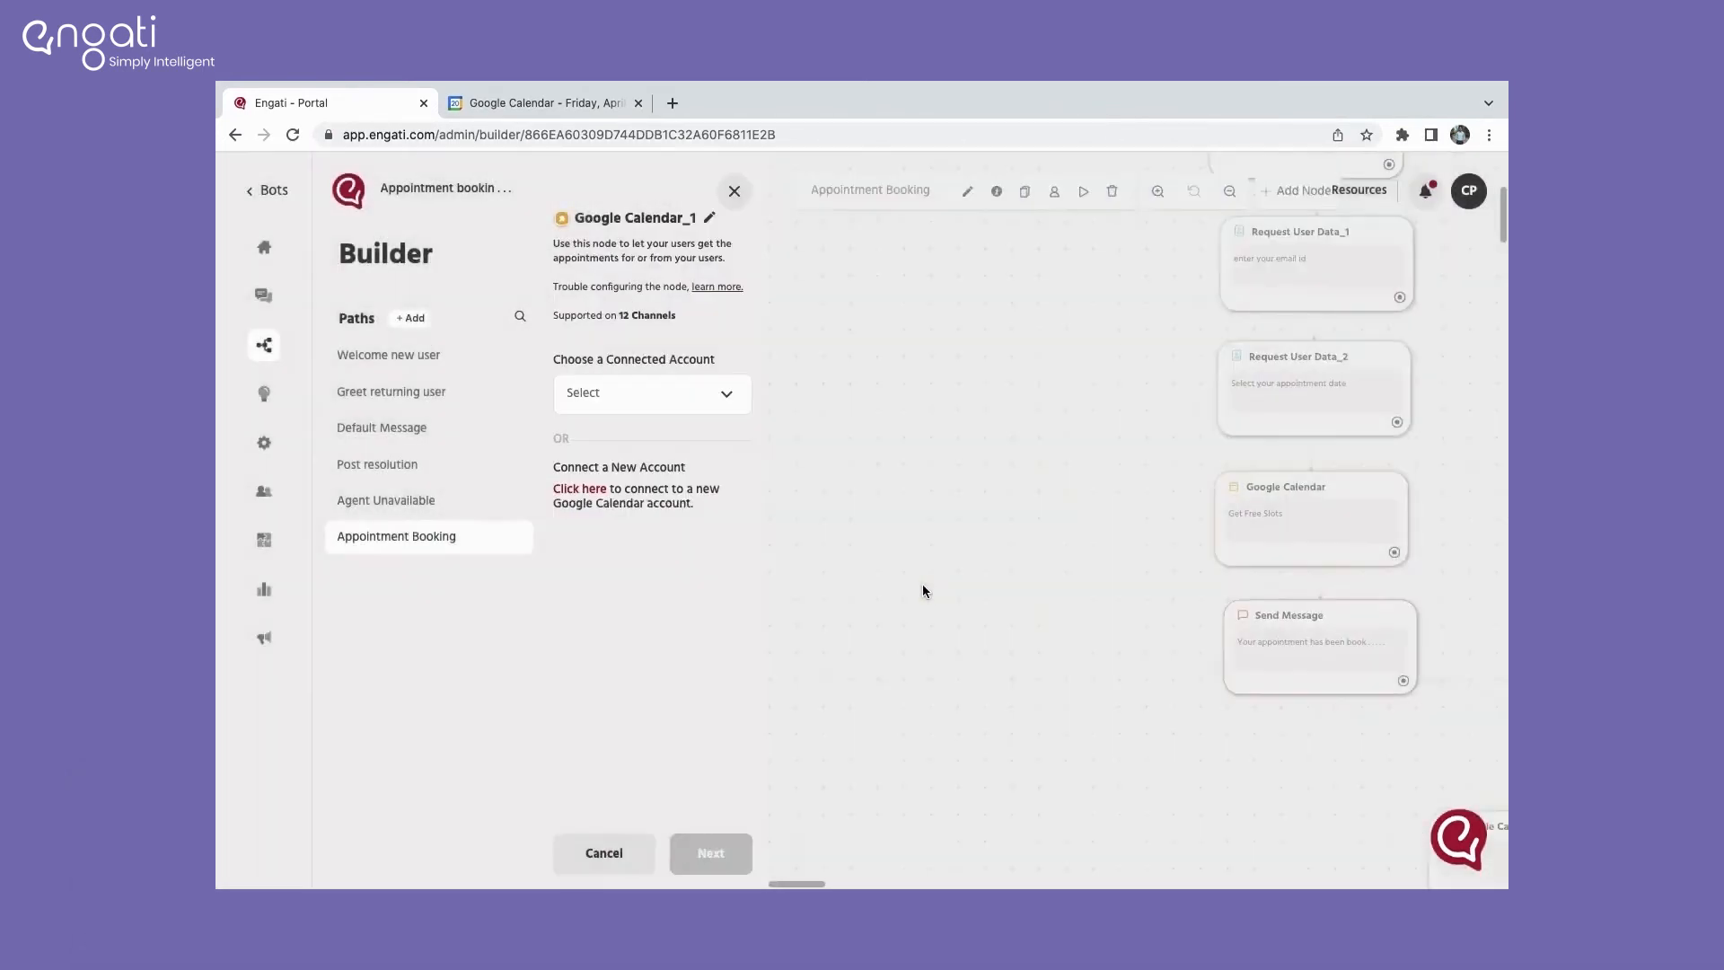
Link the node to the Appointment Booking account and choose the Create Event action.
left_click(650, 392)
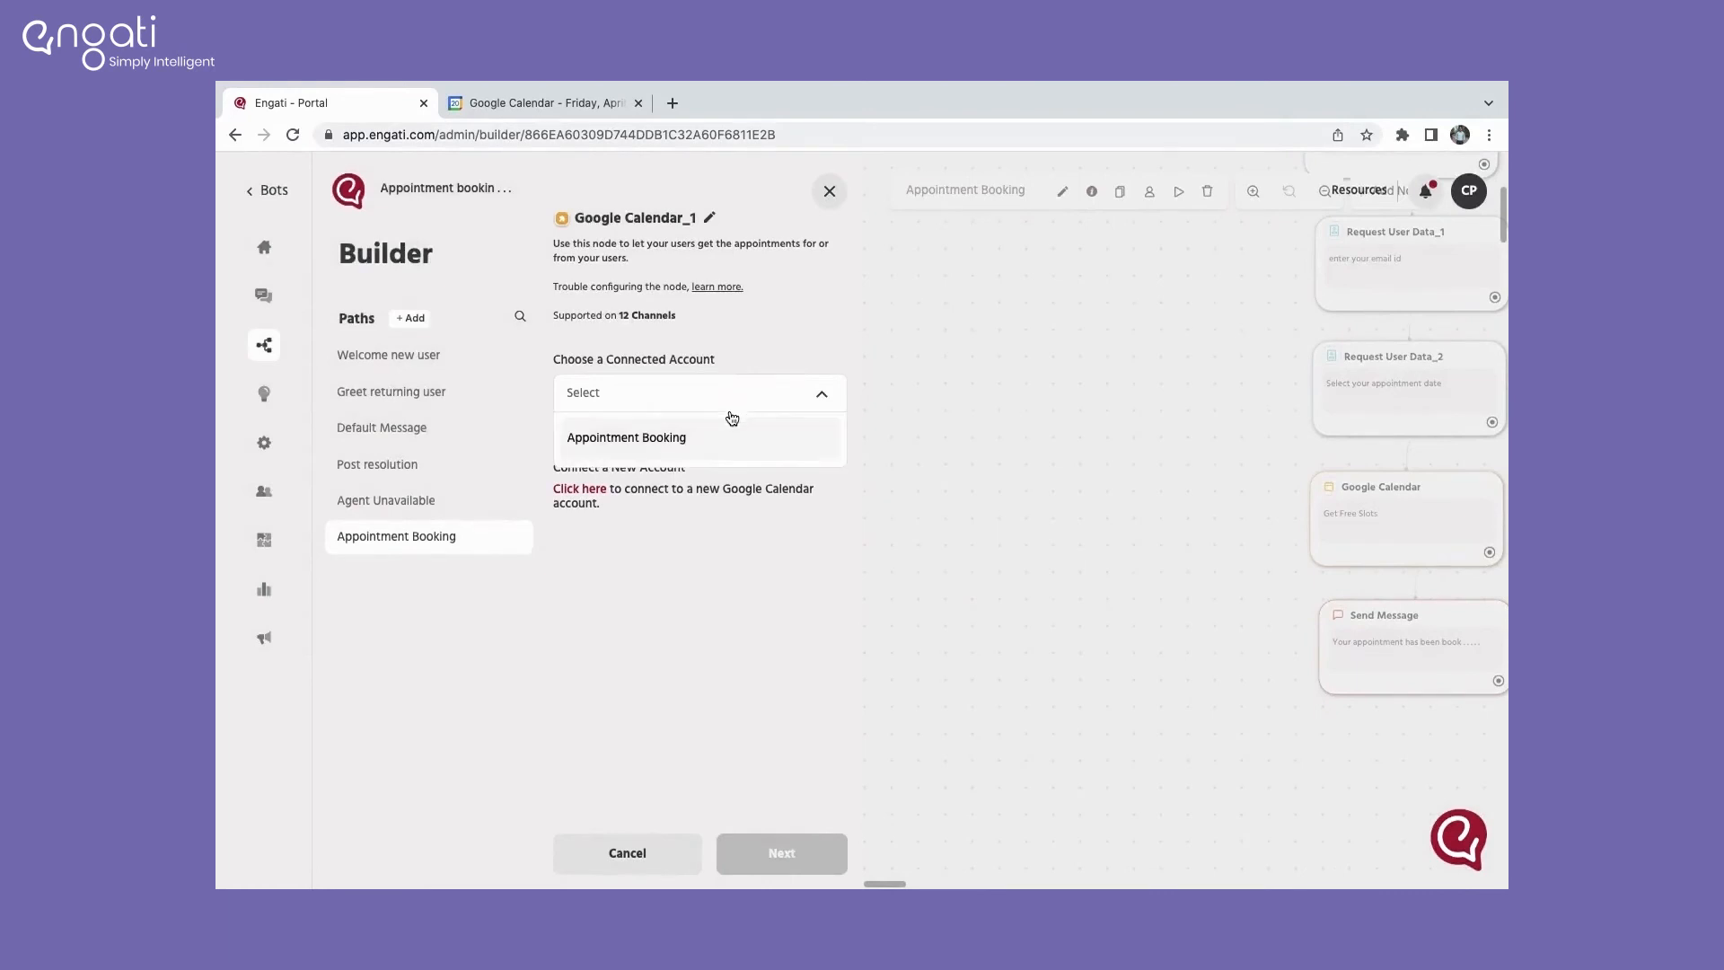
left_click(625, 436)
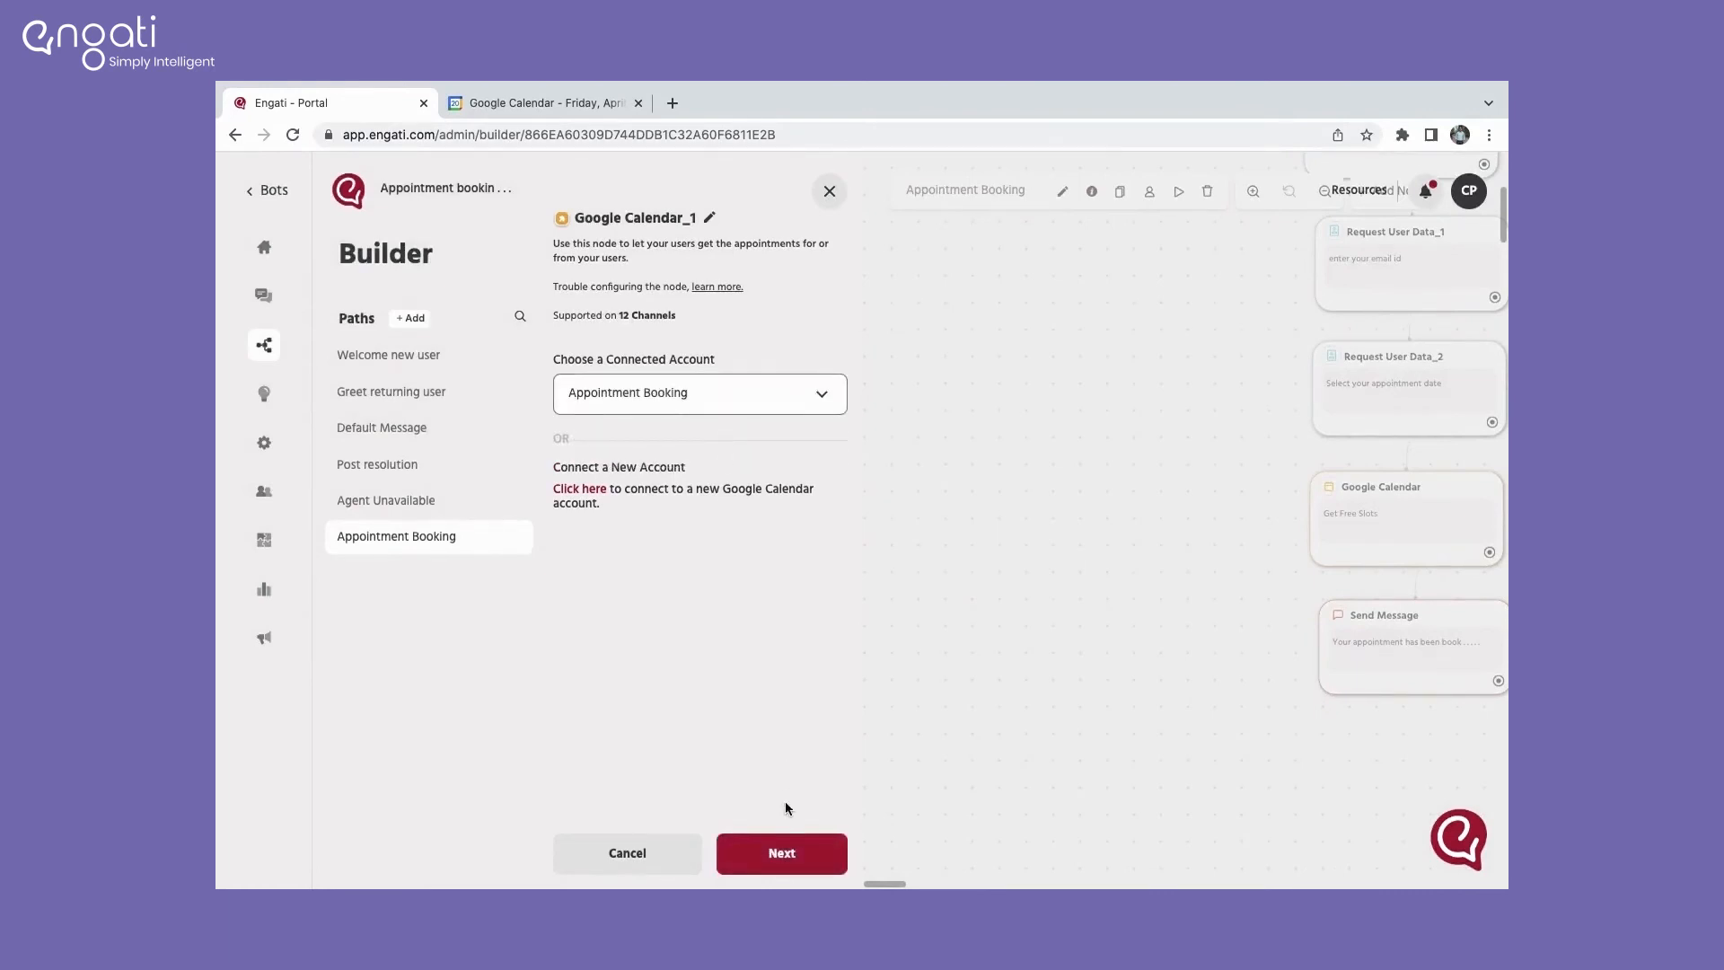
left_click(781, 853)
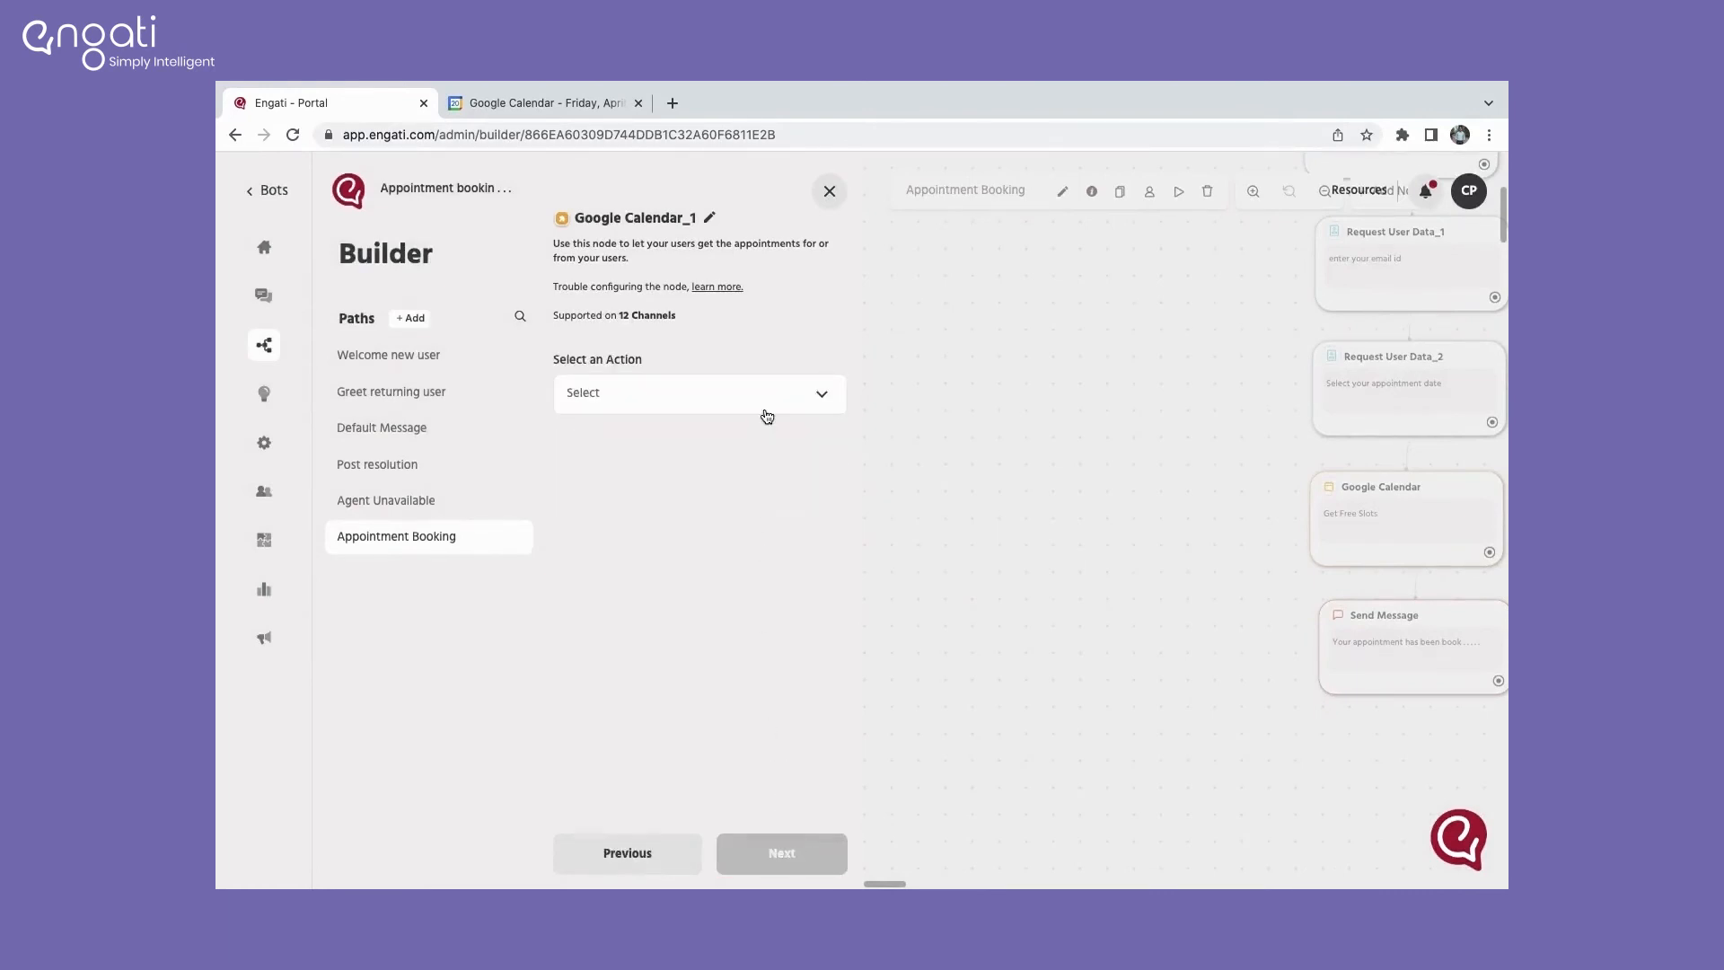
left_click(697, 394)
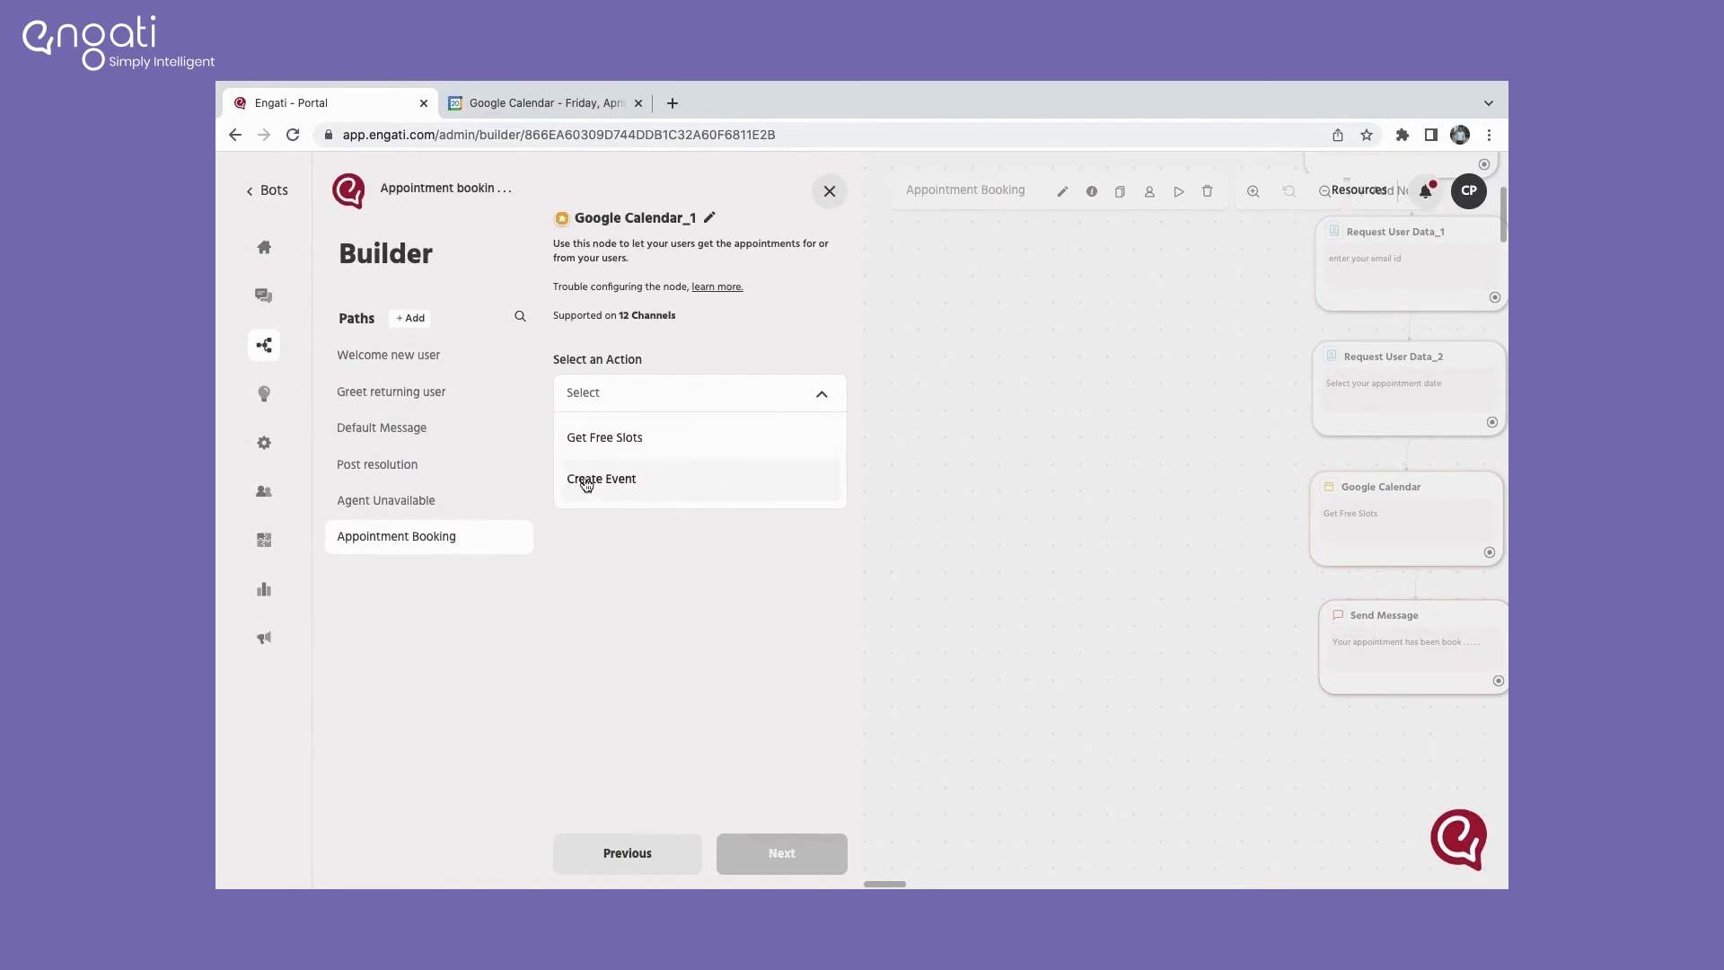
left_click(601, 478)
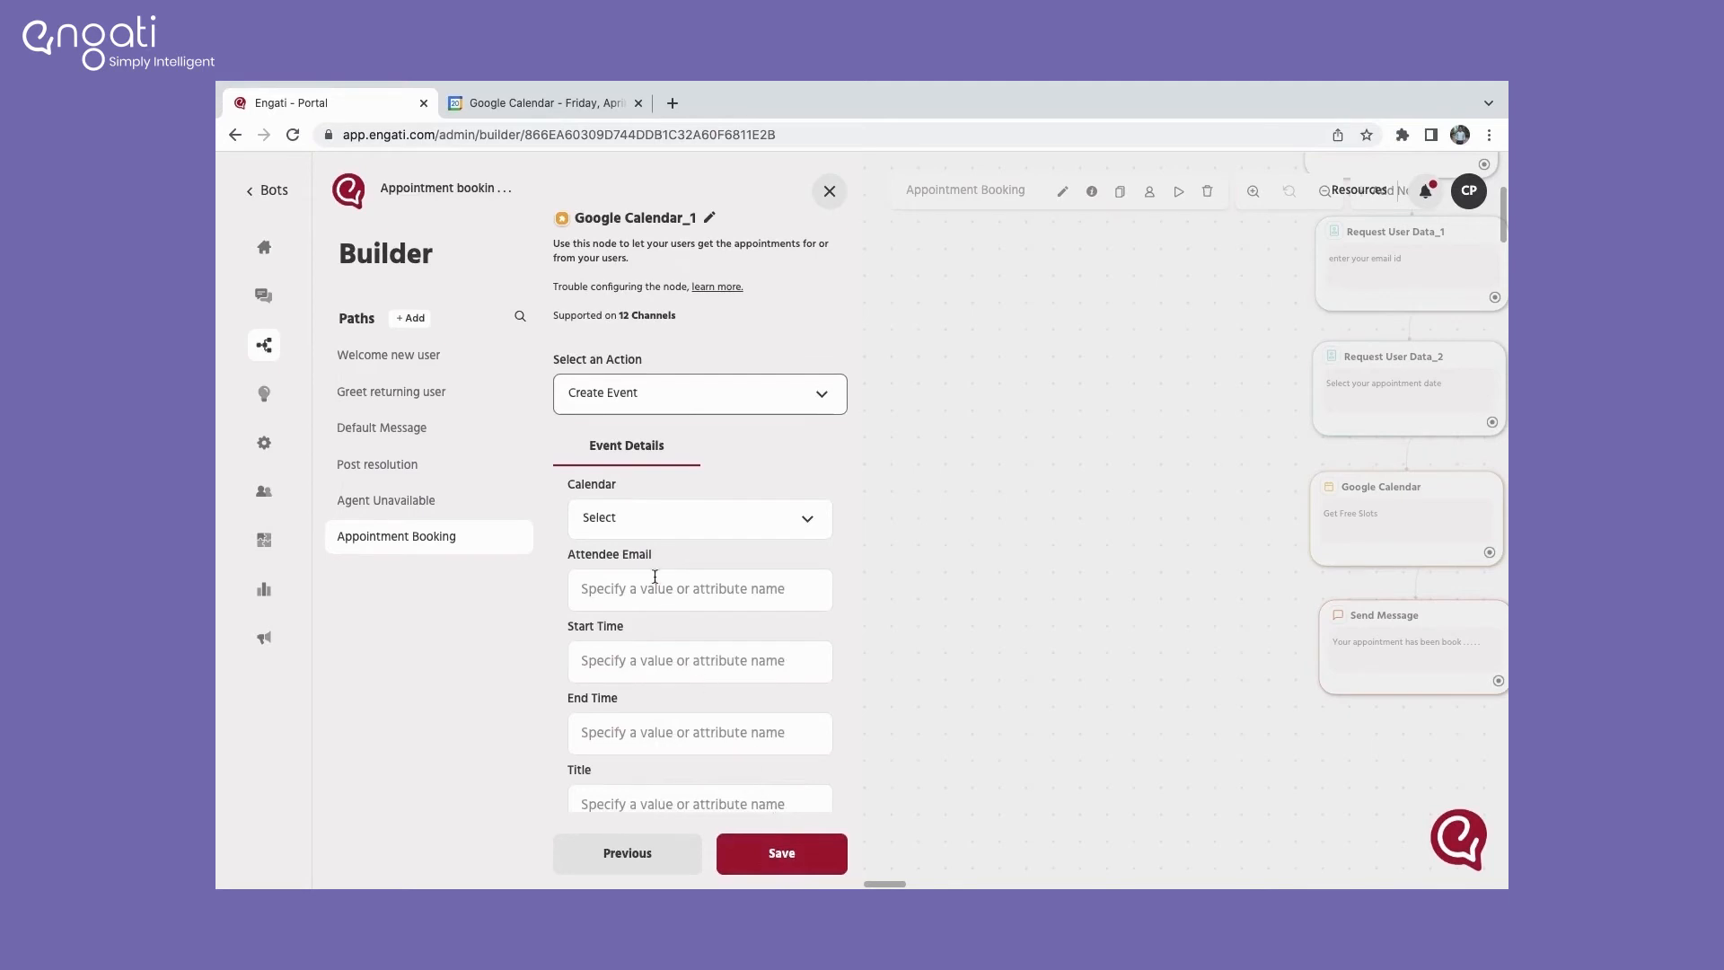
mouse_move(648, 519)
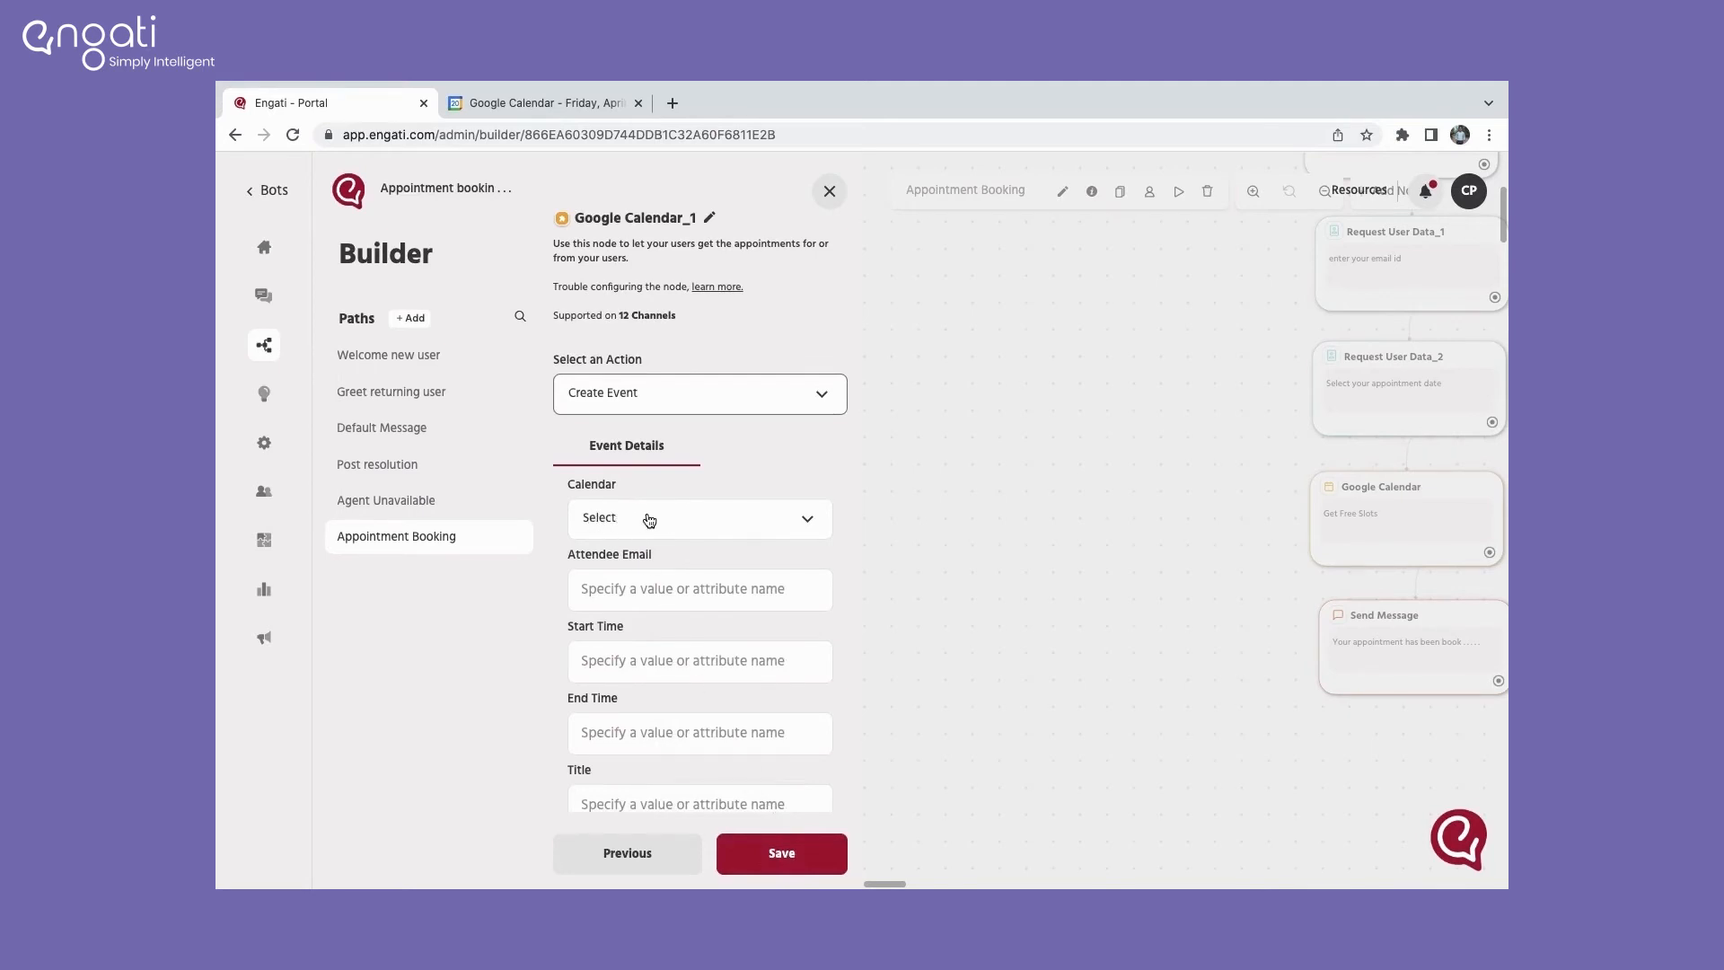
Target the personal Gmail calendar and enter {{UserEmailId}} as the attendee email.
left_click(700, 517)
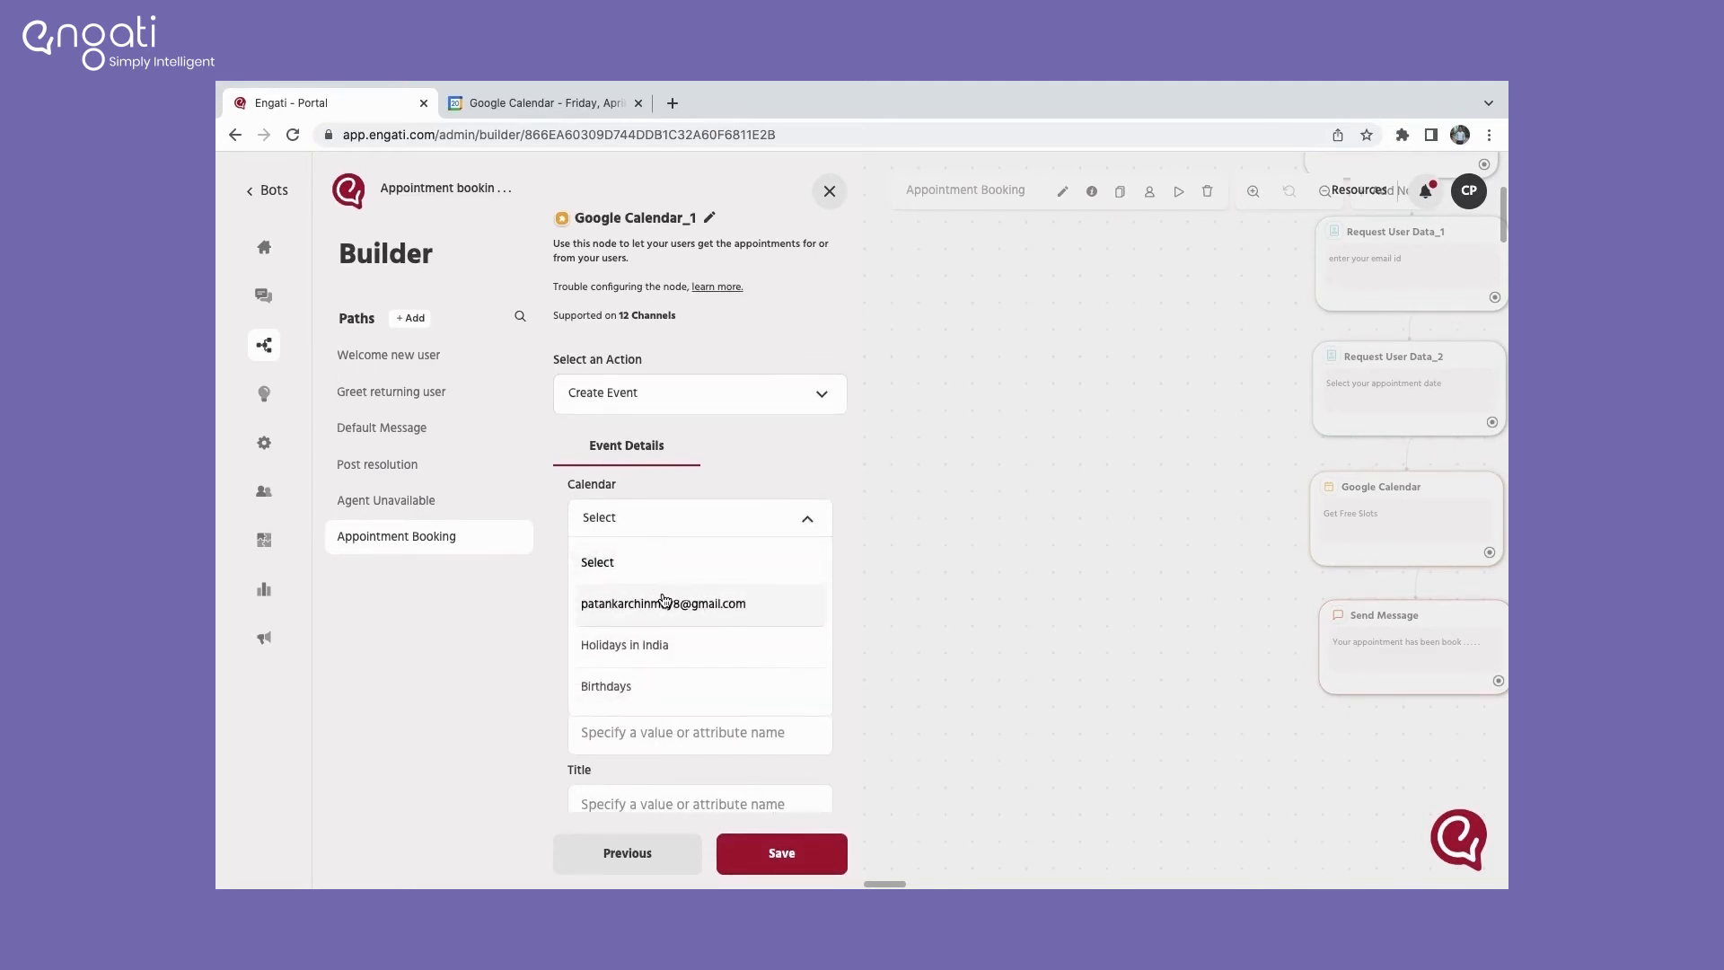
left_click(663, 603)
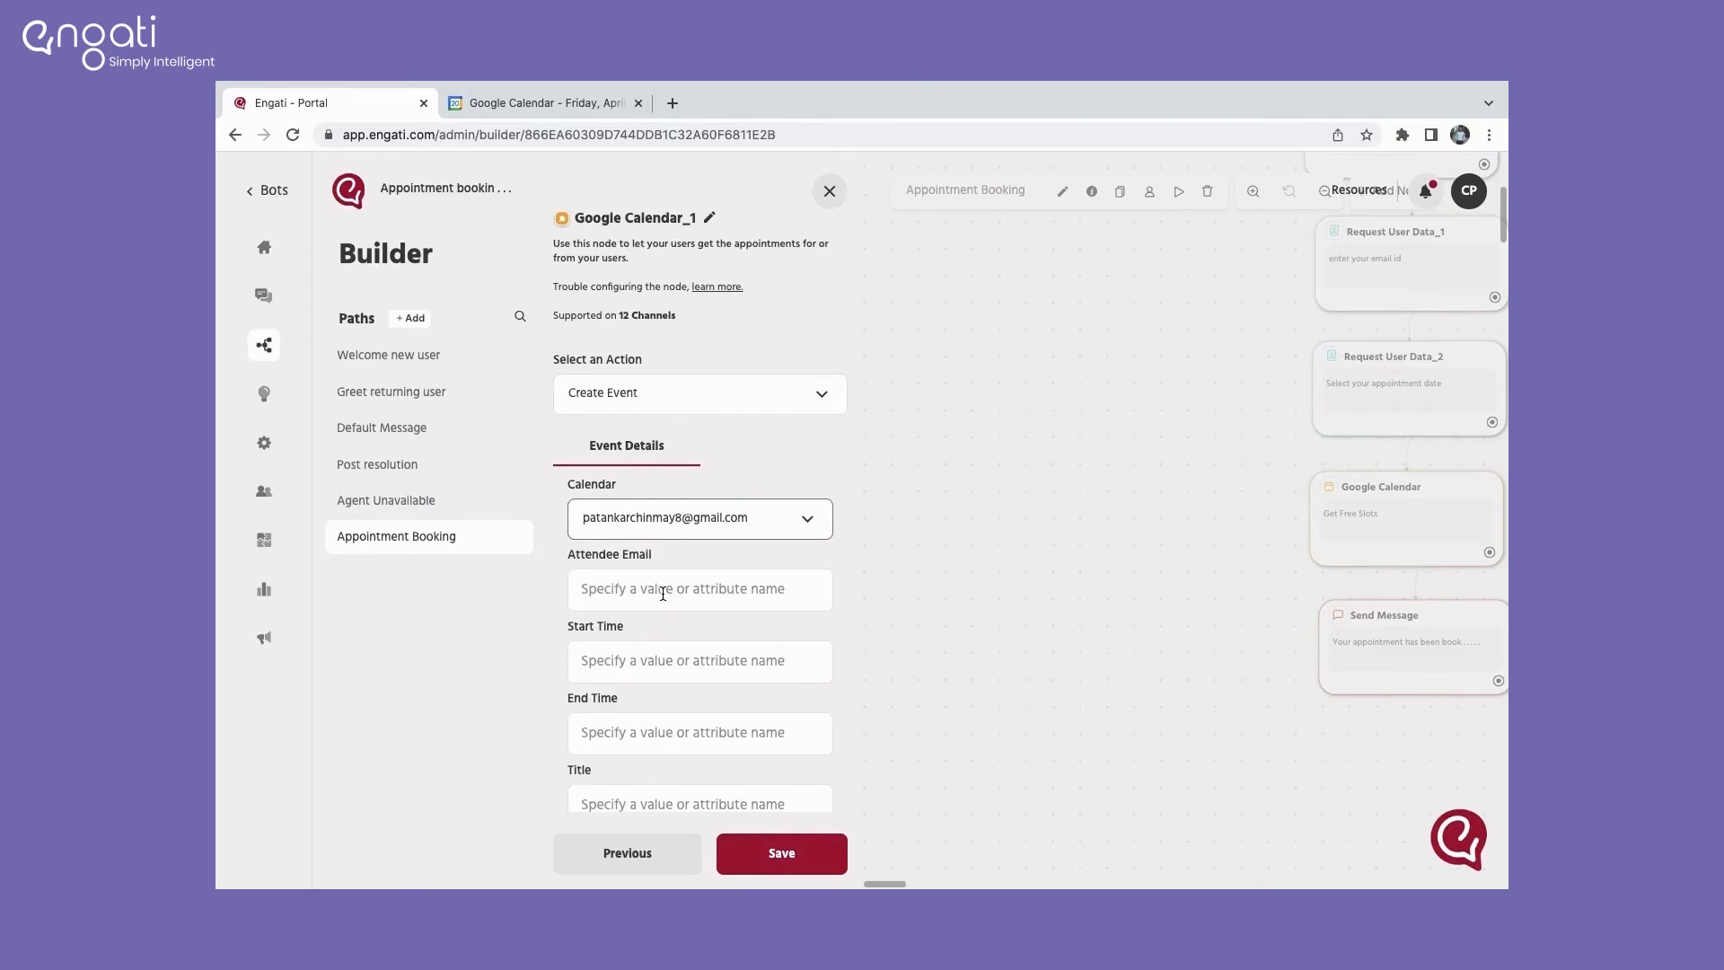
left_click(701, 589)
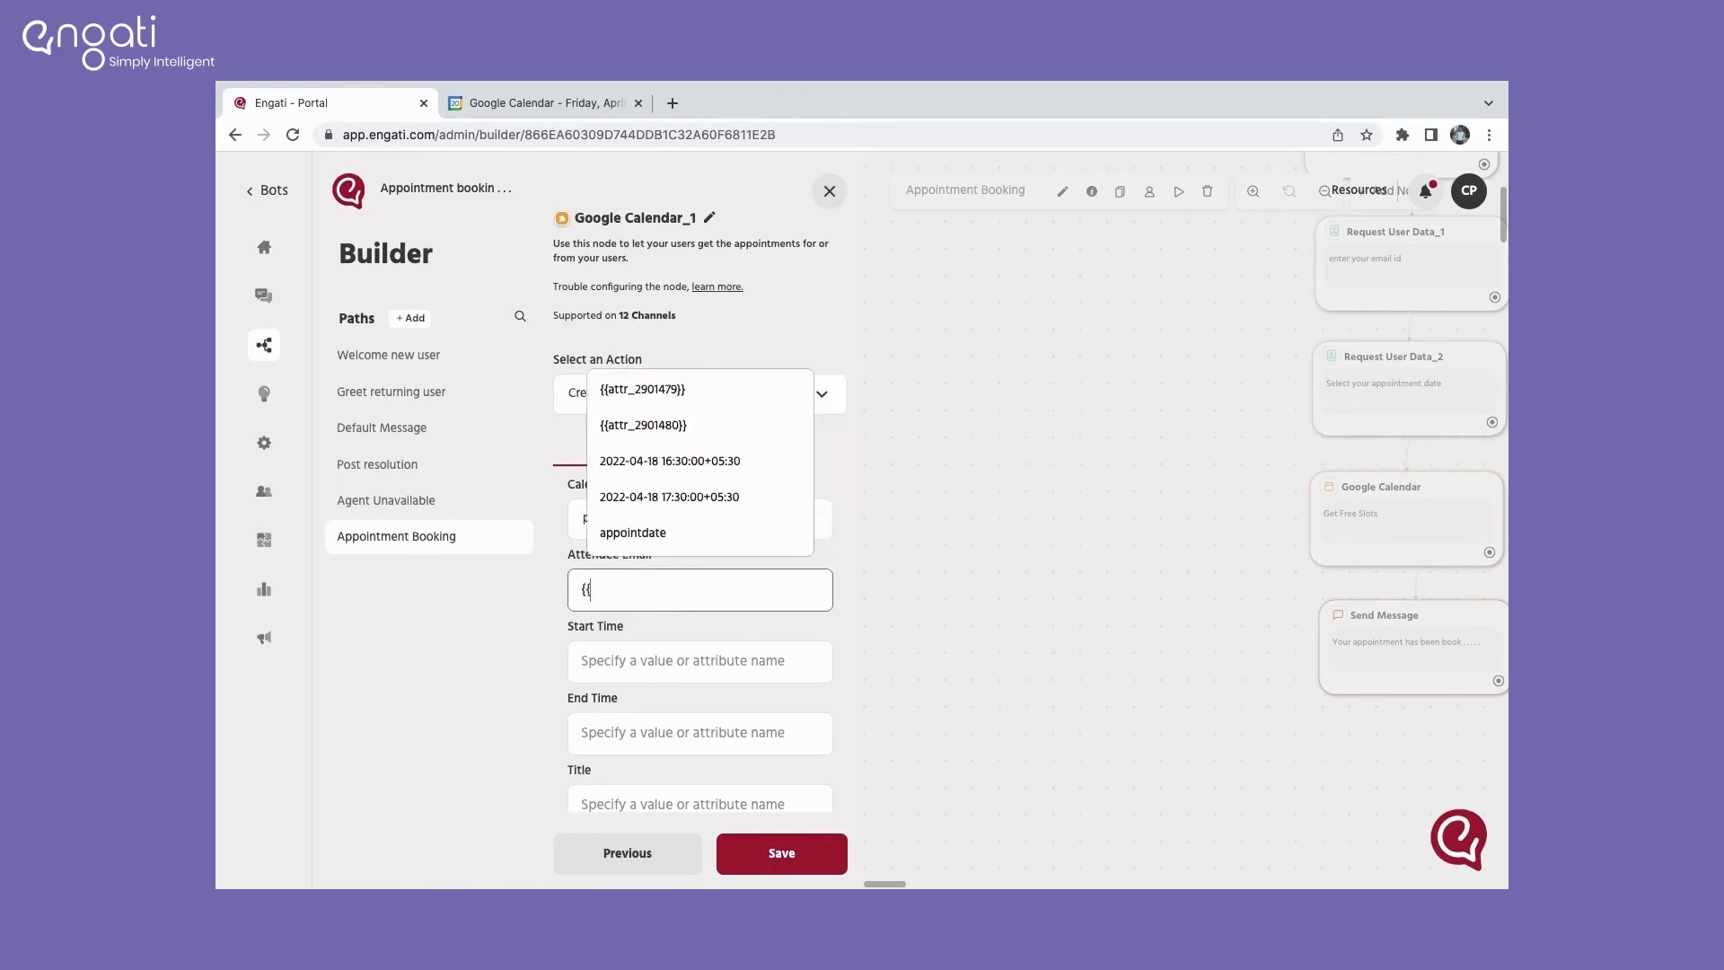
type("user")
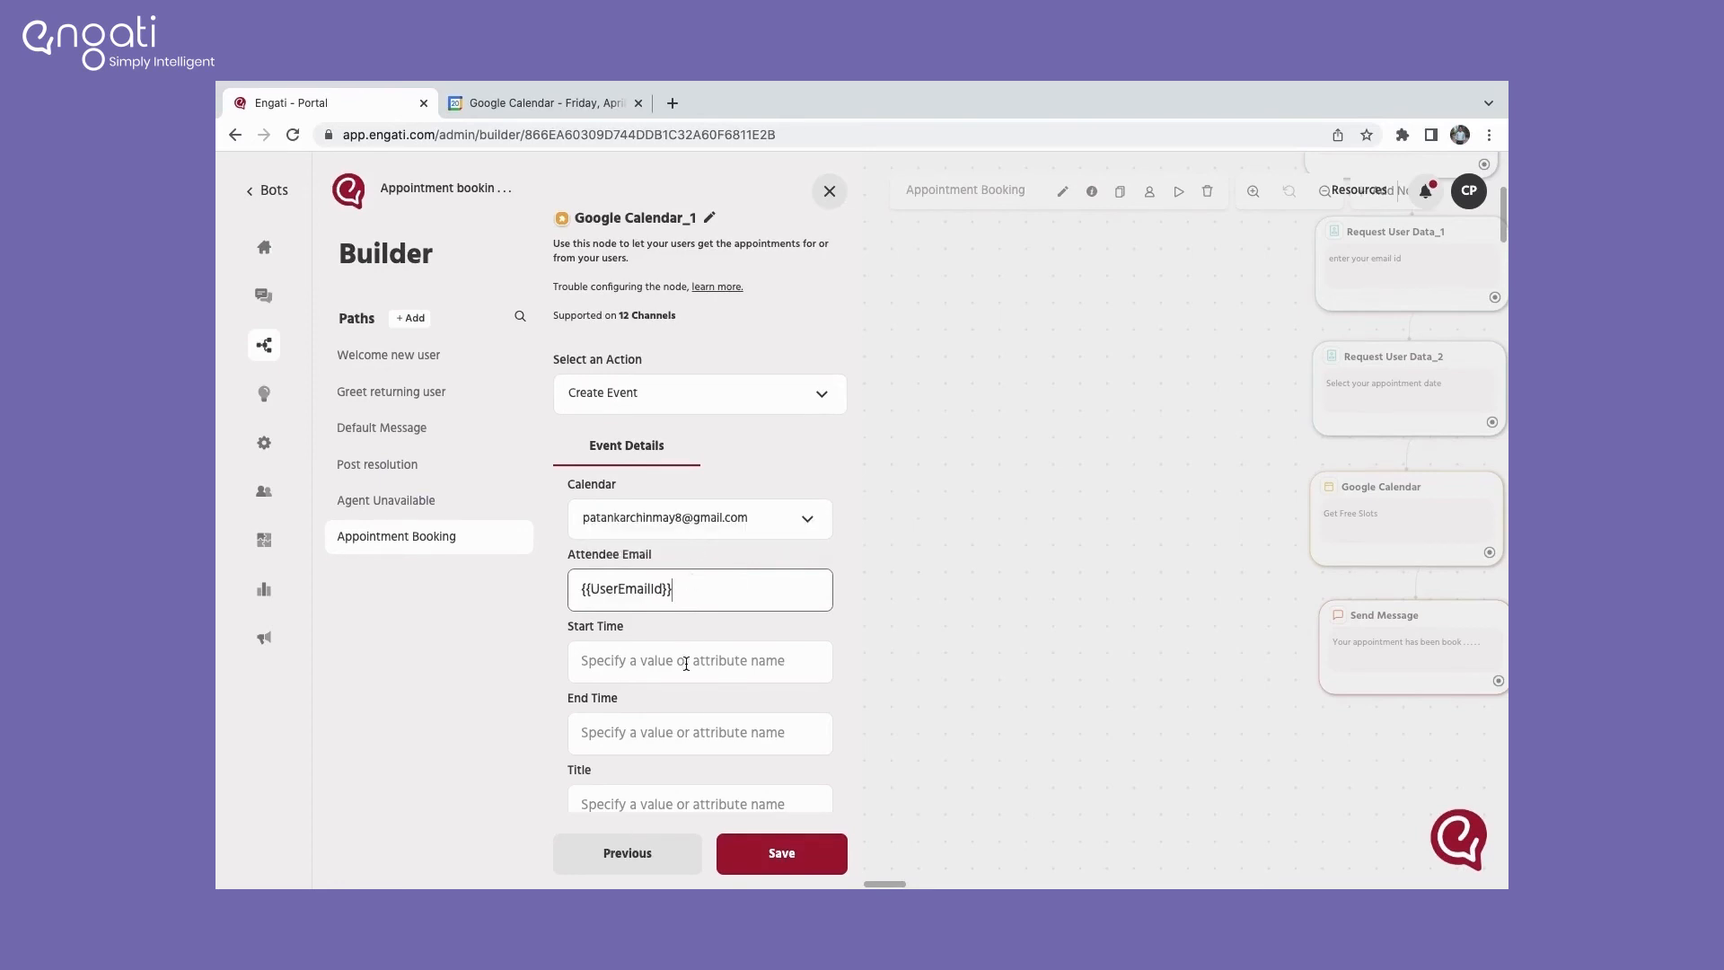
Enter {{t1}} as the event start time and {{t2}} as the end time.
left_click(700, 661)
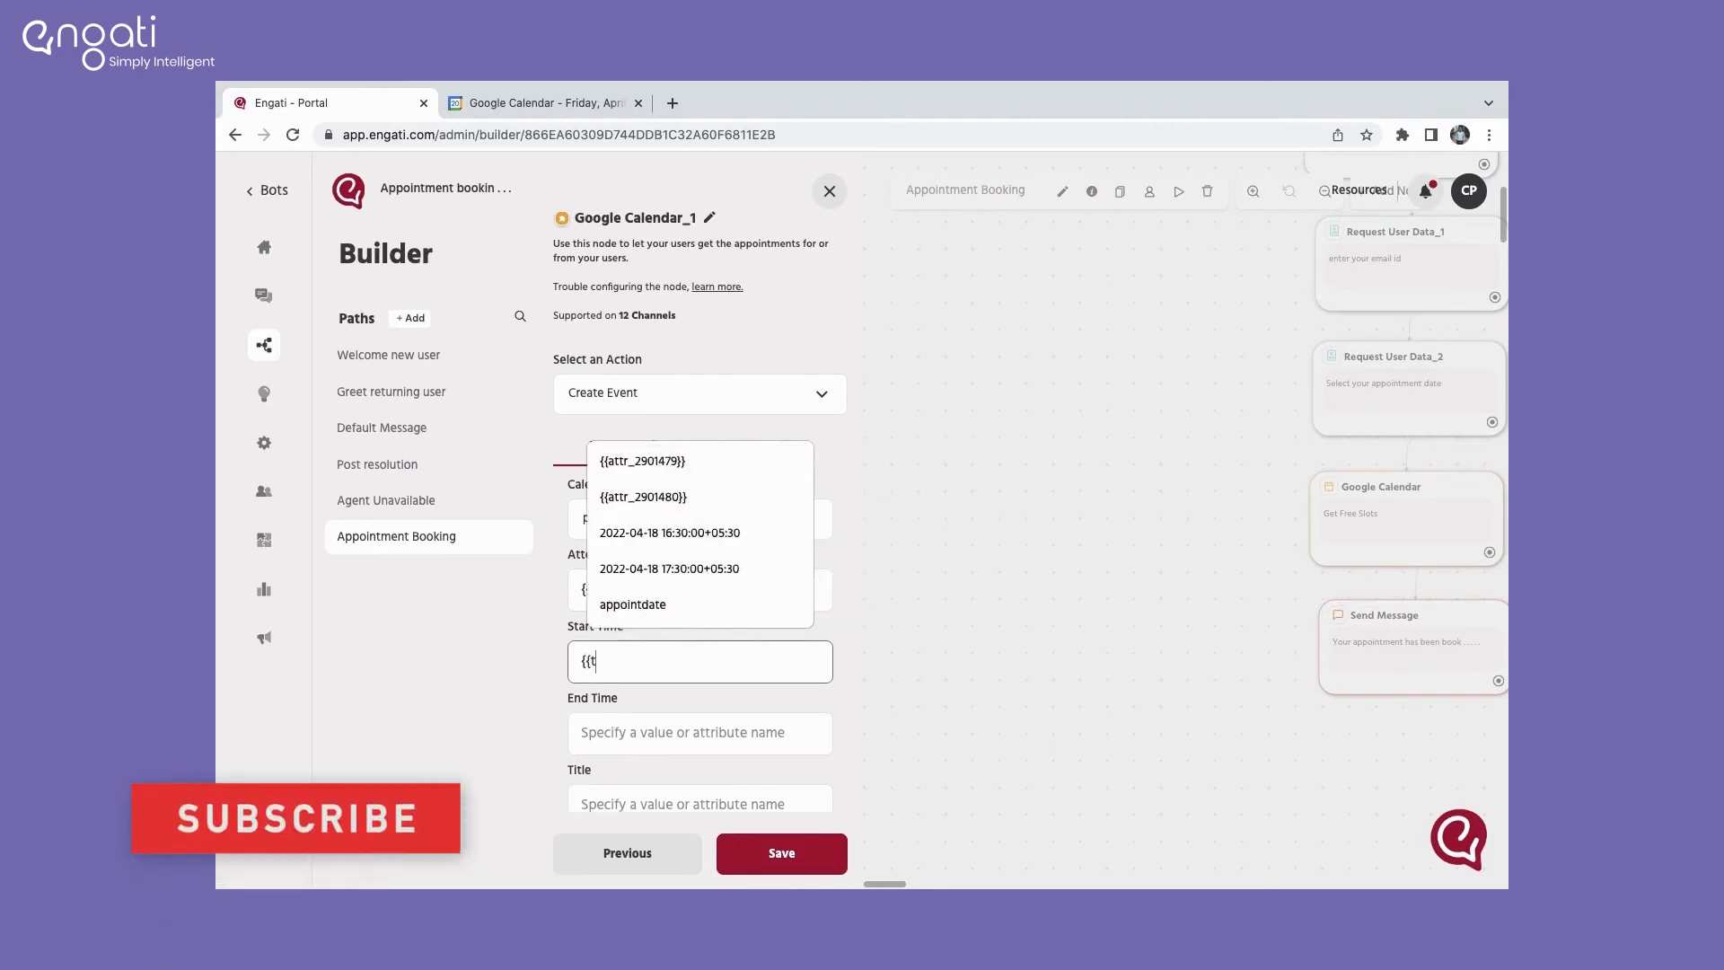
type("t1}}")
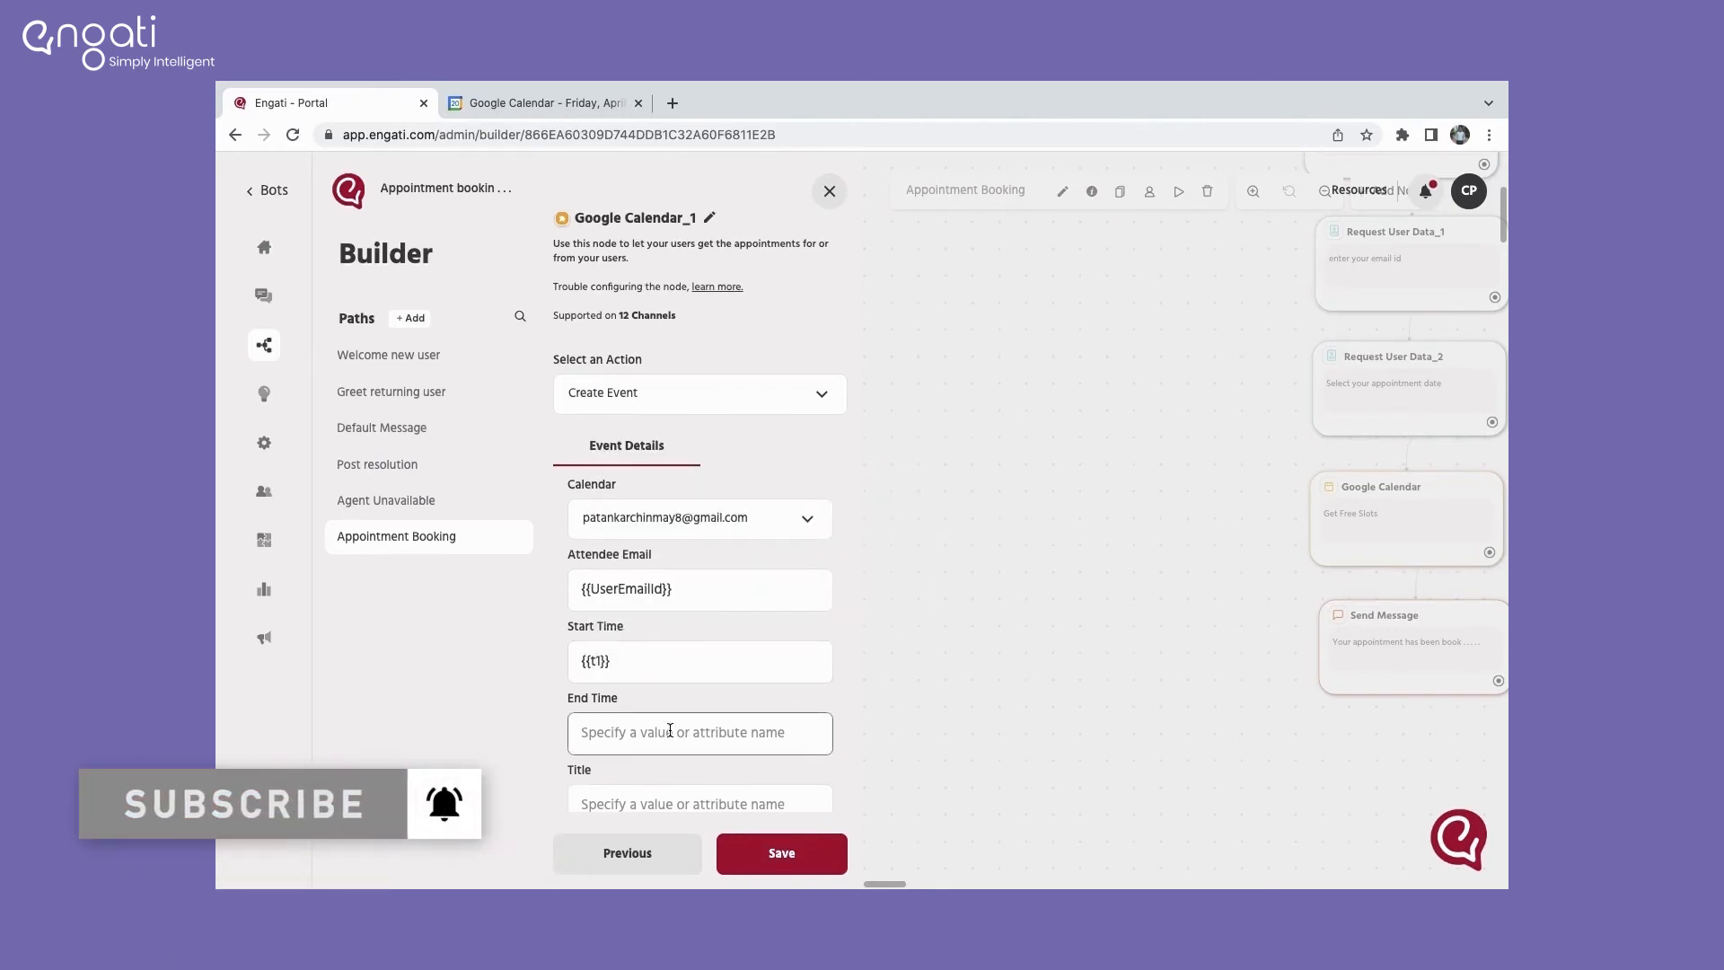
type("{{t2")
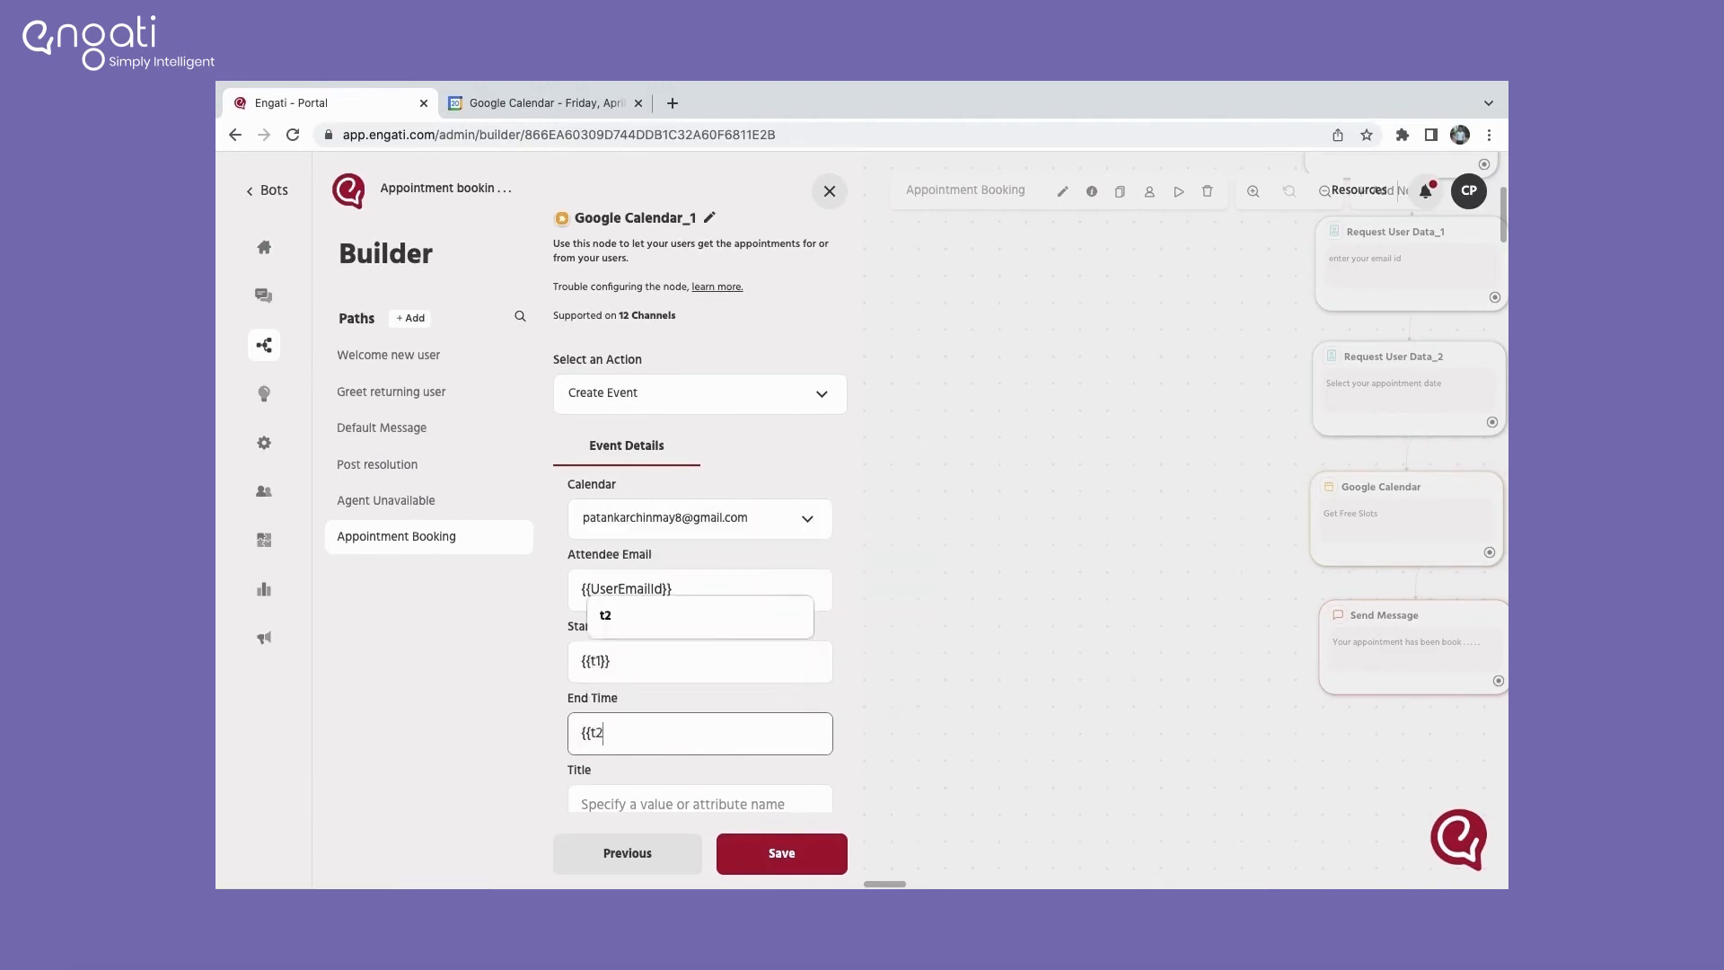
type("}}")
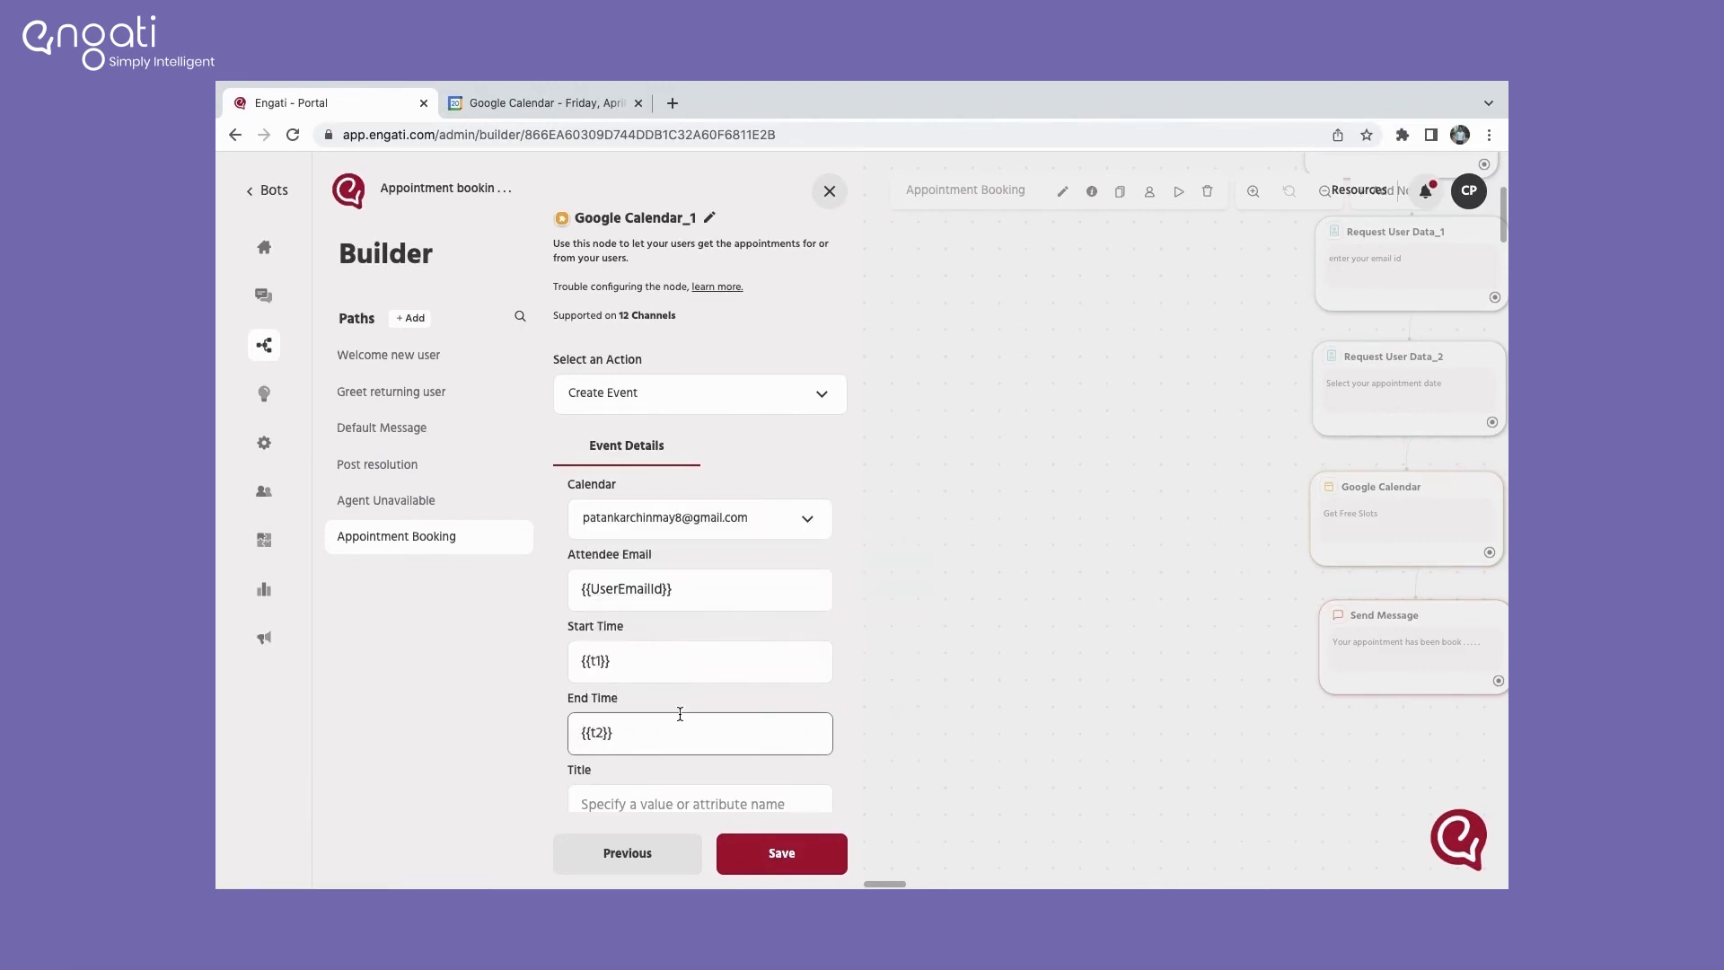
Title the event 'Appointment Booking', leaving the location field empty.
scroll("down", 3)
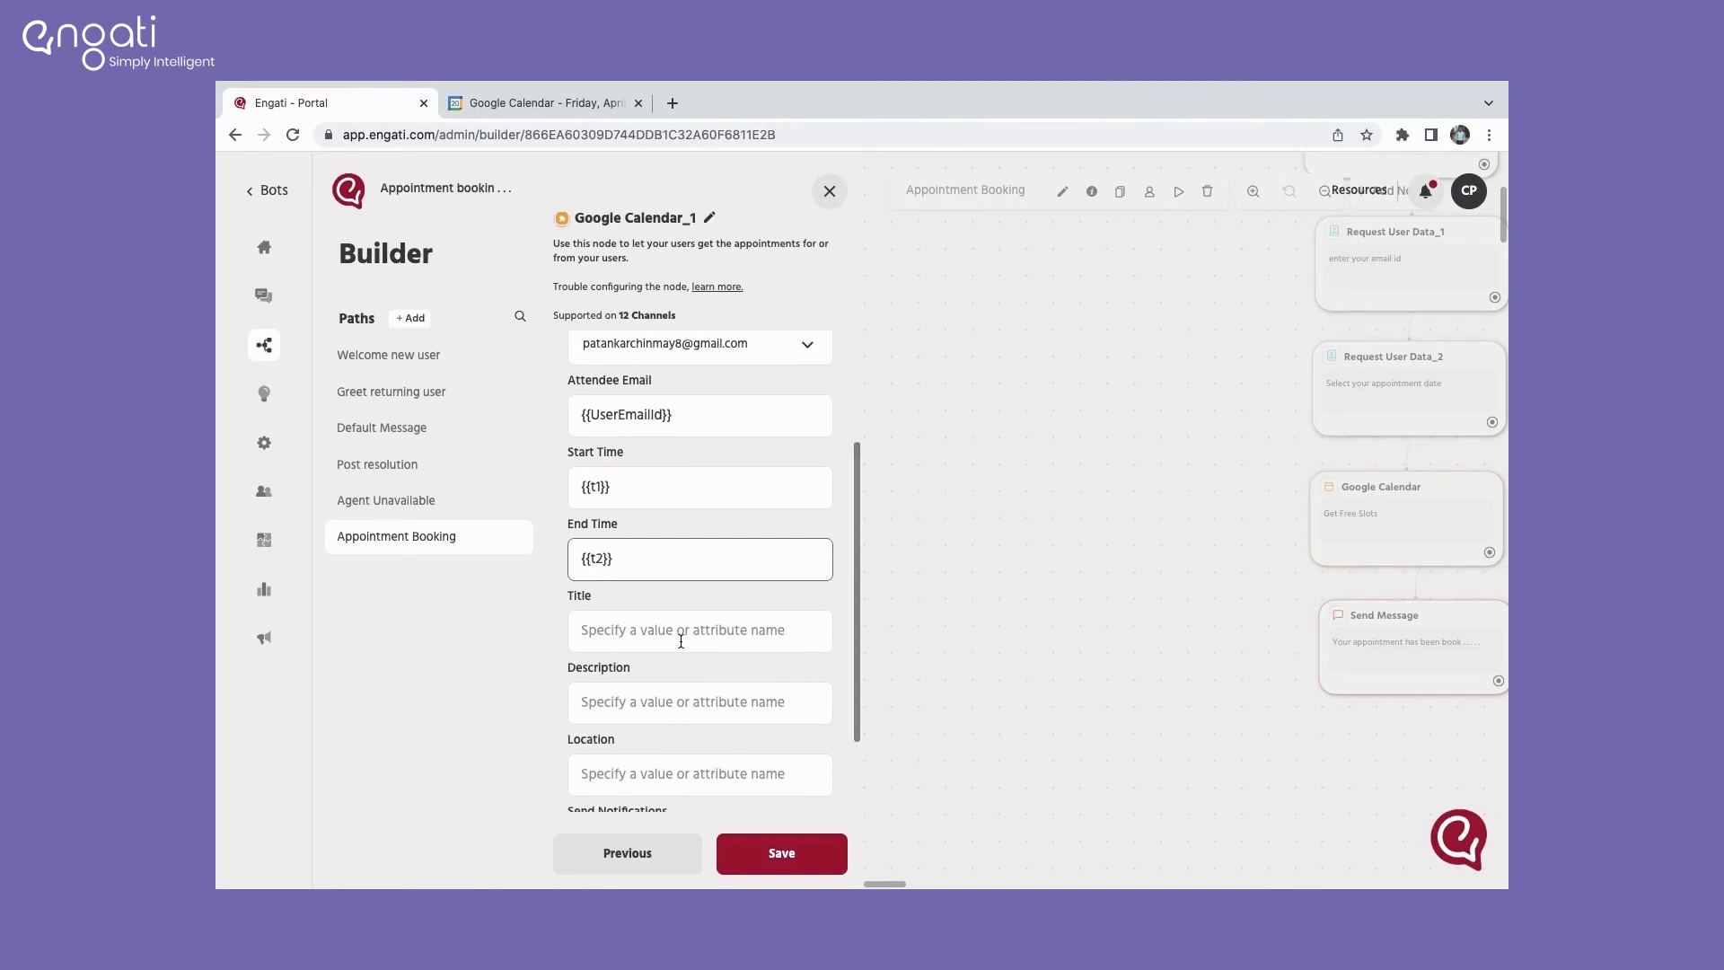
left_click(701, 630)
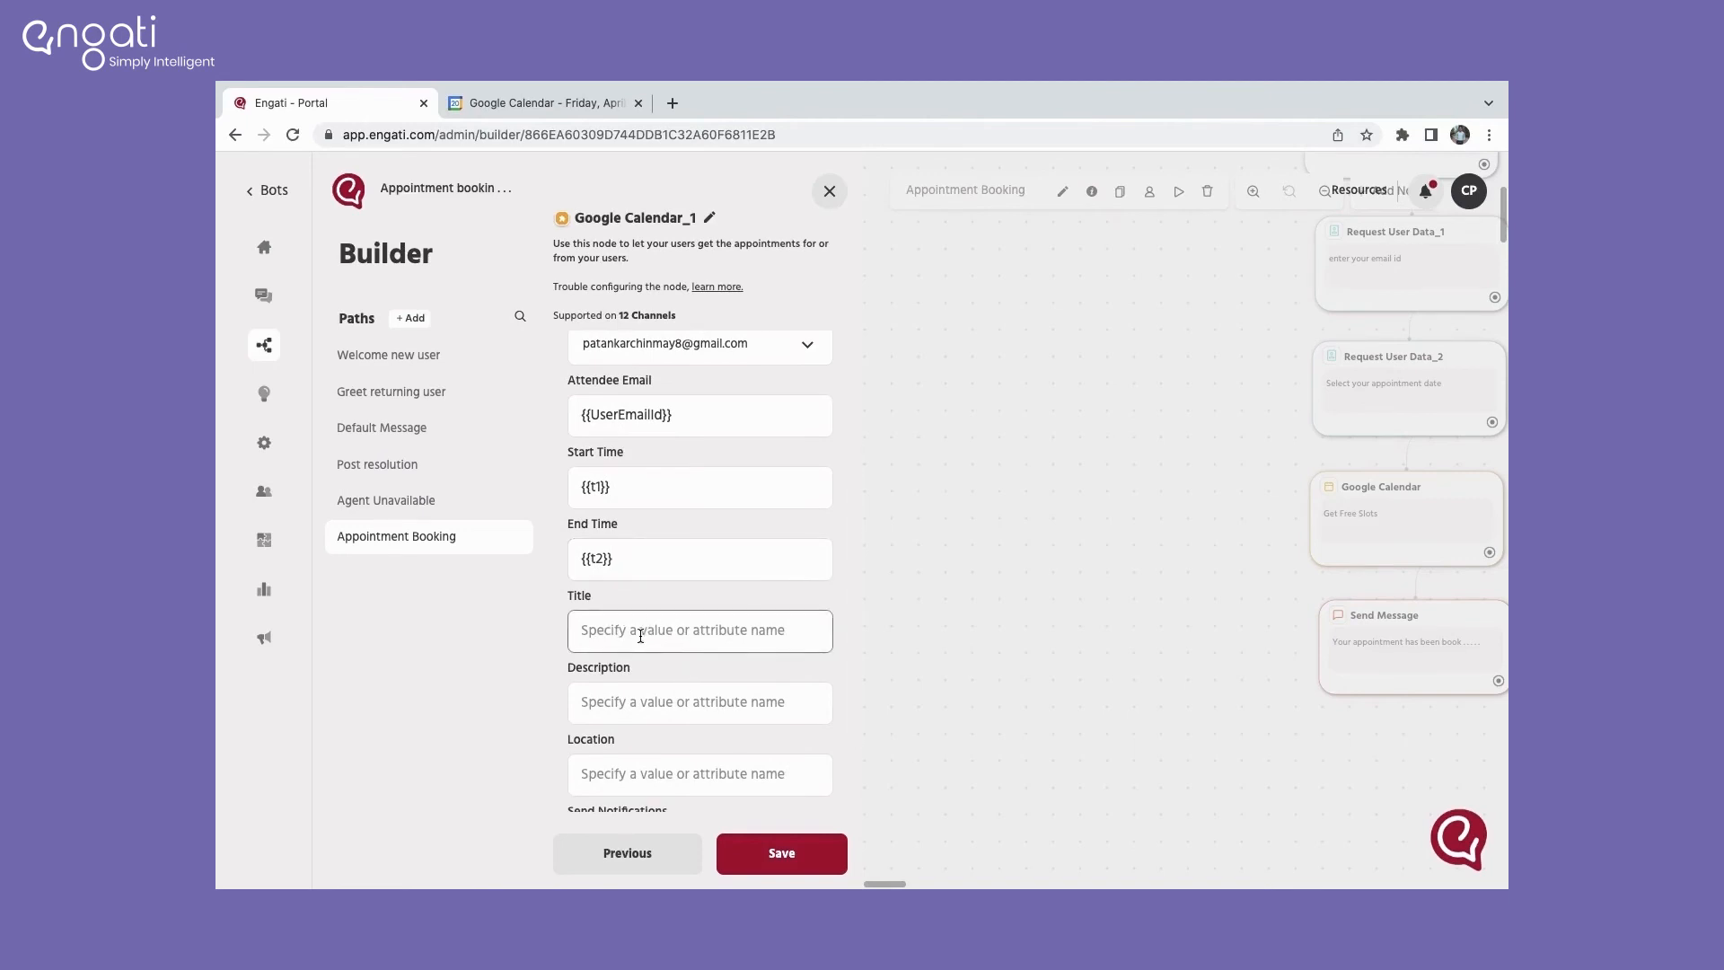
type("Appointment Bookin")
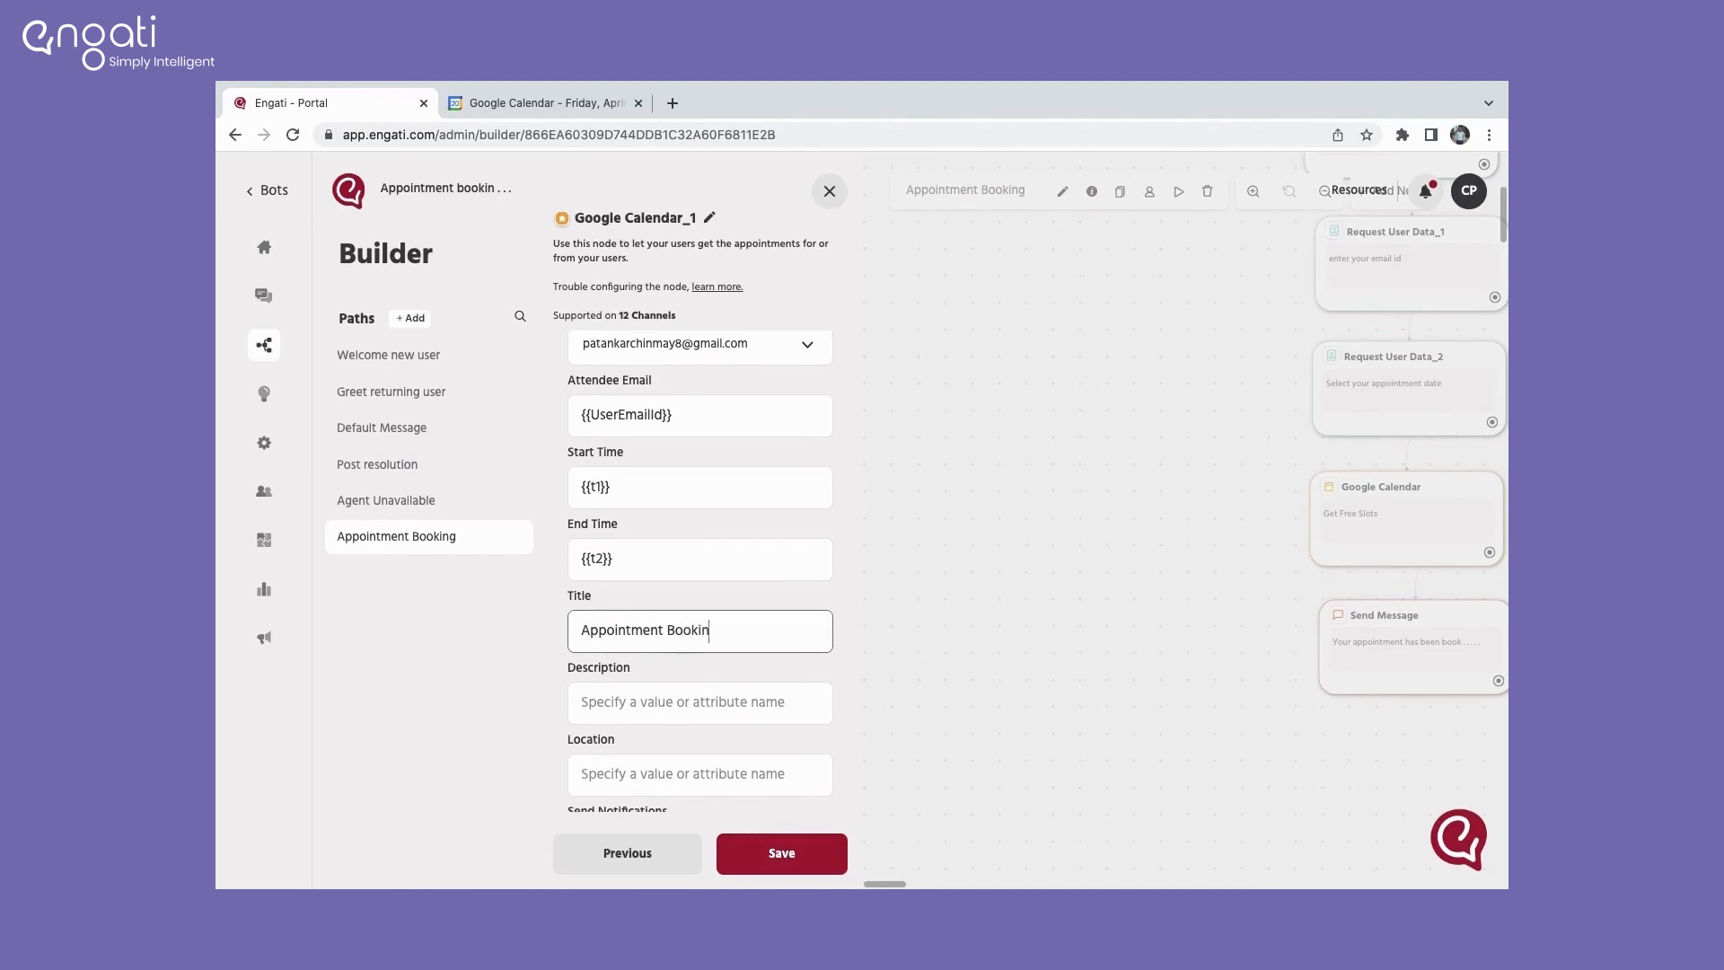
scroll("down", 3)
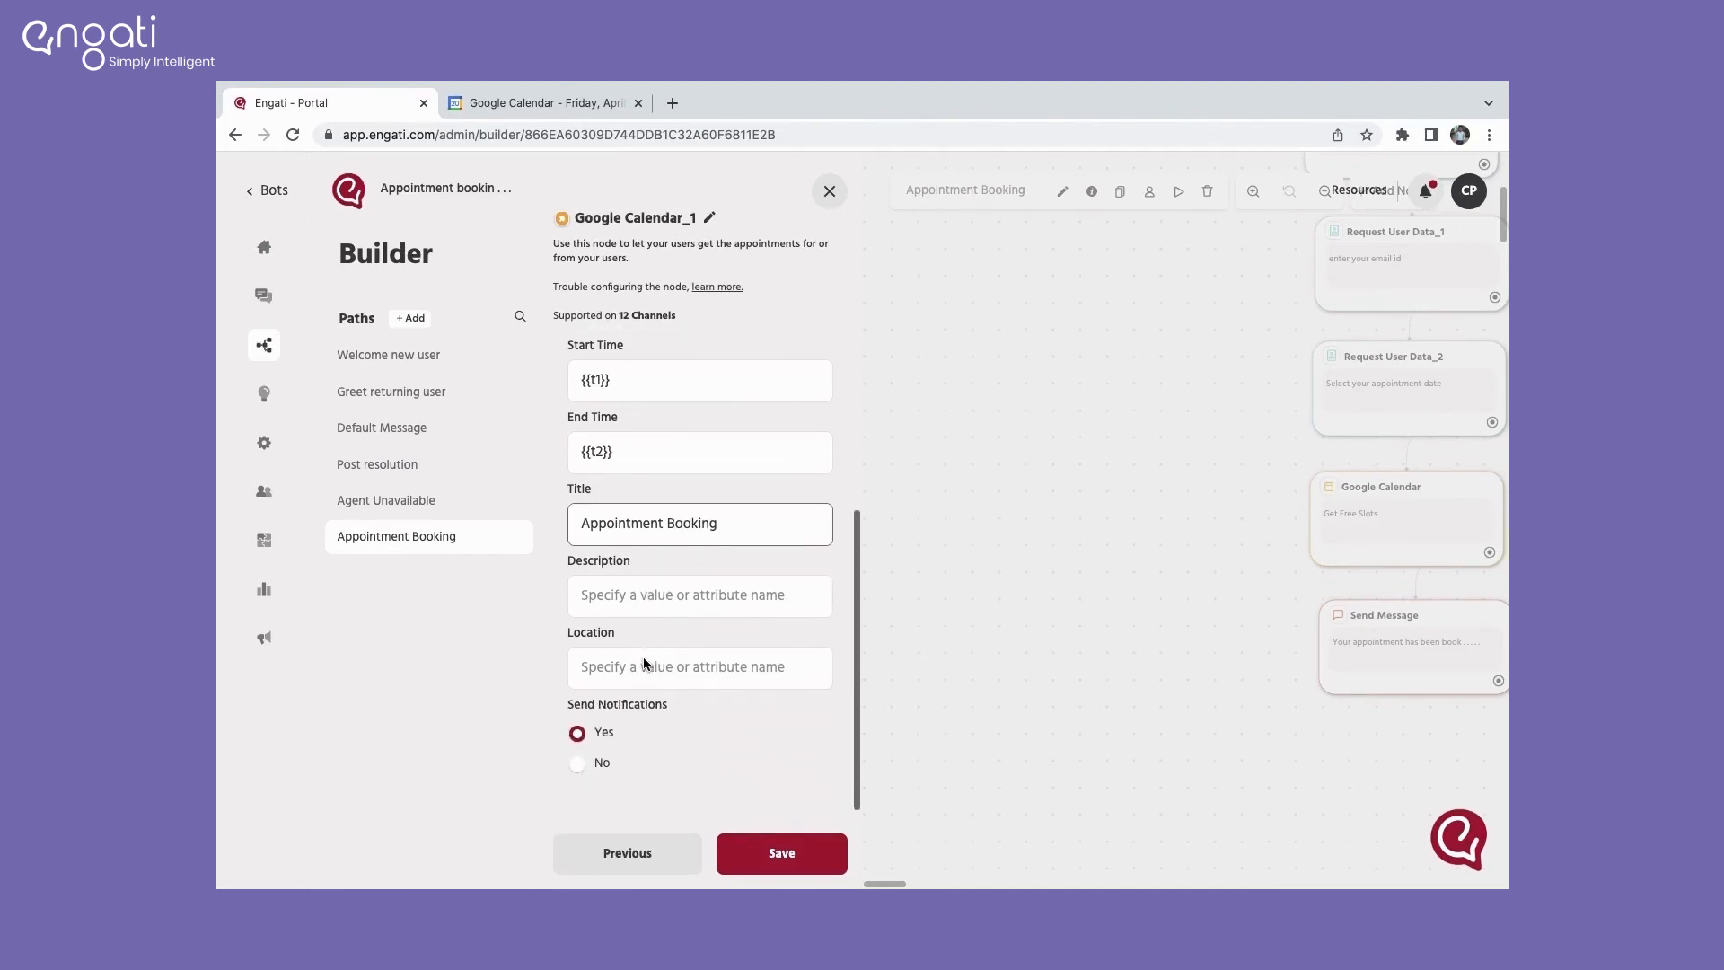
left_click(698, 594)
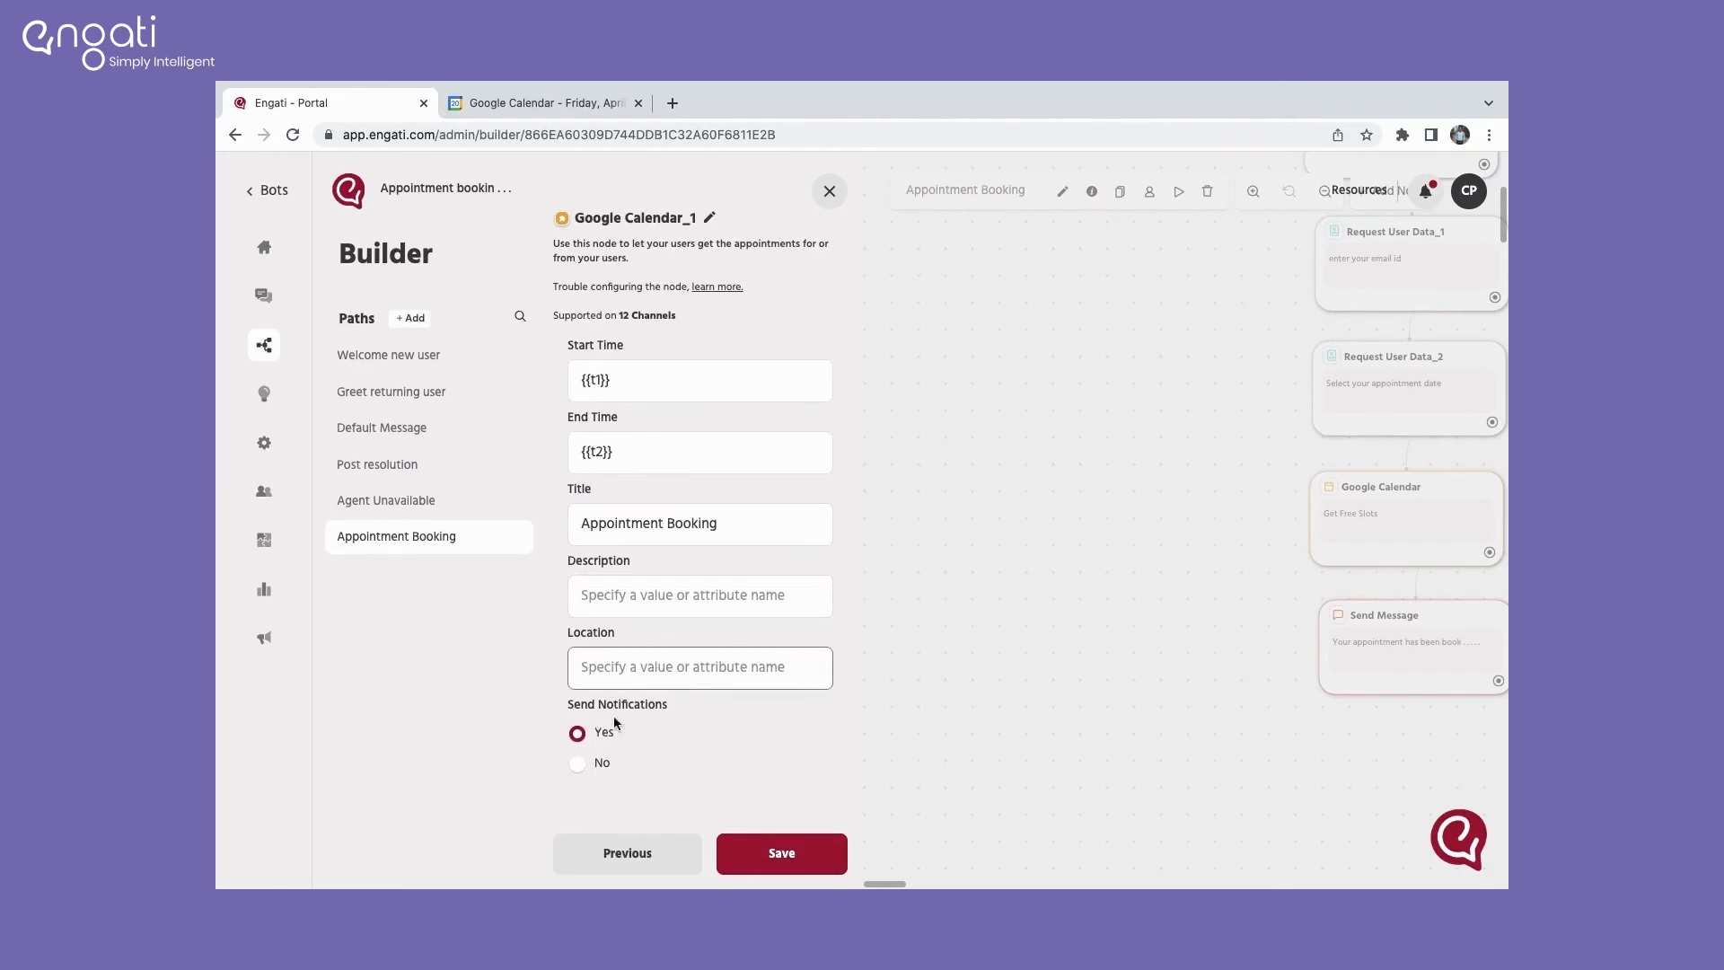
Keep Send Notifications on Yes and save the Create Event node as Google Calendar_1.
left_click(579, 763)
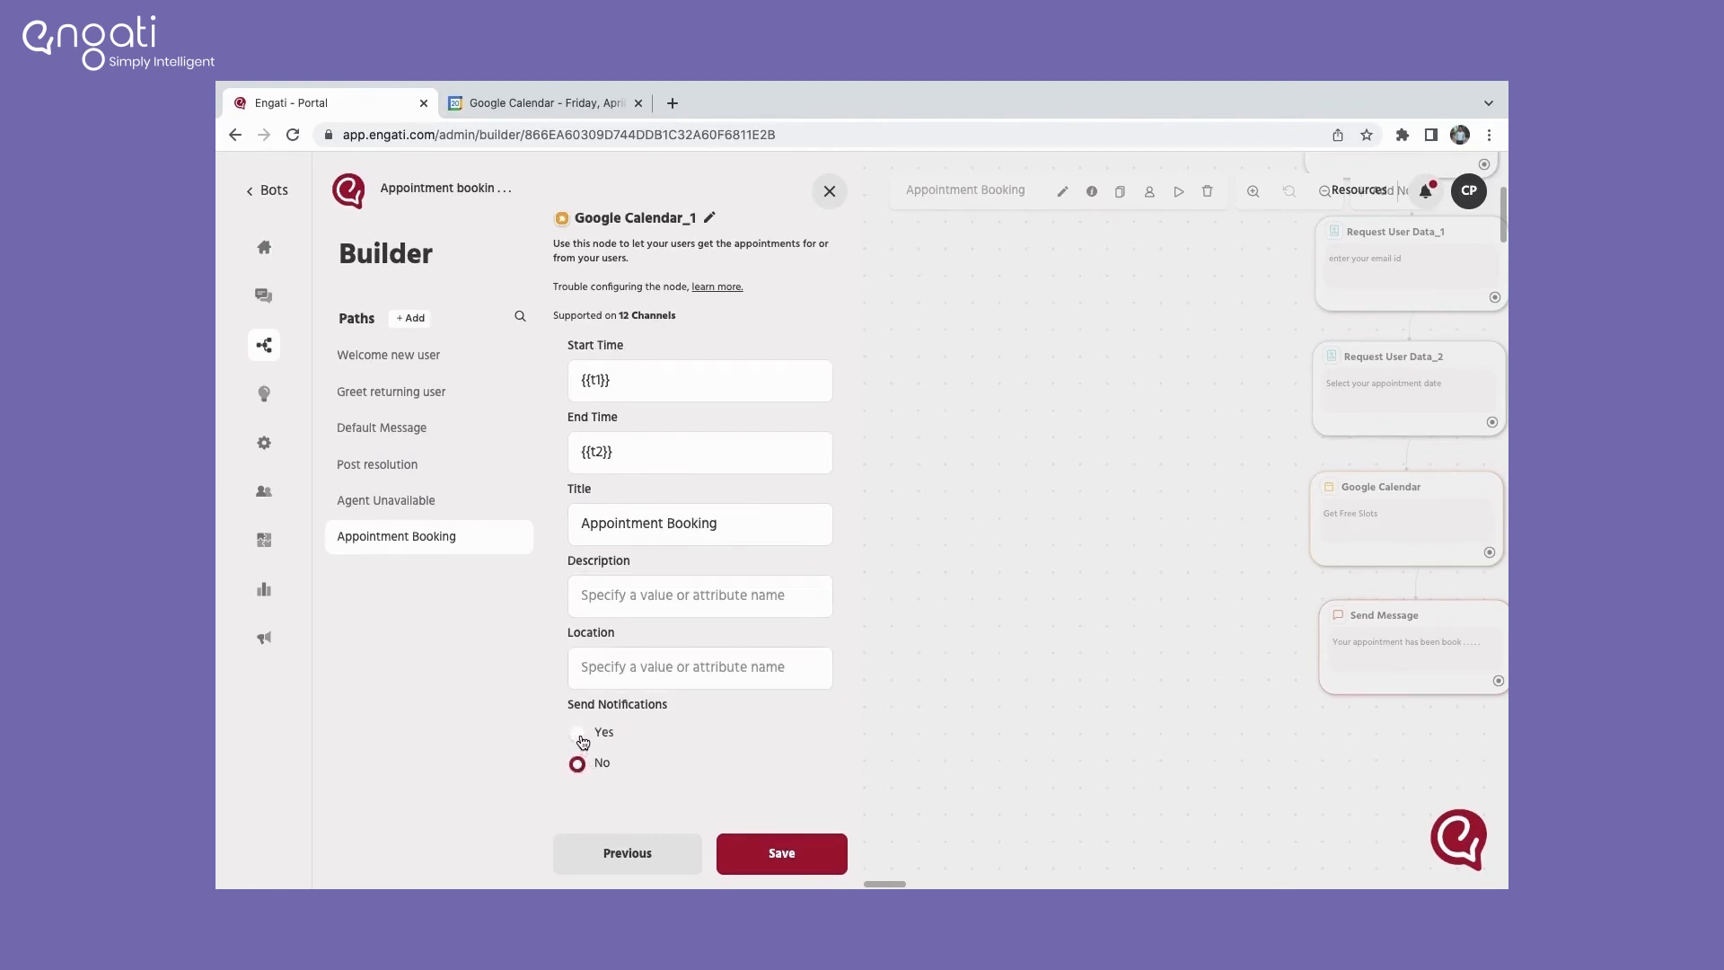
left_click(577, 732)
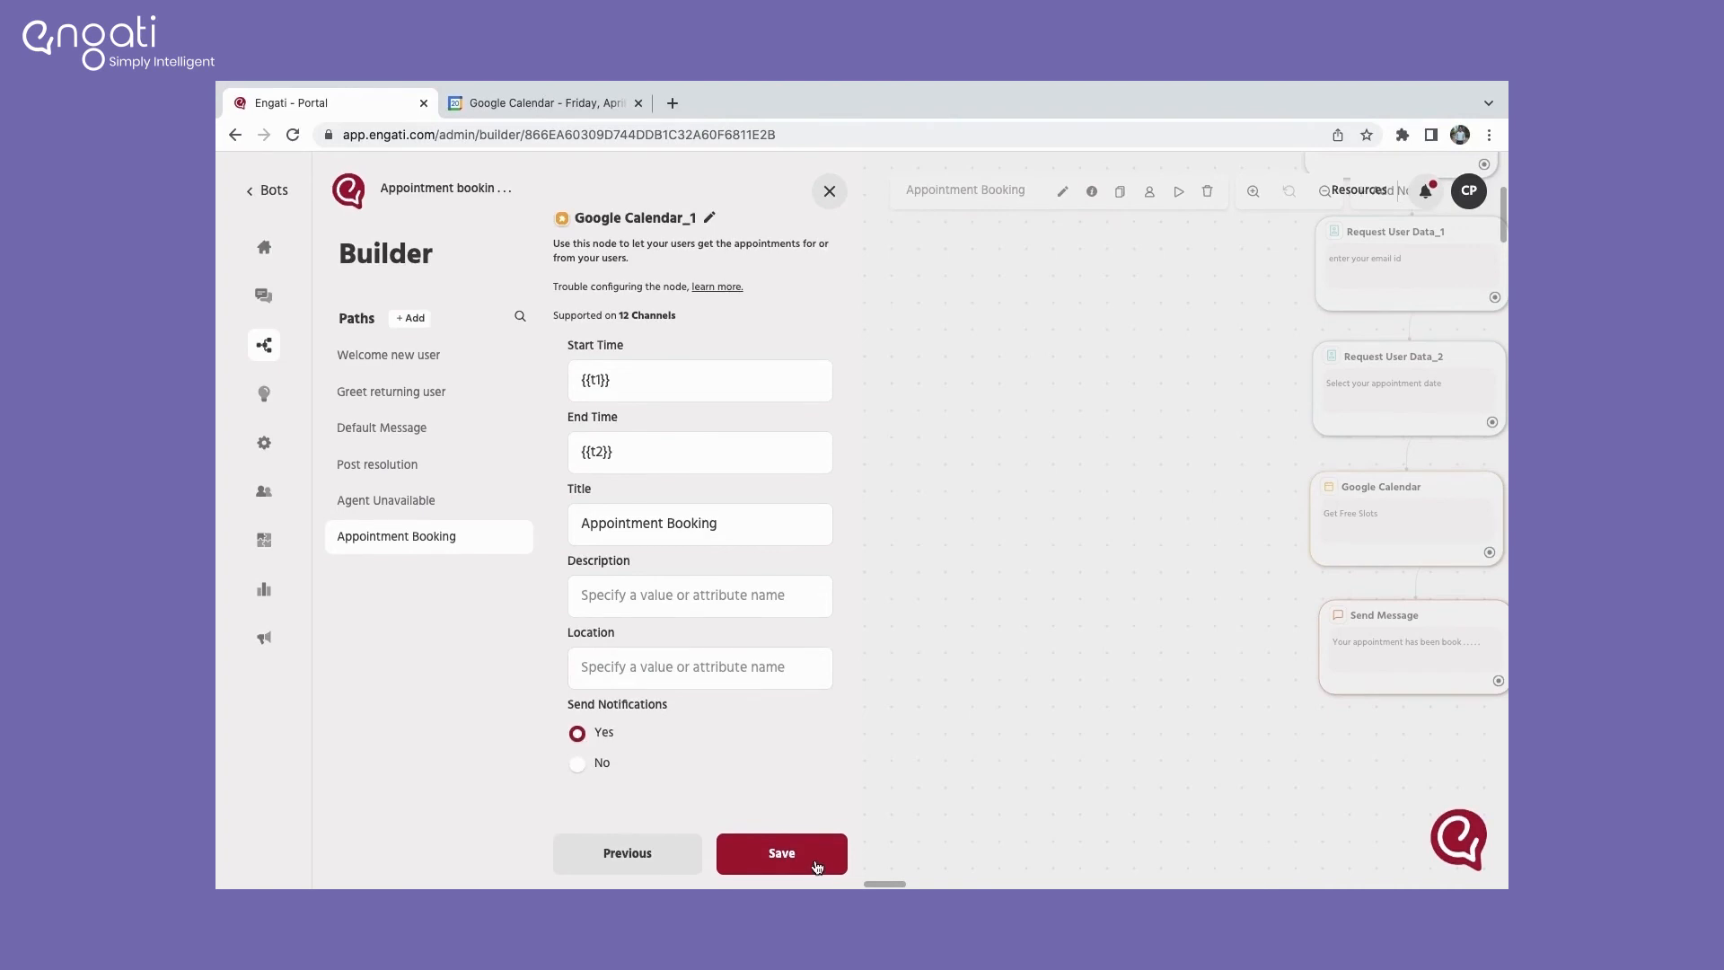
left_click(782, 852)
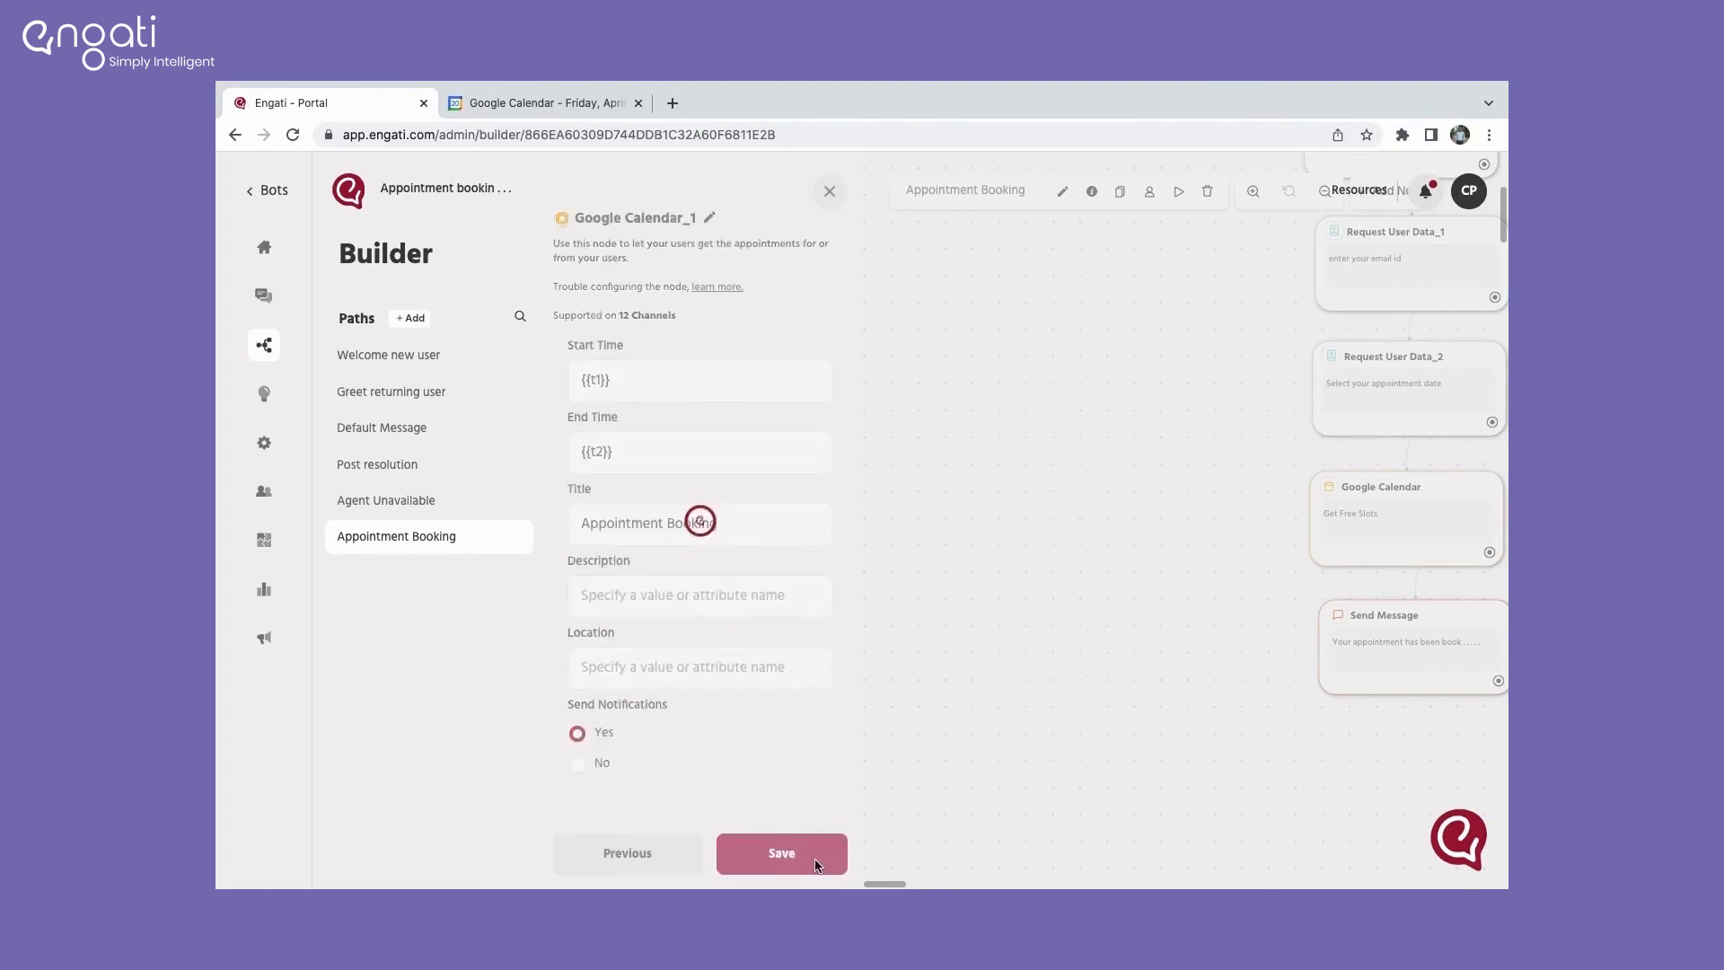
left_click(781, 853)
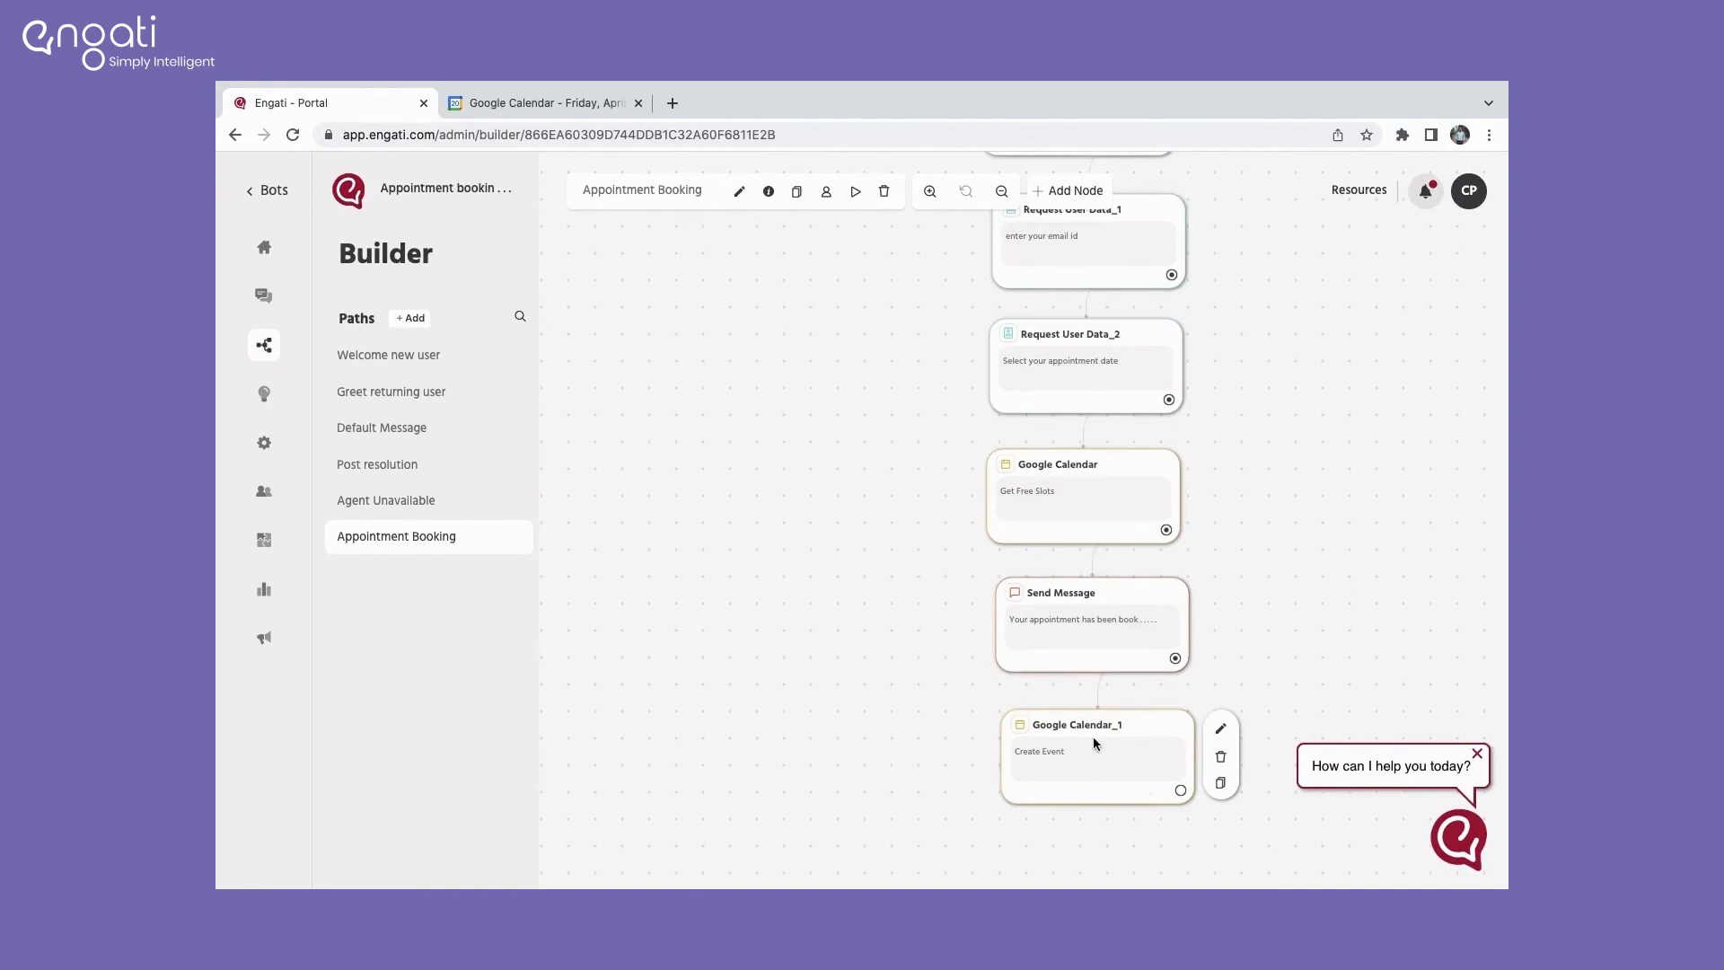
Add a Send Message node reading 'Event has been created. Please check your email'.
left_click(1066, 191)
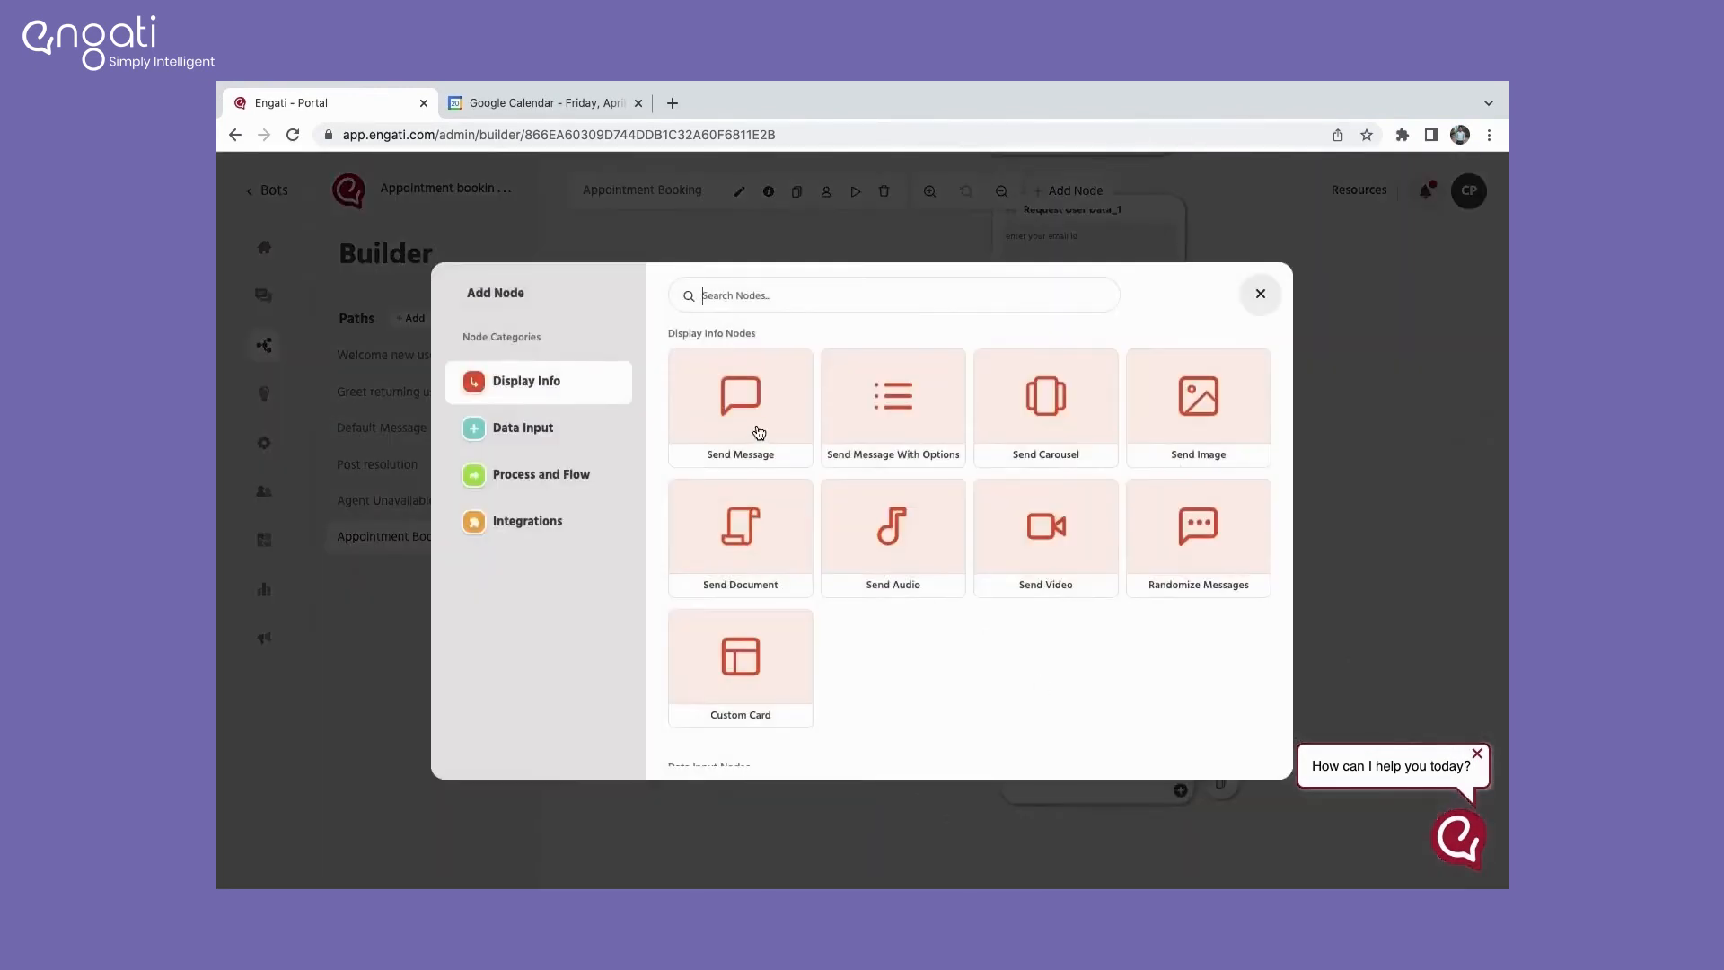
left_click(740, 395)
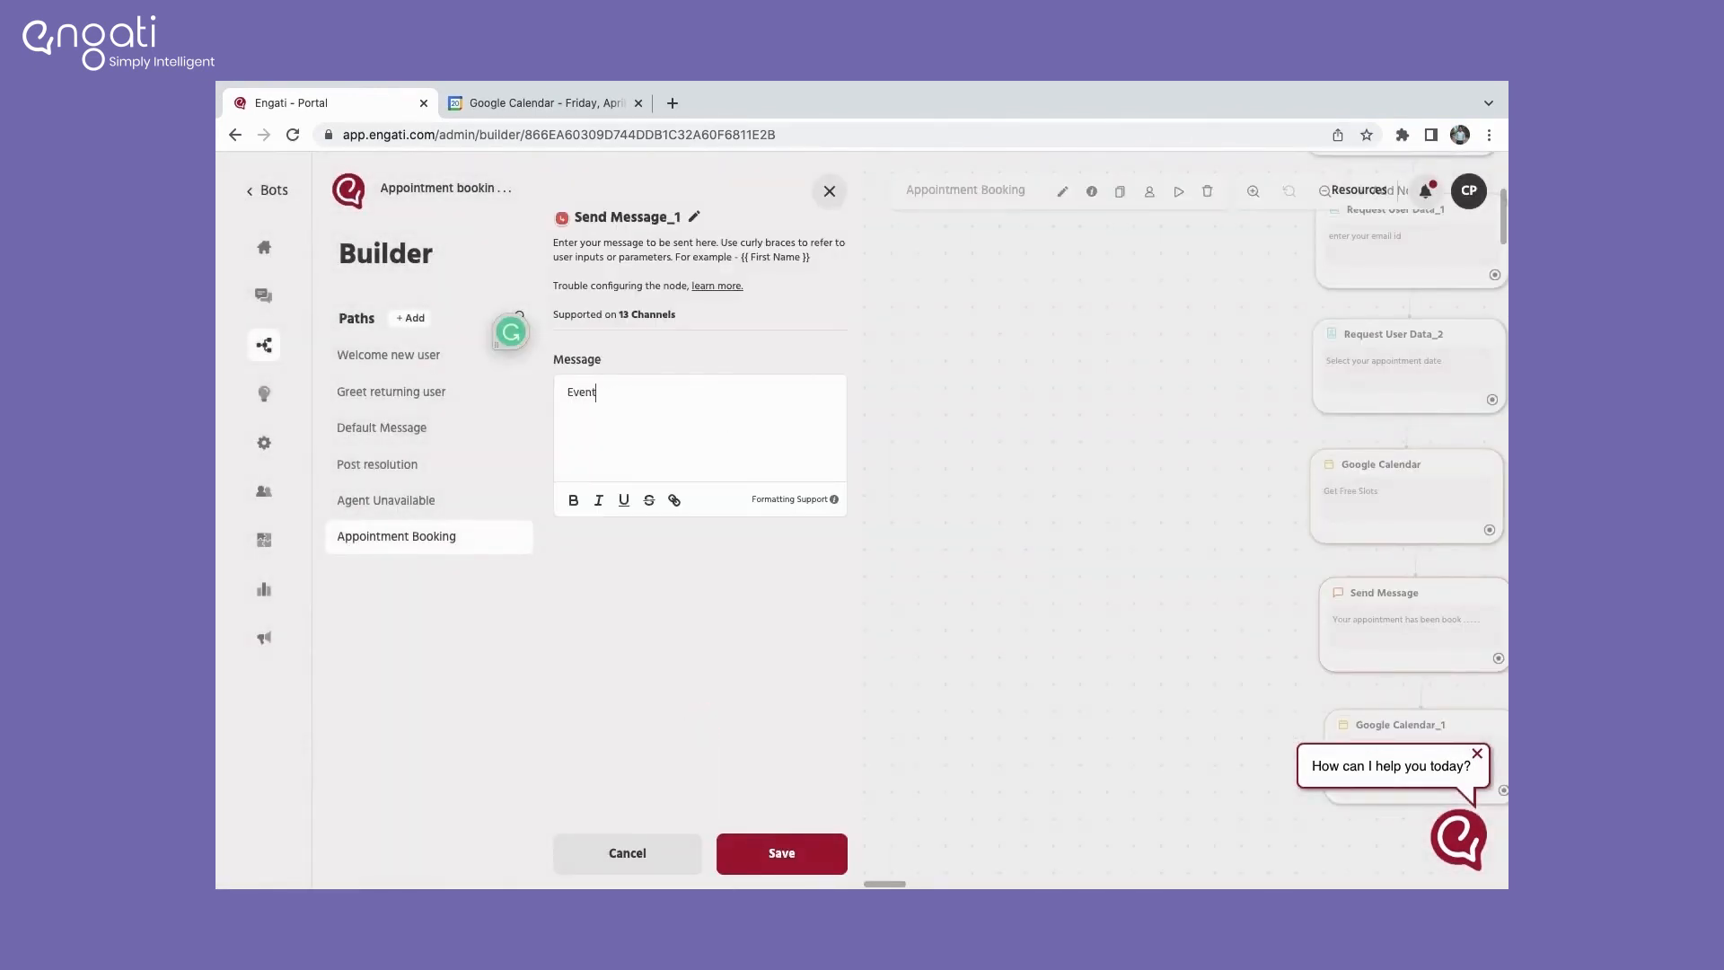
type("has bee")
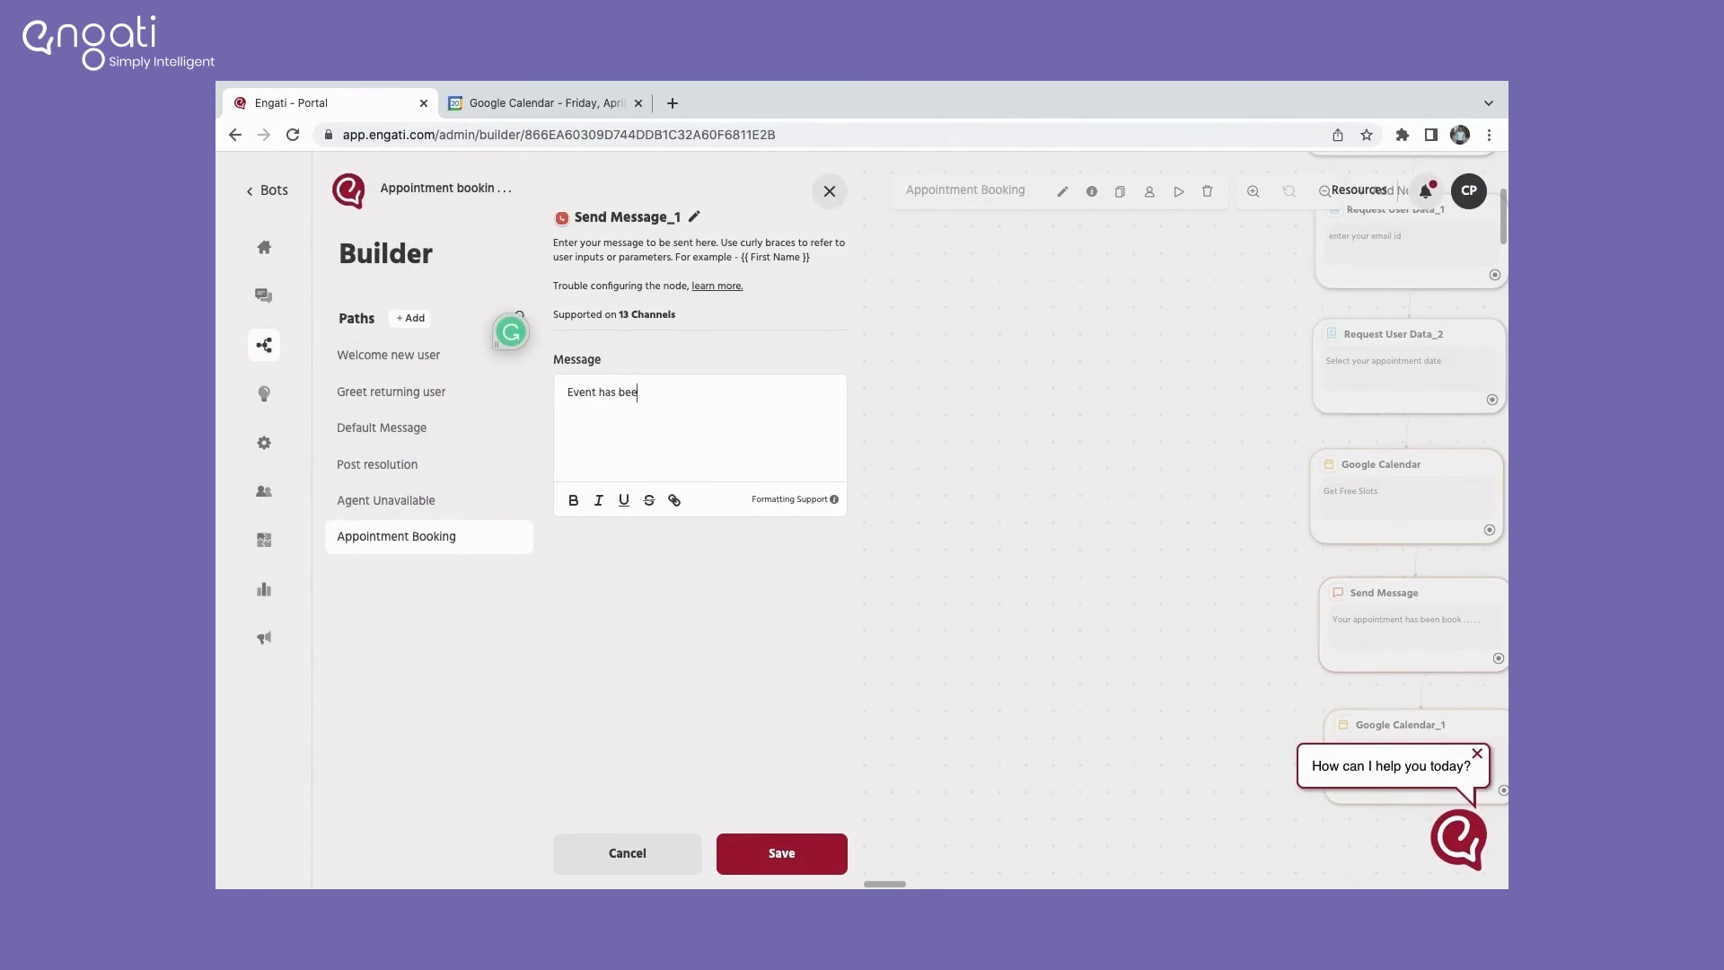
type("n created")
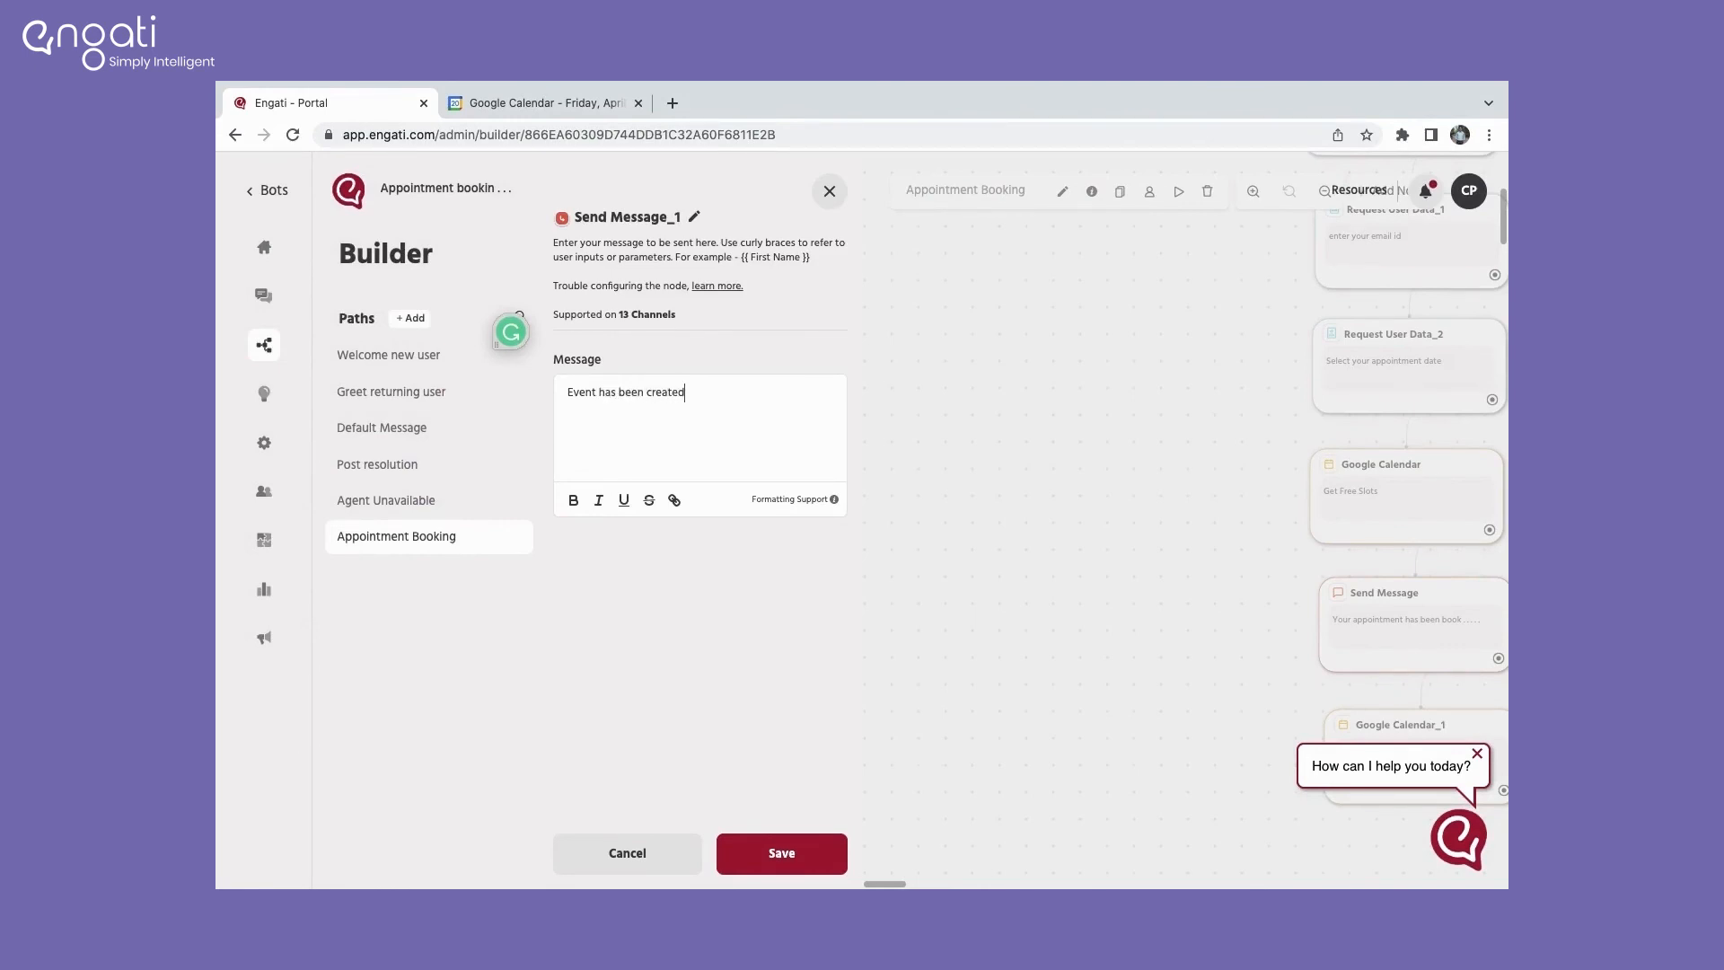
type(". Please check")
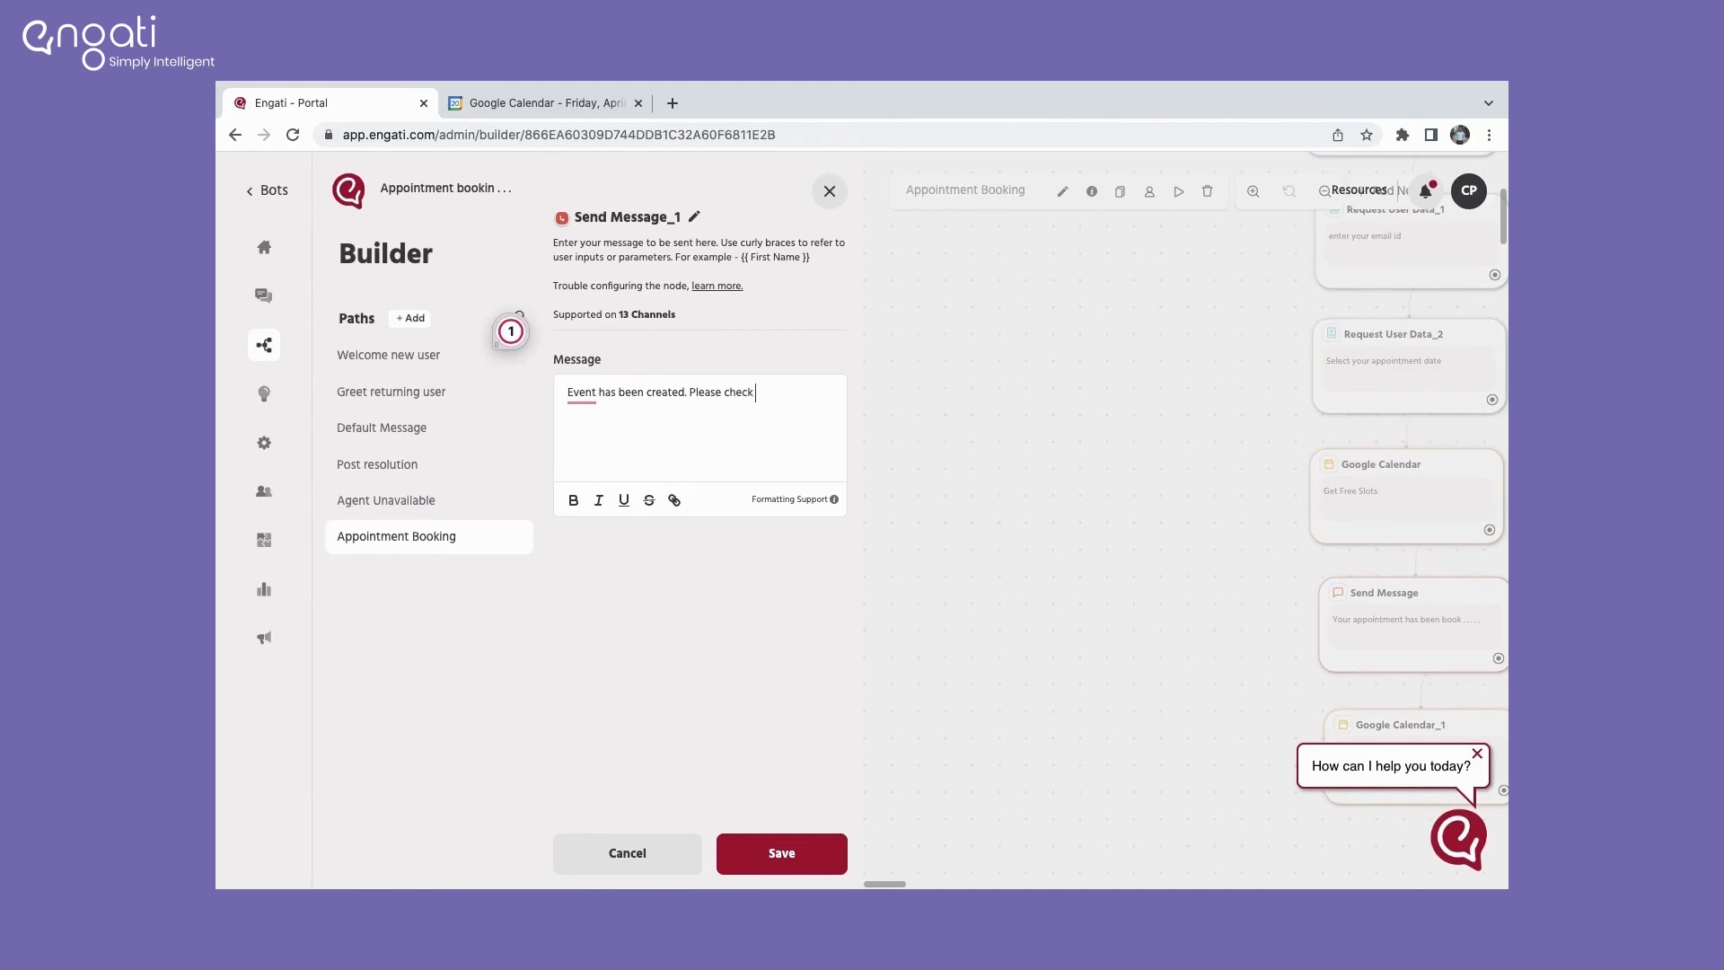
type("your email")
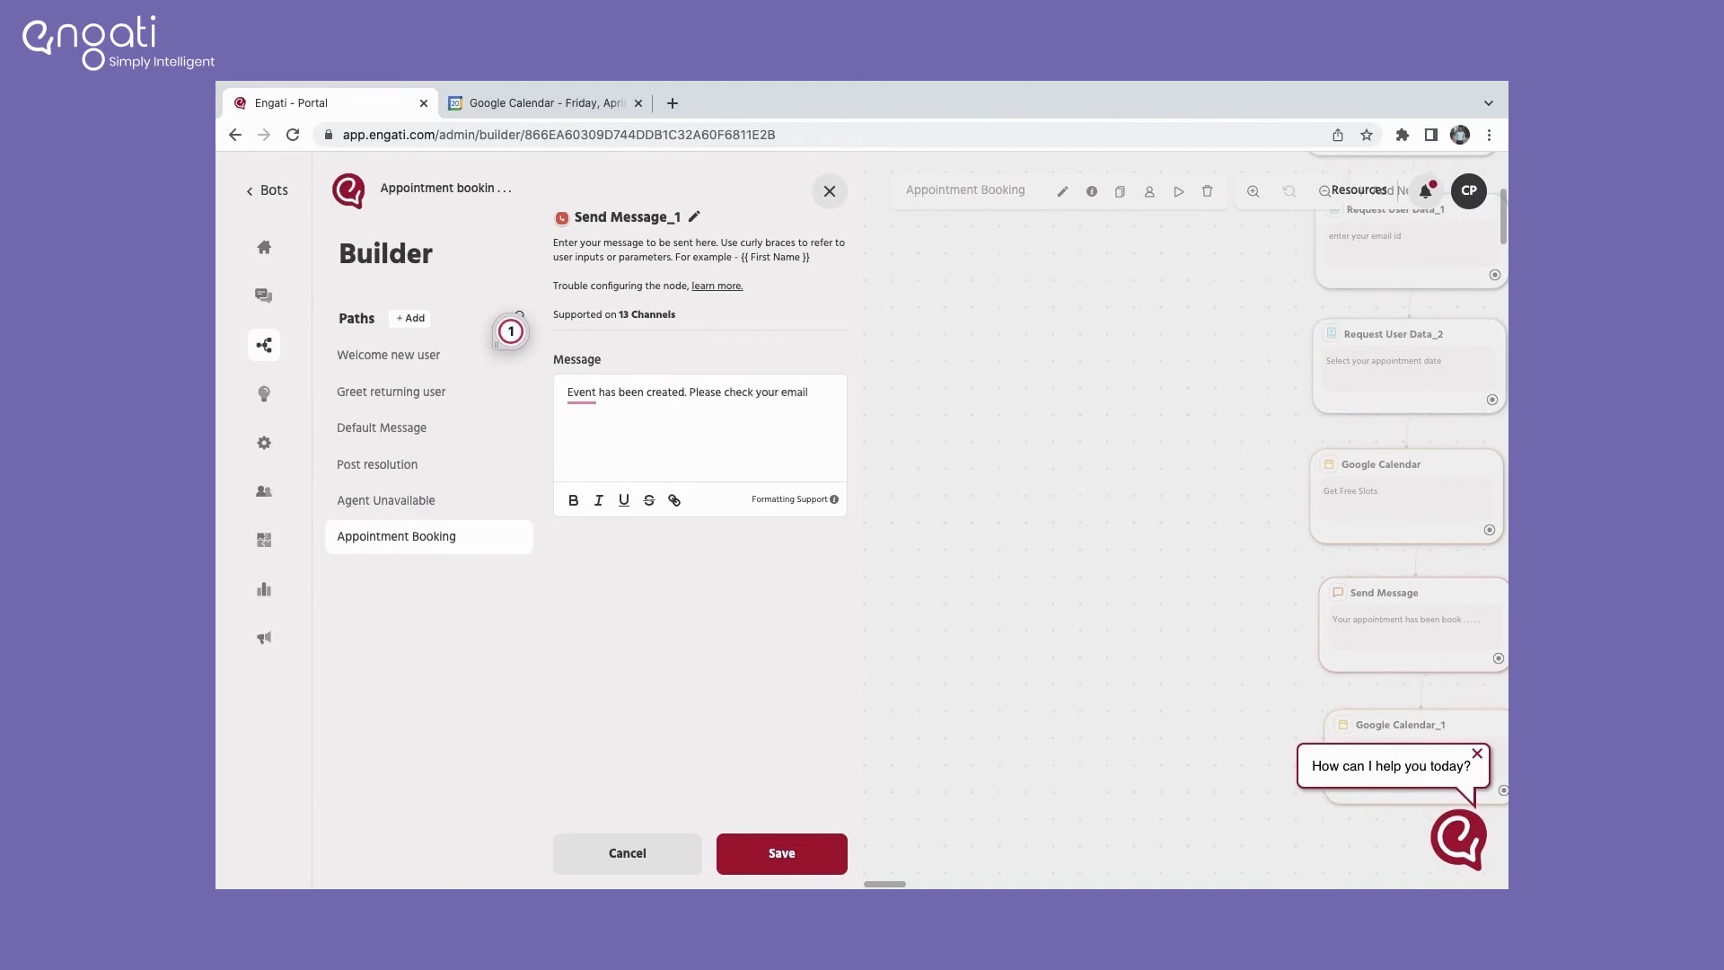
type("goog")
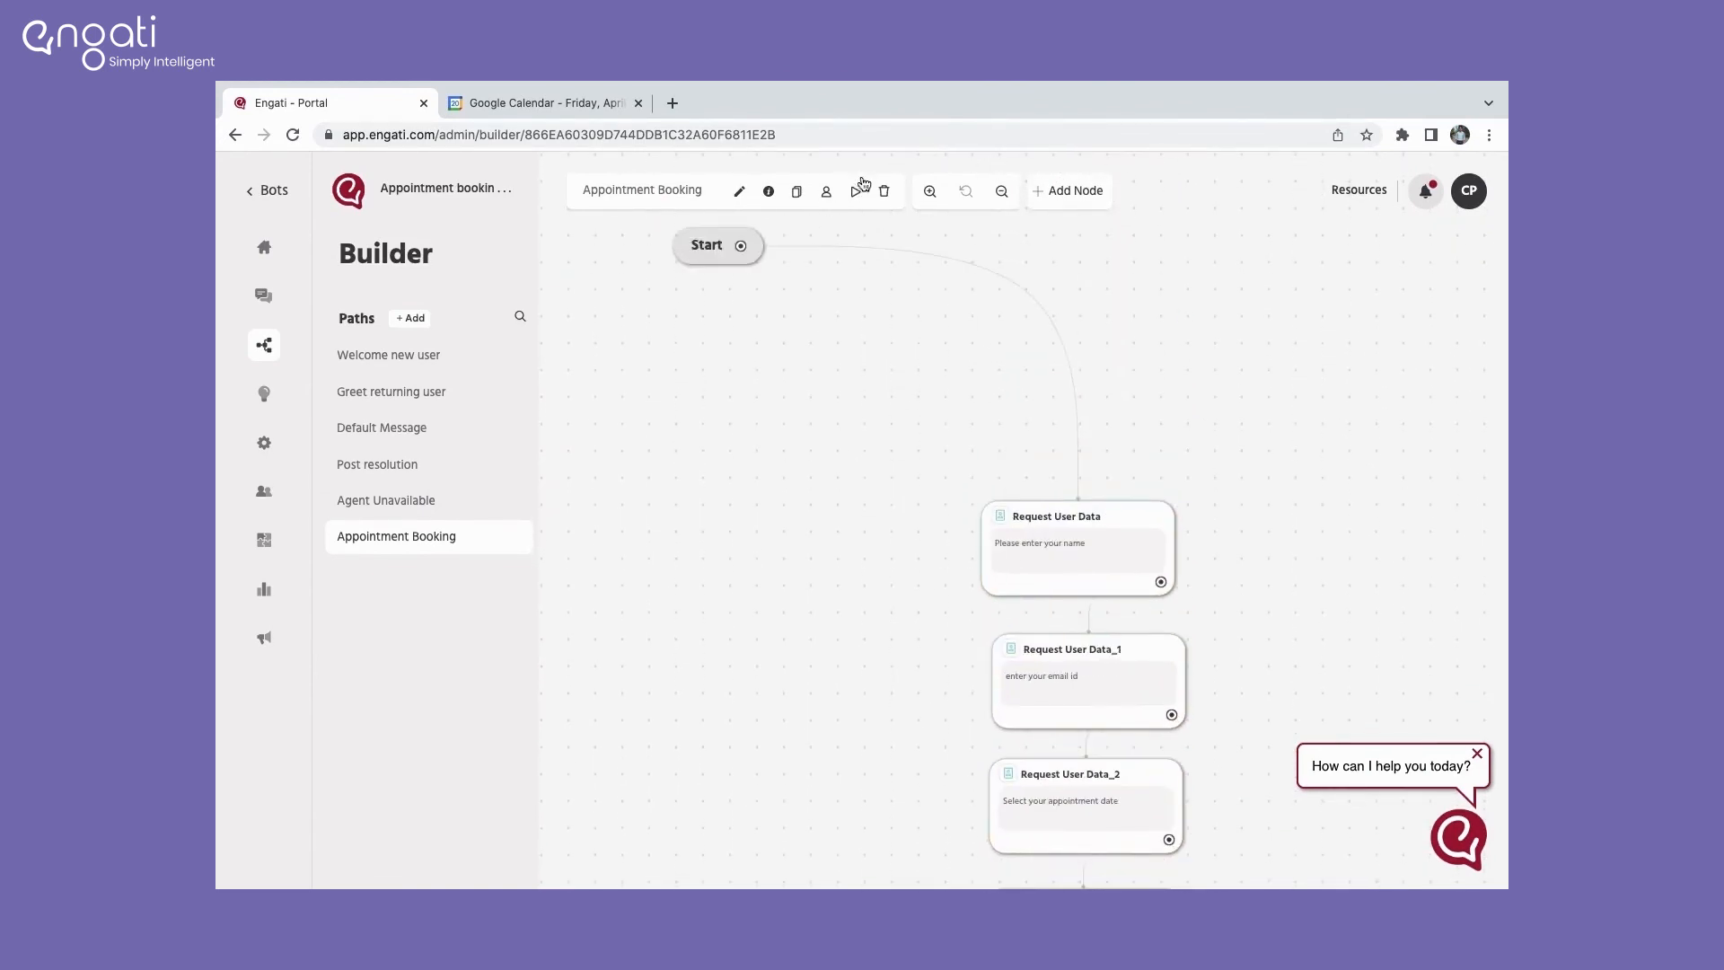
left_click(860, 191)
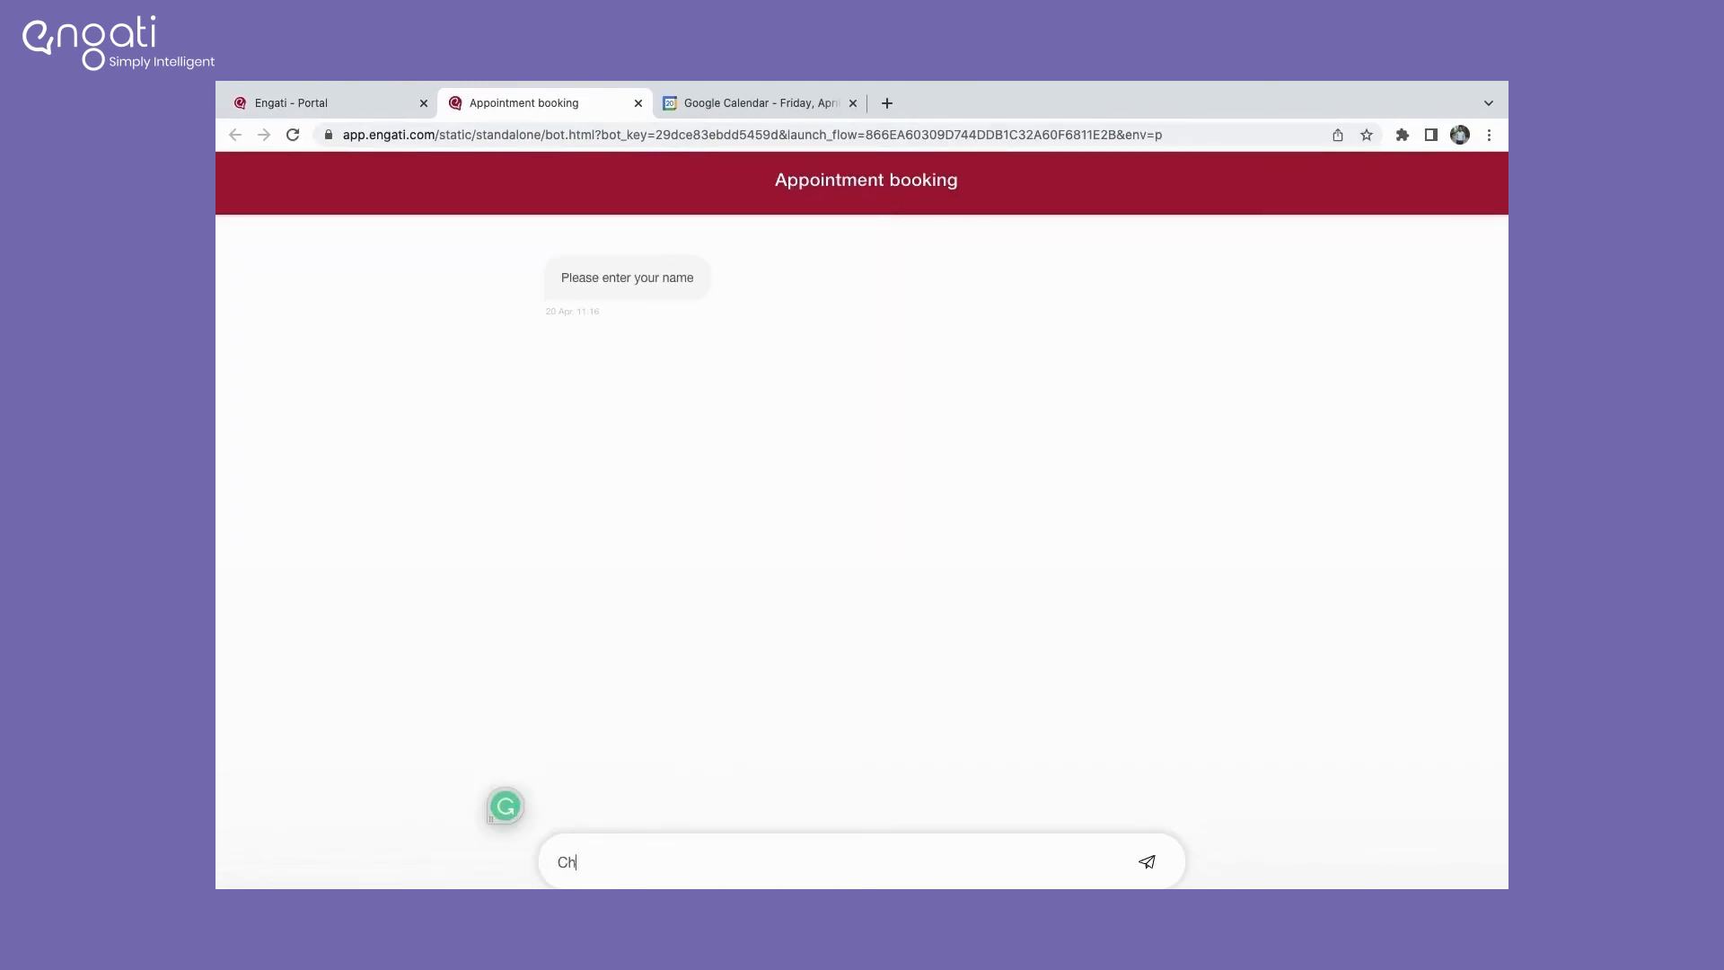
left_click(1146, 862)
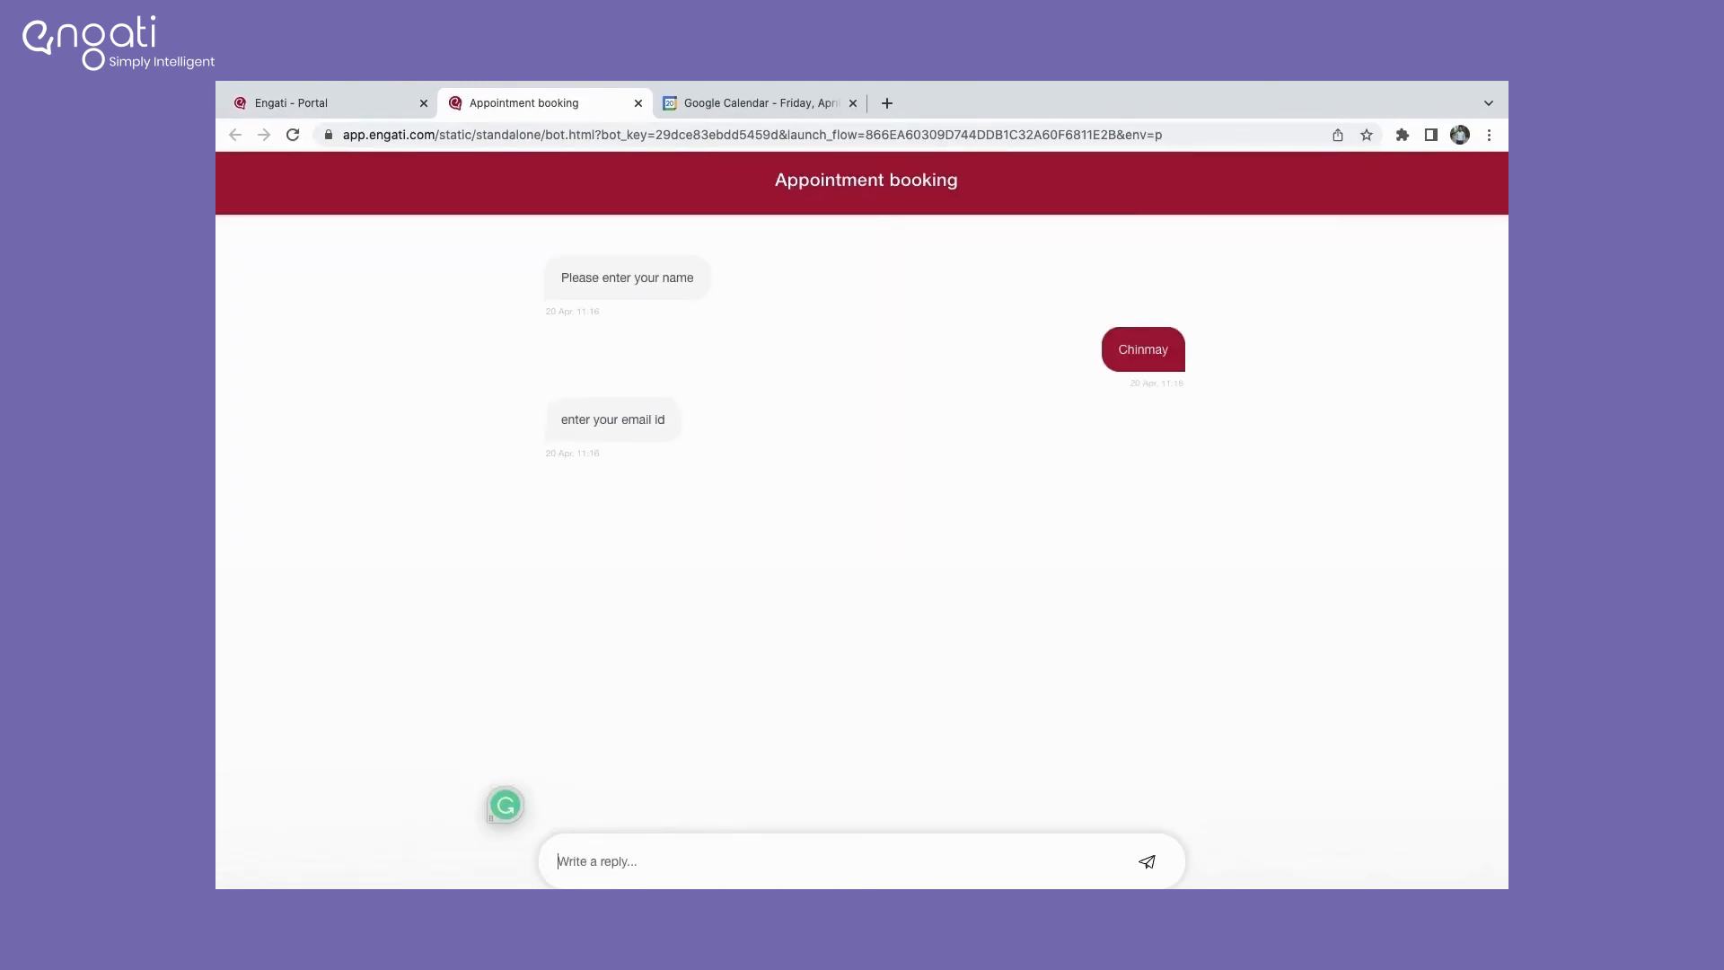
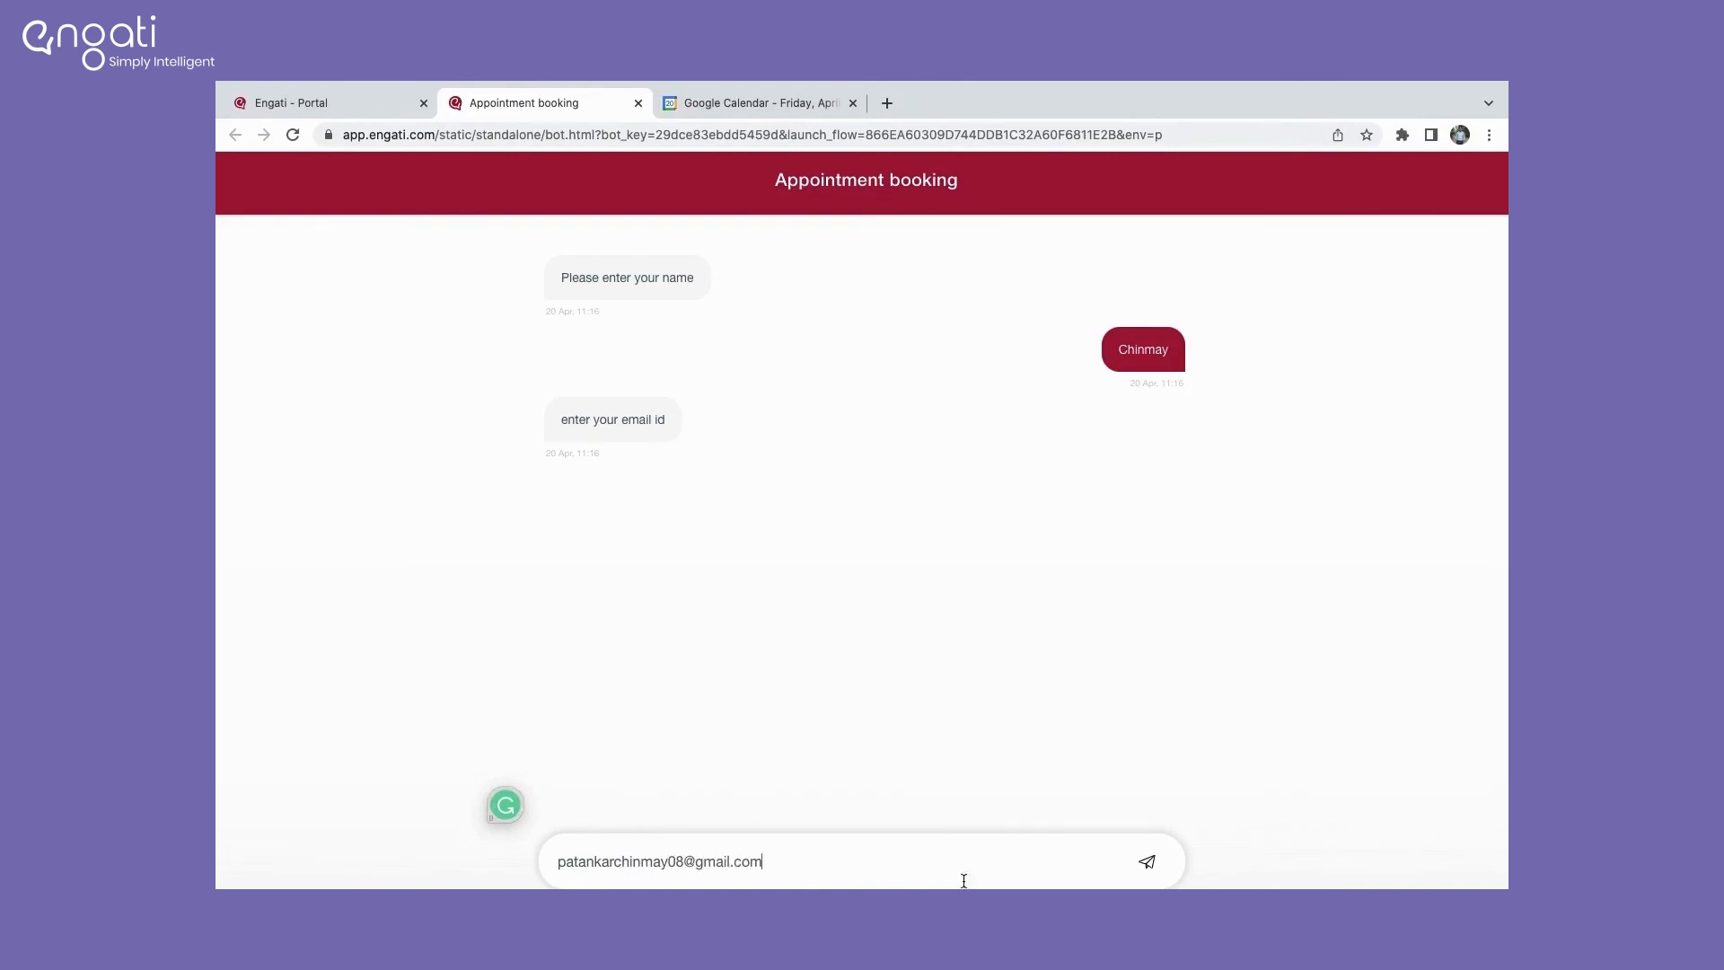
left_click(1146, 862)
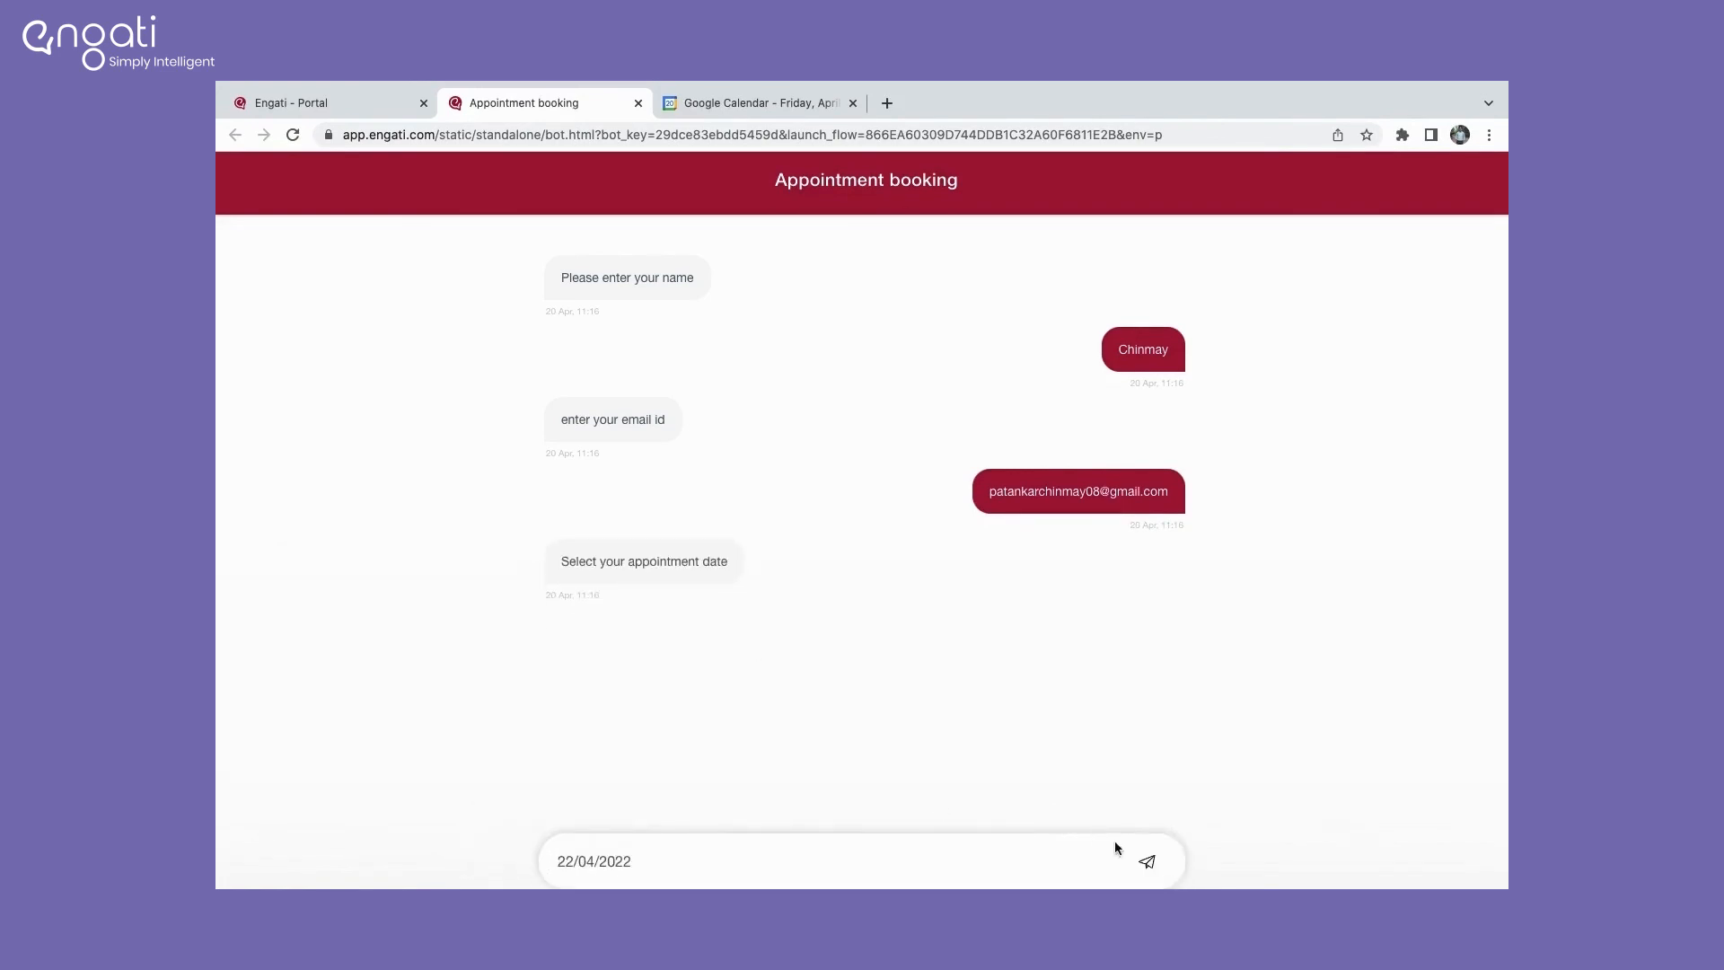
Book the 12:00–01:00 PM slot on 22/04/2022 and view the Appointment Booking event in Google Calendar.
left_click(1146, 862)
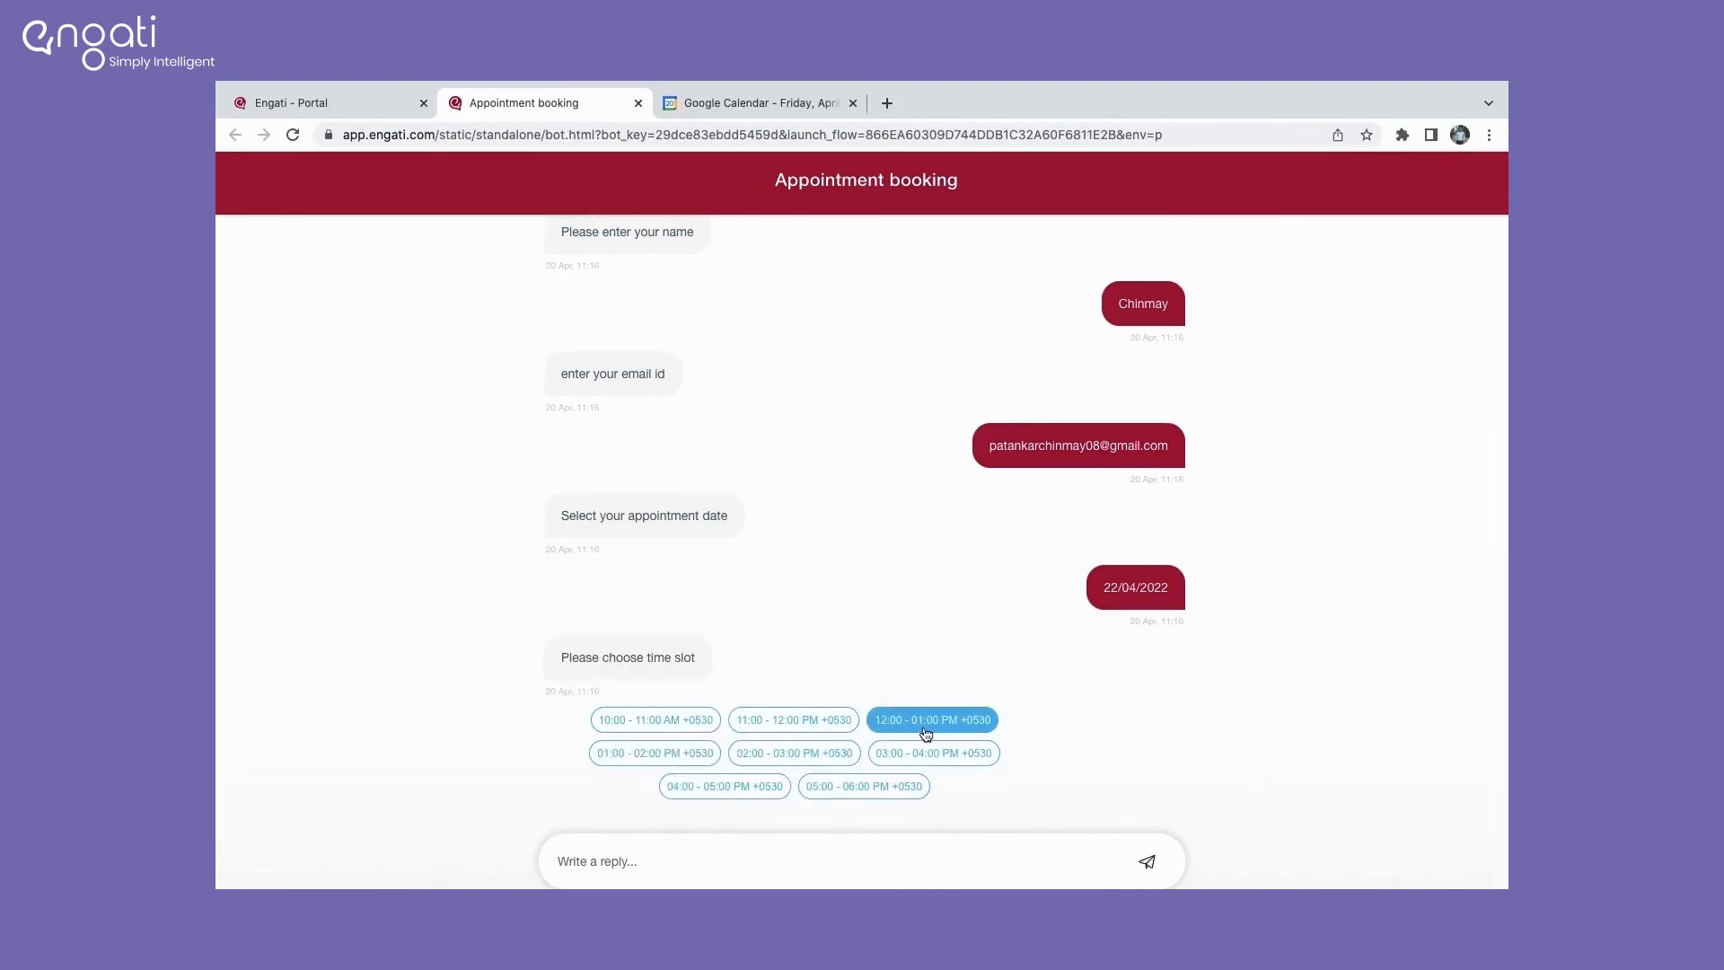
left_click(930, 719)
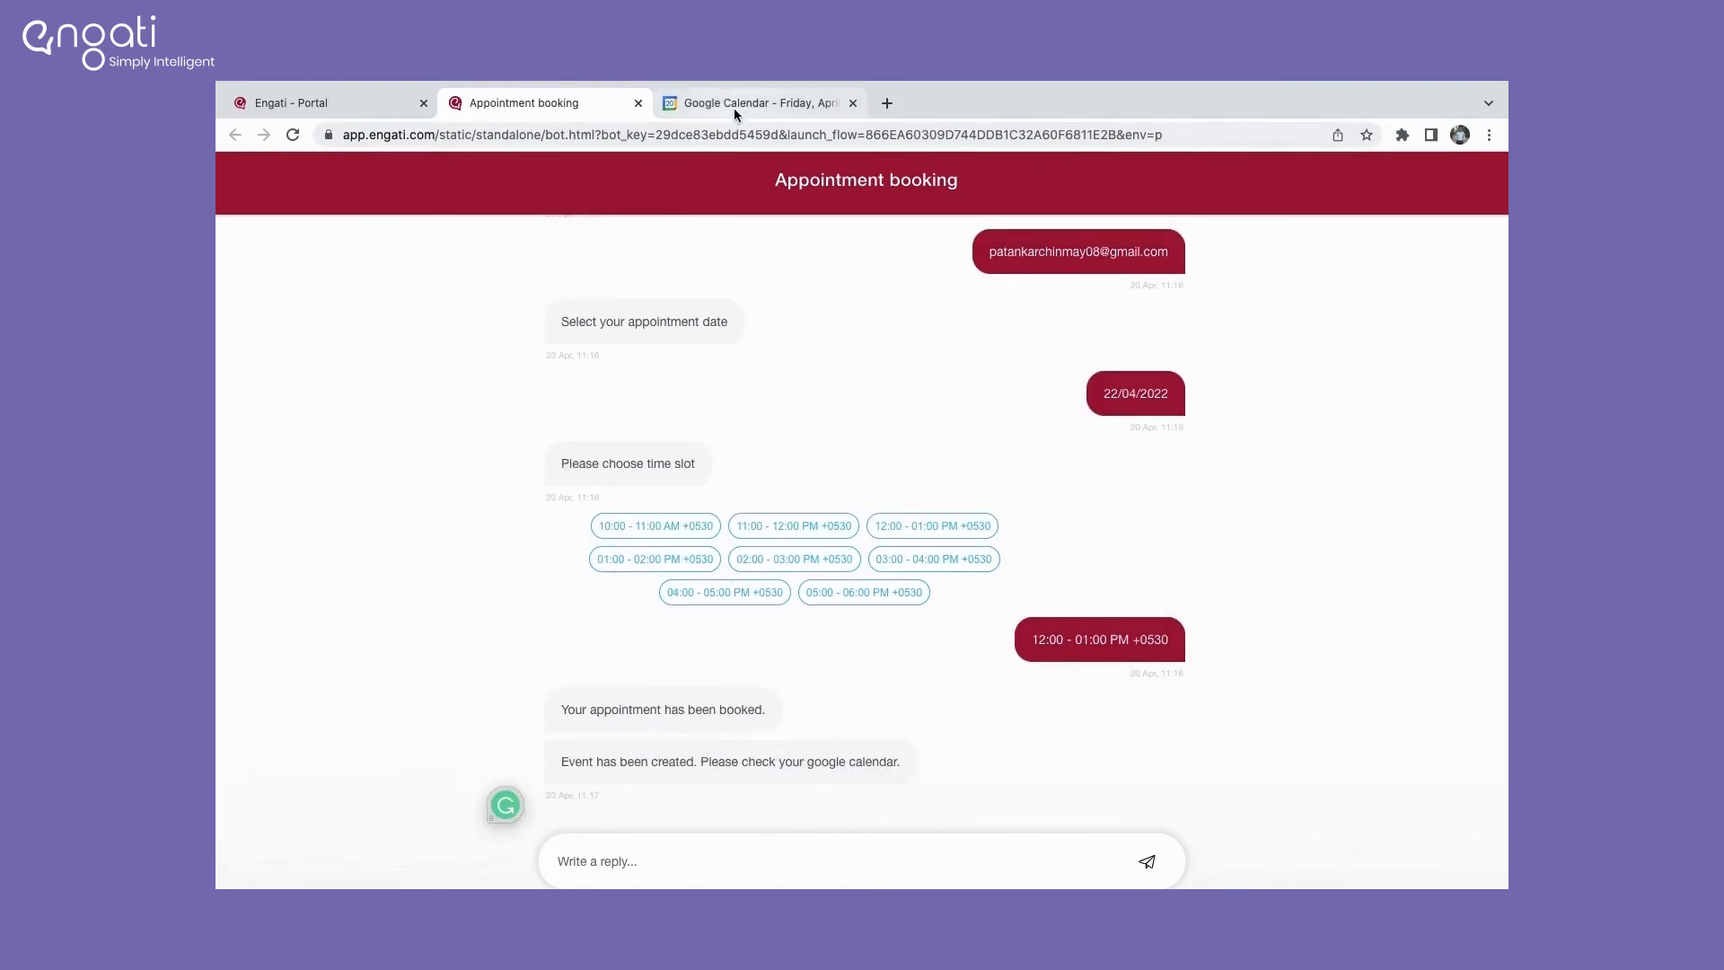
left_click(756, 102)
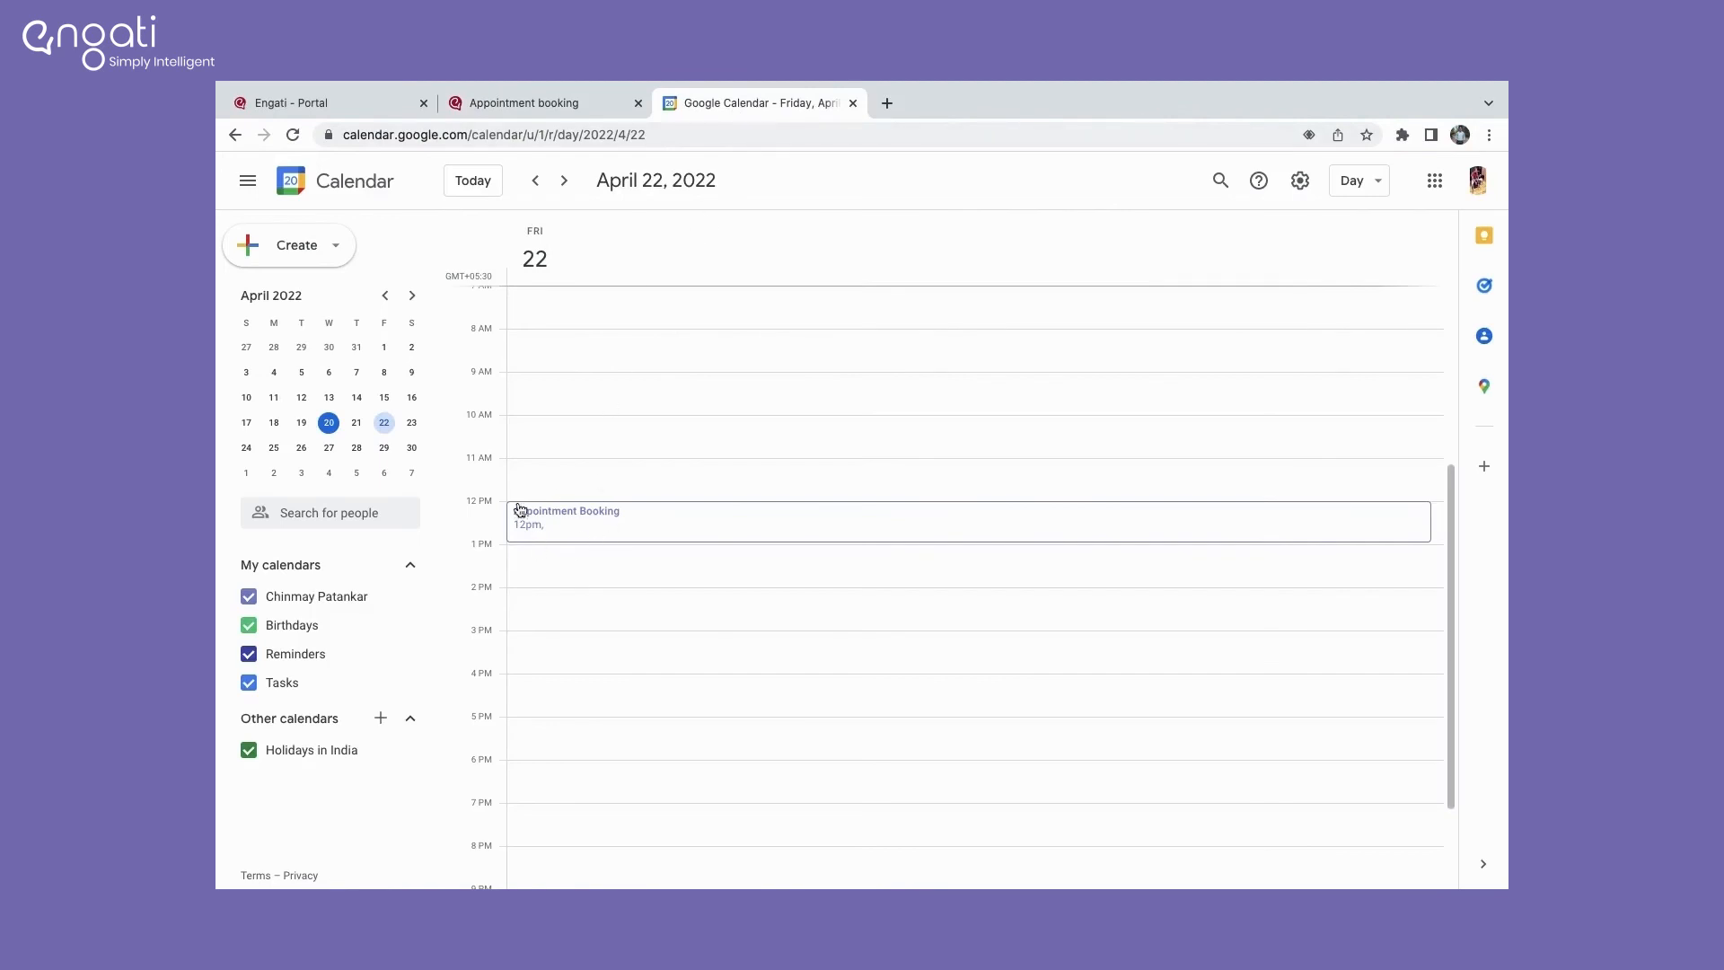